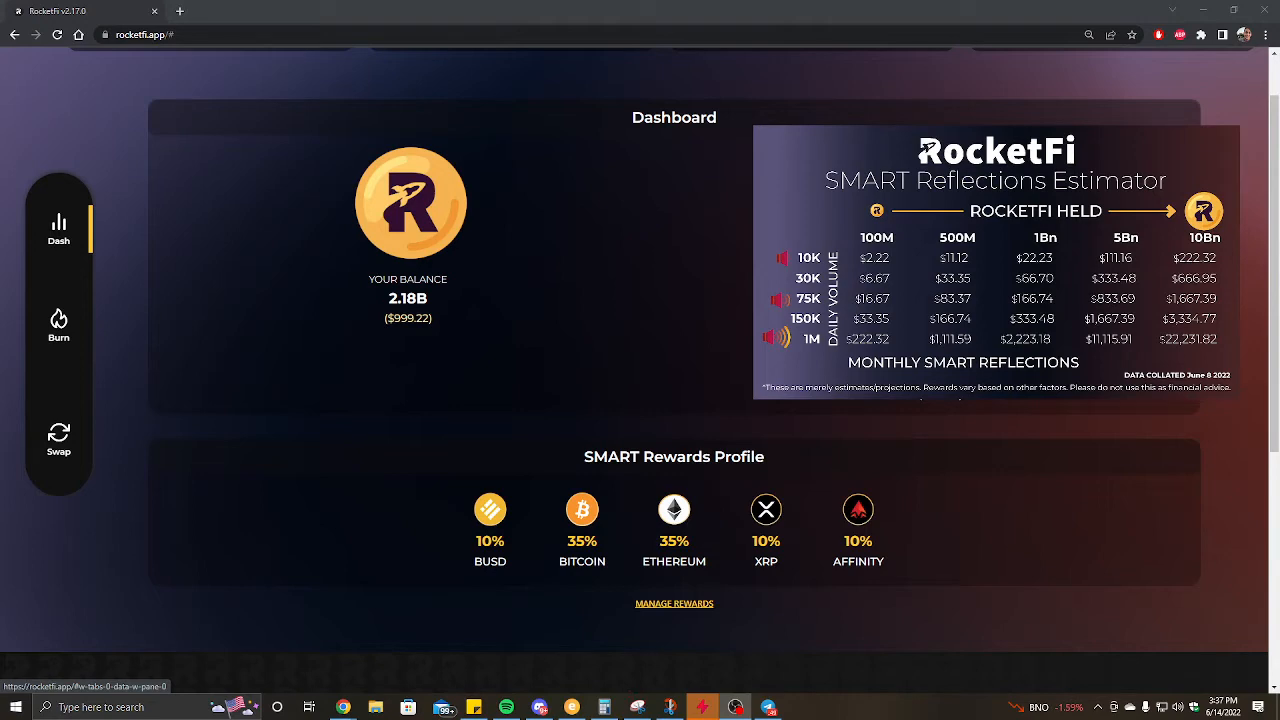
Step: Scroll the dashboard past the SMART Rewards Profile to the Current Boost Pools
{"action": "scroll", "scroll_direction": "down", "scroll_amount": 3}
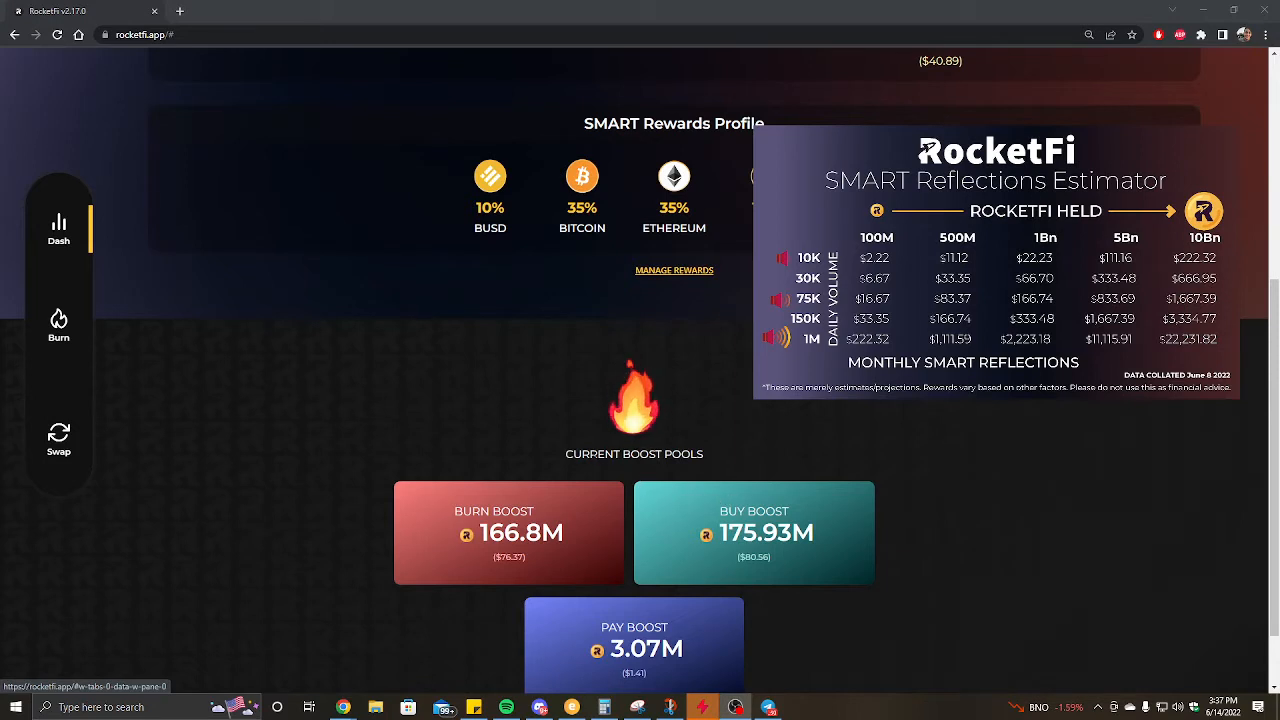
{"action": "mouse_move", "coordinate": [472, 464]}
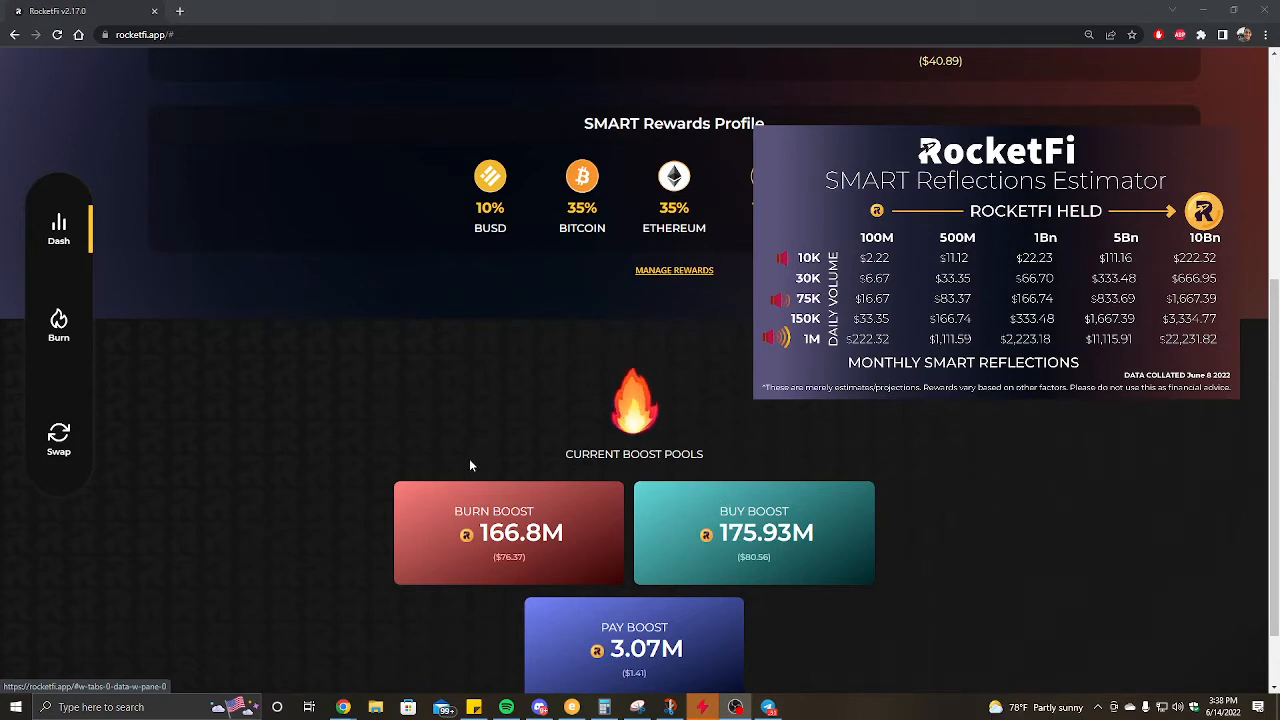
{"action": "mouse_move", "coordinate": [460, 454]}
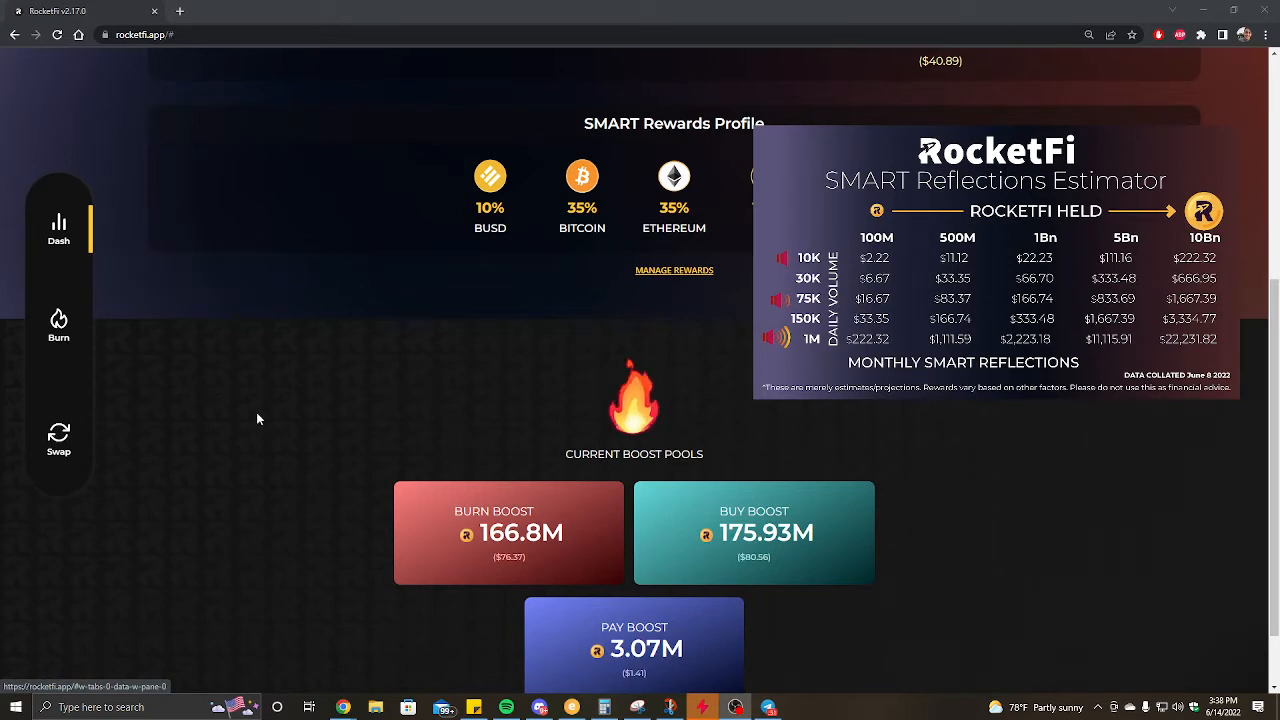
{"action": "mouse_move", "coordinate": [100, 360]}
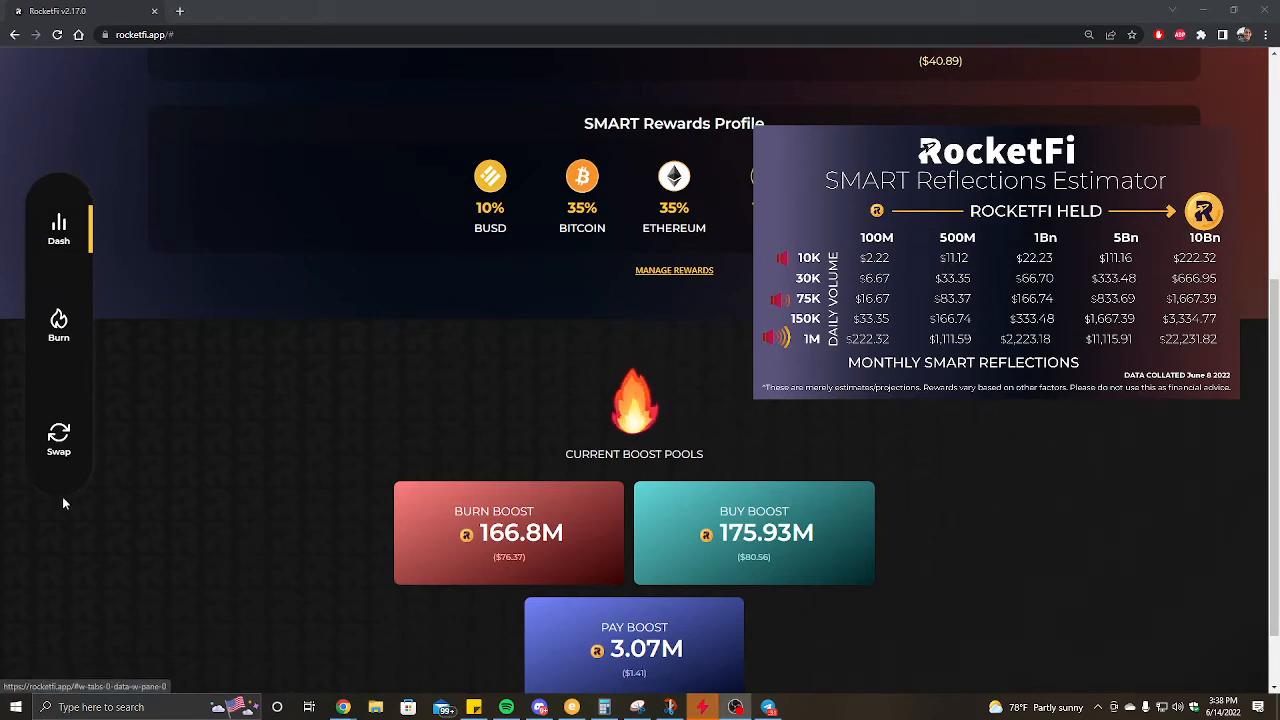
{"action": "mouse_move", "coordinate": [90, 168]}
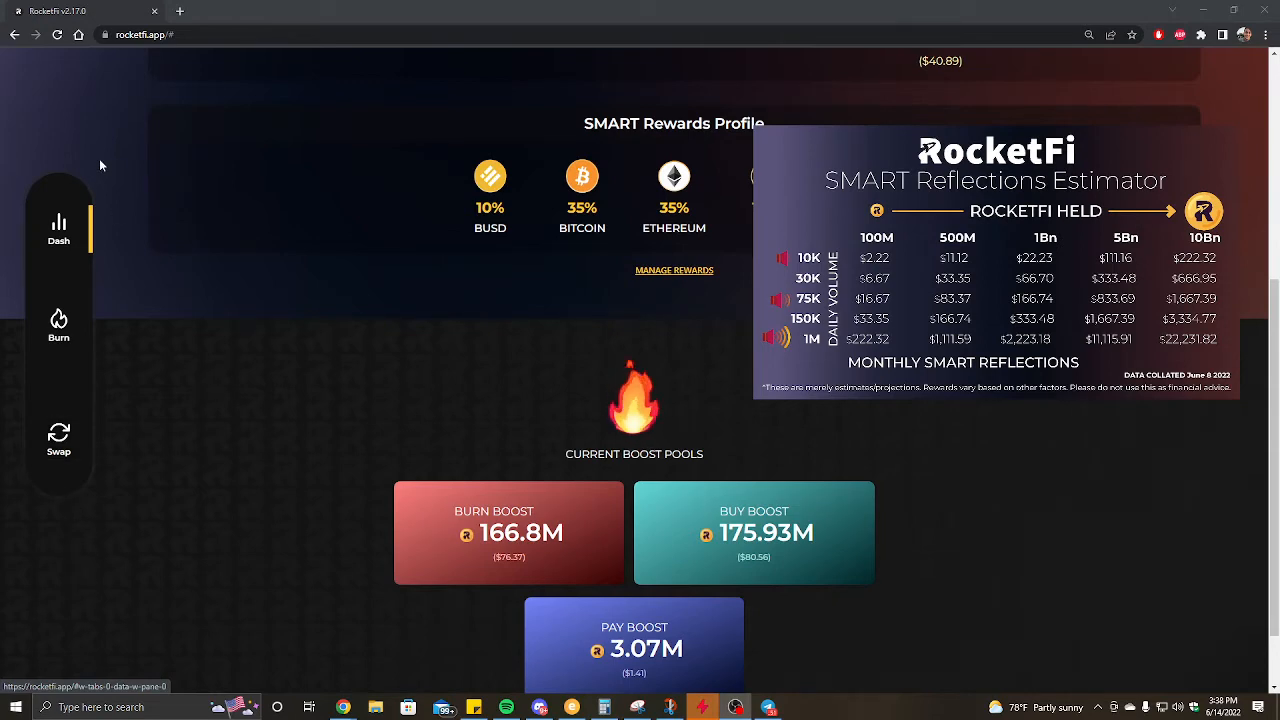
Step: Go to the Swap page from the side menu to swap BNB into RocketFi
{"action": "left_click", "coordinate": [58, 440]}
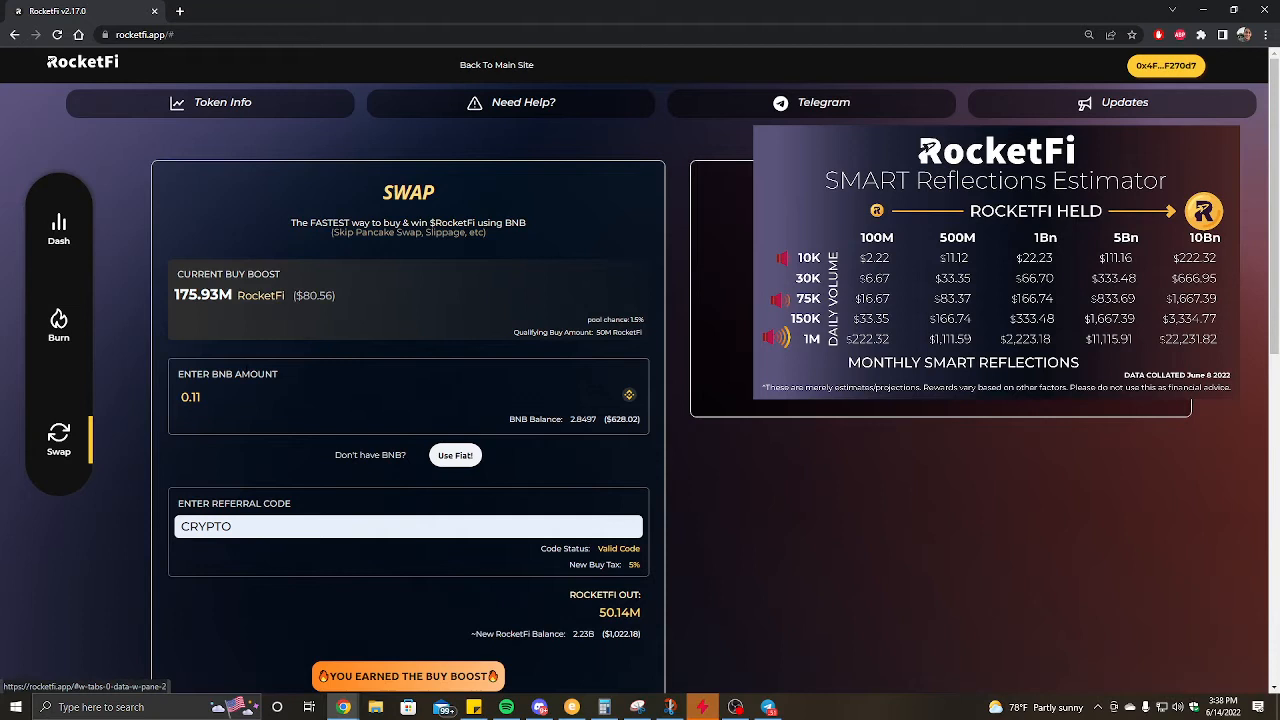
{"action": "mouse_move", "coordinate": [238, 374]}
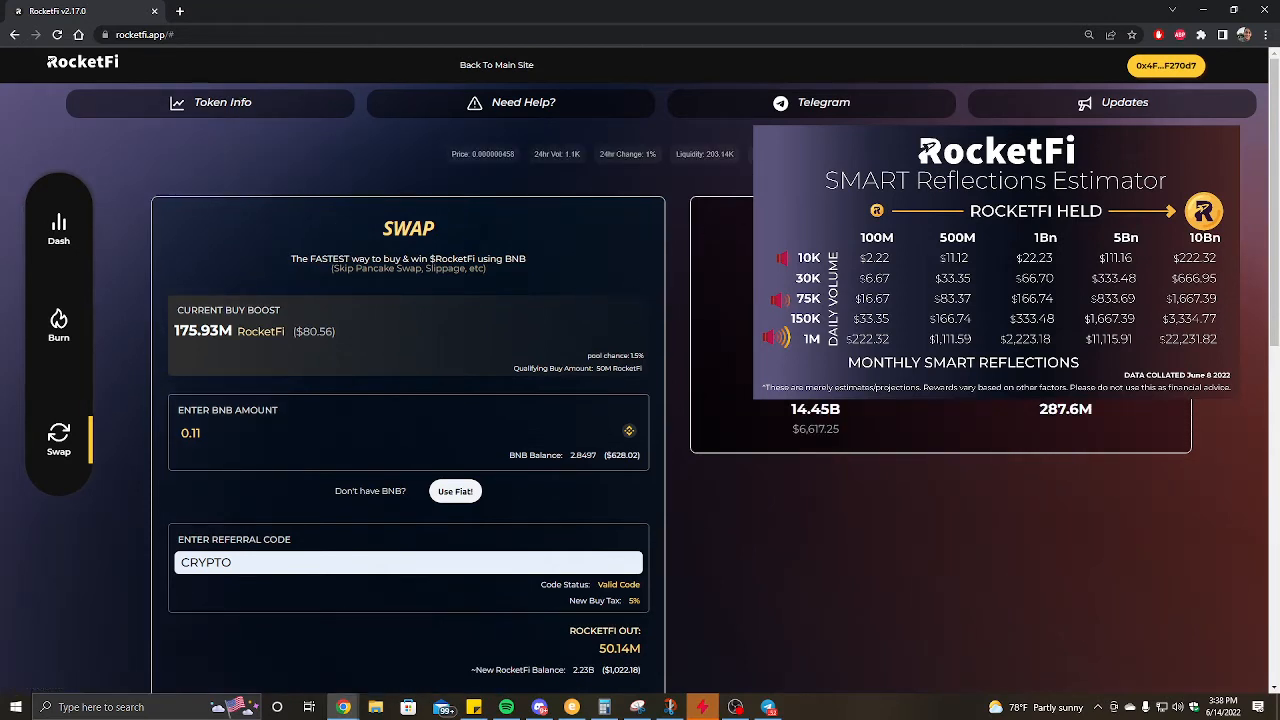
{"action": "mouse_move", "coordinate": [700, 182]}
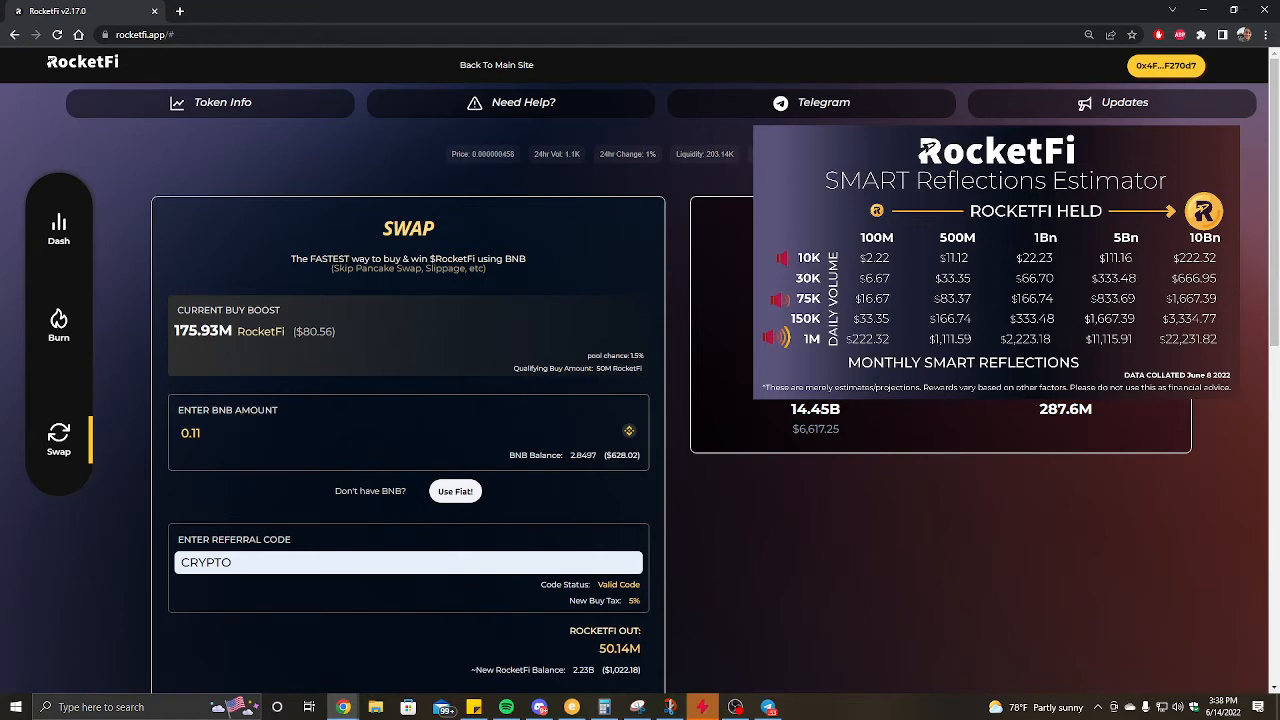
{"action": "mouse_move", "coordinate": [670, 220]}
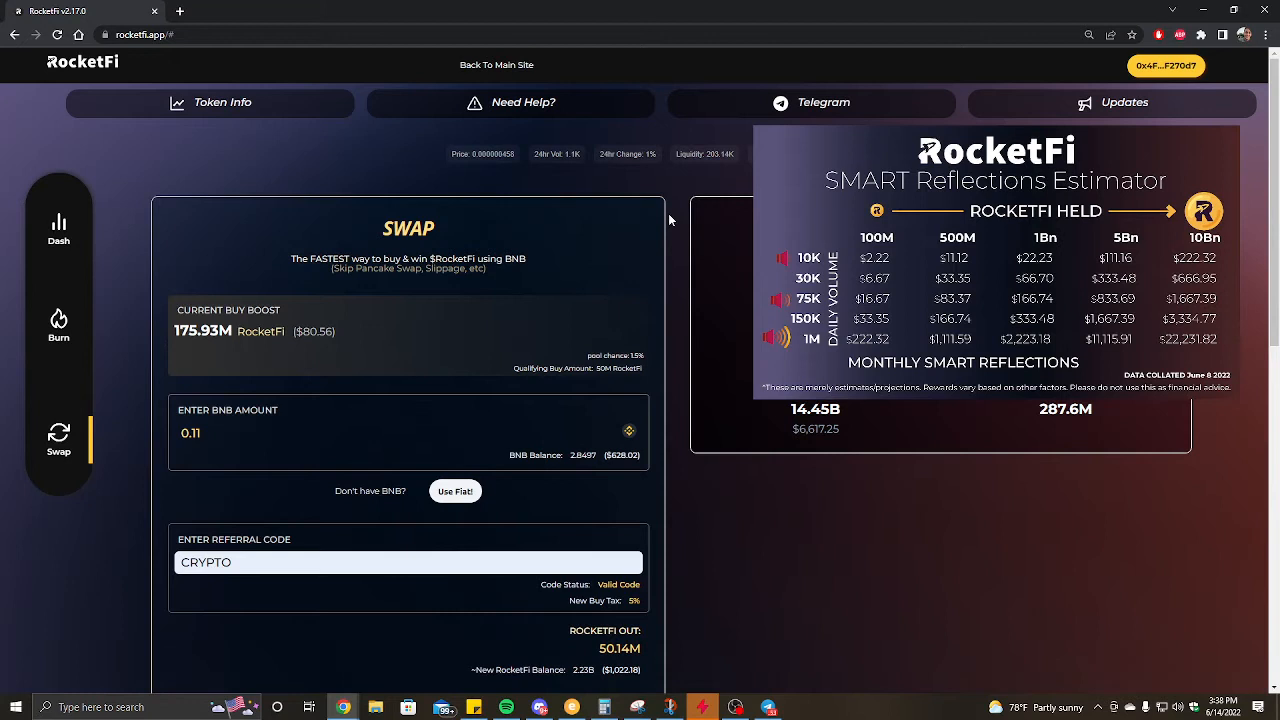
{"action": "mouse_move", "coordinate": [552, 210]}
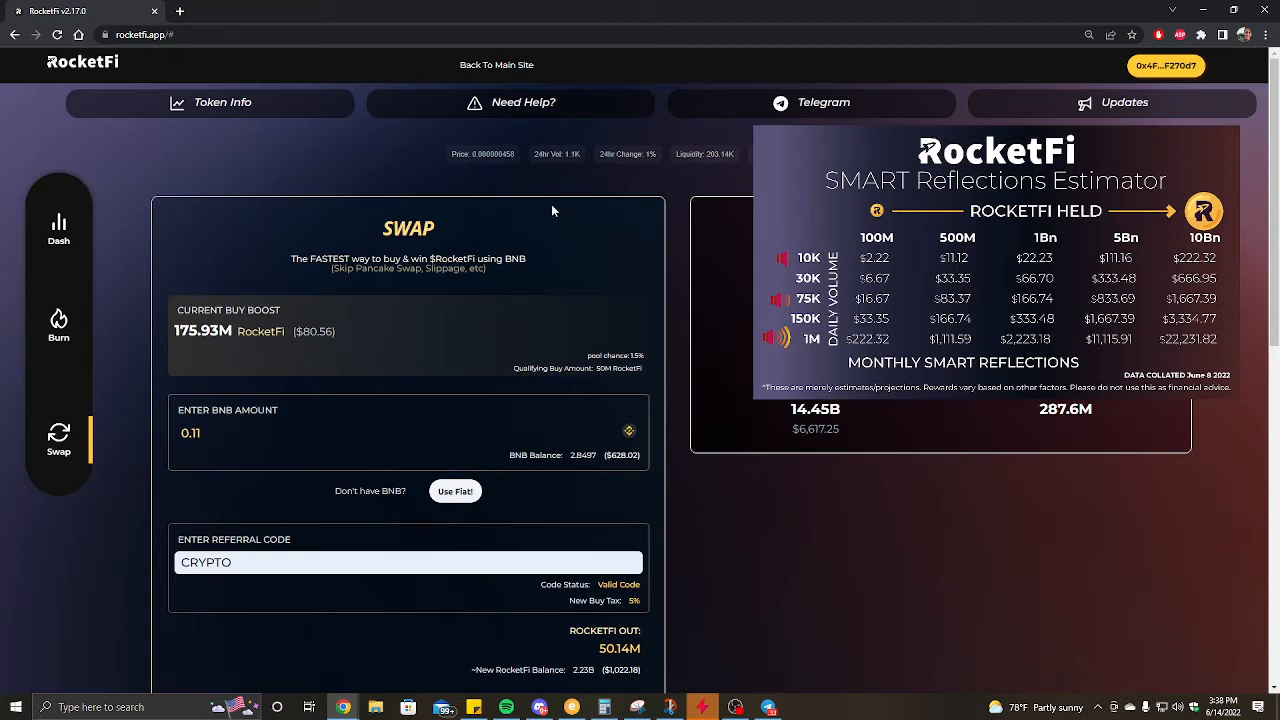
{"action": "mouse_move", "coordinate": [486, 208]}
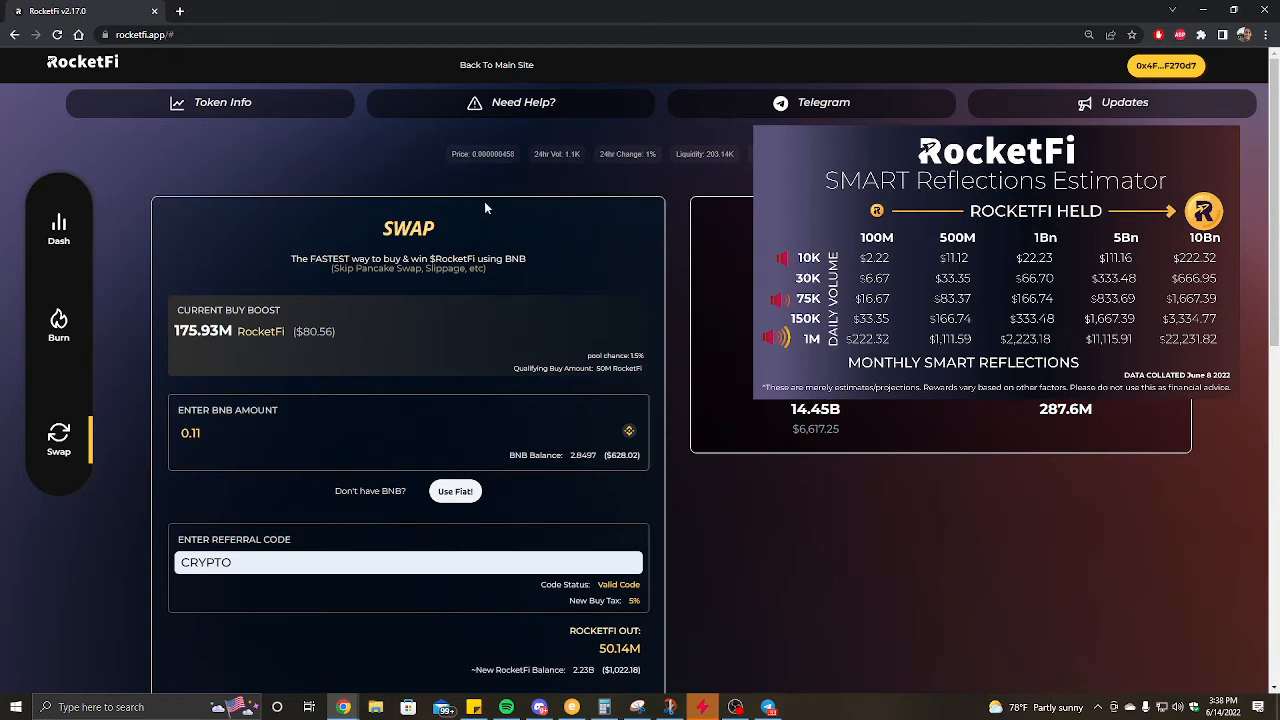
{"action": "mouse_move", "coordinate": [576, 418]}
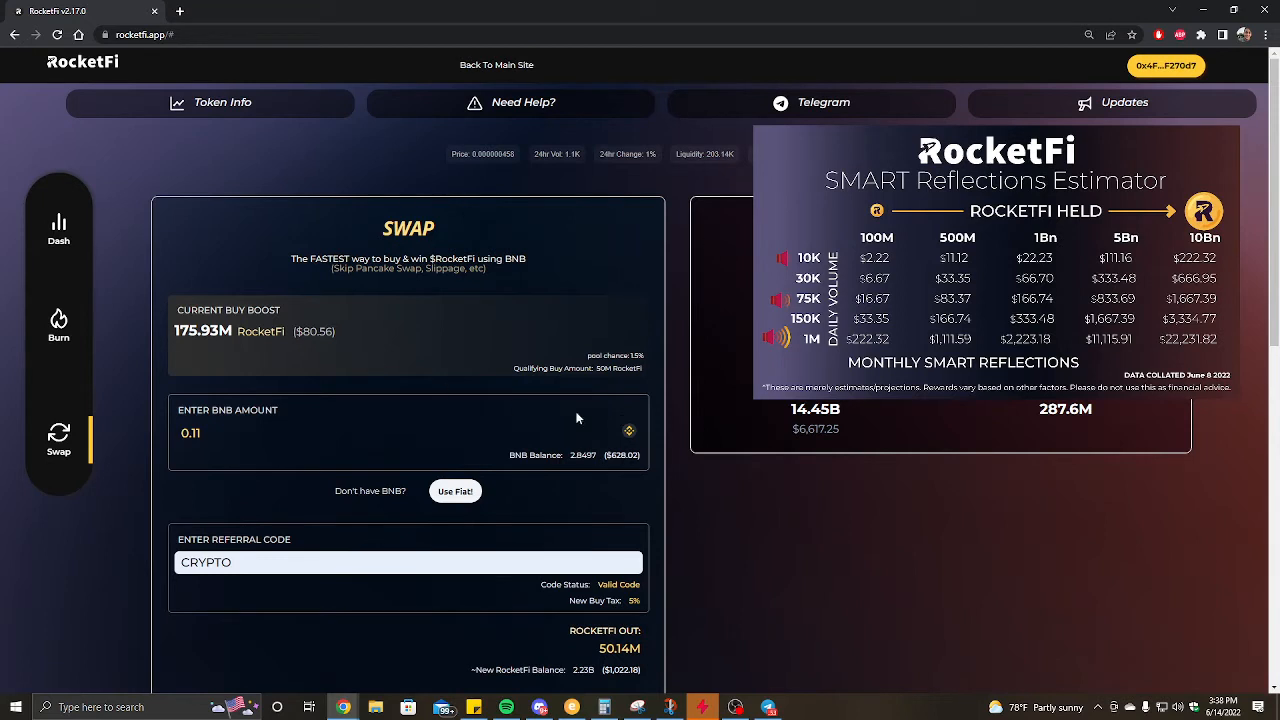
{"action": "mouse_move", "coordinate": [128, 124]}
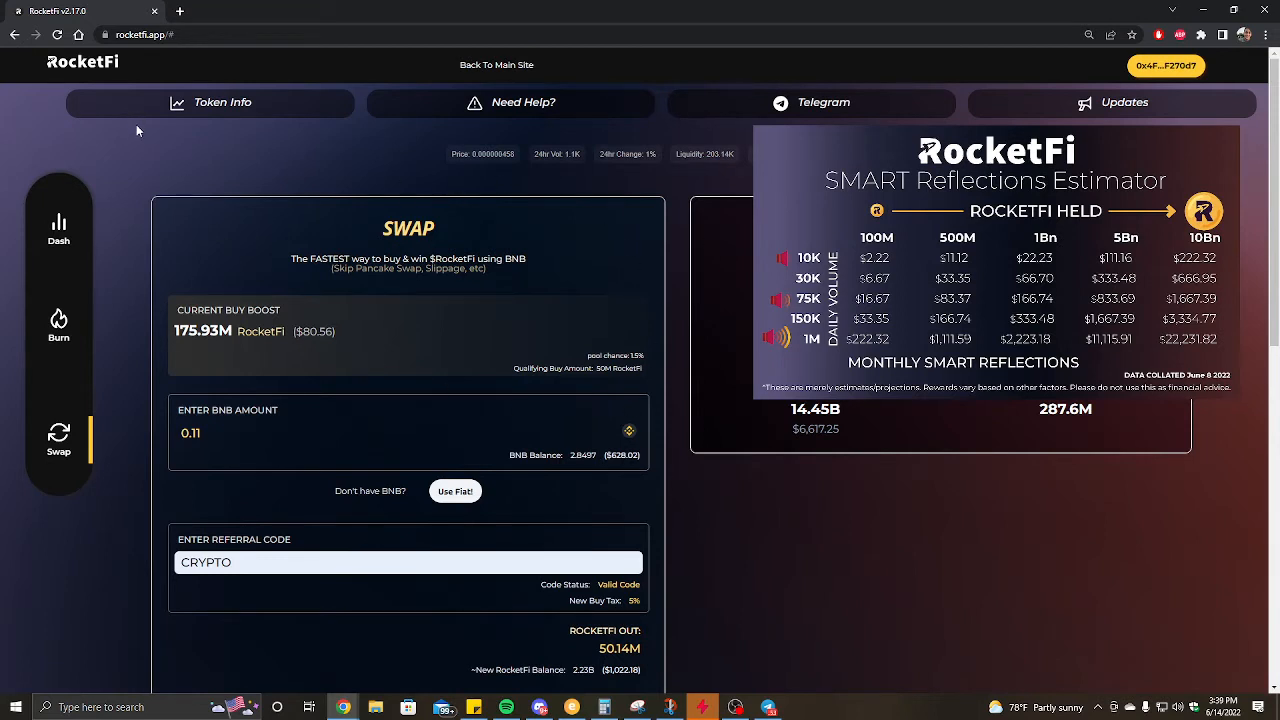
{"action": "mouse_move", "coordinate": [112, 158]}
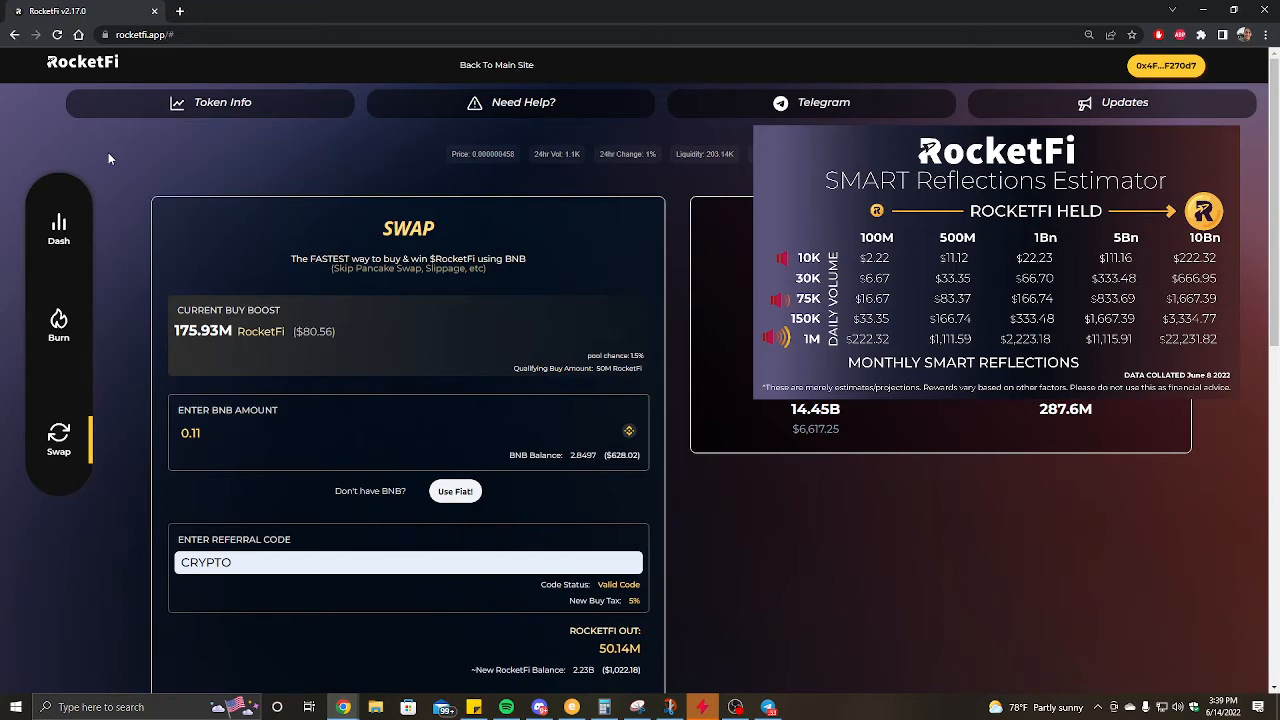
{"action": "mouse_move", "coordinate": [128, 296]}
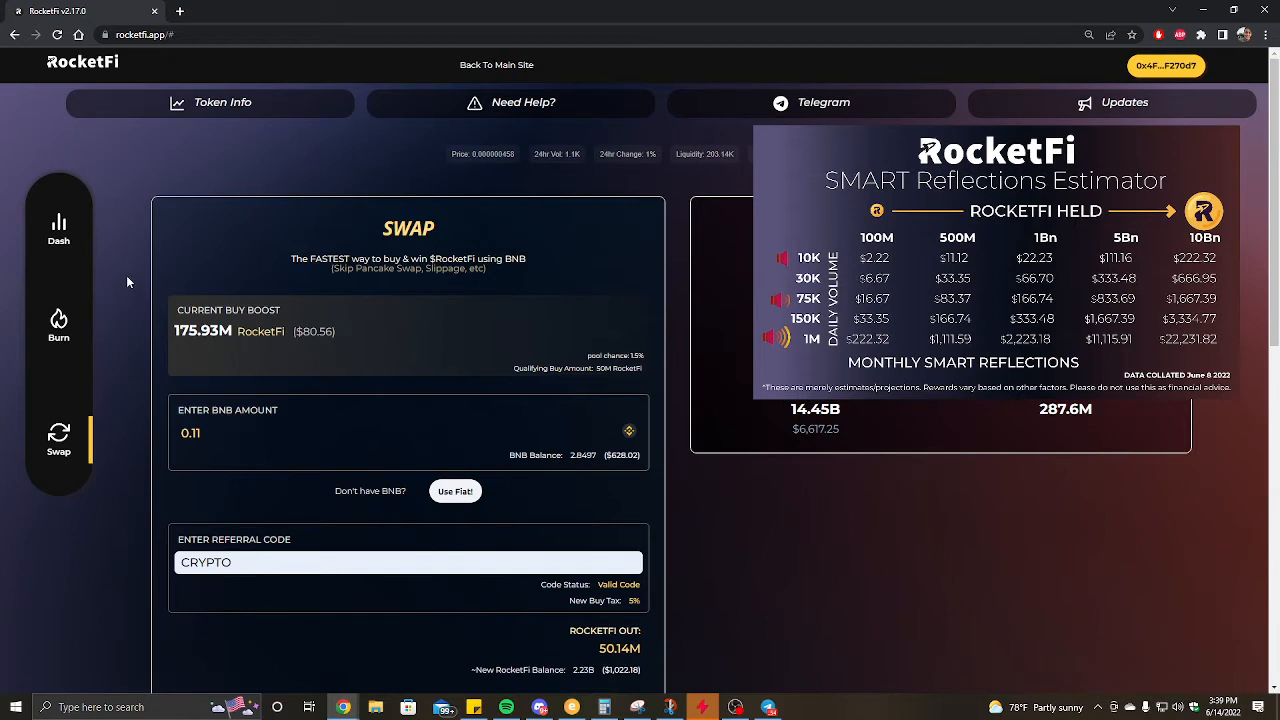
{"action": "mouse_move", "coordinate": [104, 304]}
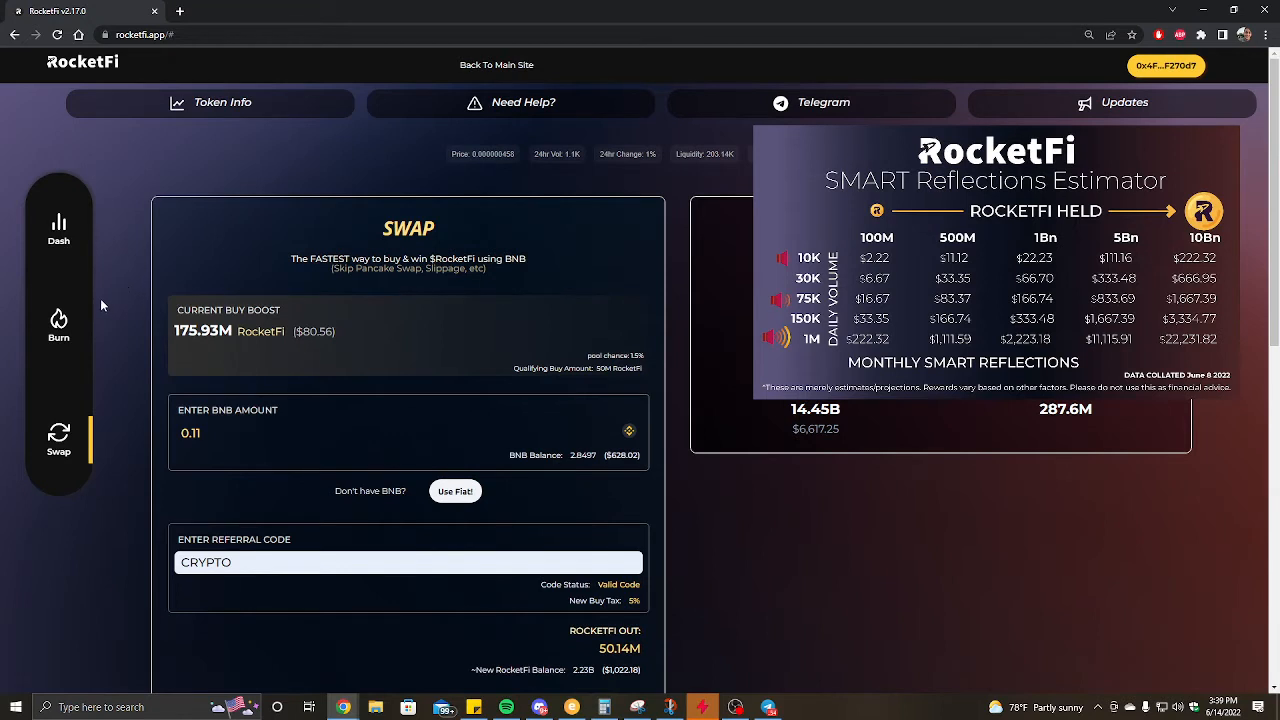
{"action": "mouse_move", "coordinate": [76, 310]}
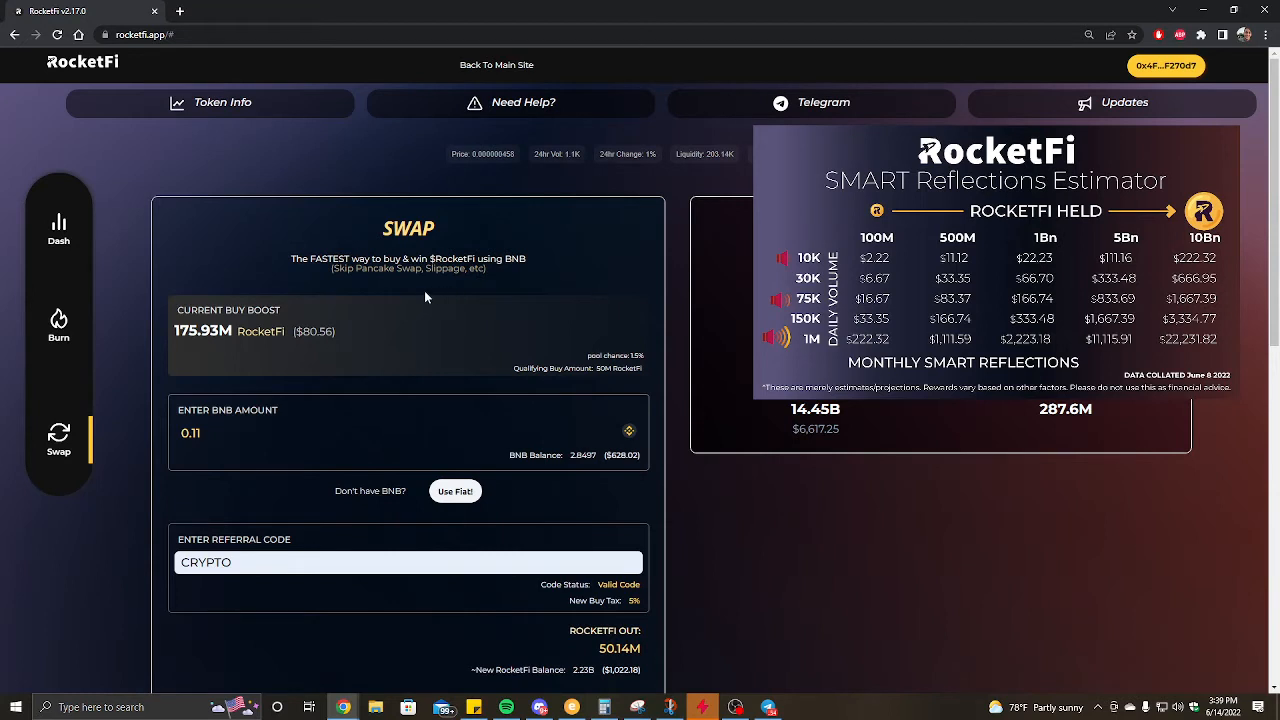
{"action": "mouse_move", "coordinate": [382, 304]}
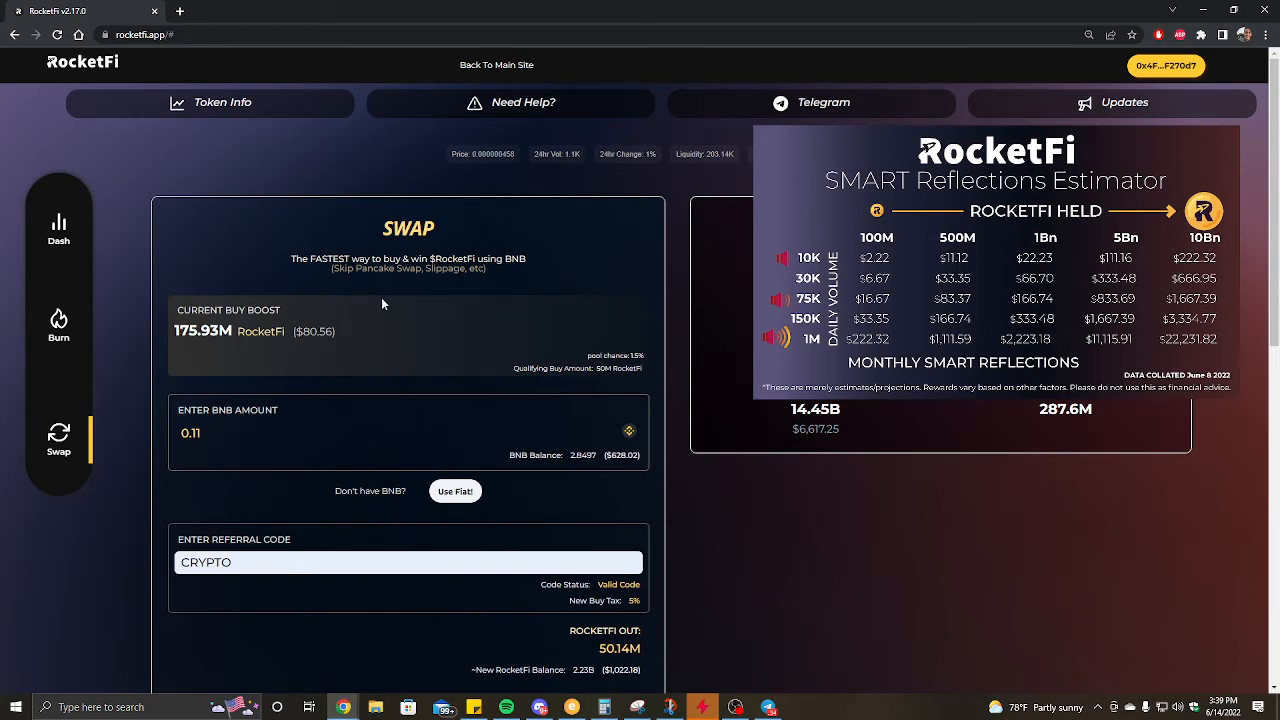
{"action": "mouse_move", "coordinate": [322, 308]}
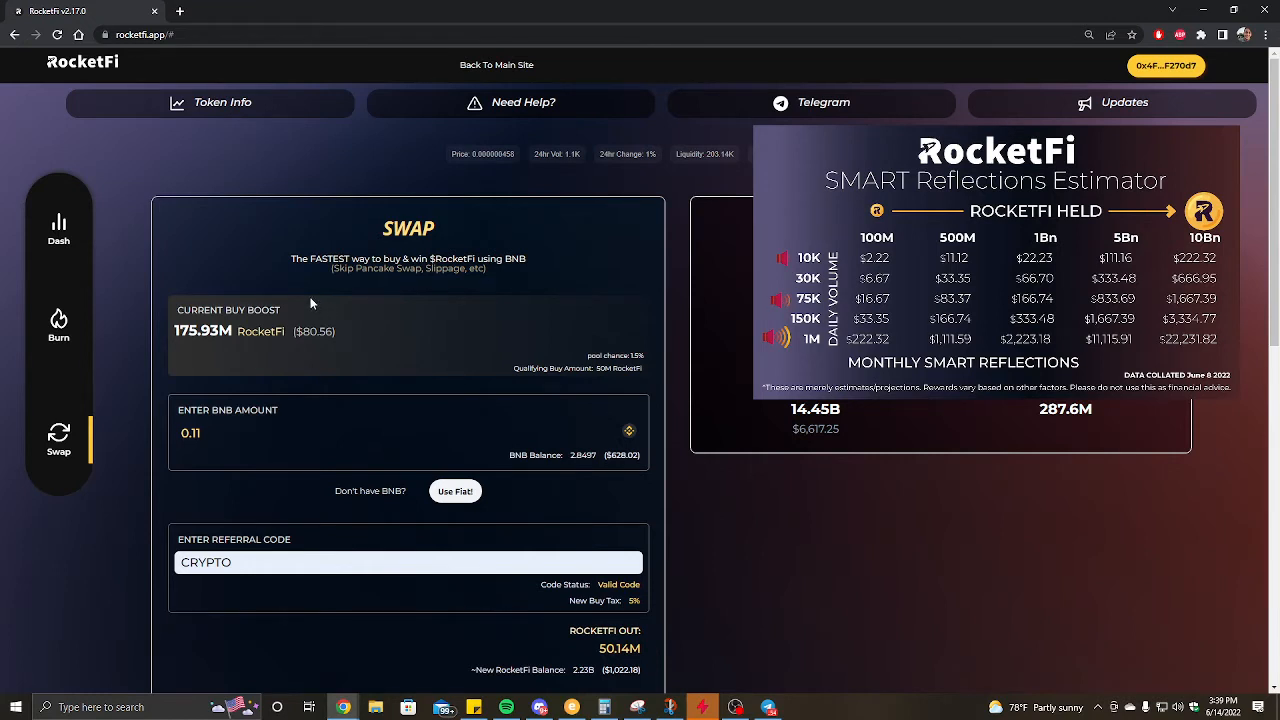
{"action": "mouse_move", "coordinate": [630, 236]}
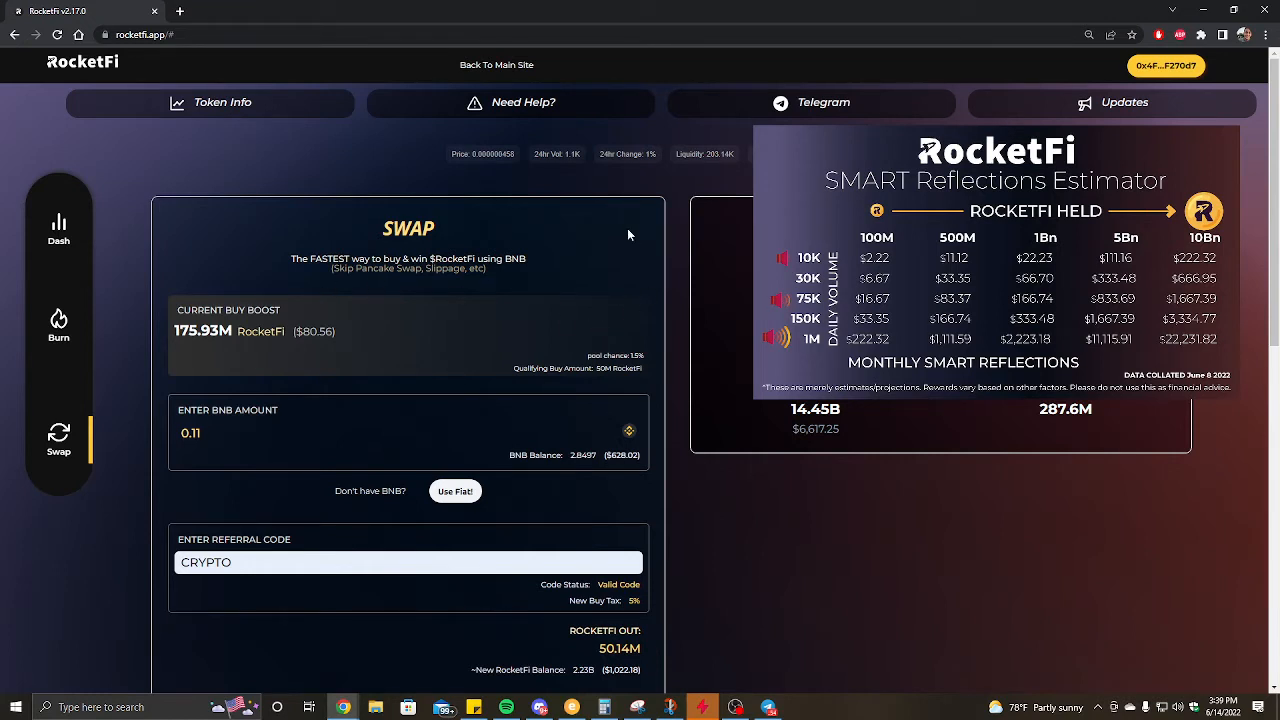
{"action": "mouse_move", "coordinate": [528, 192]}
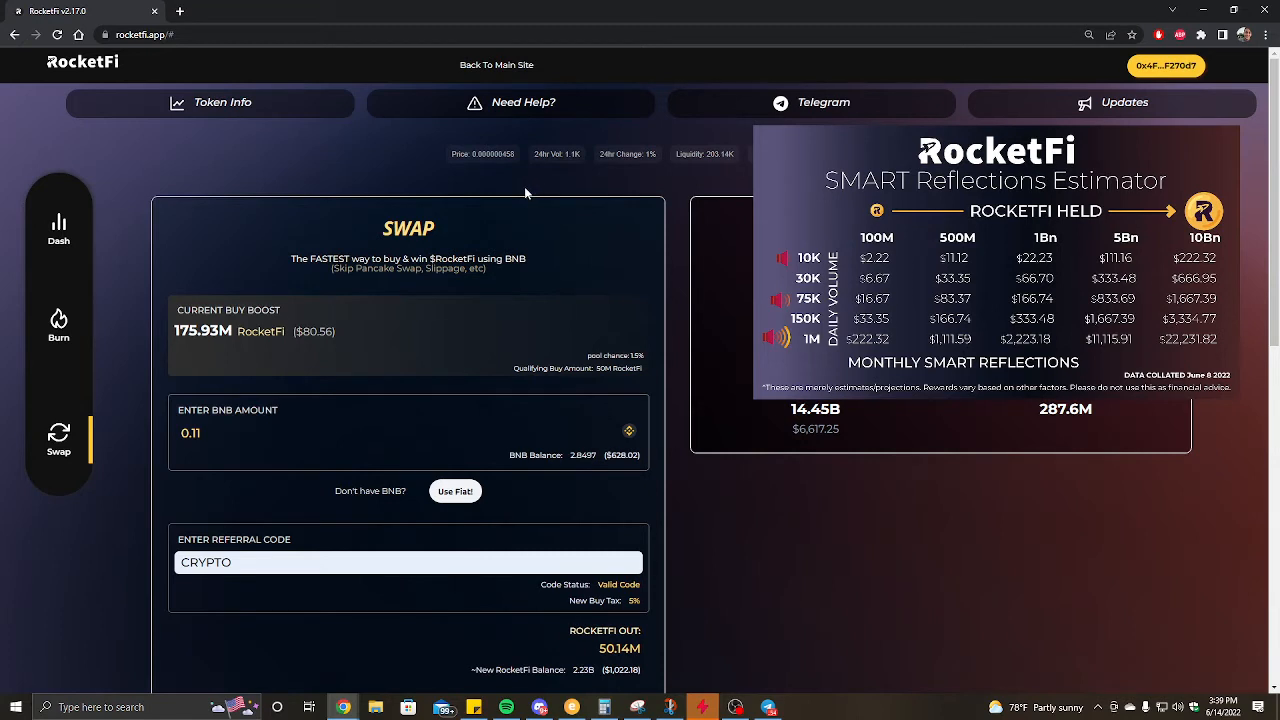
{"action": "mouse_move", "coordinate": [432, 256]}
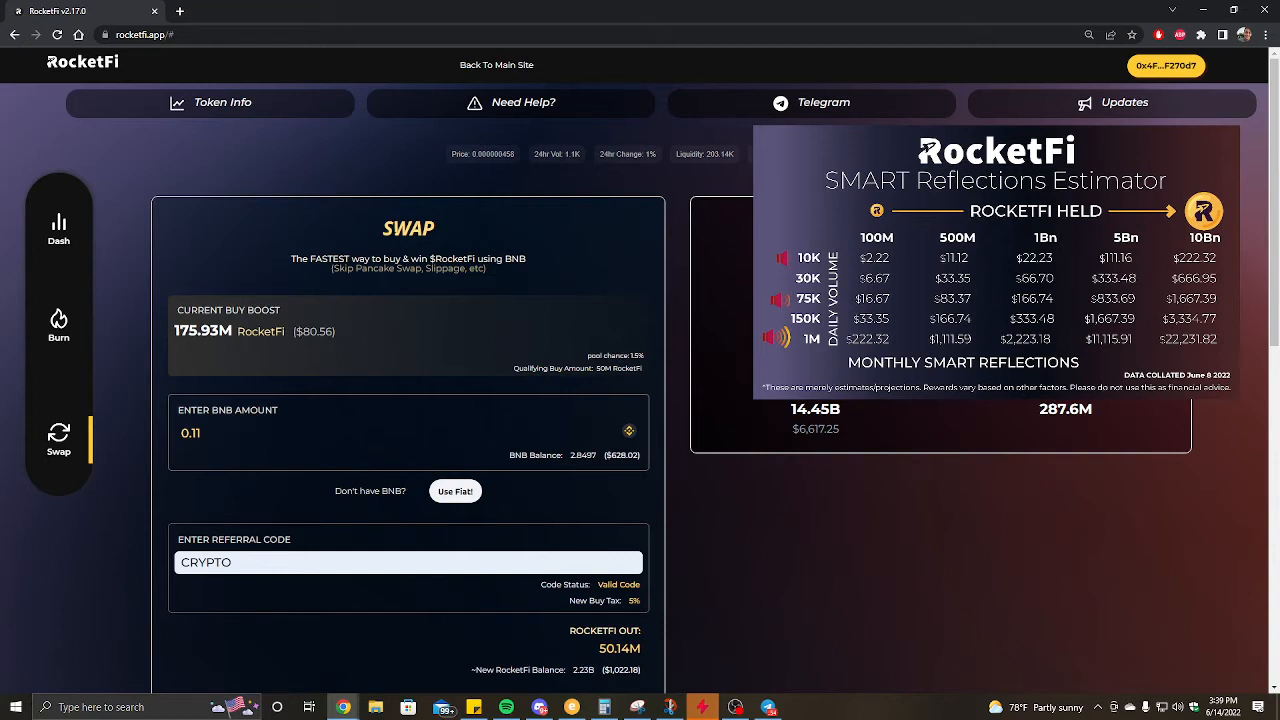
{"action": "mouse_move", "coordinate": [360, 250]}
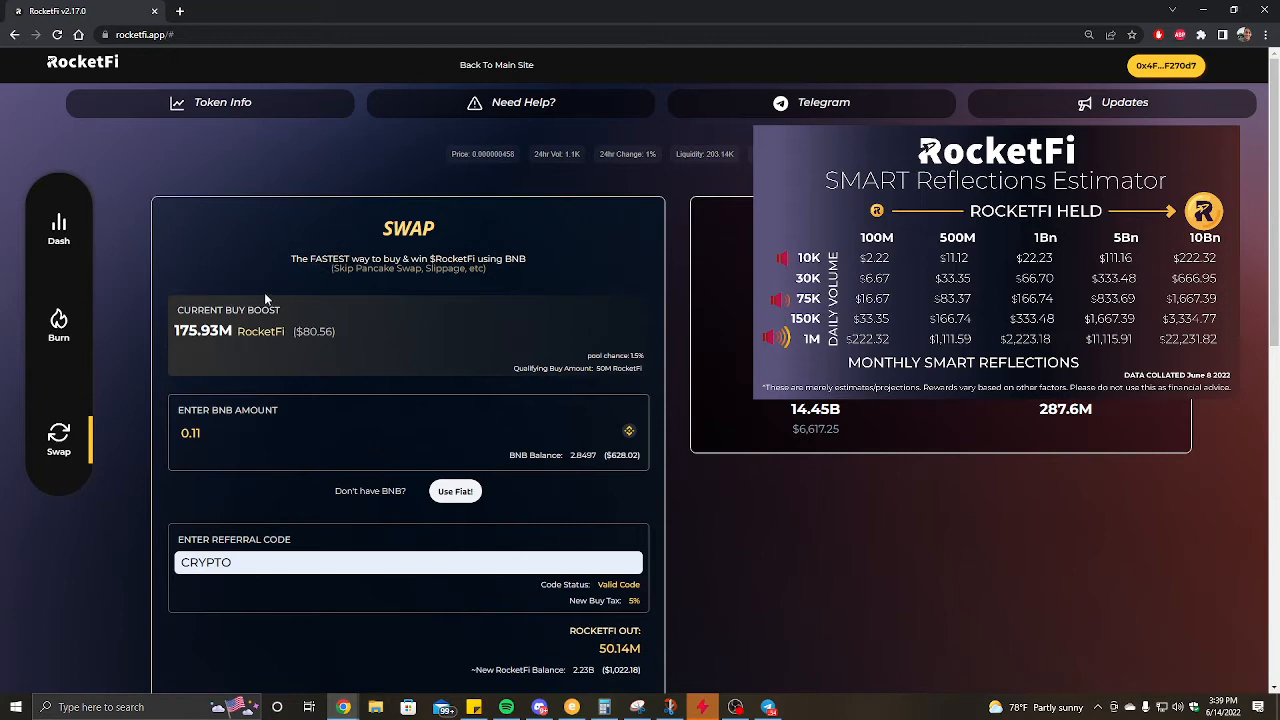
{"action": "mouse_move", "coordinate": [216, 272]}
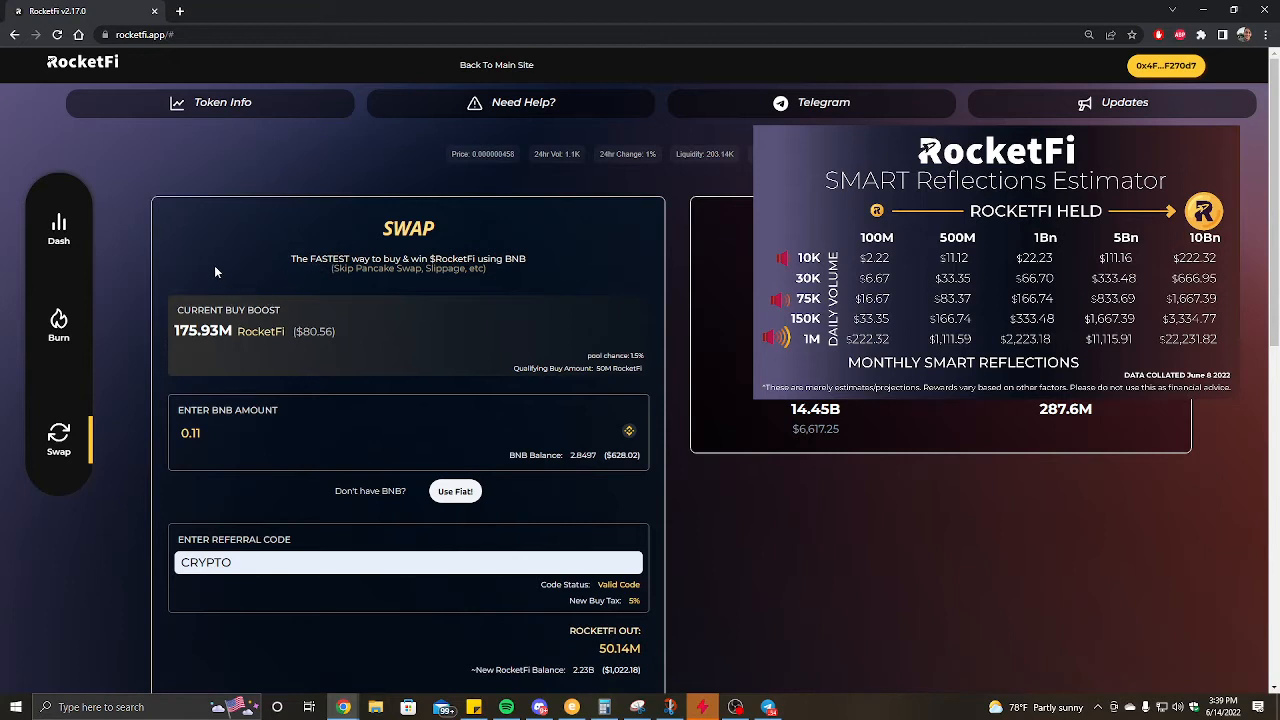
{"action": "mouse_move", "coordinate": [190, 284]}
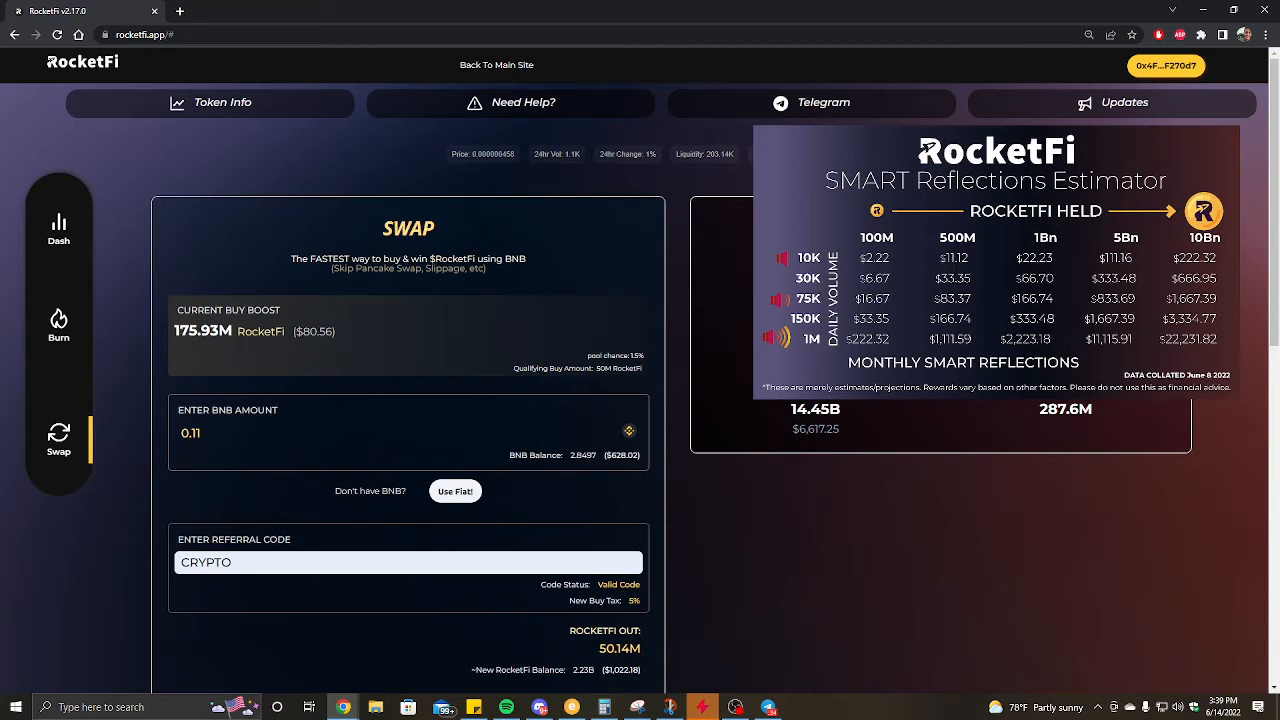
{"action": "mouse_move", "coordinate": [156, 276]}
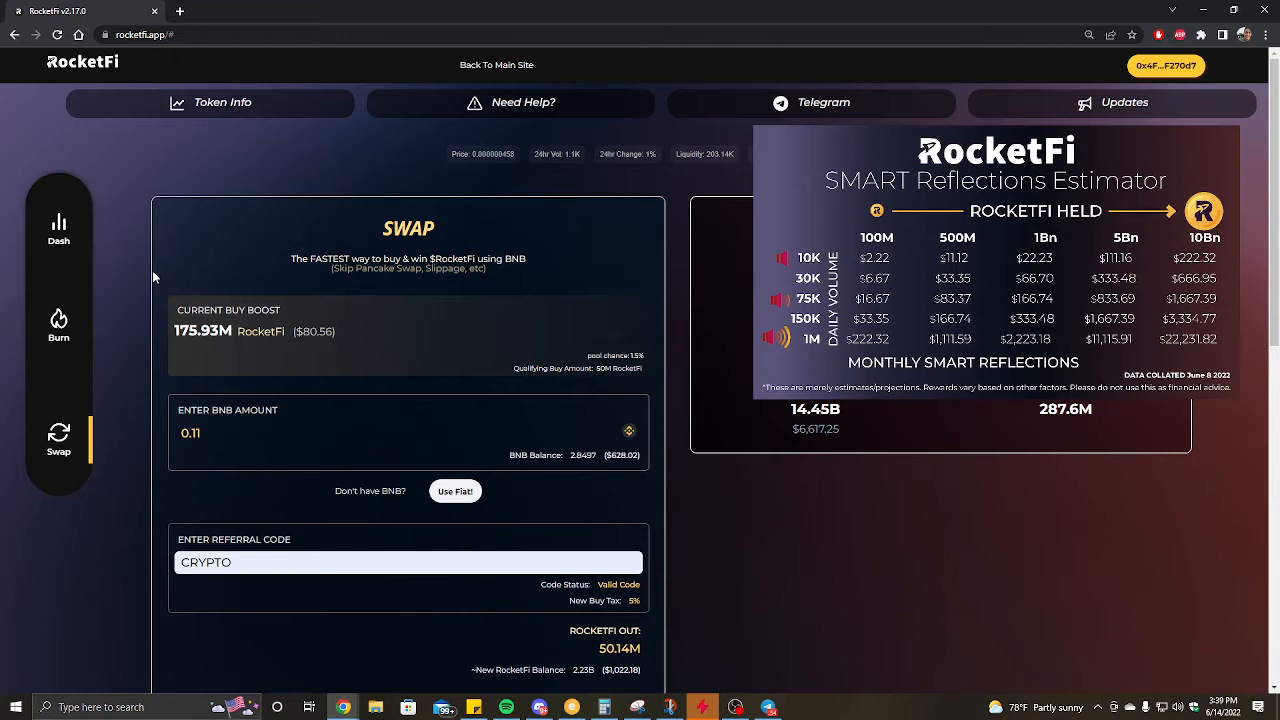
{"action": "mouse_move", "coordinate": [132, 278]}
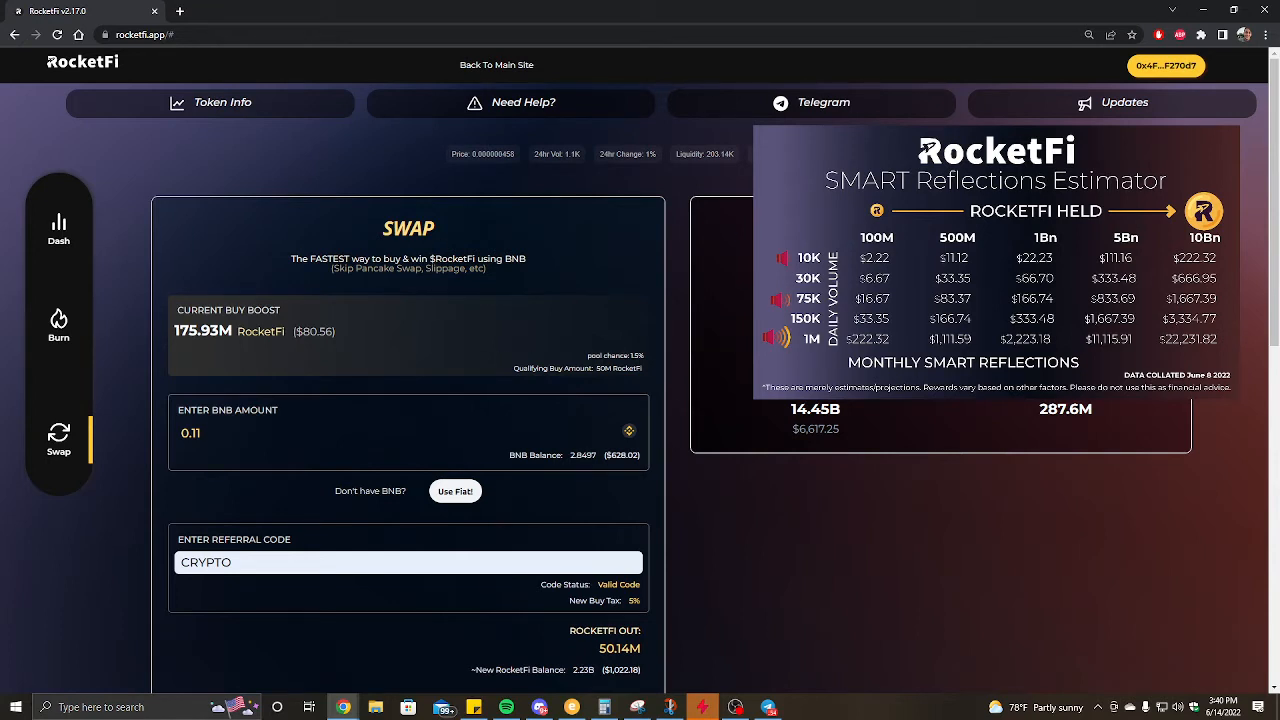
{"action": "mouse_move", "coordinate": [360, 424]}
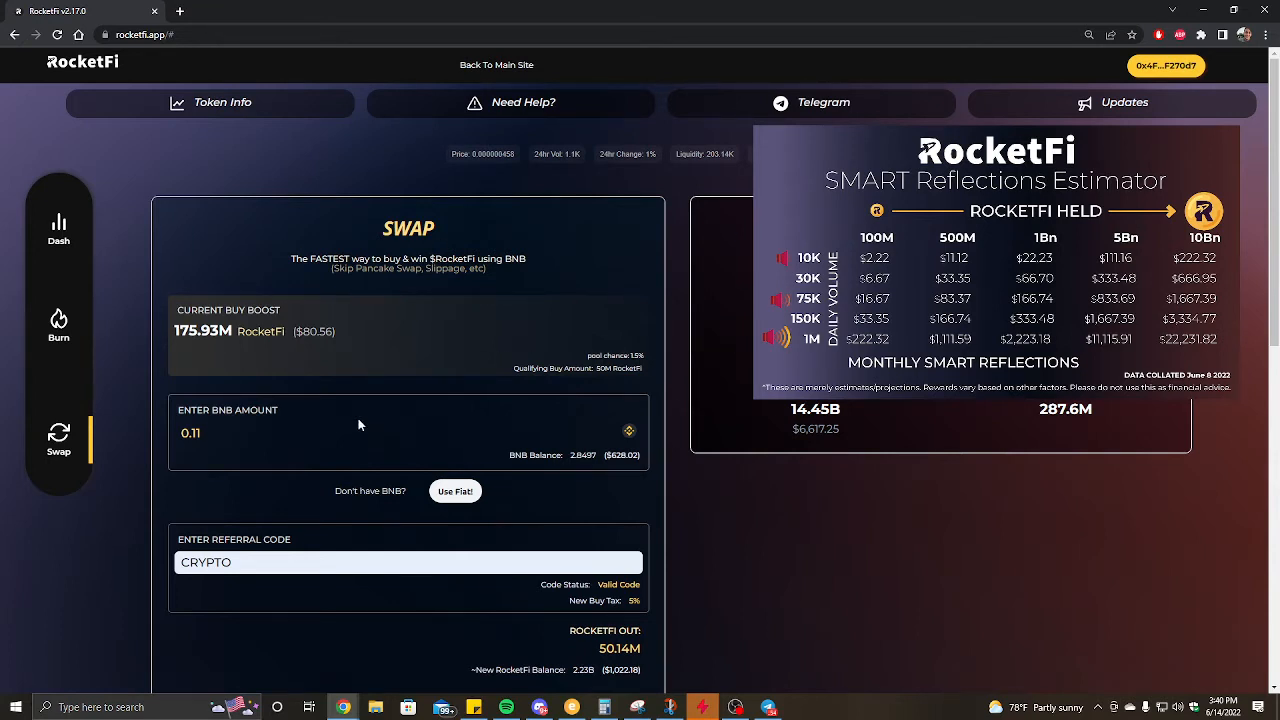
{"action": "mouse_move", "coordinate": [372, 358]}
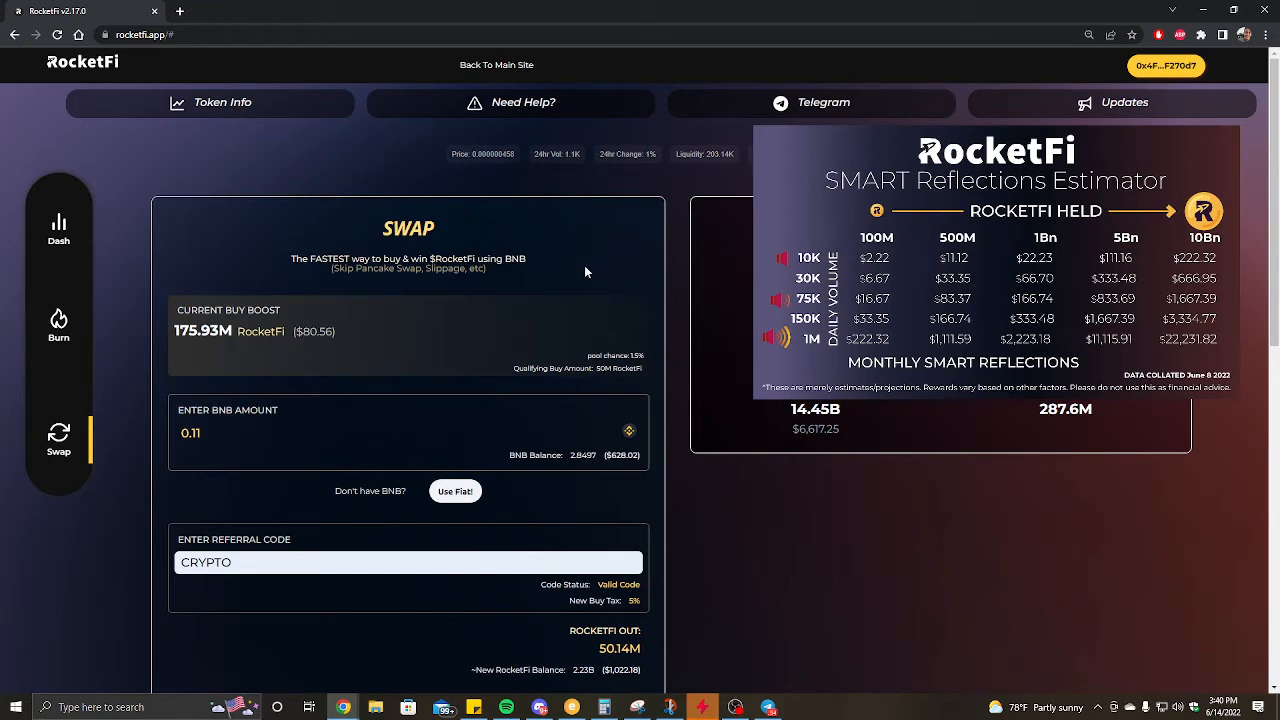
{"action": "mouse_move", "coordinate": [616, 390]}
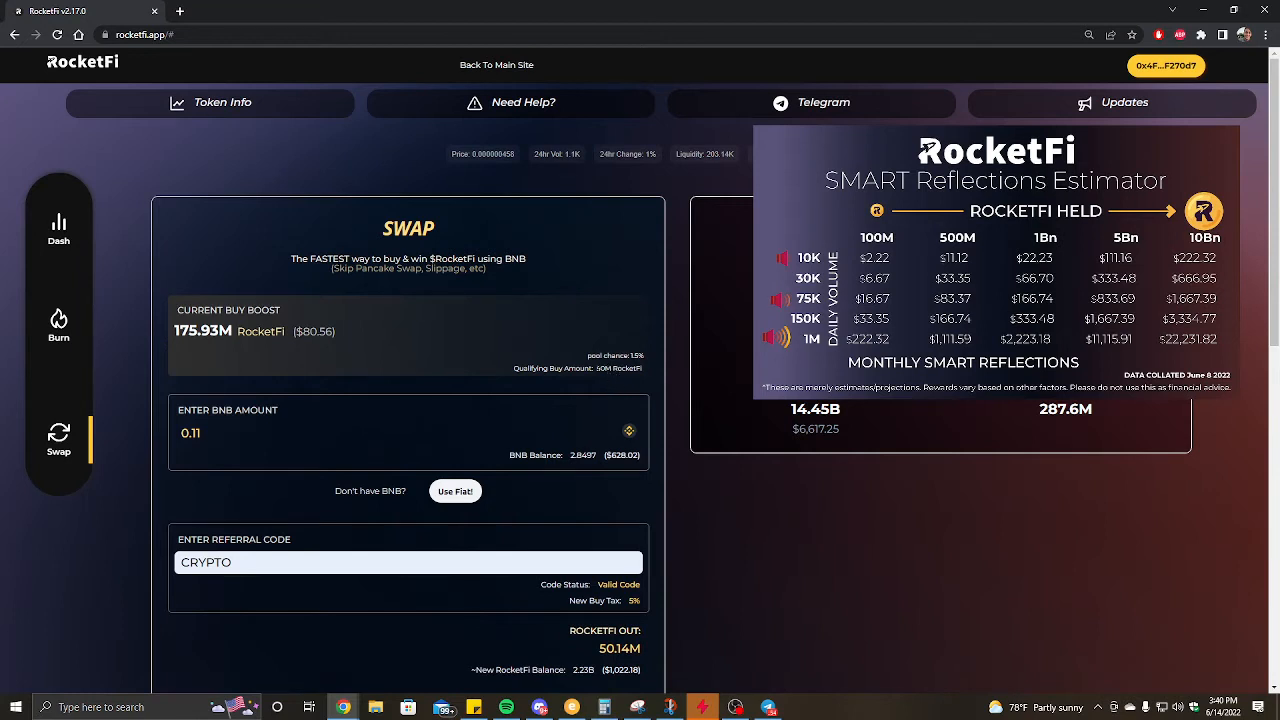
{"action": "mouse_move", "coordinate": [576, 386]}
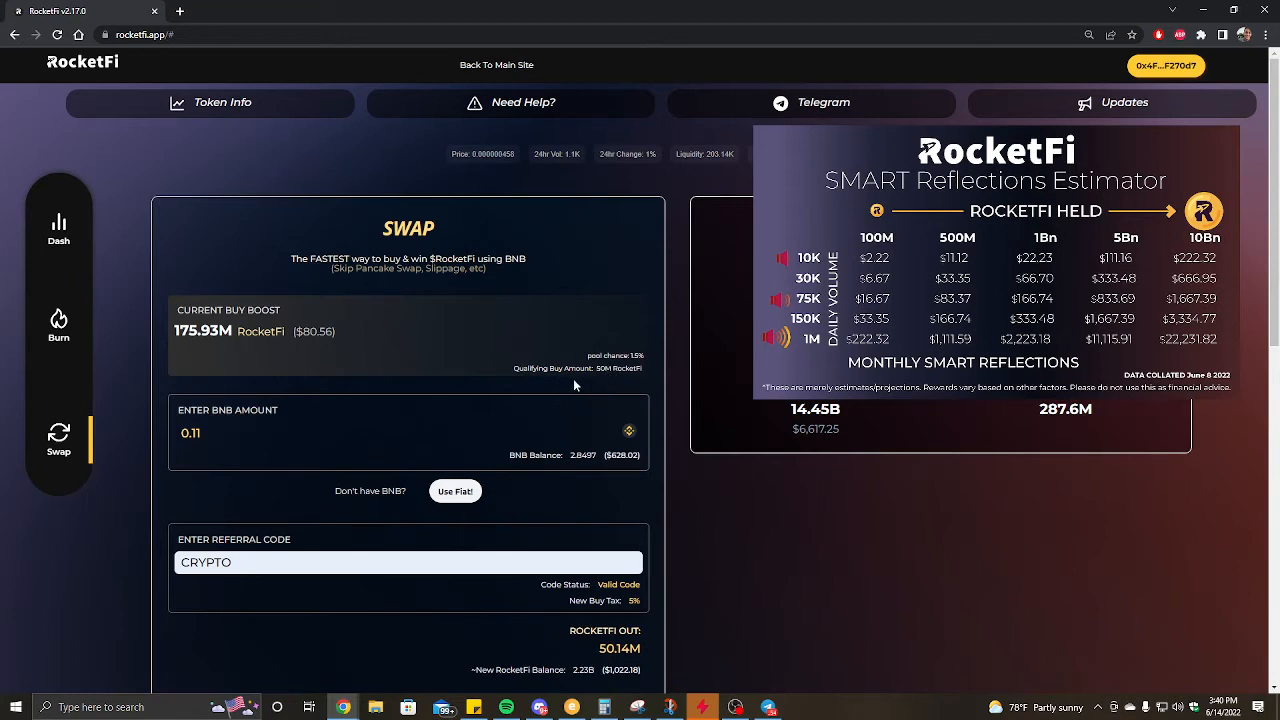
{"action": "mouse_move", "coordinate": [630, 382]}
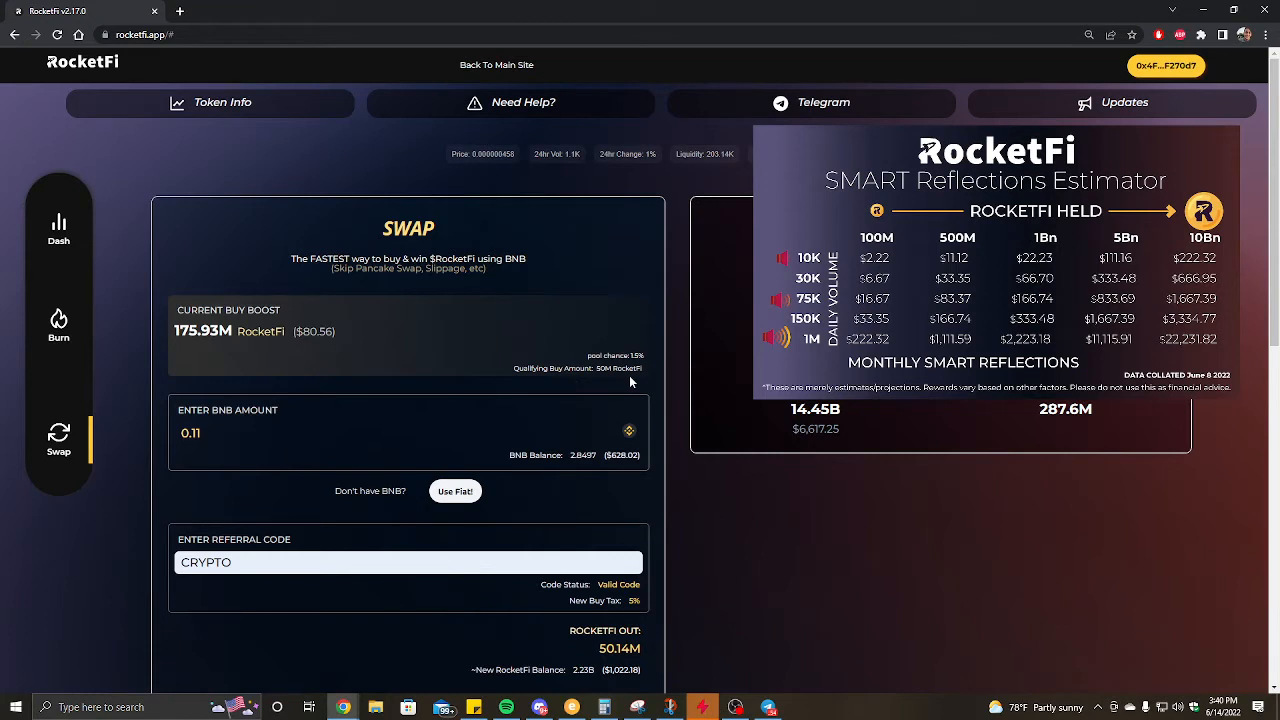
{"action": "mouse_move", "coordinate": [688, 504]}
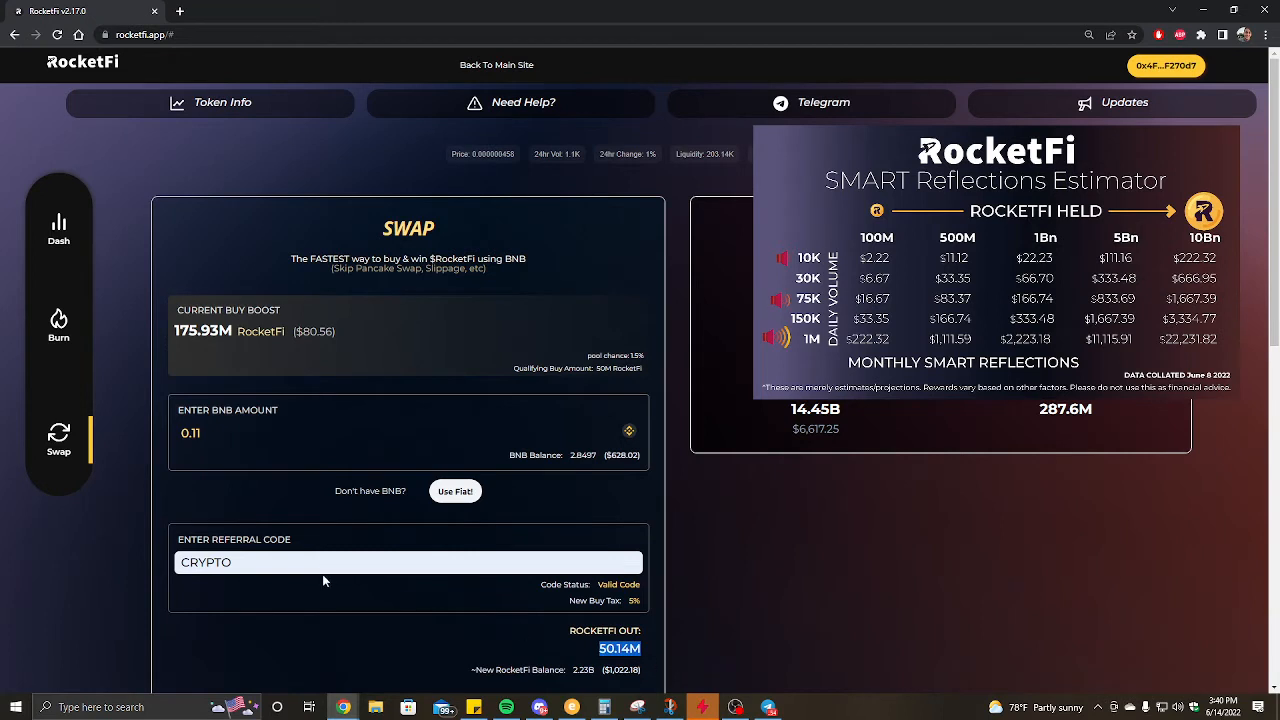
{"action": "left_click", "coordinate": [320, 560]}
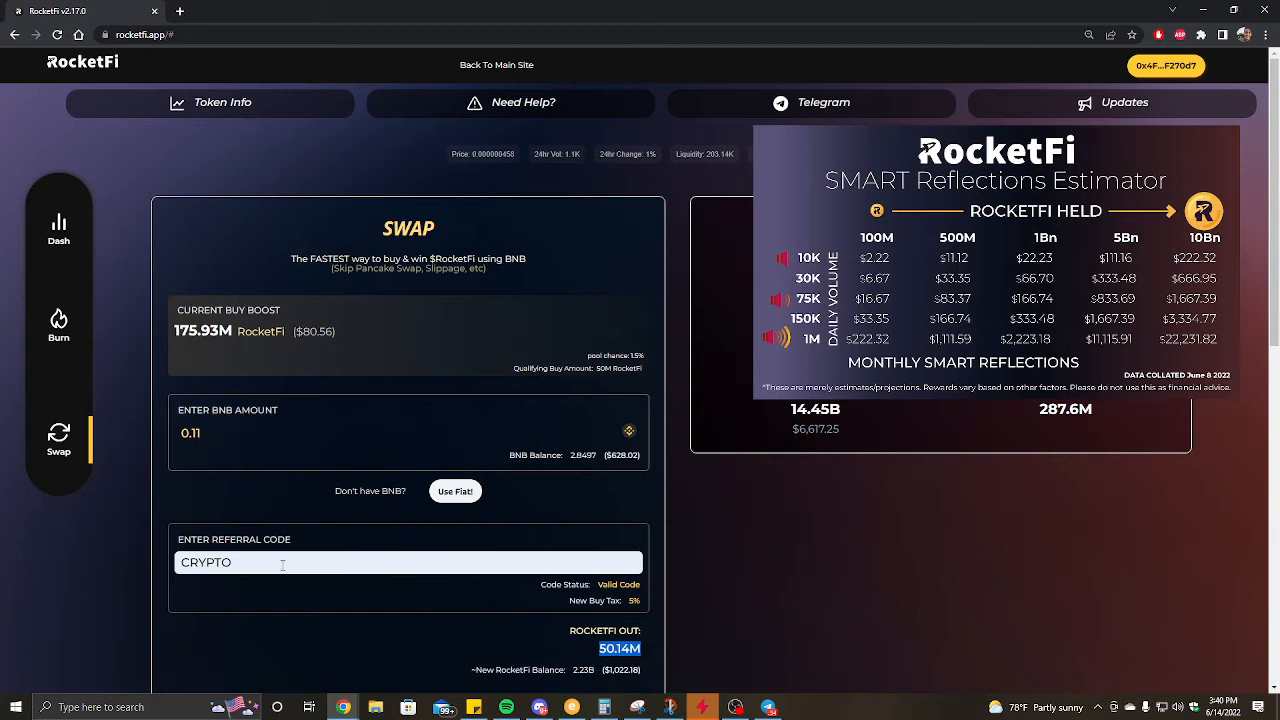
{"action": "double_click", "coordinate": [204, 562]}
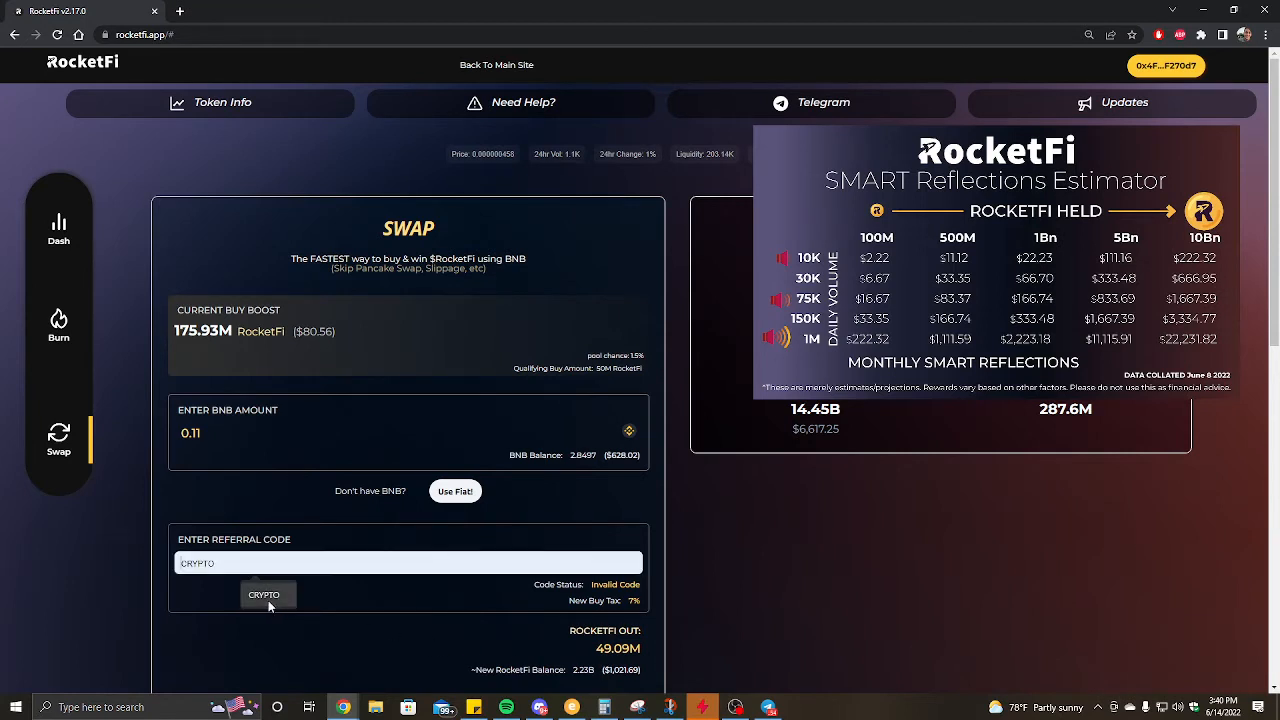
{"action": "left_click", "coordinate": [264, 594]}
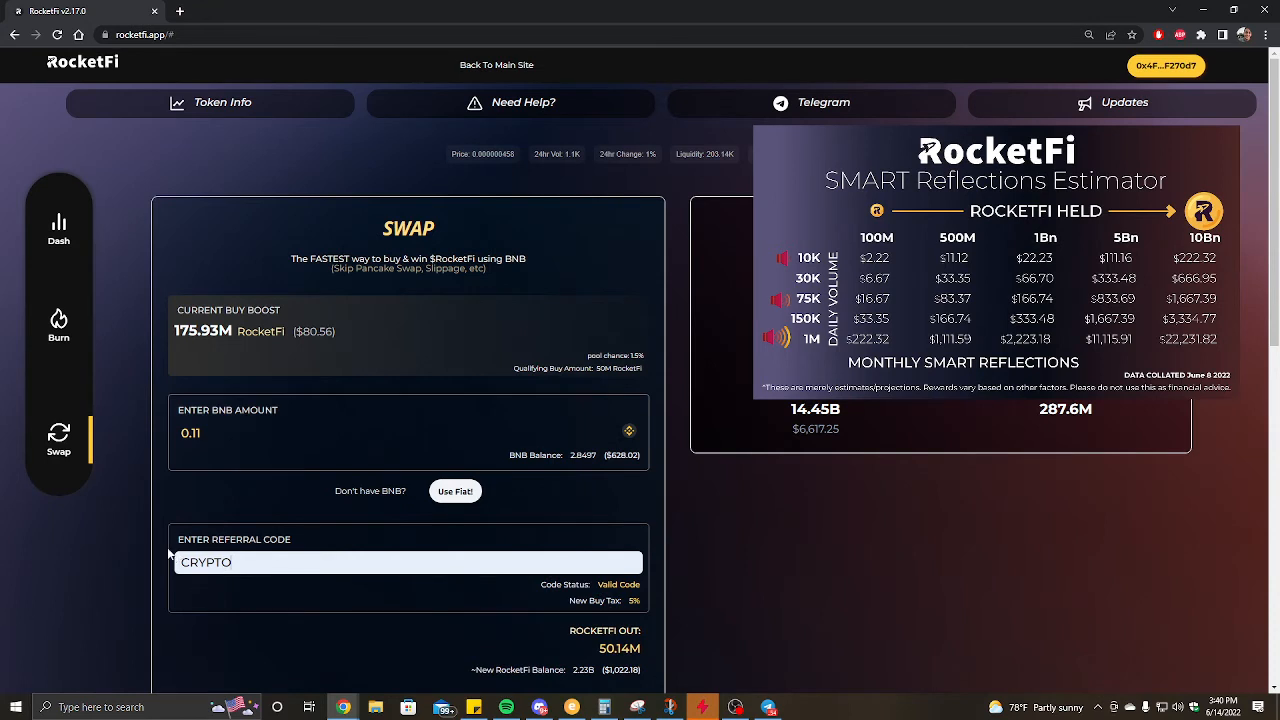
{"action": "mouse_move", "coordinate": [322, 460]}
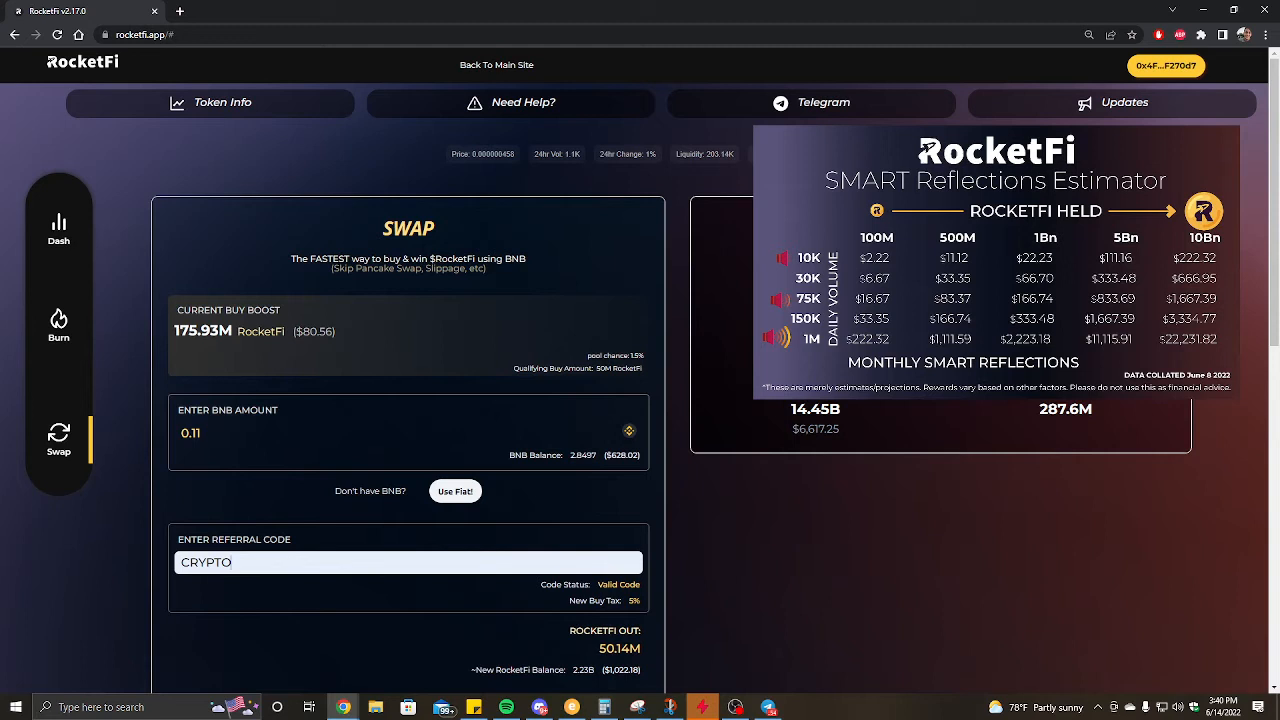
{"action": "mouse_move", "coordinate": [88, 422]}
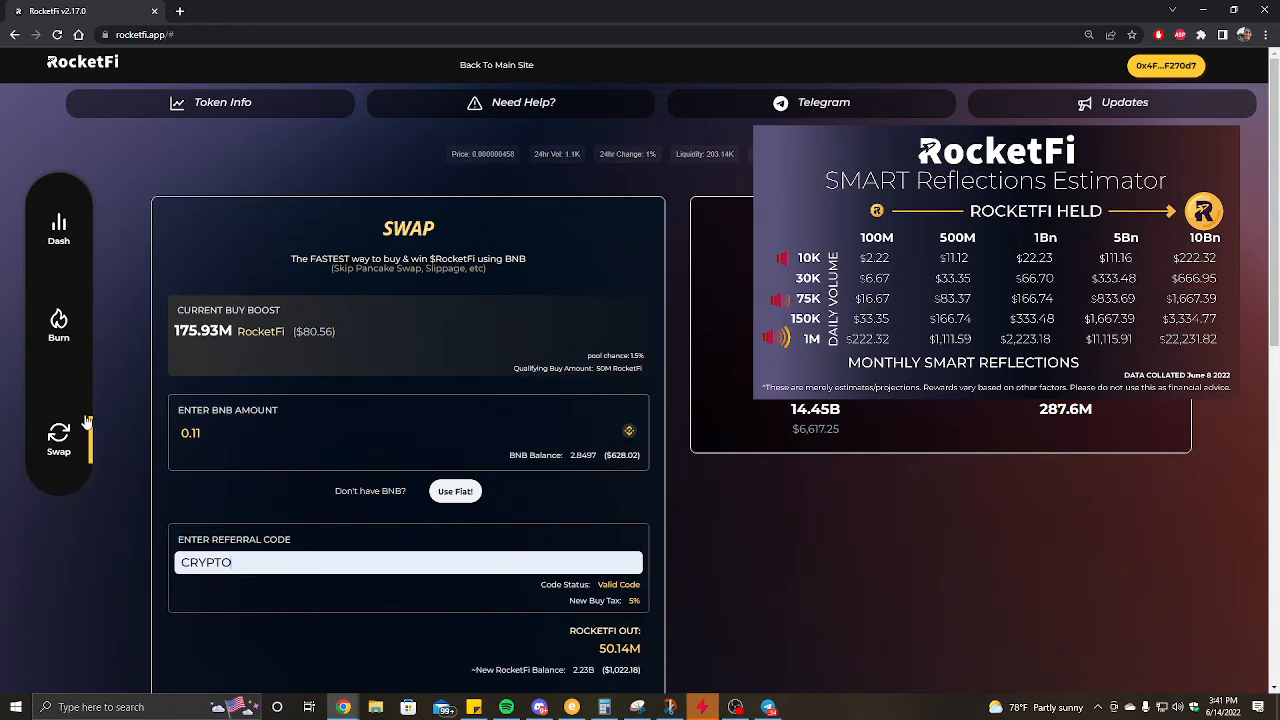
{"action": "mouse_move", "coordinate": [42, 524]}
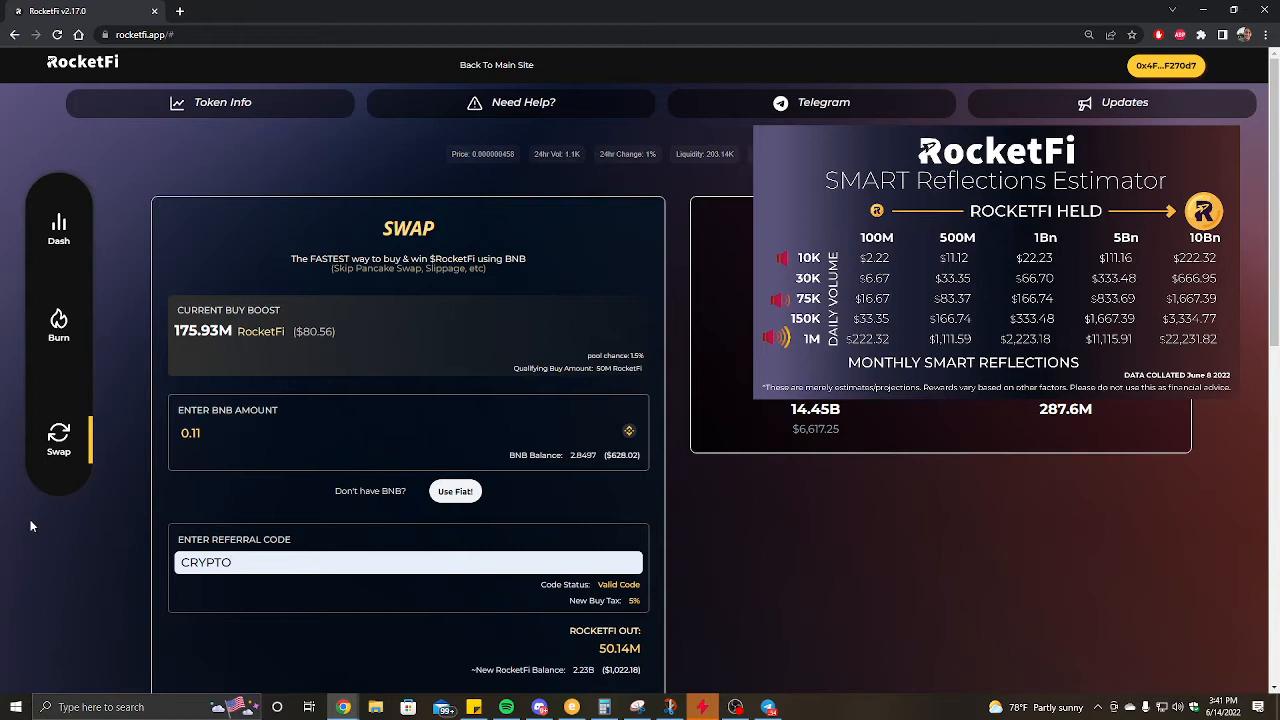
{"action": "mouse_move", "coordinate": [22, 538]}
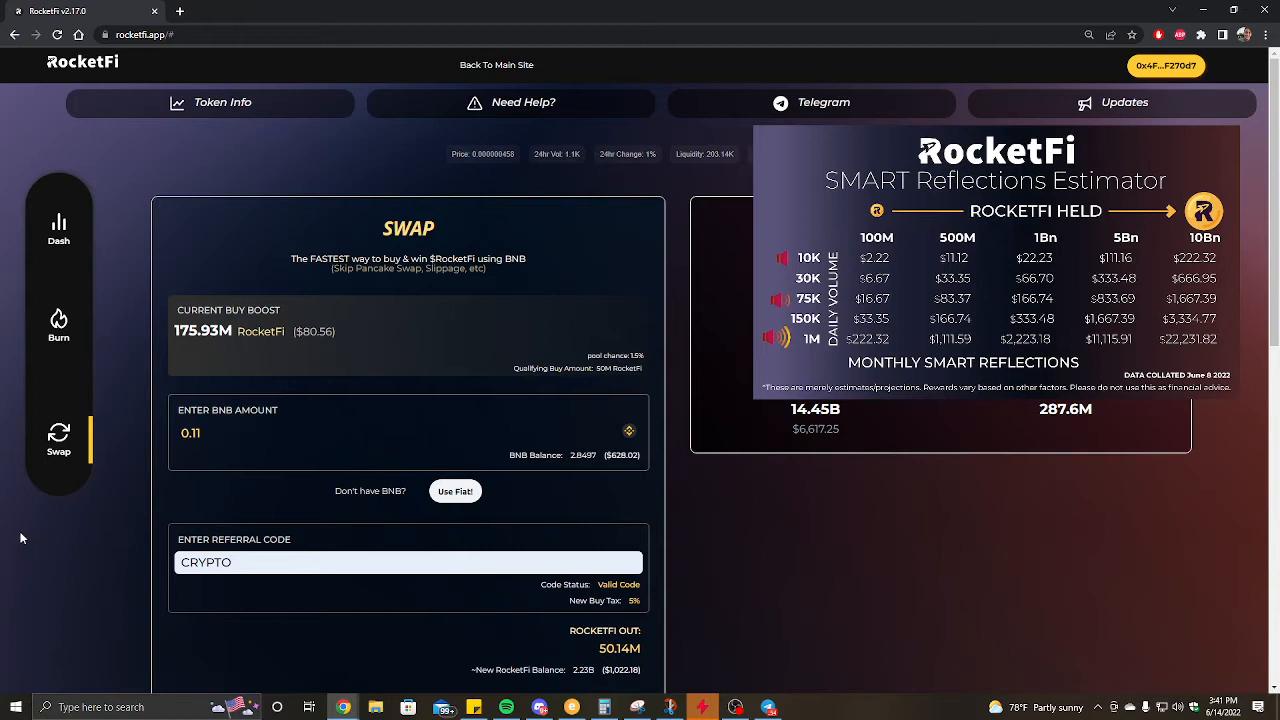
{"action": "mouse_move", "coordinate": [4, 516]}
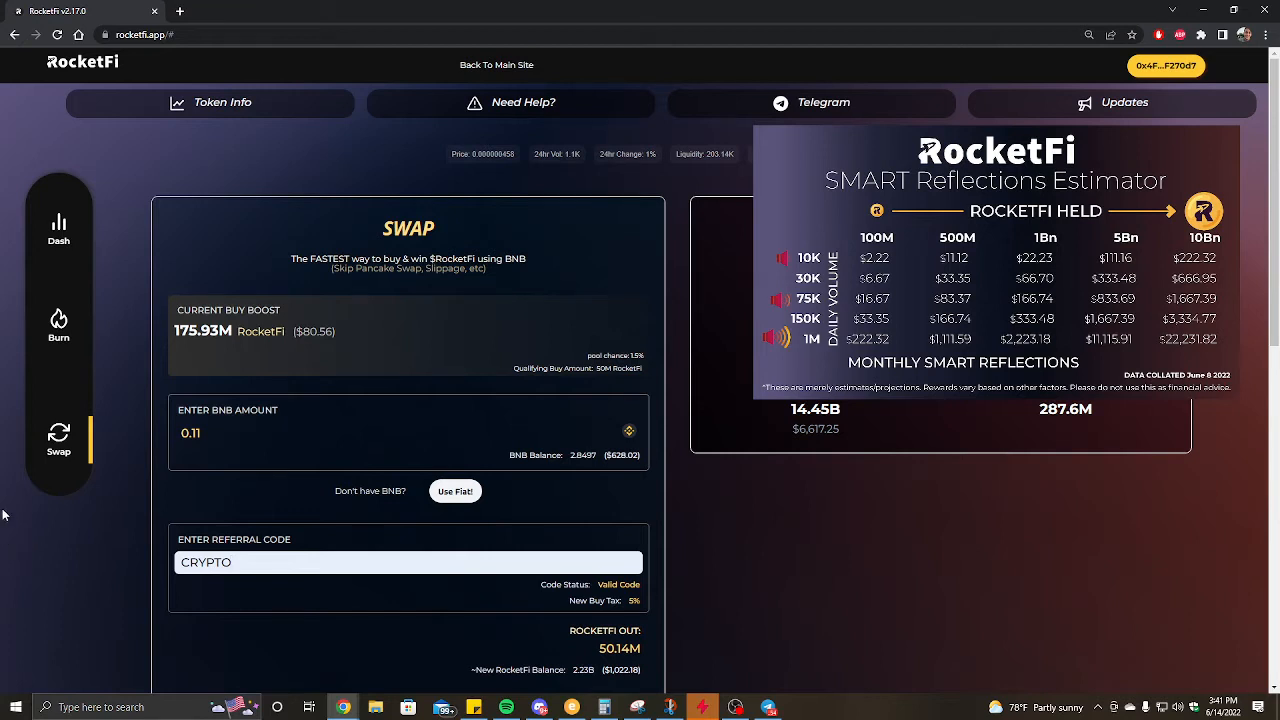
{"action": "mouse_move", "coordinate": [100, 556]}
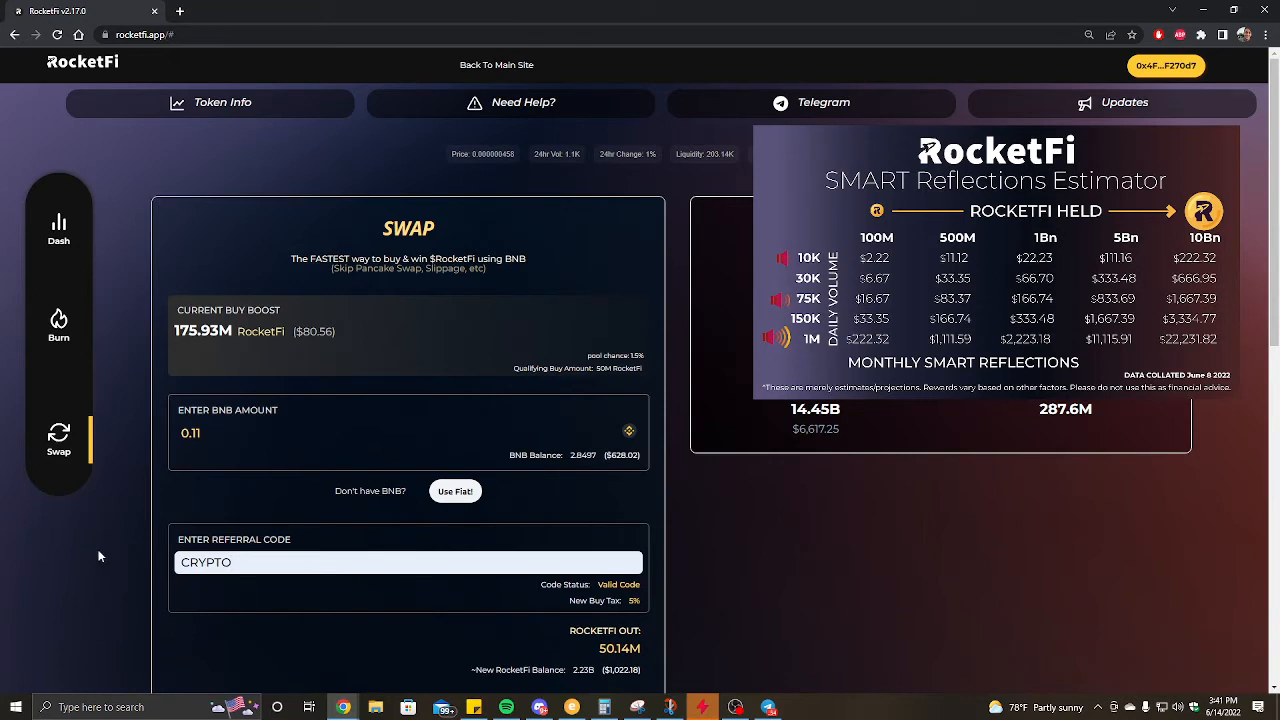
{"action": "mouse_move", "coordinate": [268, 604]}
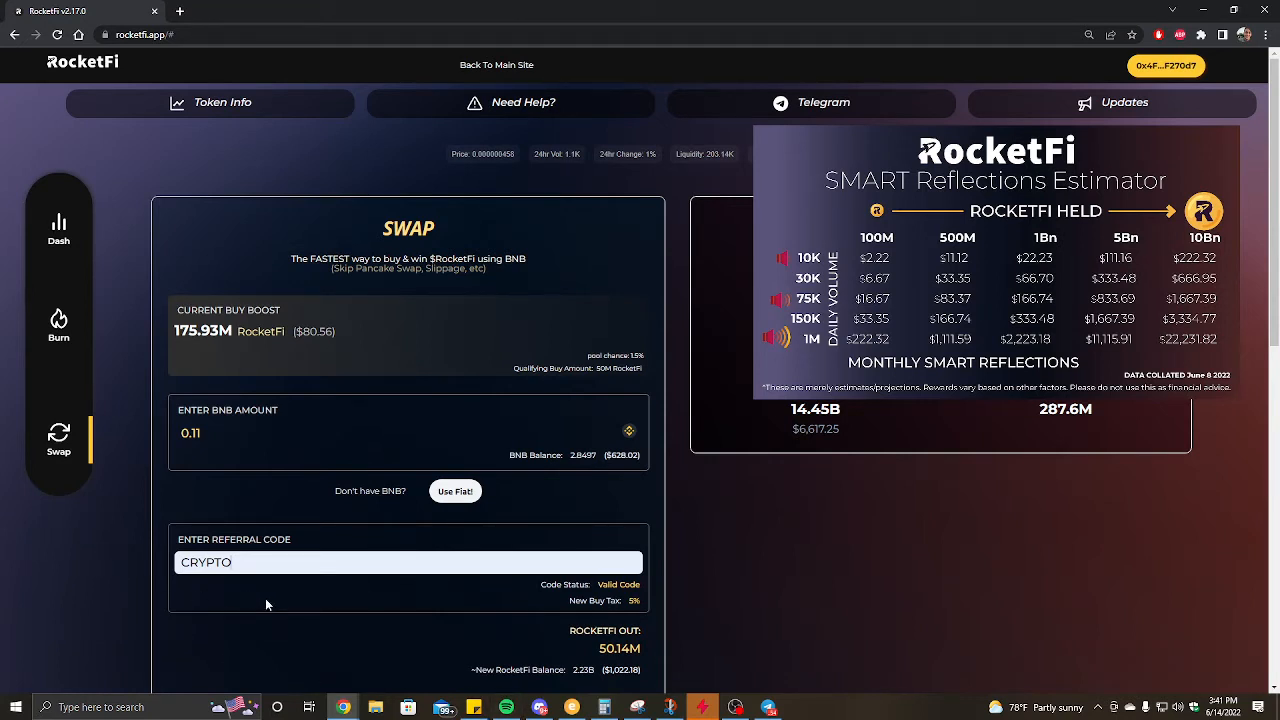
{"action": "mouse_move", "coordinate": [576, 608]}
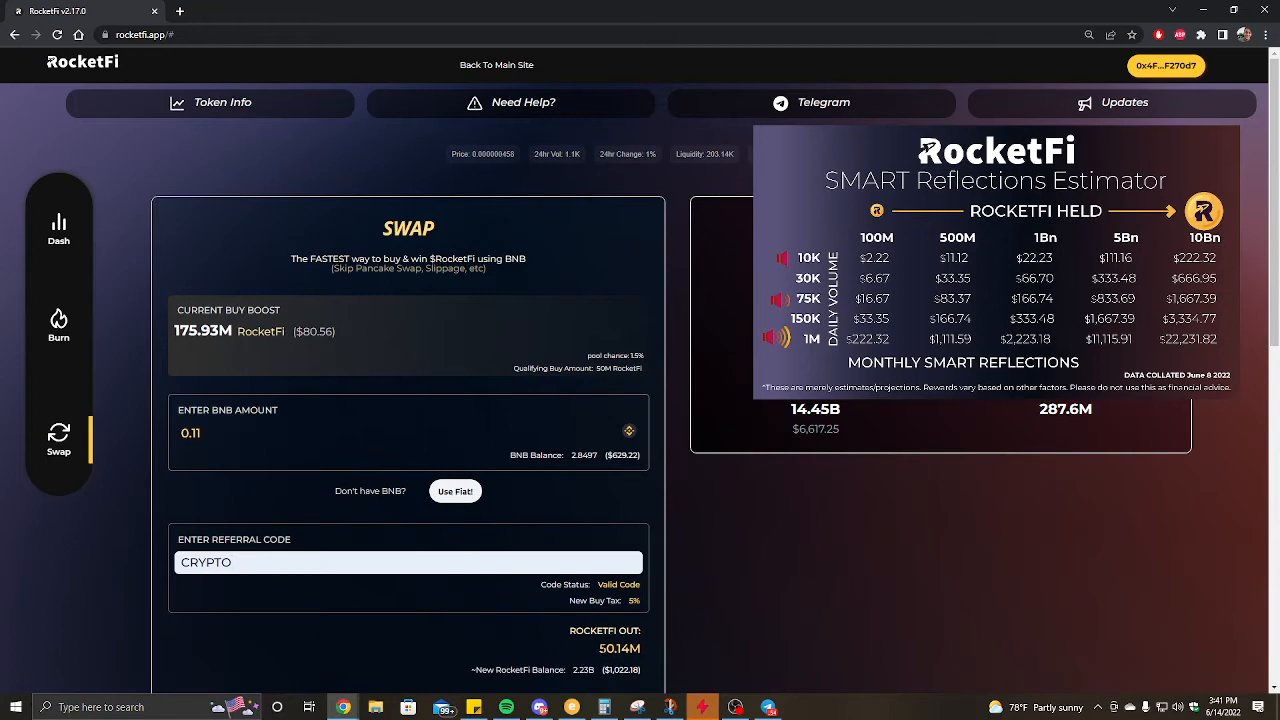
{"action": "scroll", "scroll_direction": "down", "scroll_amount": 3}
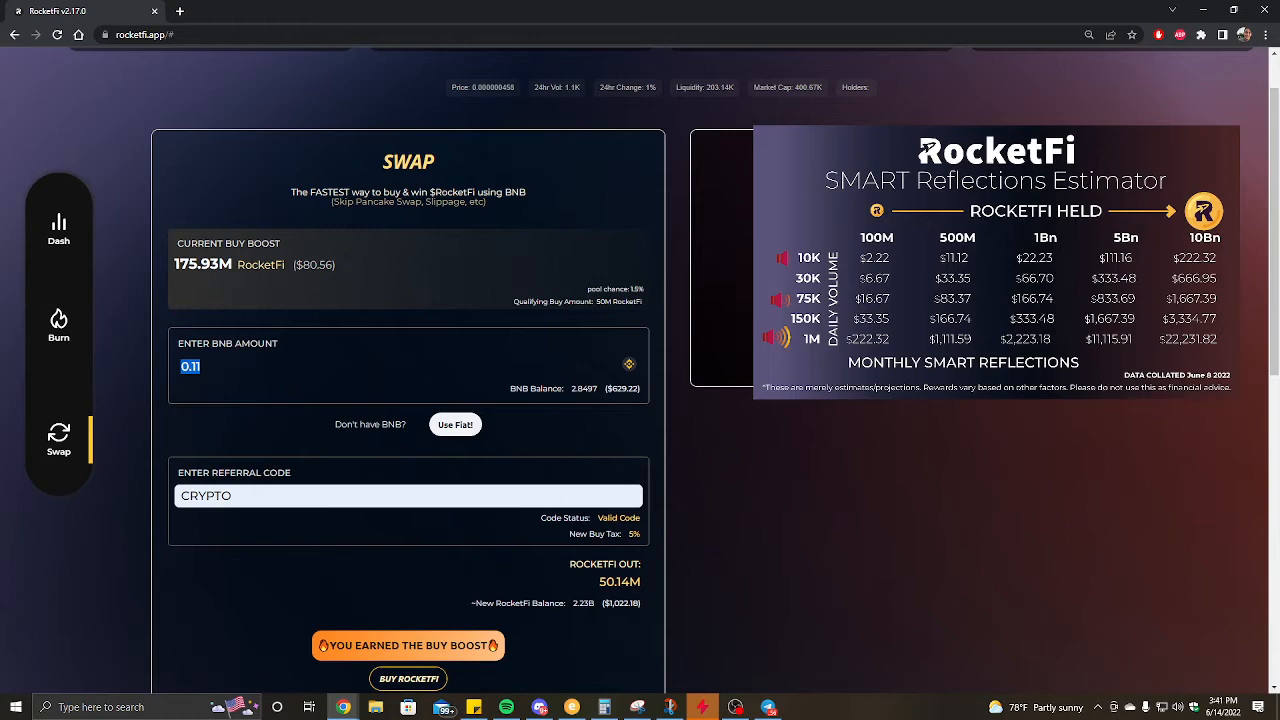
{"action": "mouse_move", "coordinate": [92, 396]}
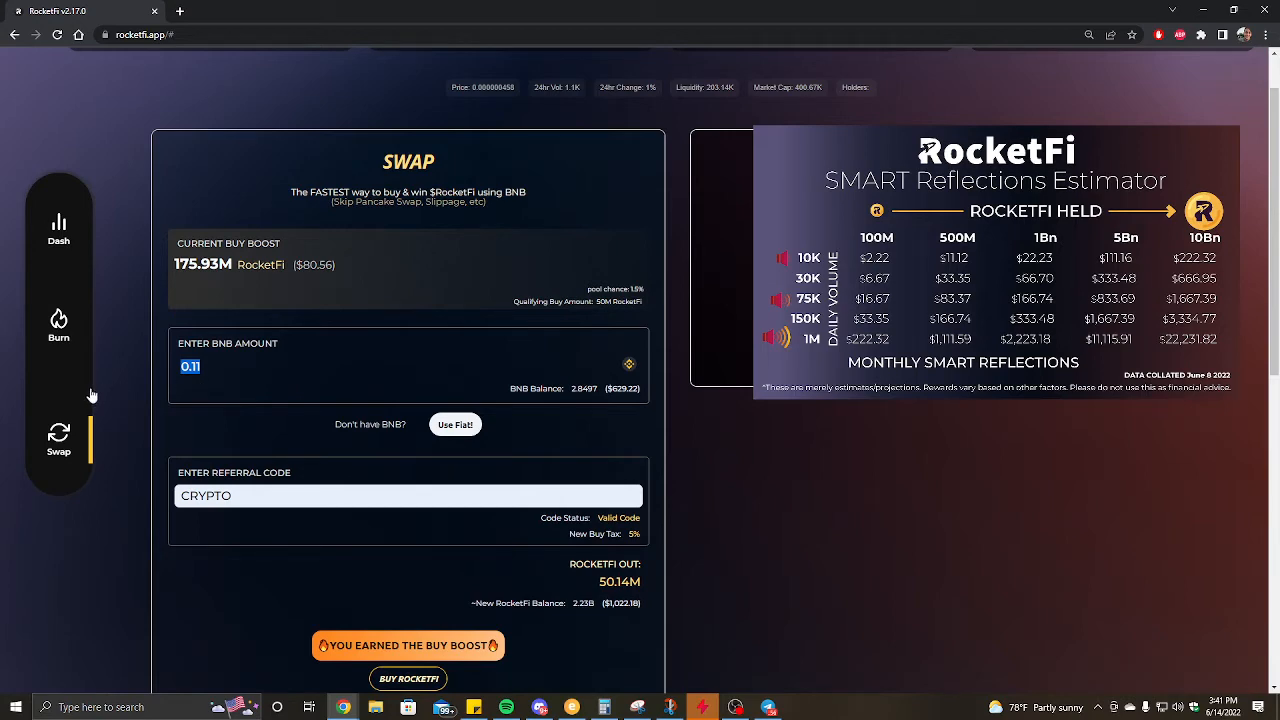
{"action": "scroll", "scroll_direction": "down", "scroll_amount": 3}
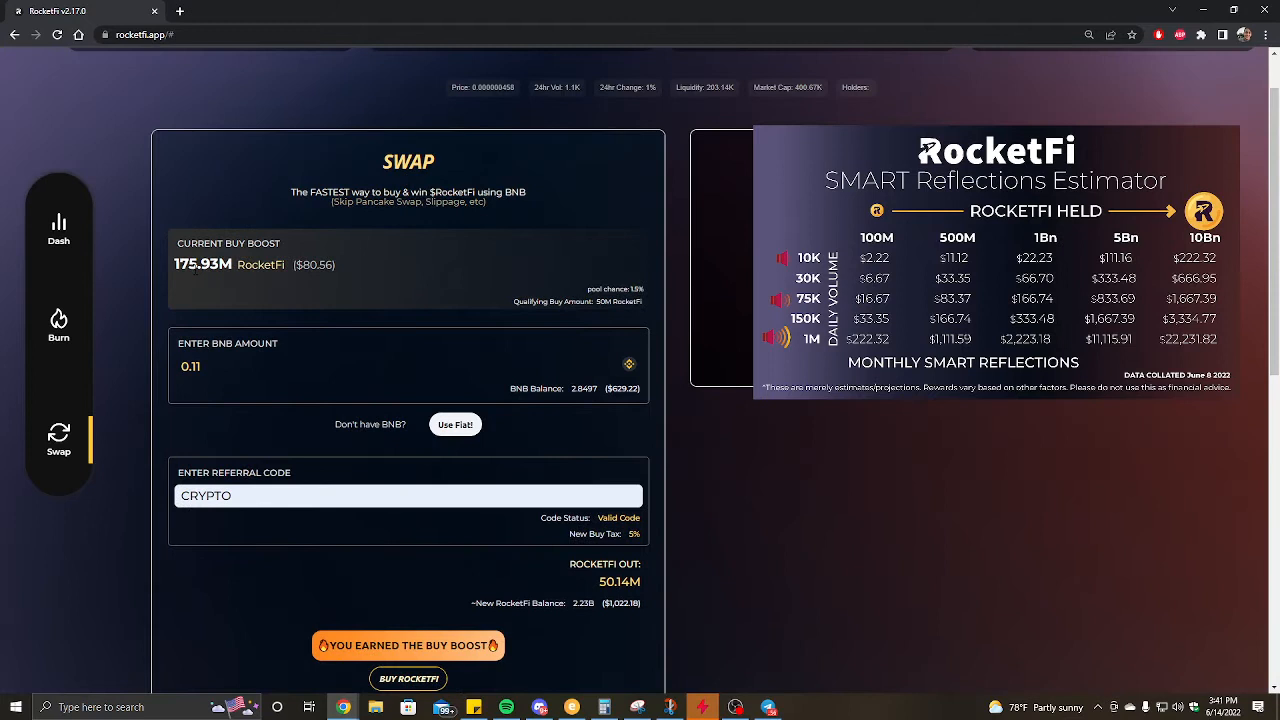
{"action": "mouse_move", "coordinate": [230, 290]}
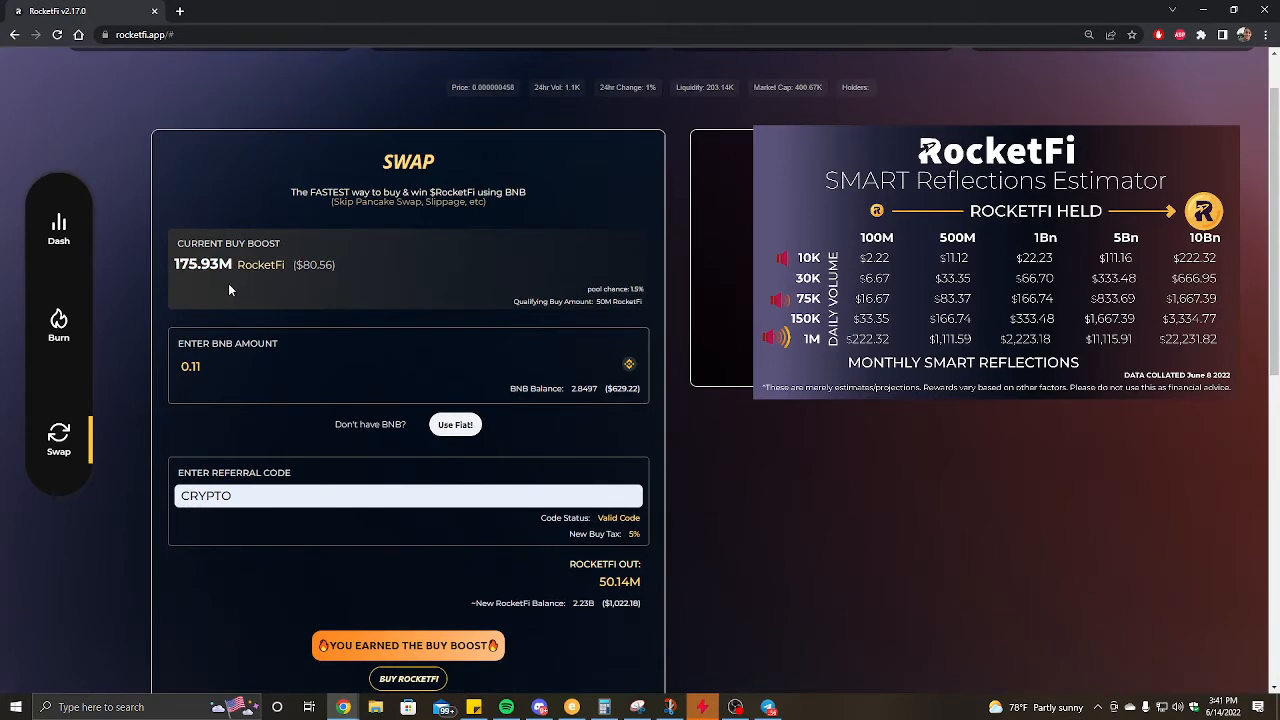
{"action": "mouse_move", "coordinate": [378, 300]}
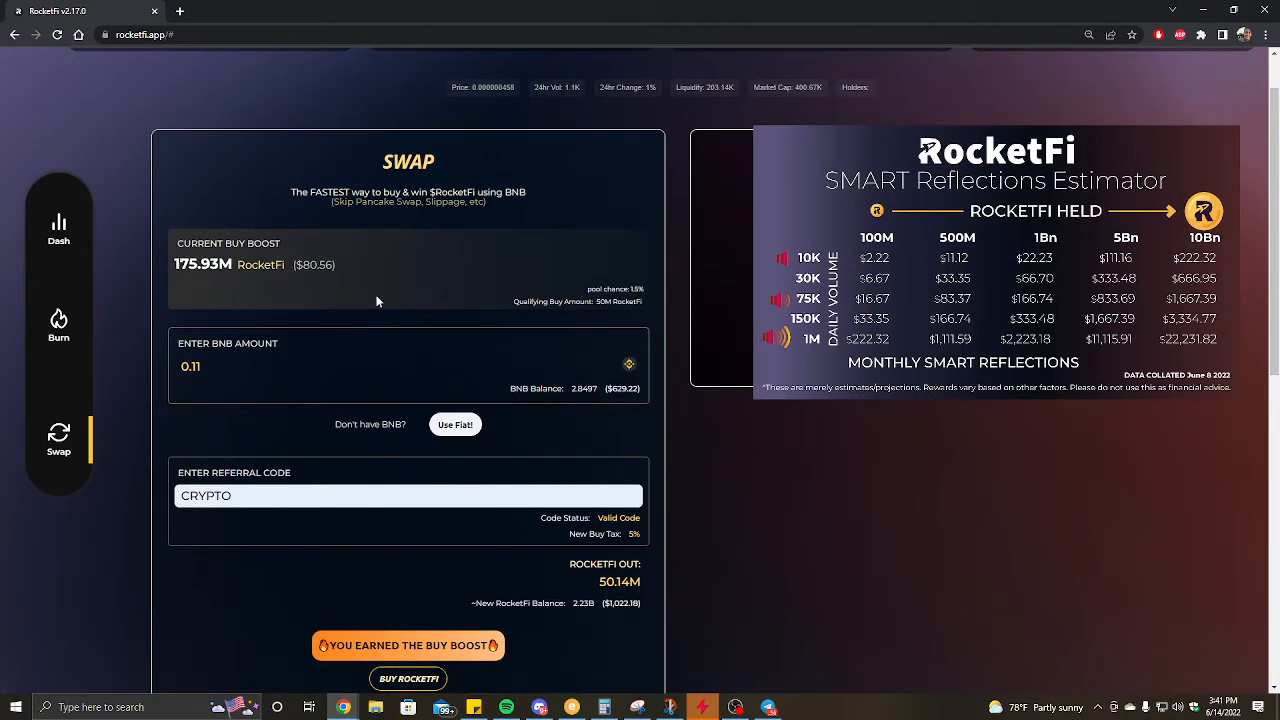
{"action": "mouse_move", "coordinate": [484, 316]}
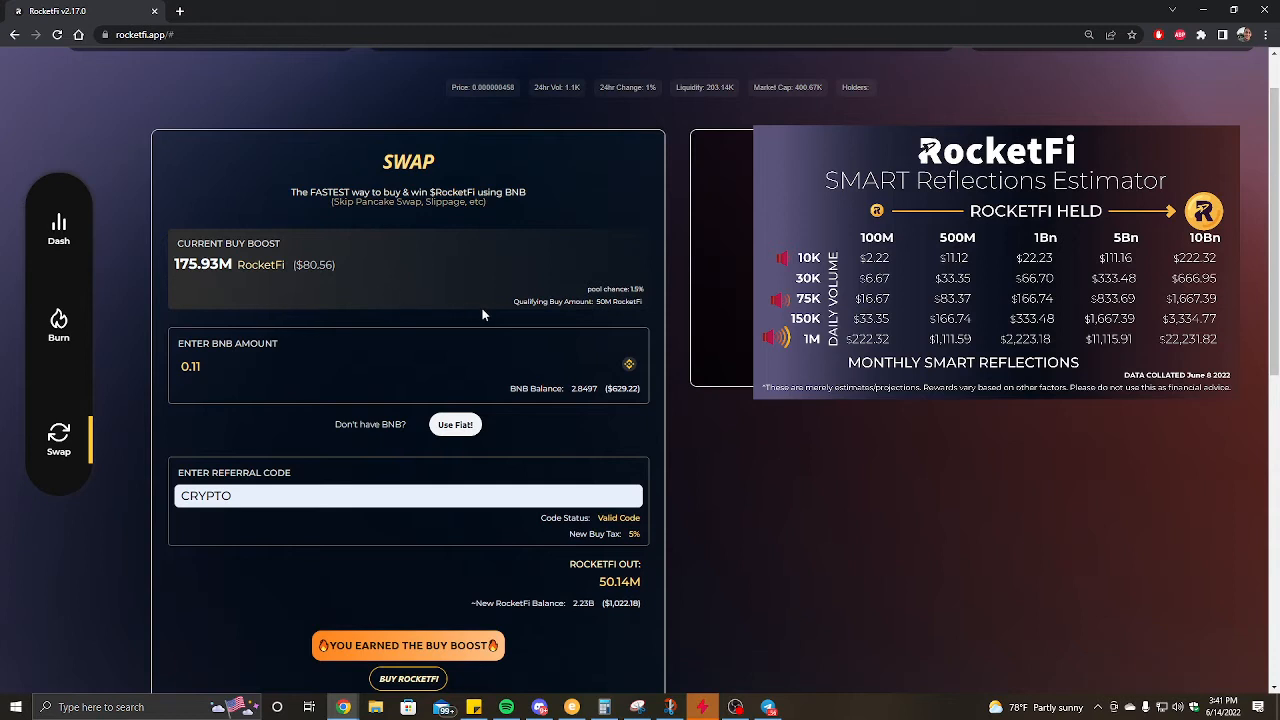
{"action": "mouse_move", "coordinate": [264, 292]}
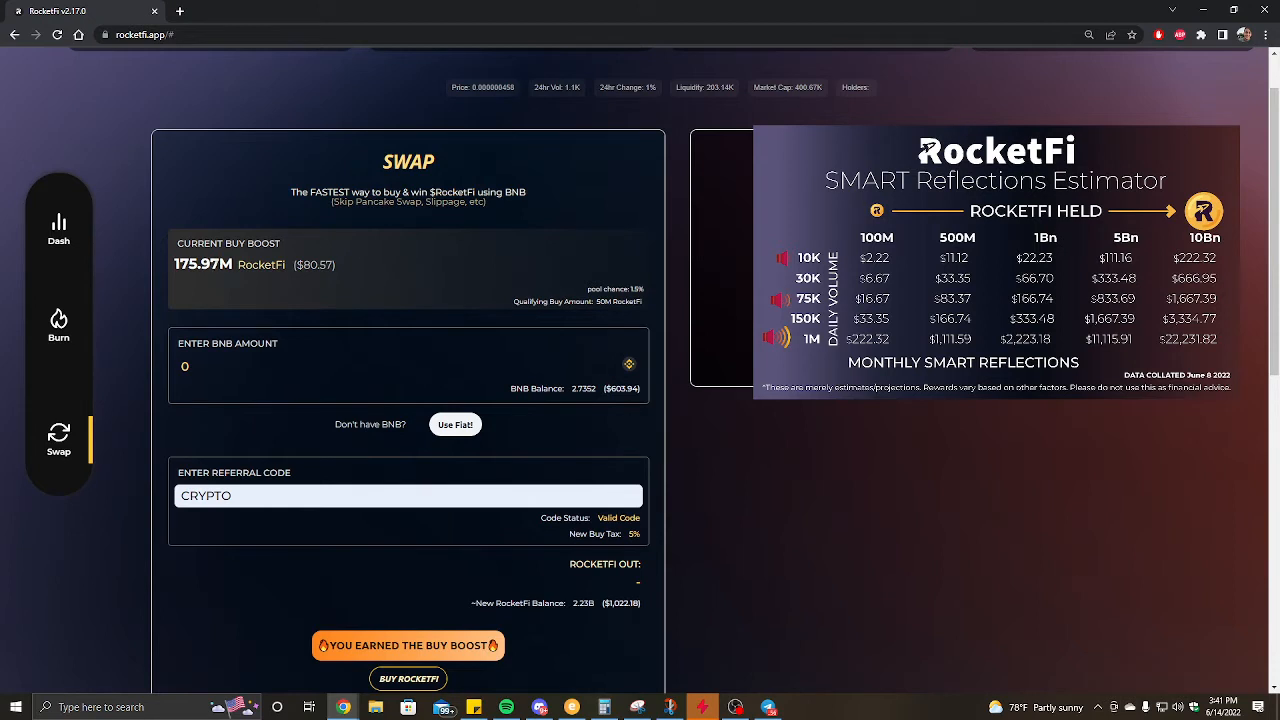
{"action": "mouse_move", "coordinate": [236, 280]}
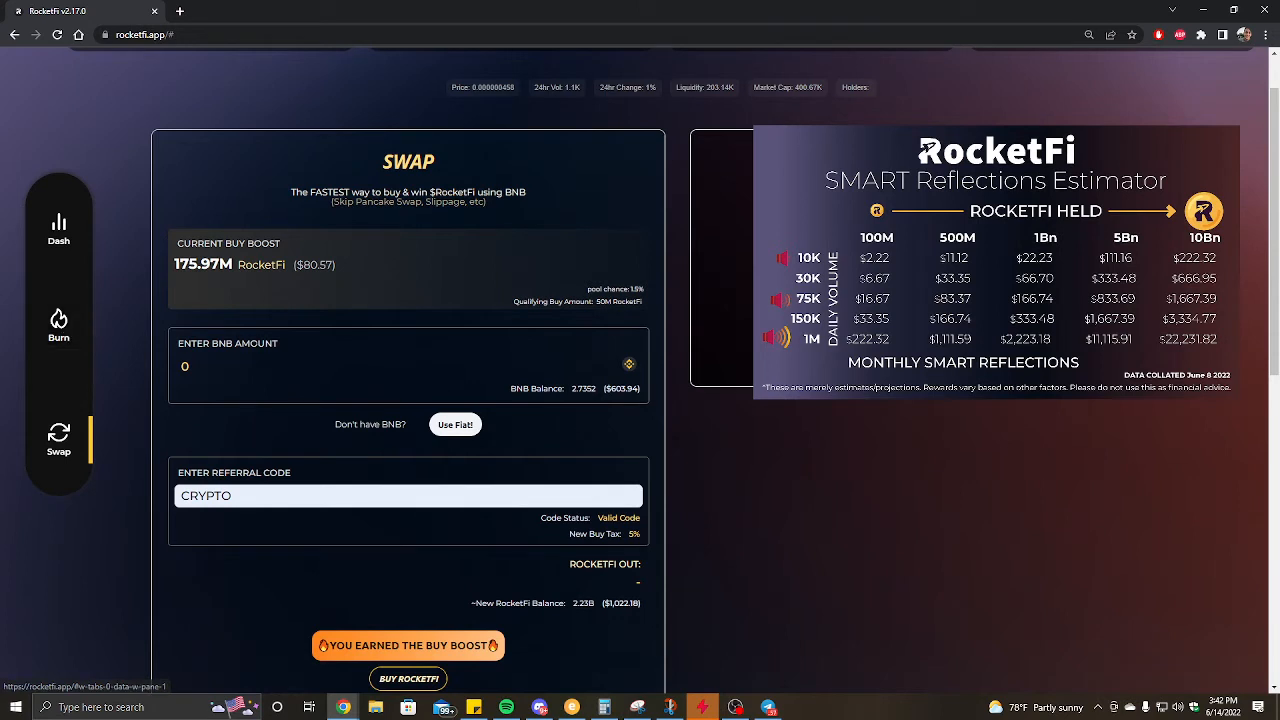
{"action": "mouse_move", "coordinate": [312, 352]}
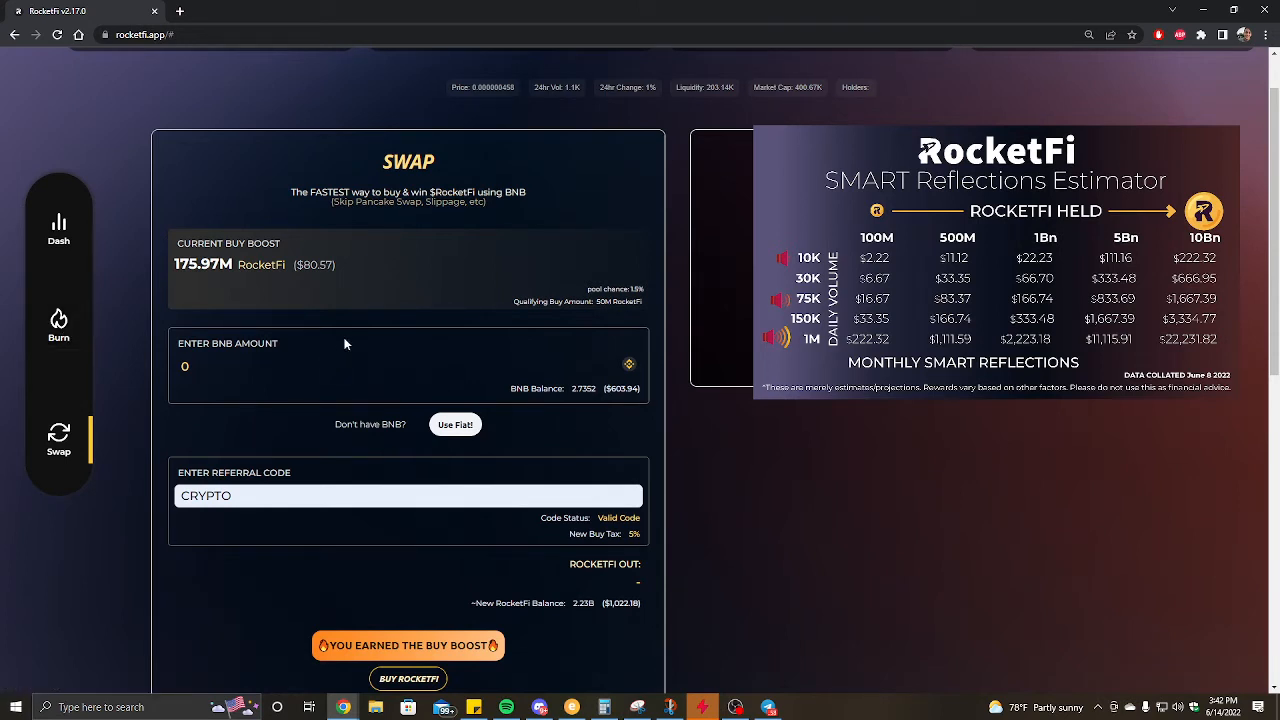
{"action": "mouse_move", "coordinate": [490, 344]}
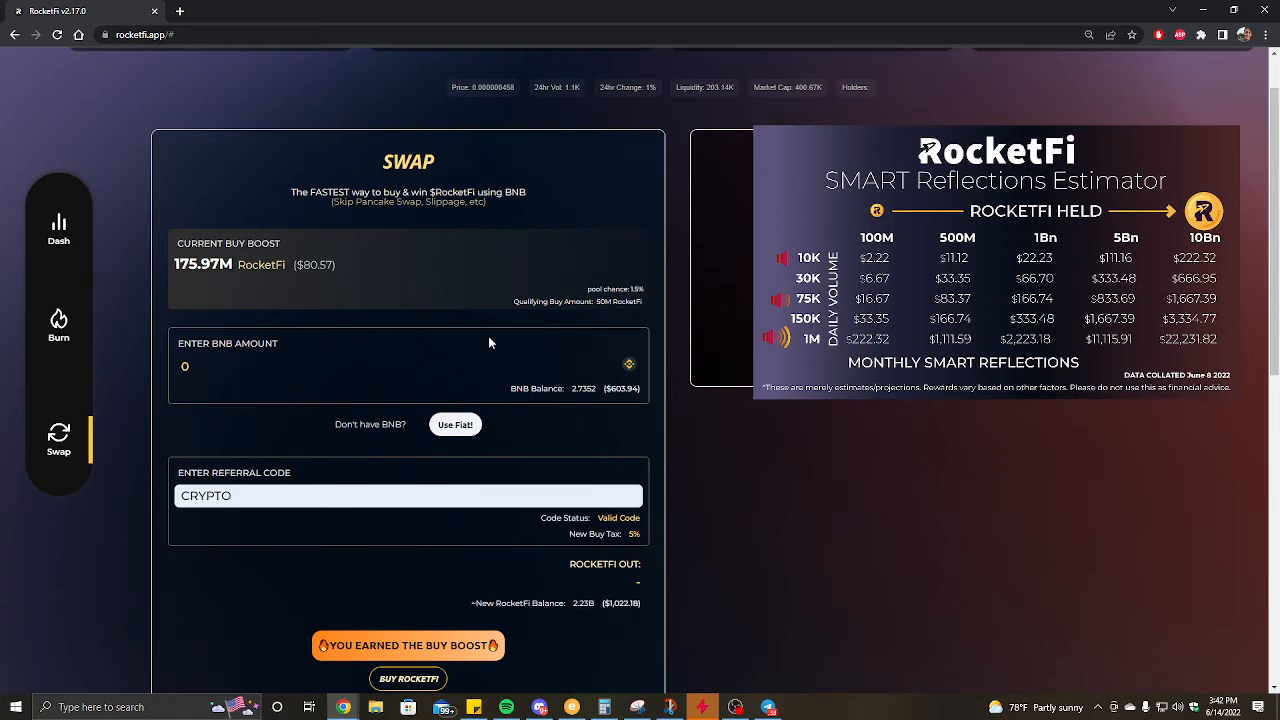
{"action": "mouse_move", "coordinate": [612, 282]}
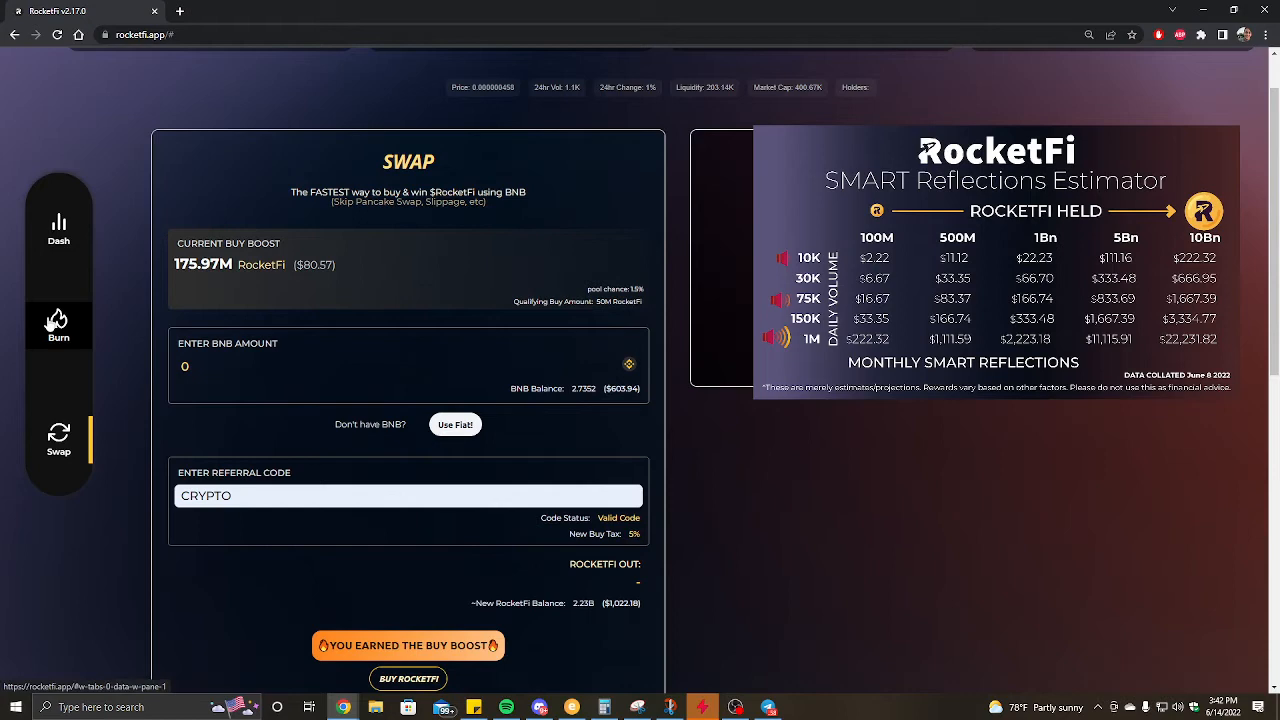
Step: Go to the Burn page showing the BurnBoost pool and 2 multiplier tokens
{"action": "left_click", "coordinate": [58, 336]}
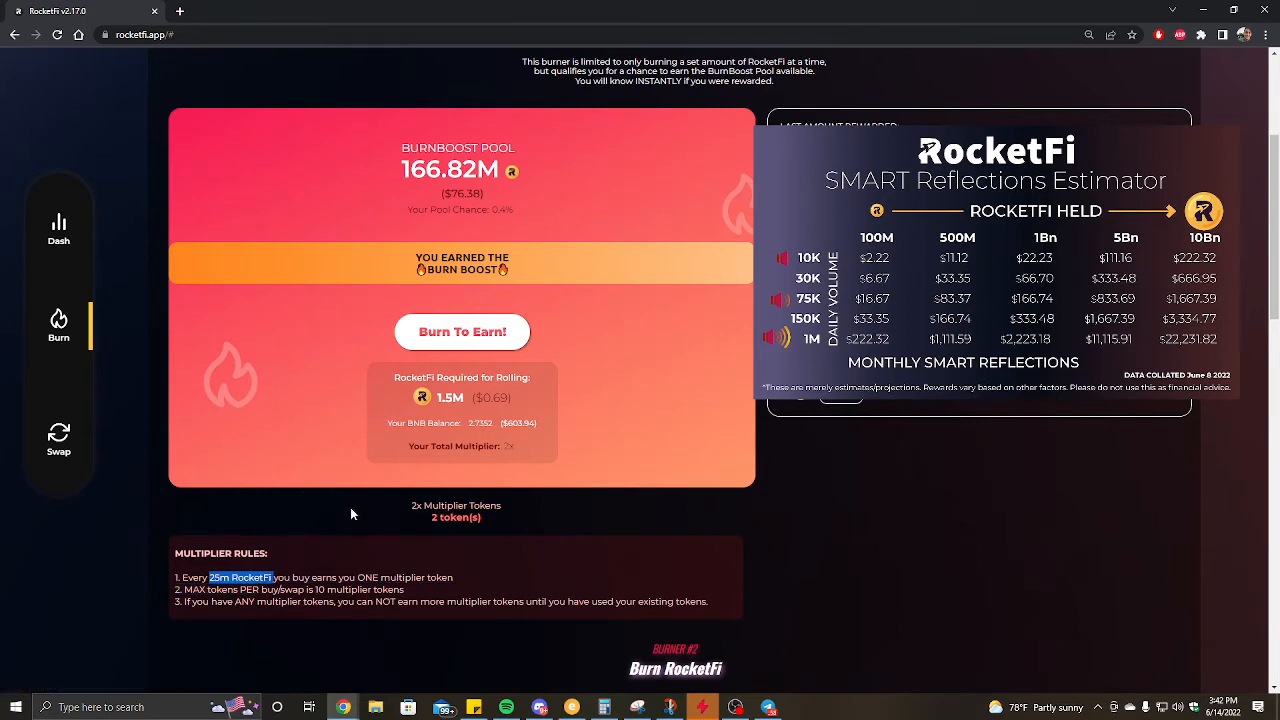
{"action": "mouse_move", "coordinate": [484, 488]}
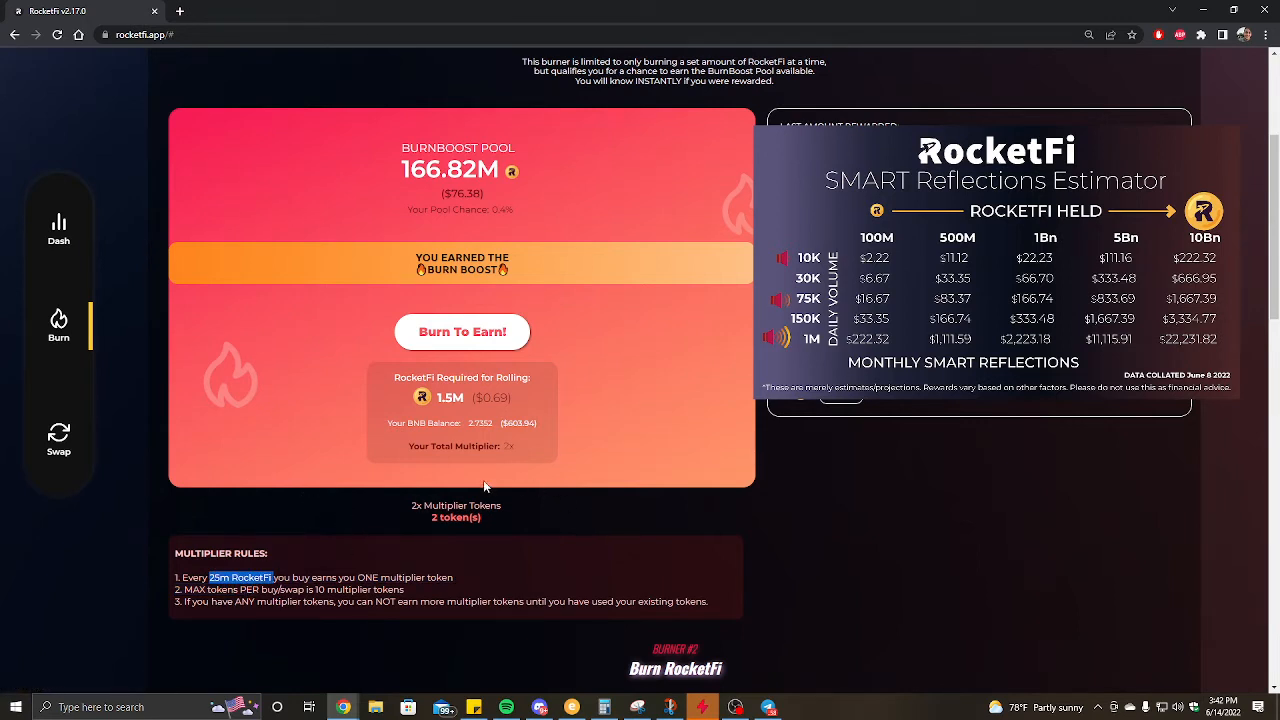
{"action": "mouse_move", "coordinate": [346, 456]}
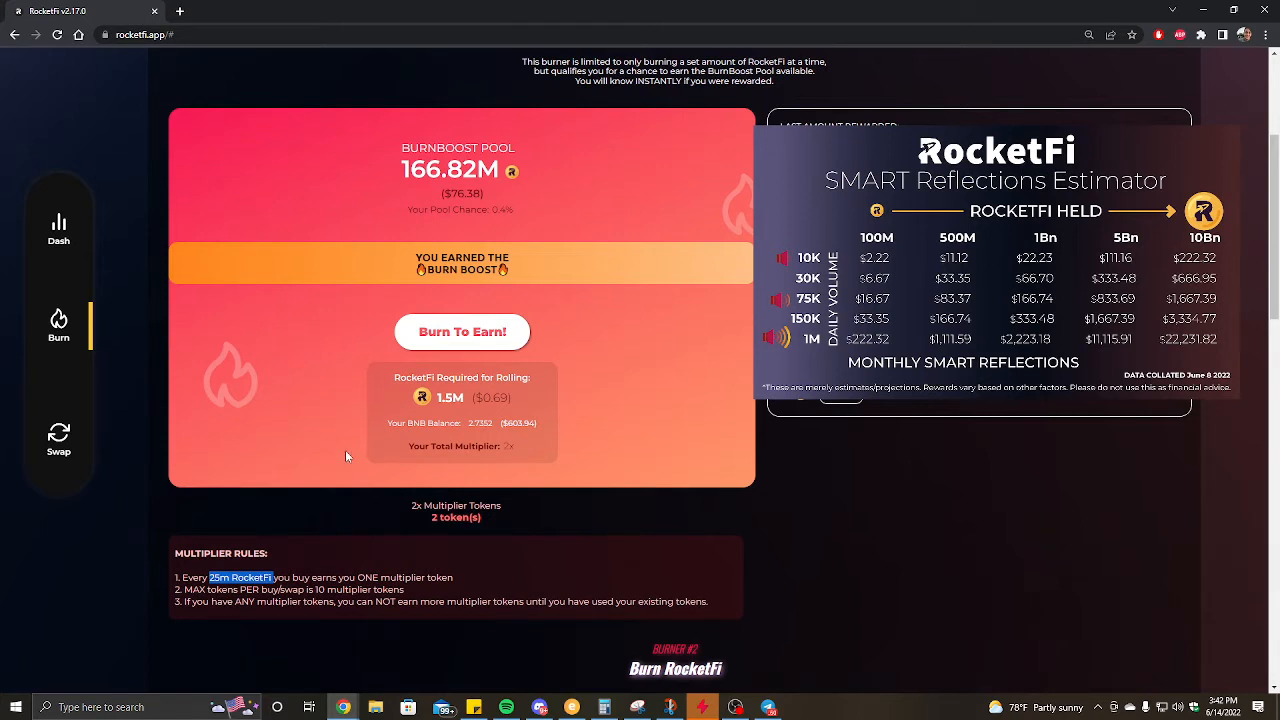
{"action": "mouse_move", "coordinate": [566, 444]}
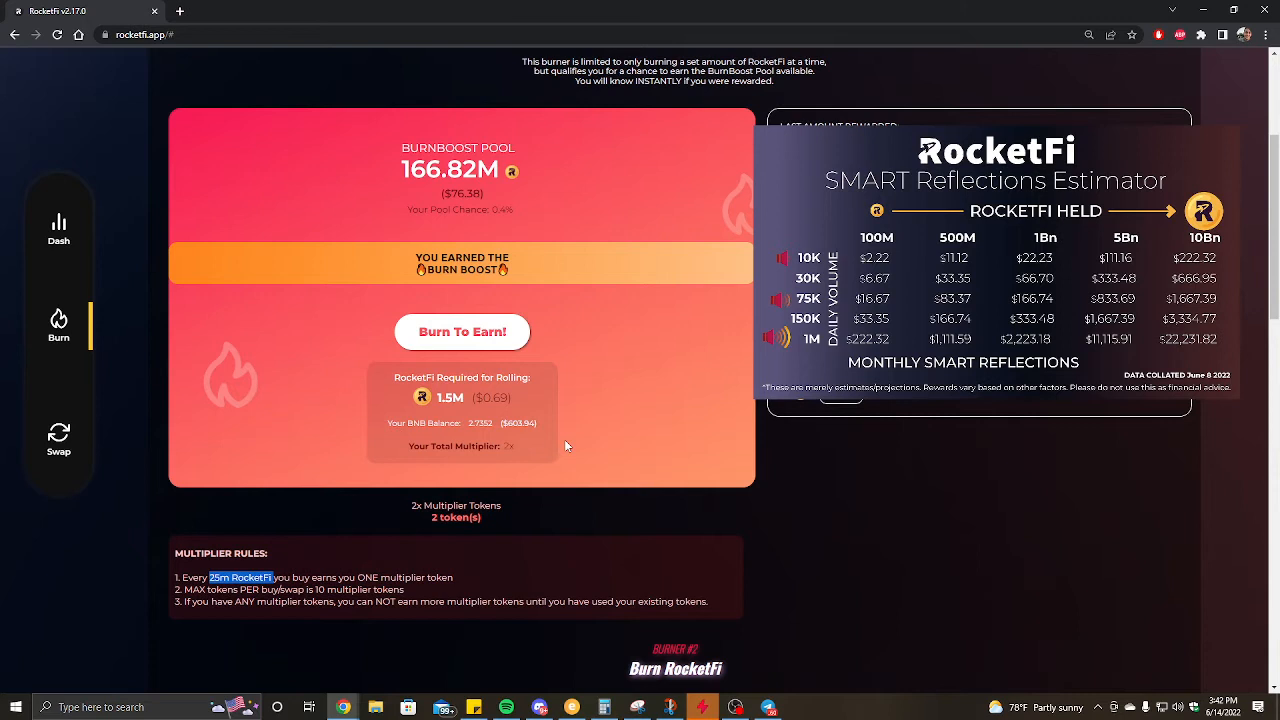
{"action": "mouse_move", "coordinate": [464, 344]}
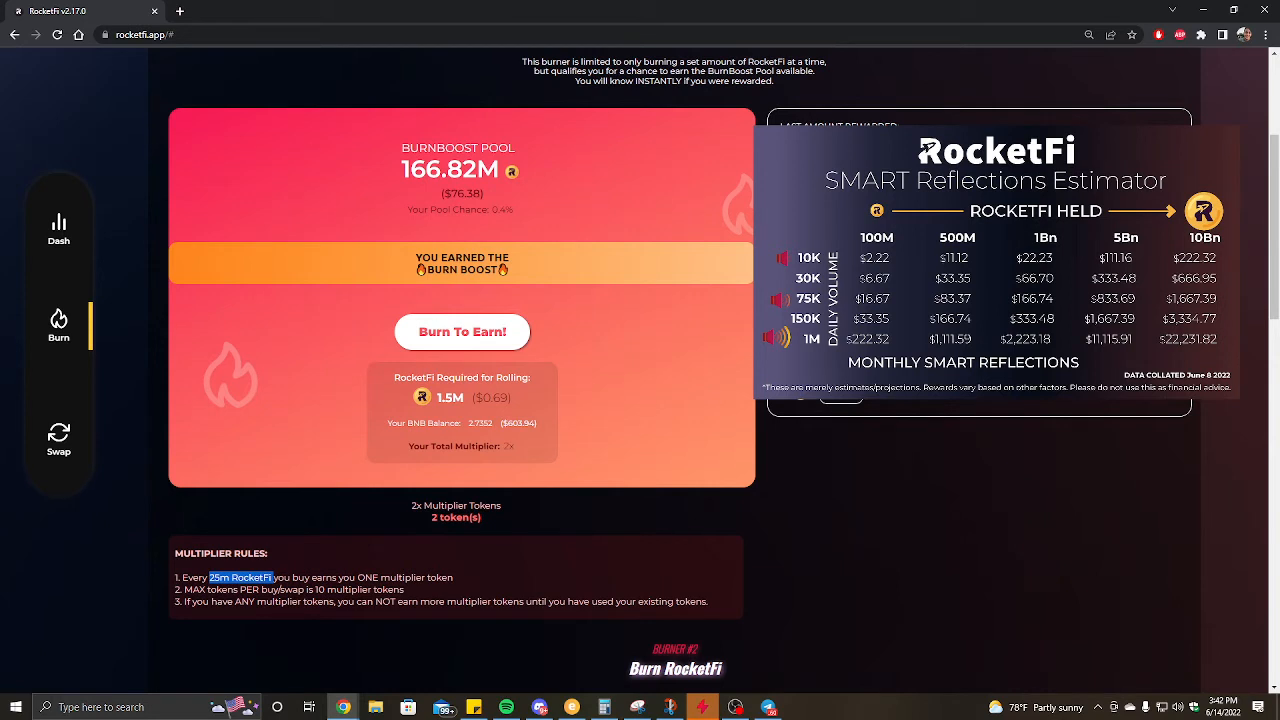
{"action": "mouse_move", "coordinate": [420, 224]}
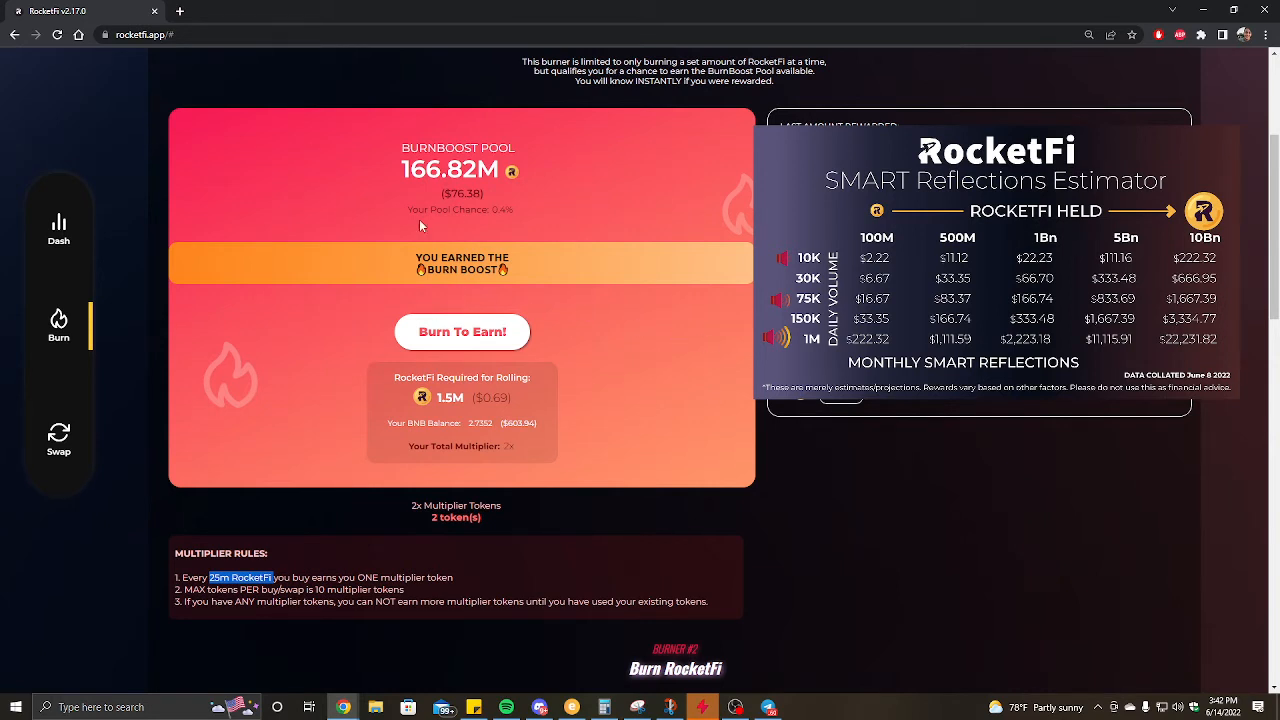
{"action": "mouse_move", "coordinate": [544, 304]}
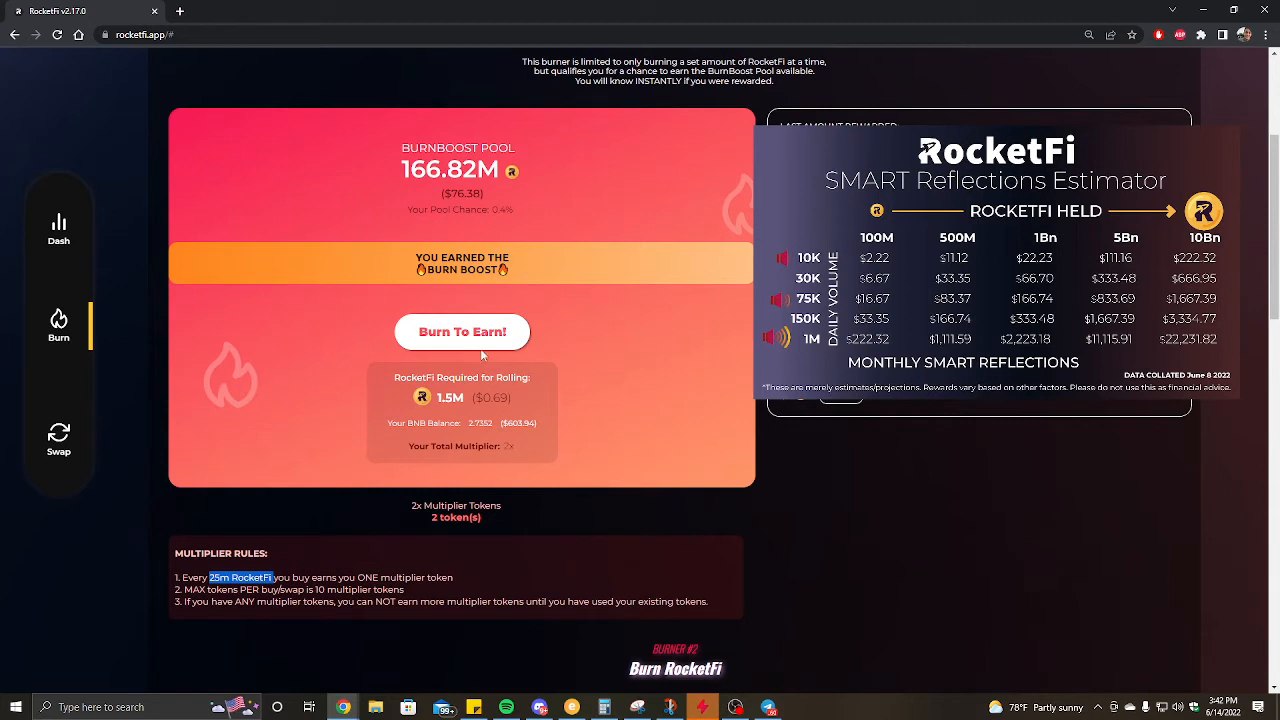
{"action": "mouse_move", "coordinate": [452, 544]}
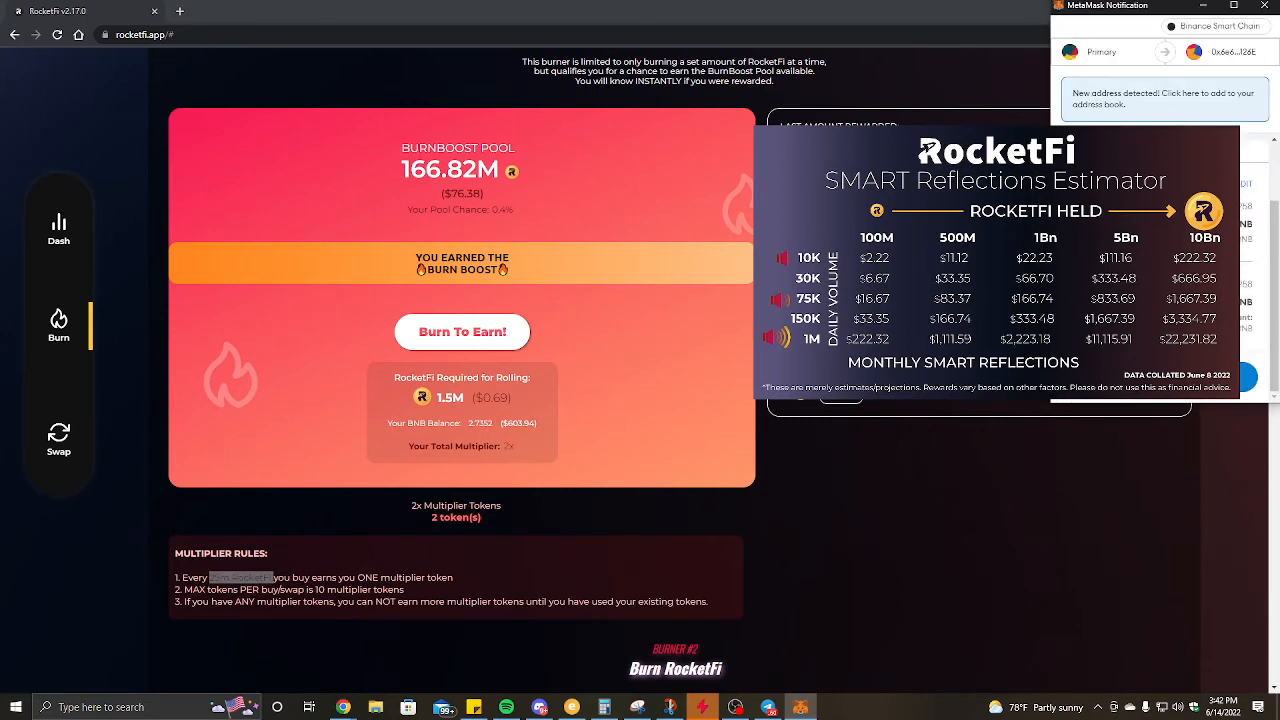
Step: Confirm the BurnBoost burn transaction in MetaMask and let it finish
{"action": "left_click", "coordinate": [462, 332]}
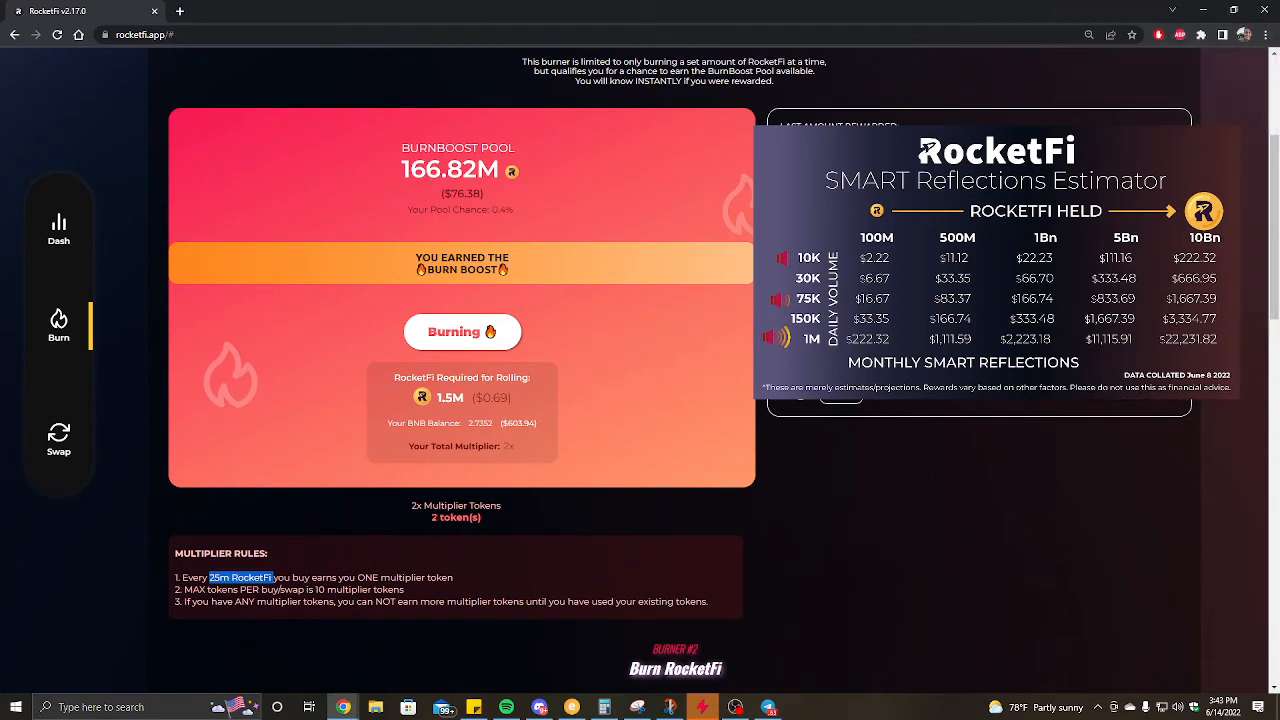
{"action": "mouse_move", "coordinate": [464, 530]}
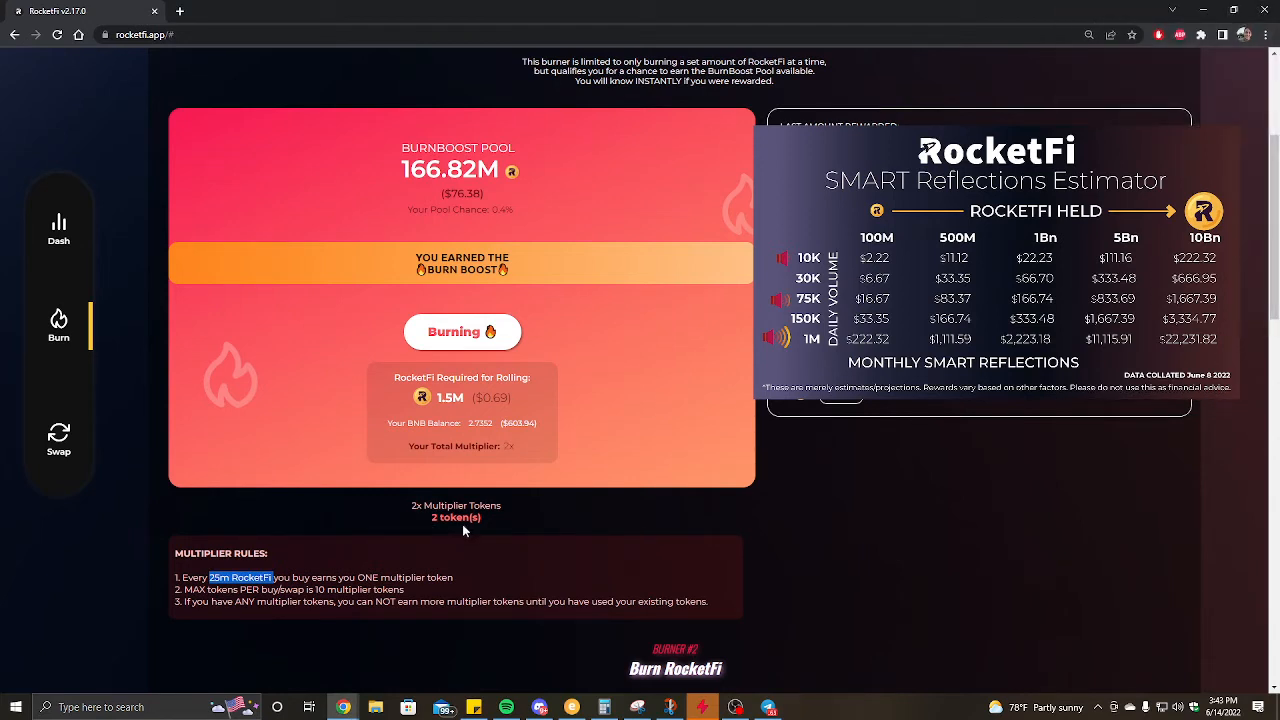
{"action": "left_click", "coordinate": [462, 332]}
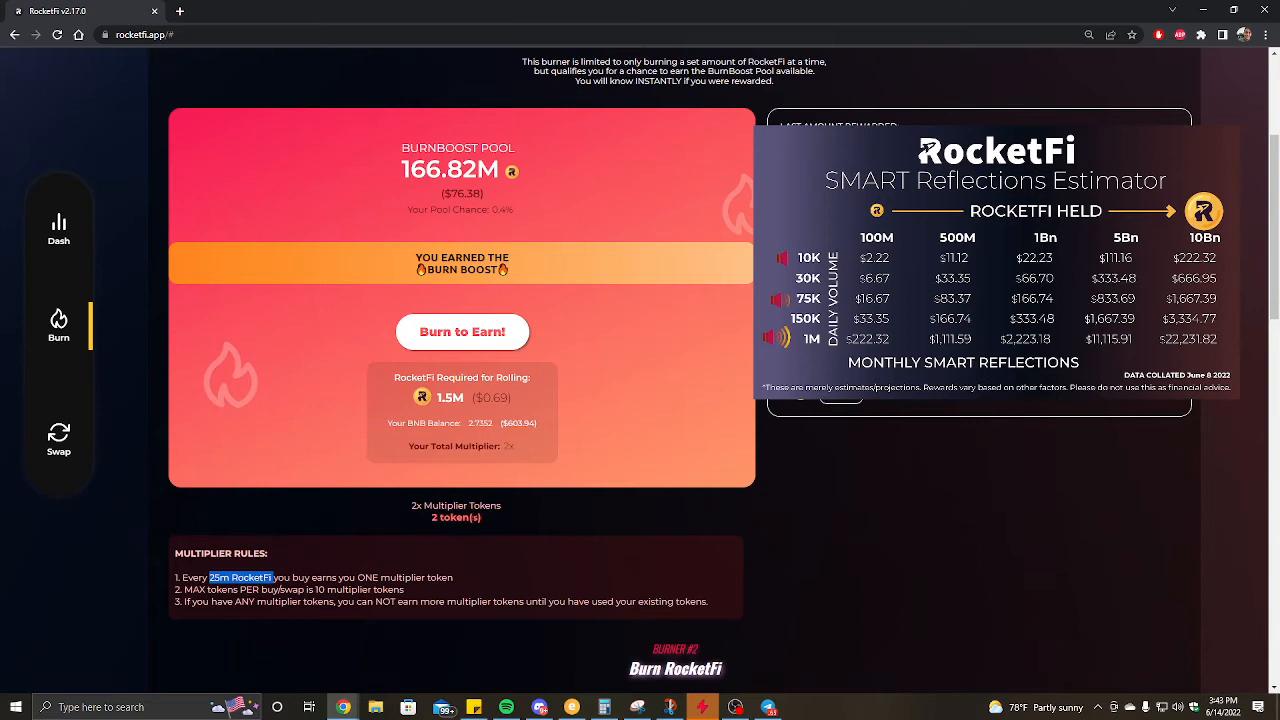
{"action": "mouse_move", "coordinate": [464, 530]}
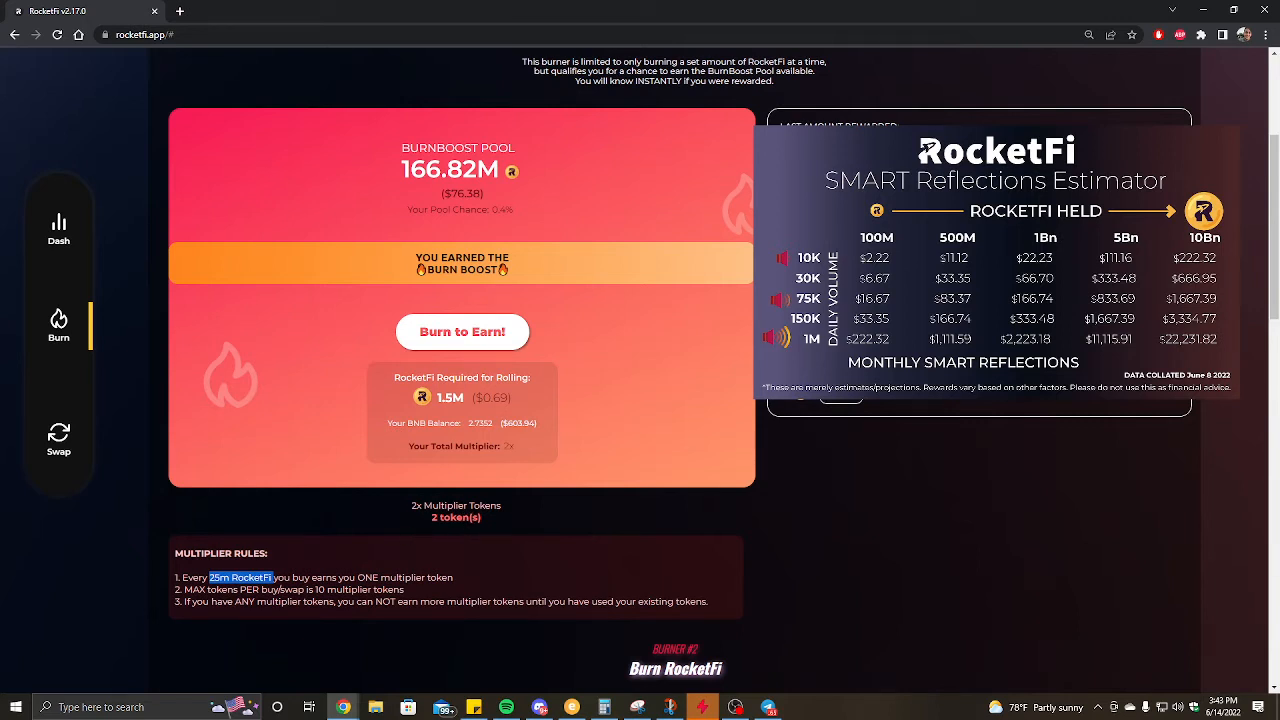
{"action": "mouse_move", "coordinate": [748, 458]}
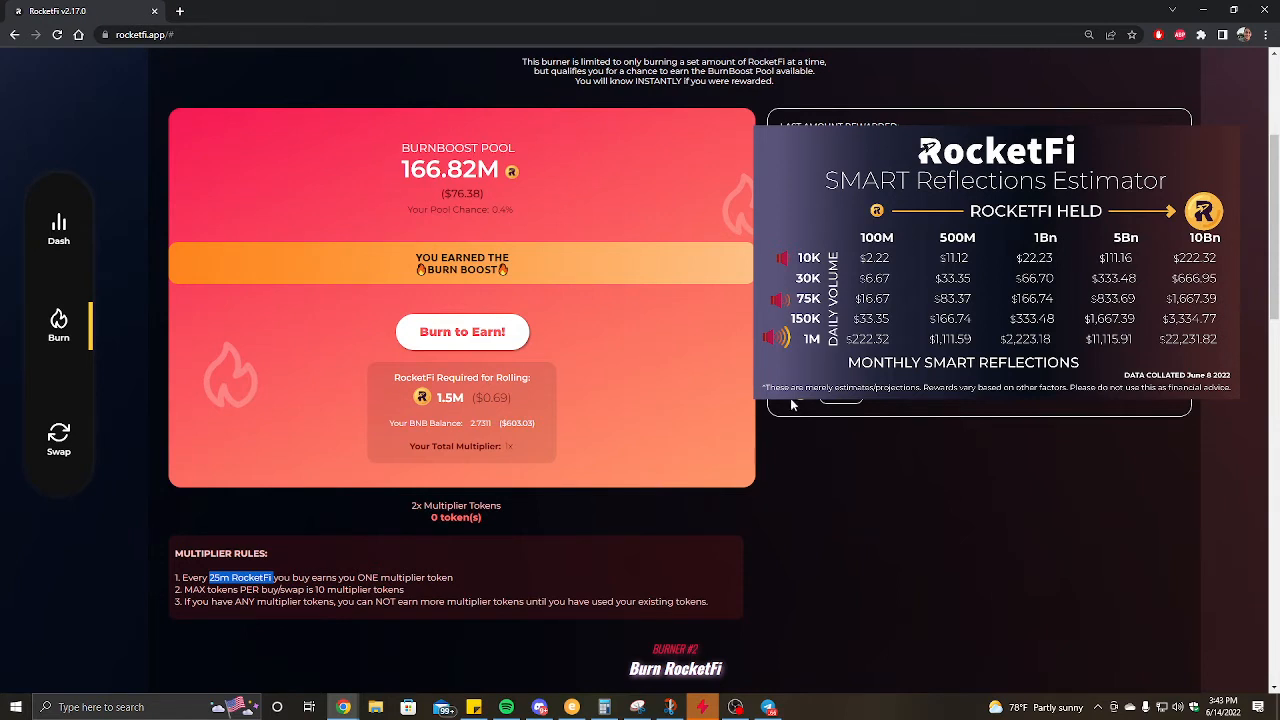
{"action": "mouse_move", "coordinate": [474, 536]}
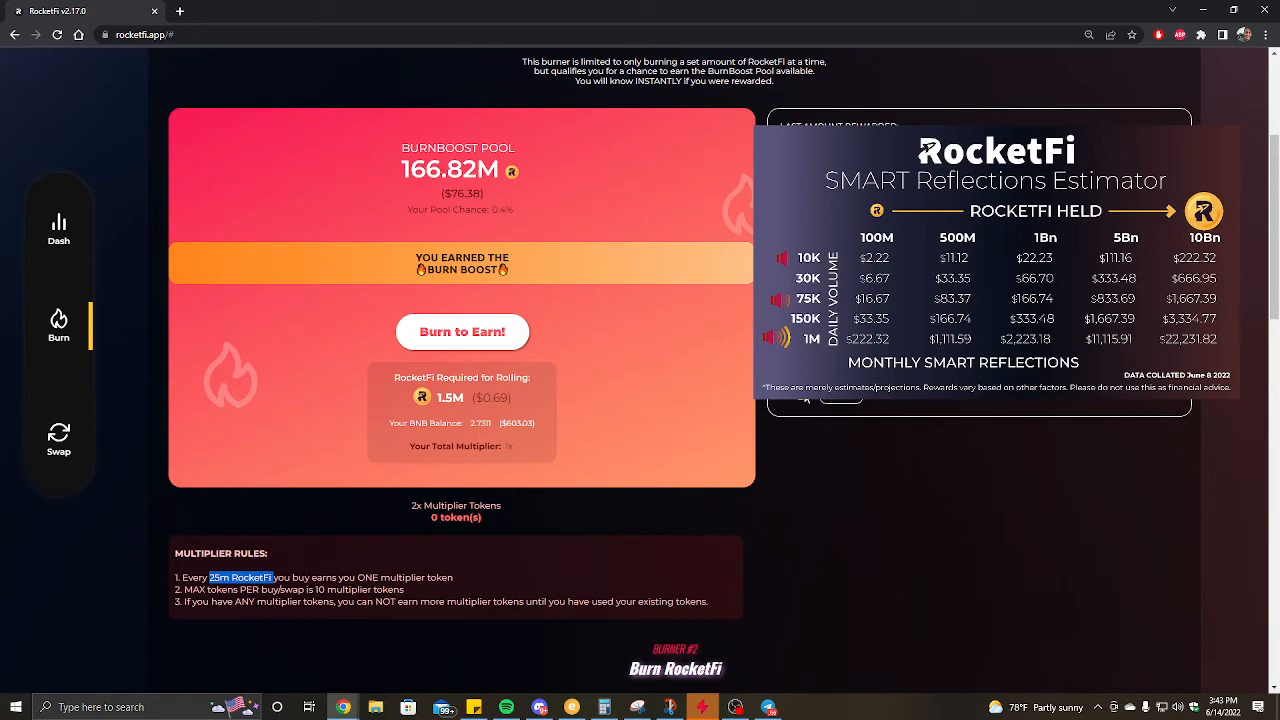
{"action": "mouse_move", "coordinate": [58, 442]}
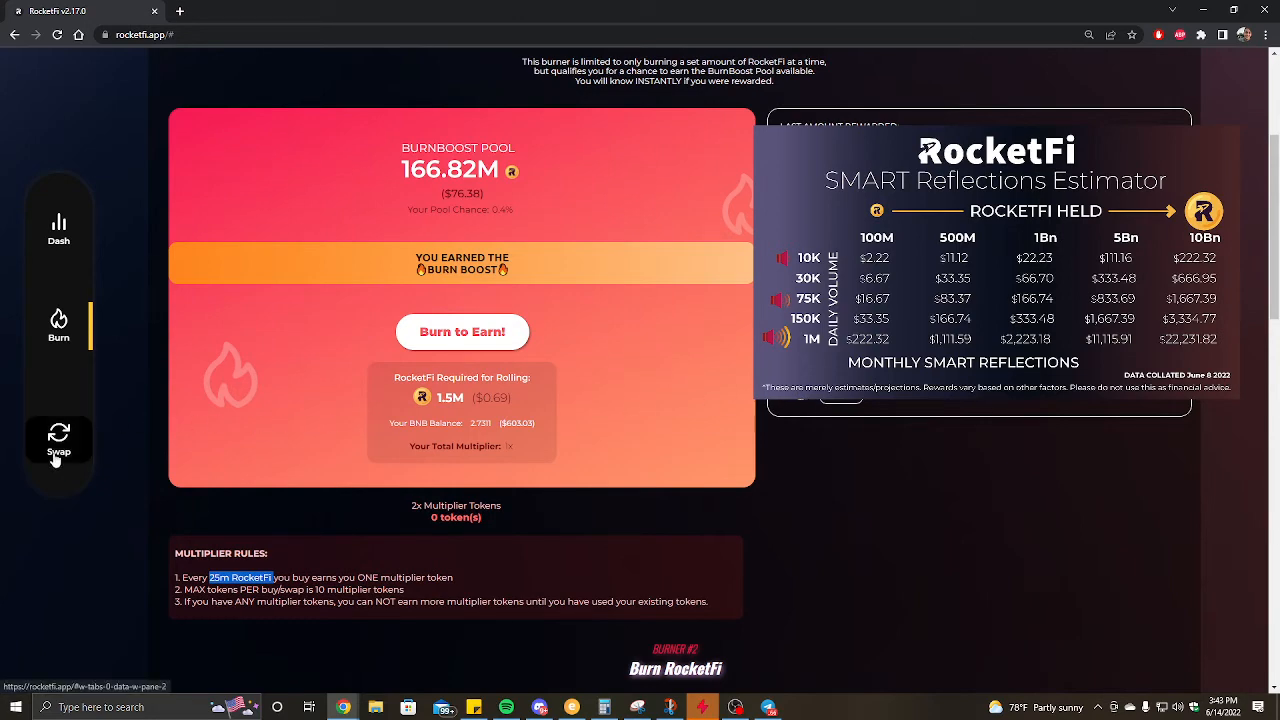
Step: Return to the Swap page with 0.11 BNB and the valid CRYPTO referral code
{"action": "left_click", "coordinate": [58, 440]}
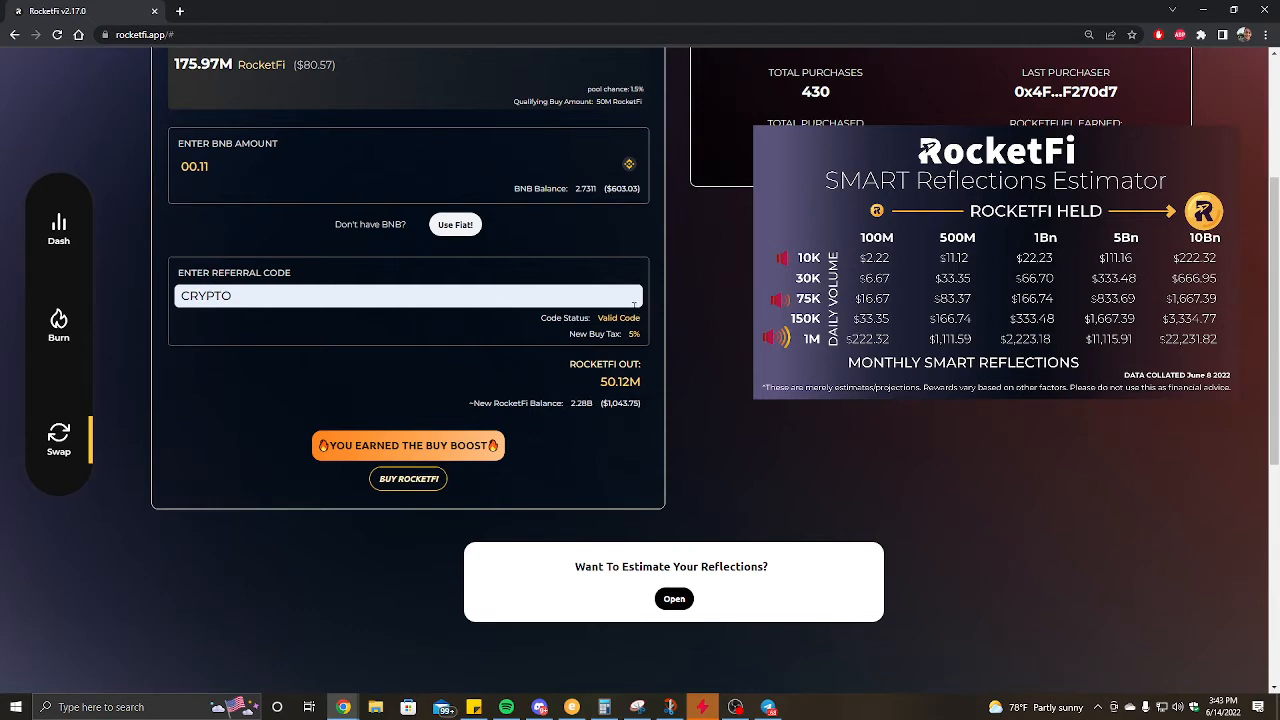
{"action": "mouse_move", "coordinate": [210, 340]}
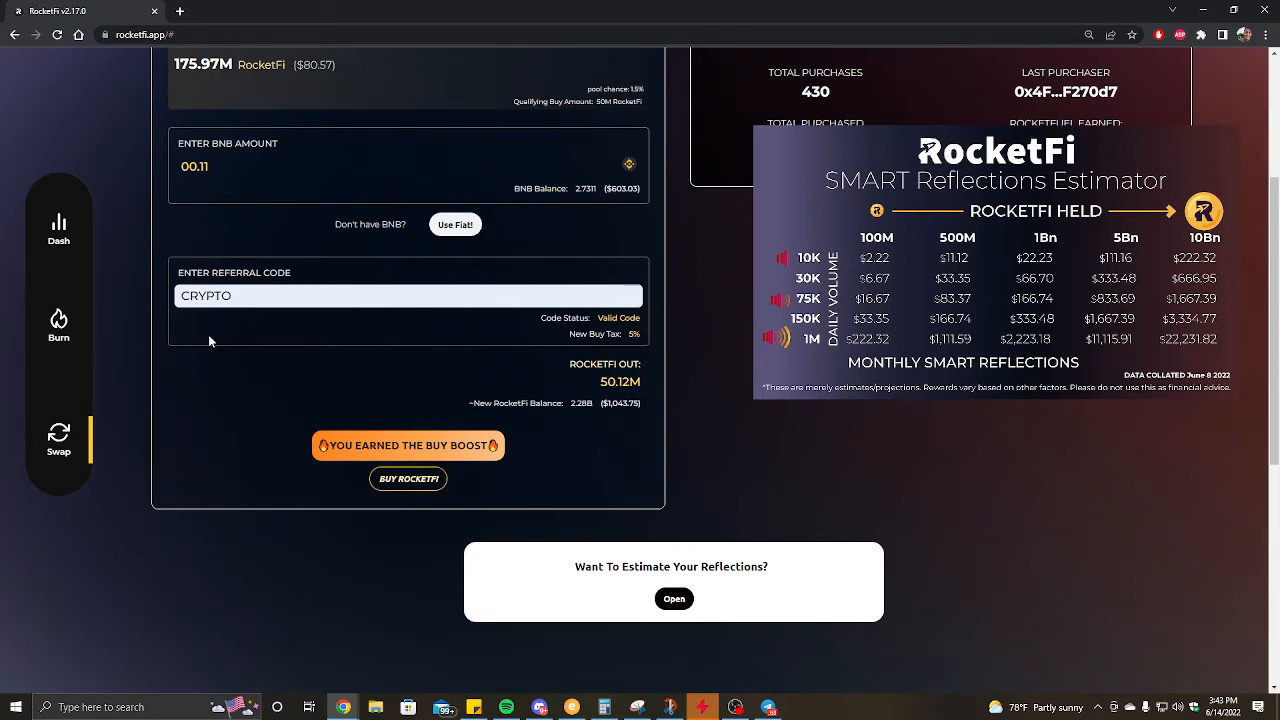
{"action": "mouse_move", "coordinate": [376, 336]}
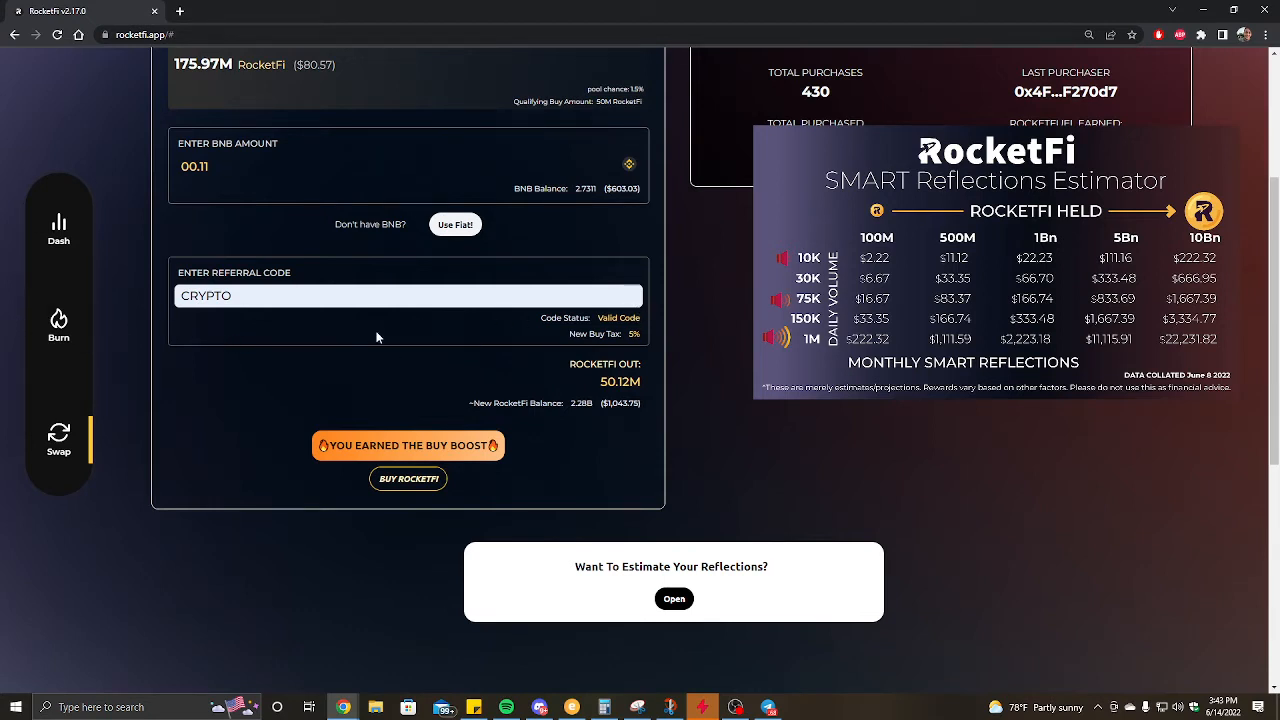
{"action": "mouse_move", "coordinate": [114, 512]}
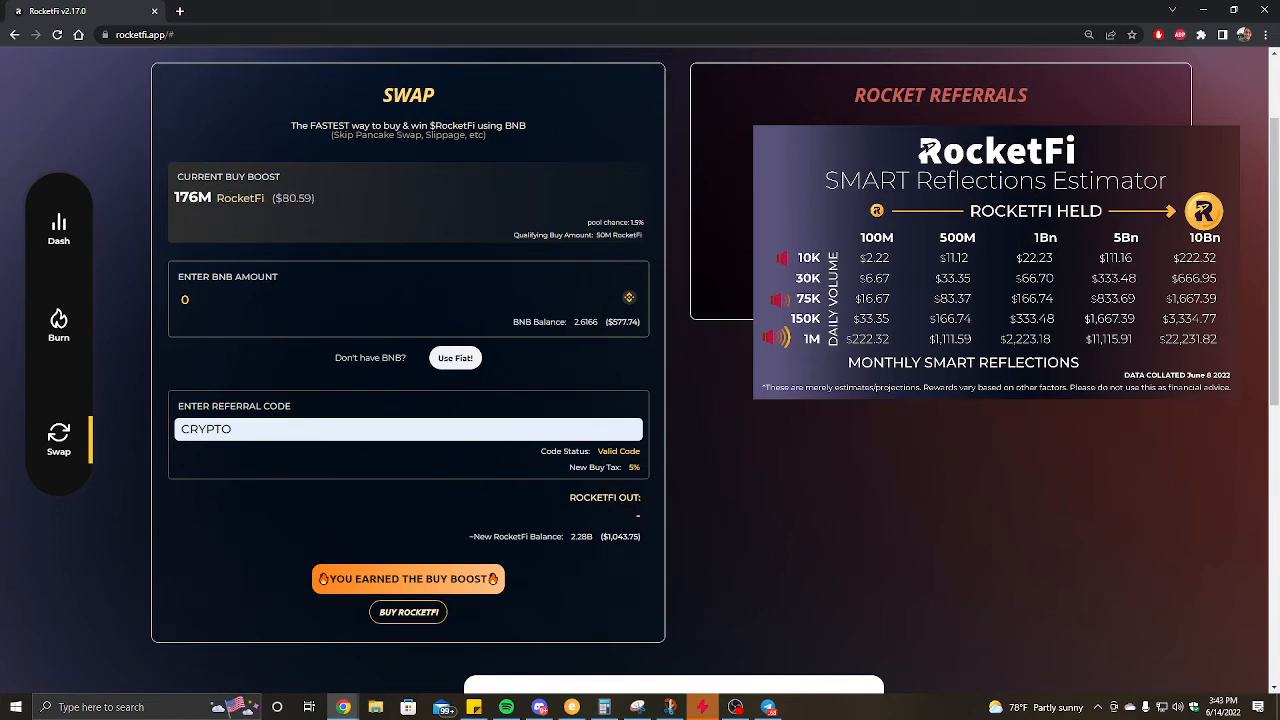
{"action": "mouse_move", "coordinate": [166, 220]}
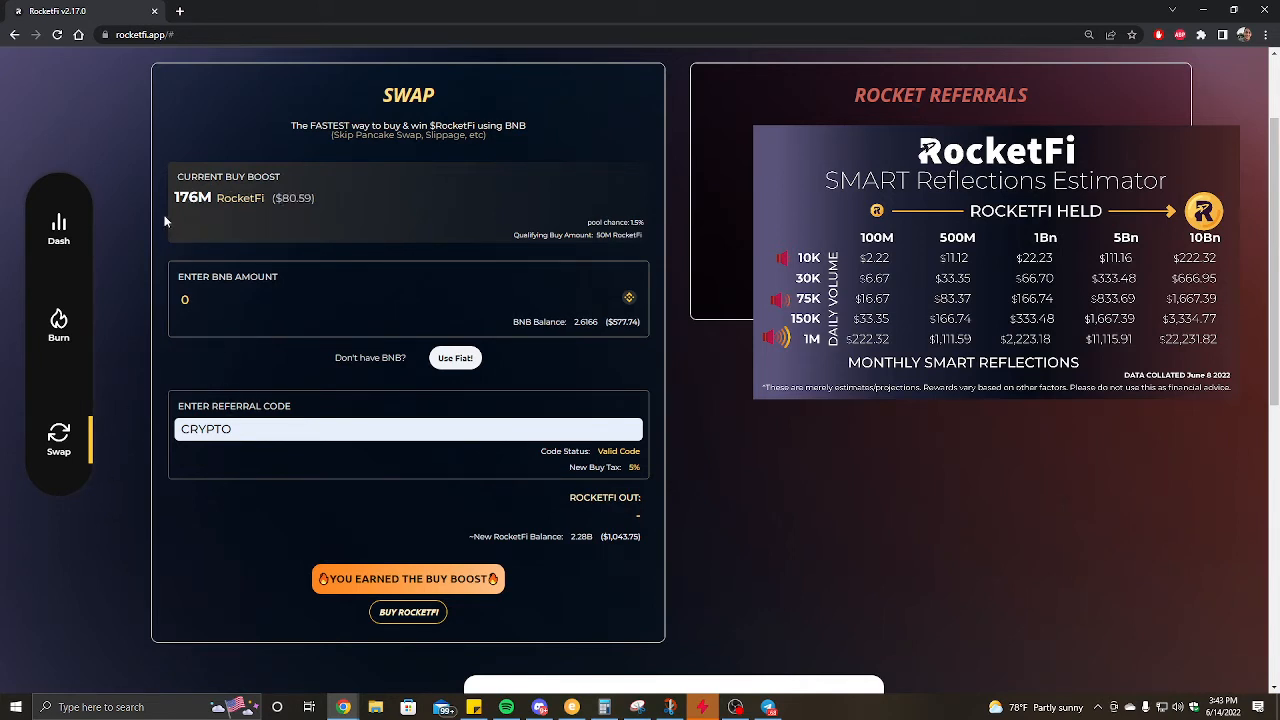
{"action": "mouse_move", "coordinate": [342, 340]}
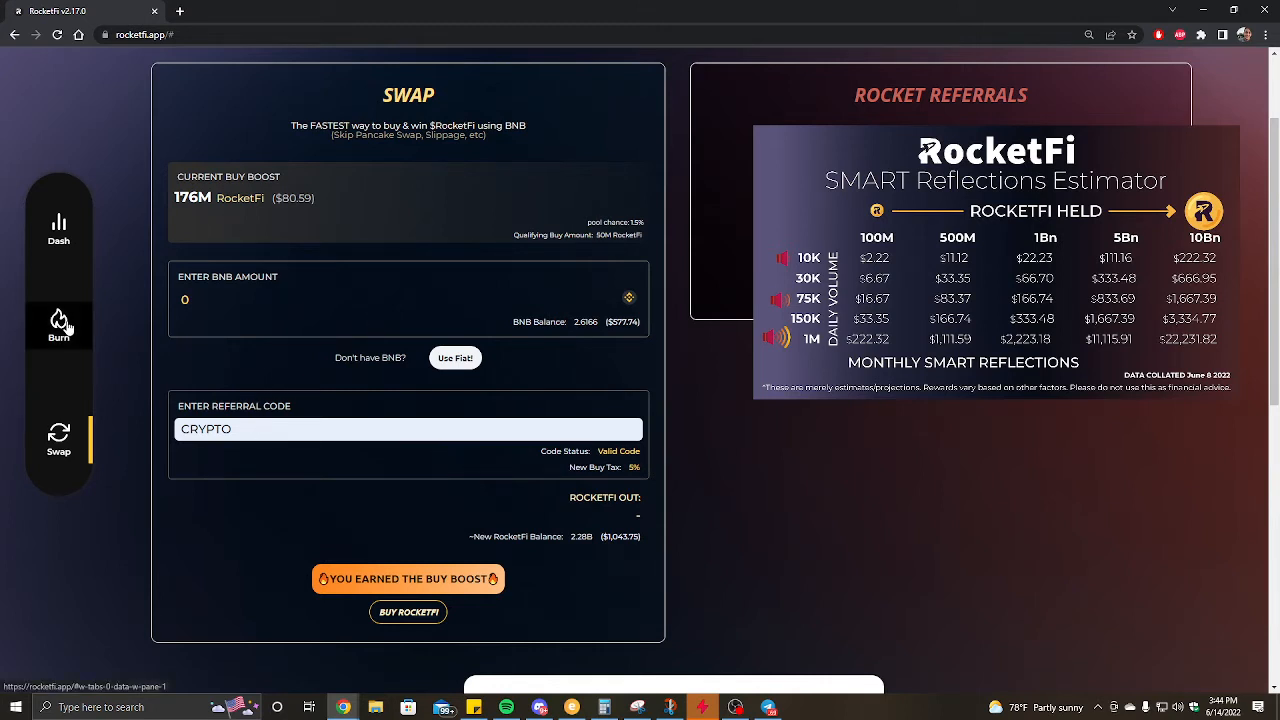
{"action": "mouse_move", "coordinate": [36, 348]}
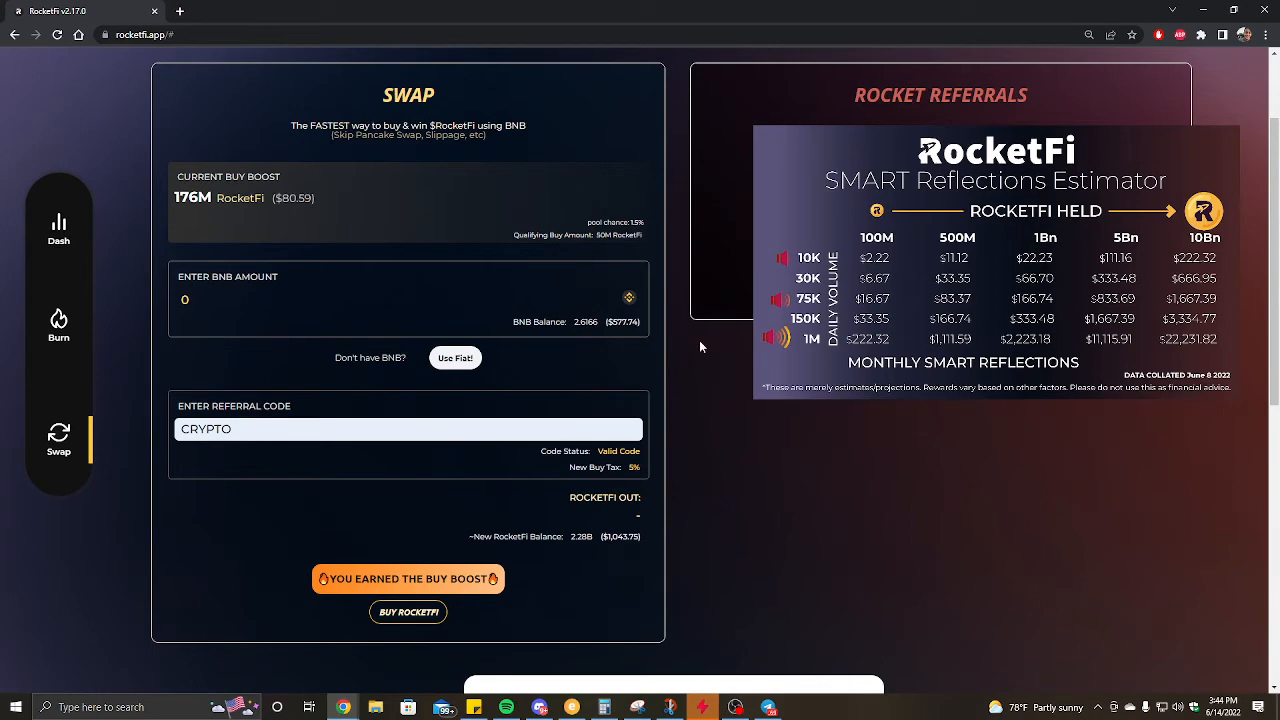
{"action": "mouse_move", "coordinate": [60, 324]}
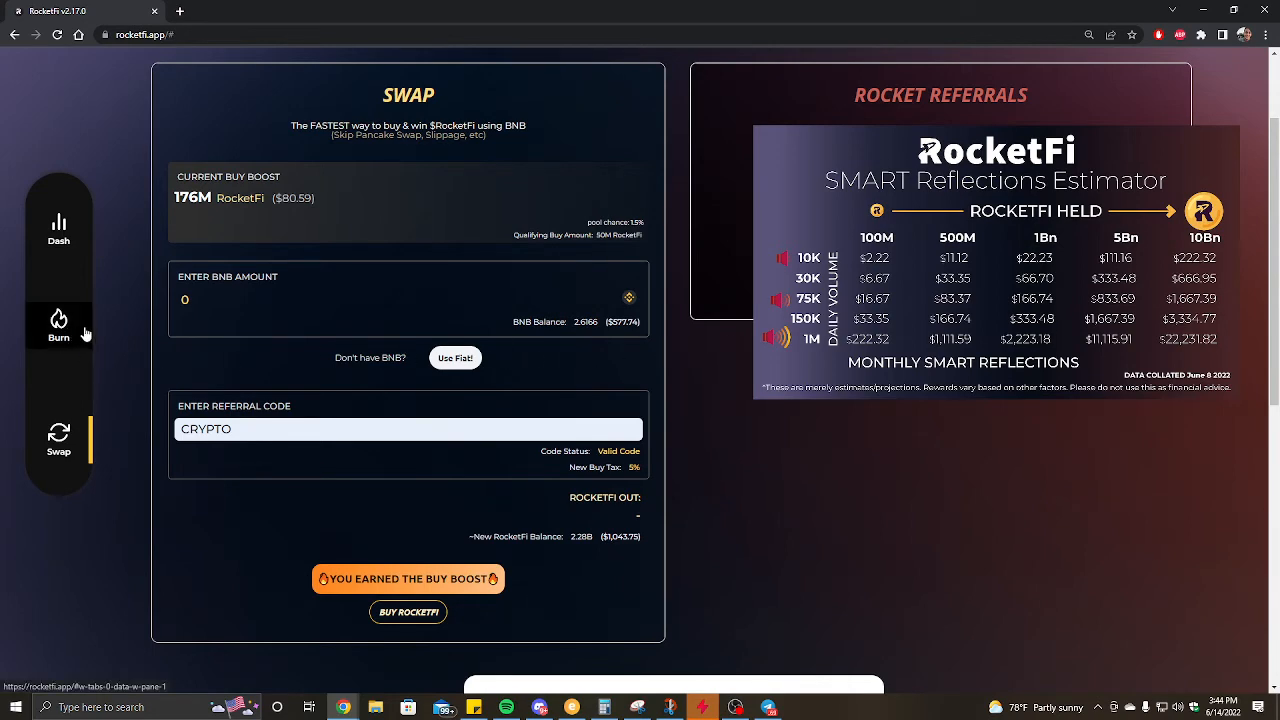
Step: Return to the Burn page and scroll to the BurnBoost pool and multiplier tokens
{"action": "left_click", "coordinate": [58, 324]}
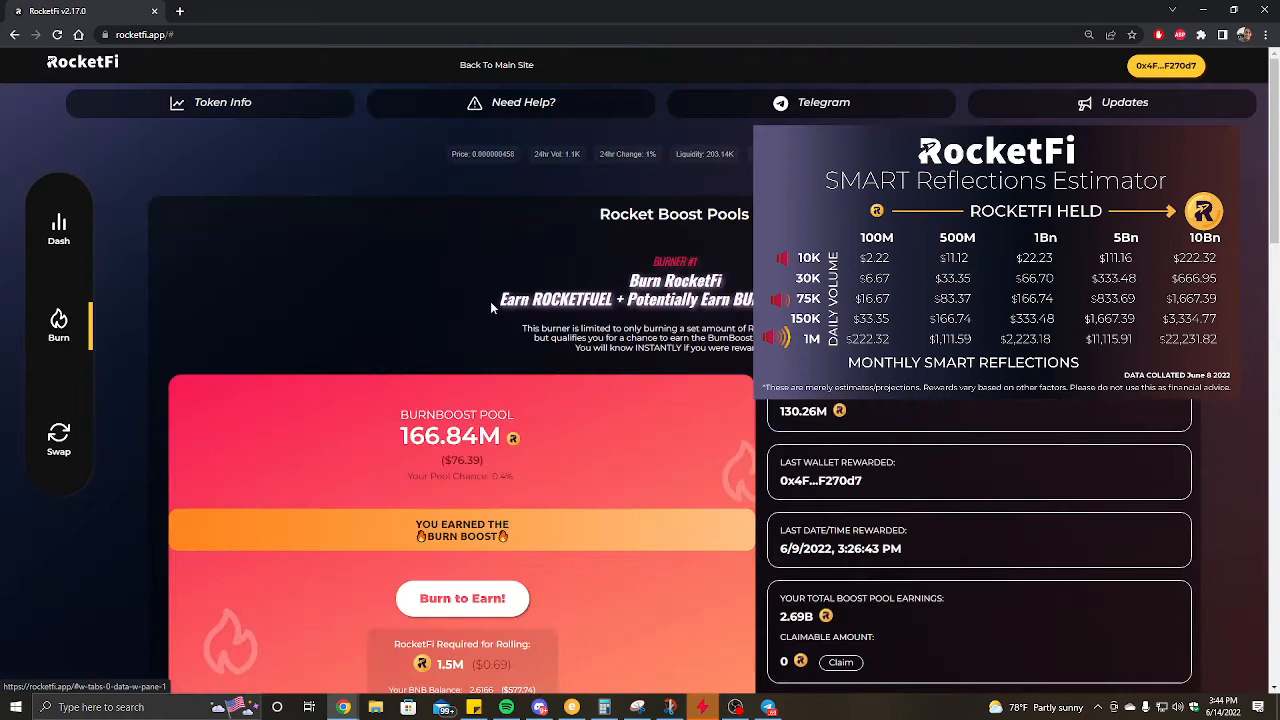
{"action": "scroll", "scroll_direction": "down", "scroll_amount": 3}
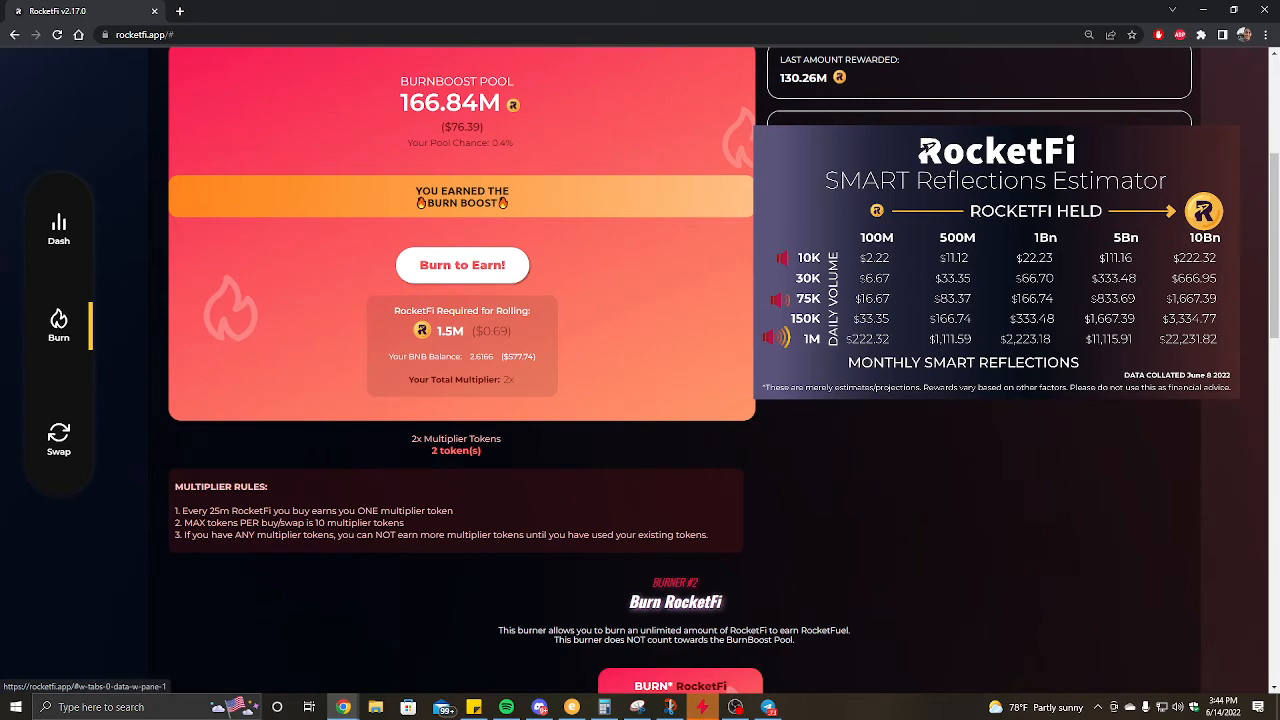
{"action": "mouse_move", "coordinate": [454, 468]}
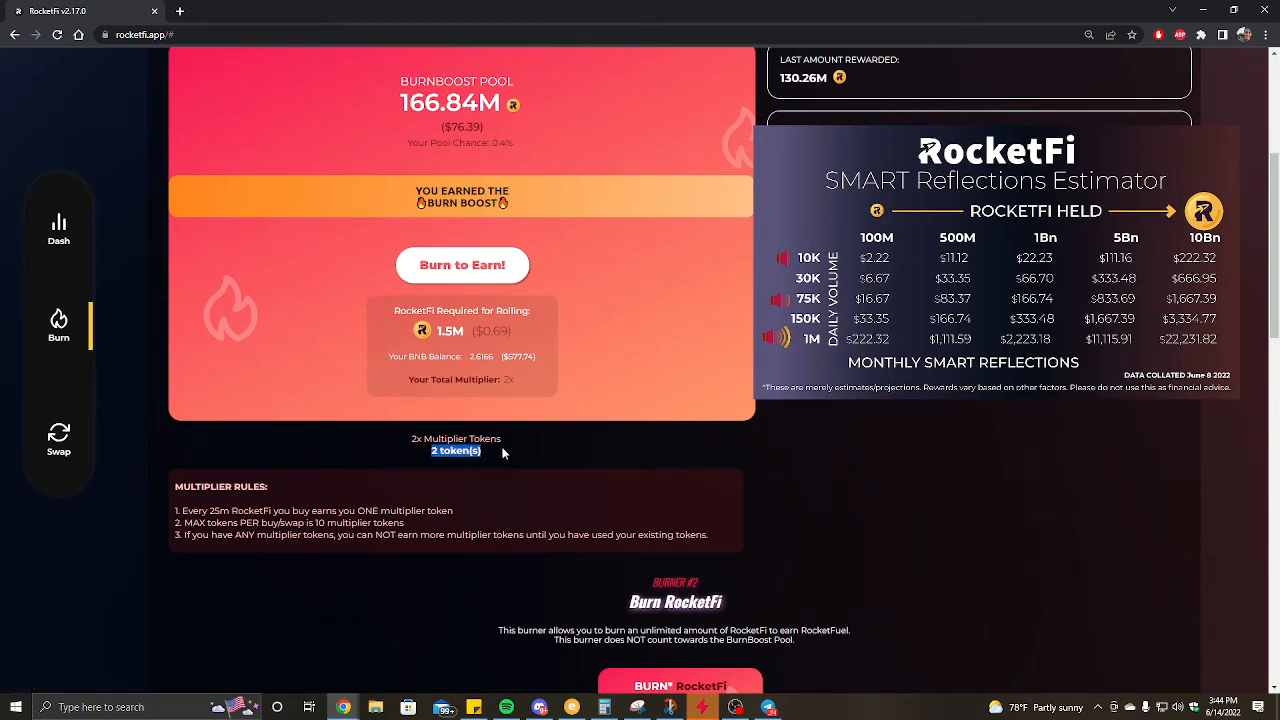
{"action": "mouse_move", "coordinate": [492, 460]}
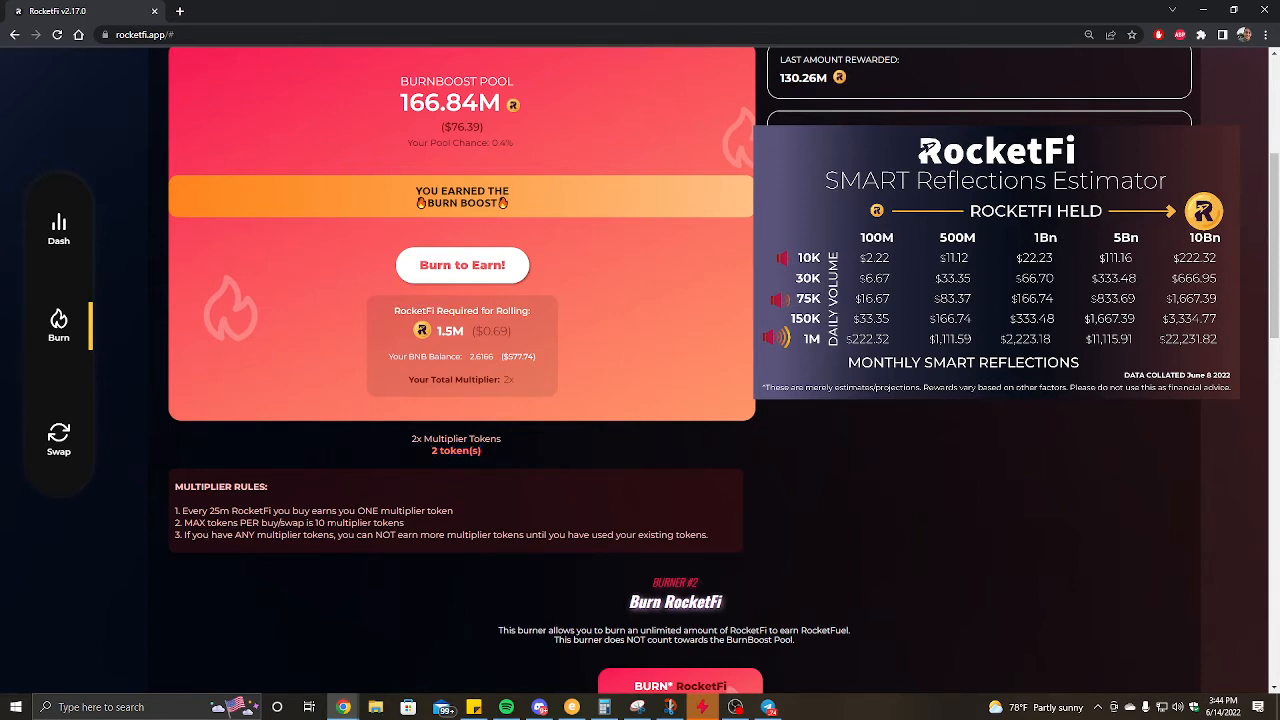
{"action": "mouse_move", "coordinate": [510, 468]}
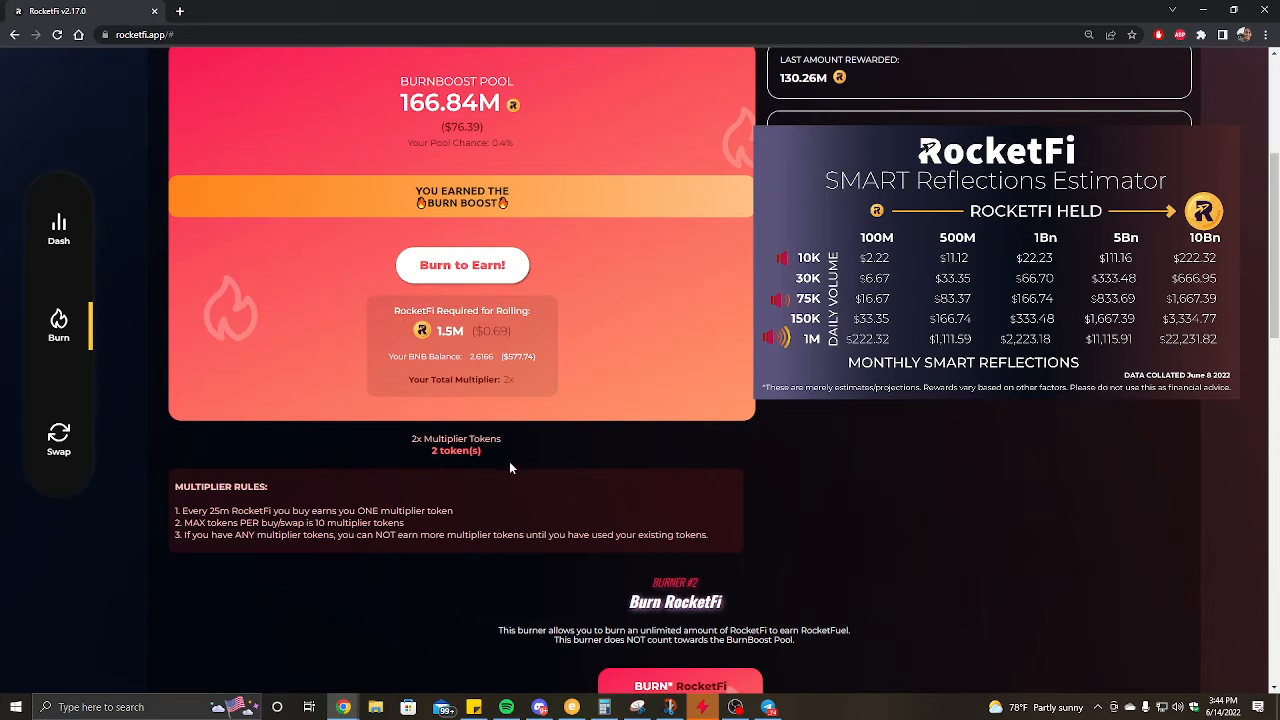
{"action": "mouse_move", "coordinate": [432, 490]}
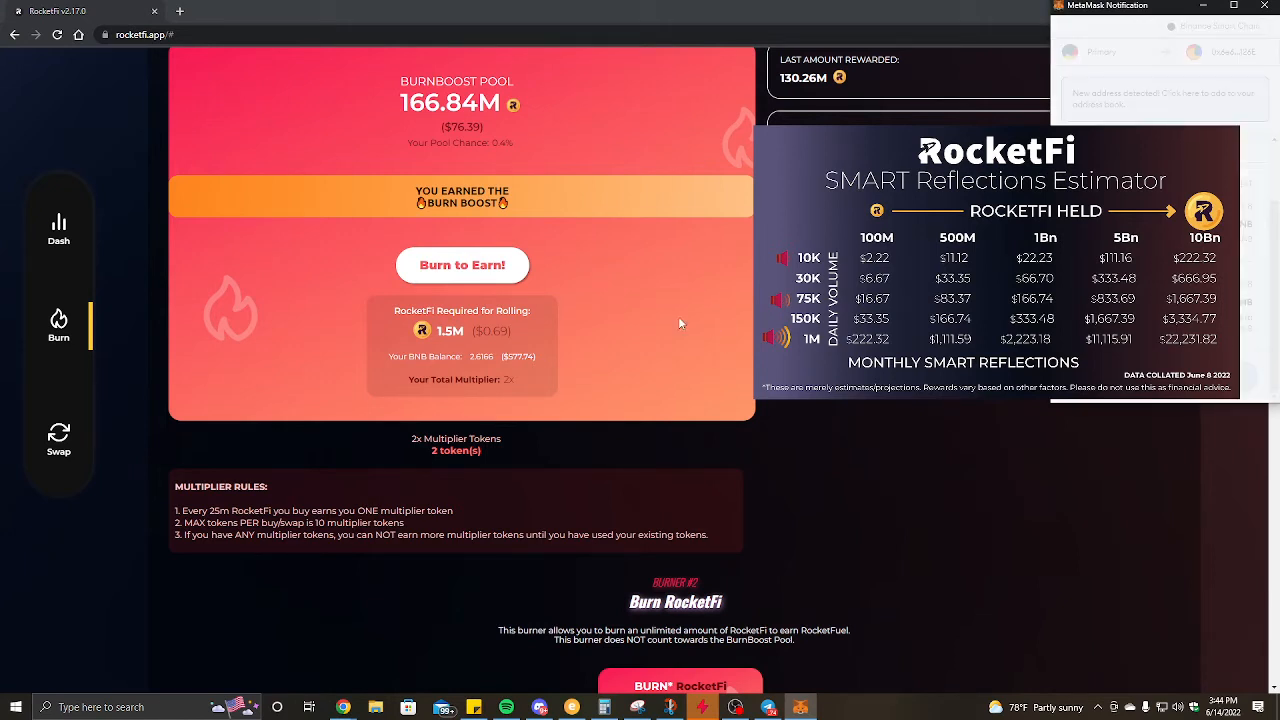
Step: Burn again and confirm in MetaMask until multiplier tokens drop from 2 to 0
{"action": "left_click", "coordinate": [460, 264]}
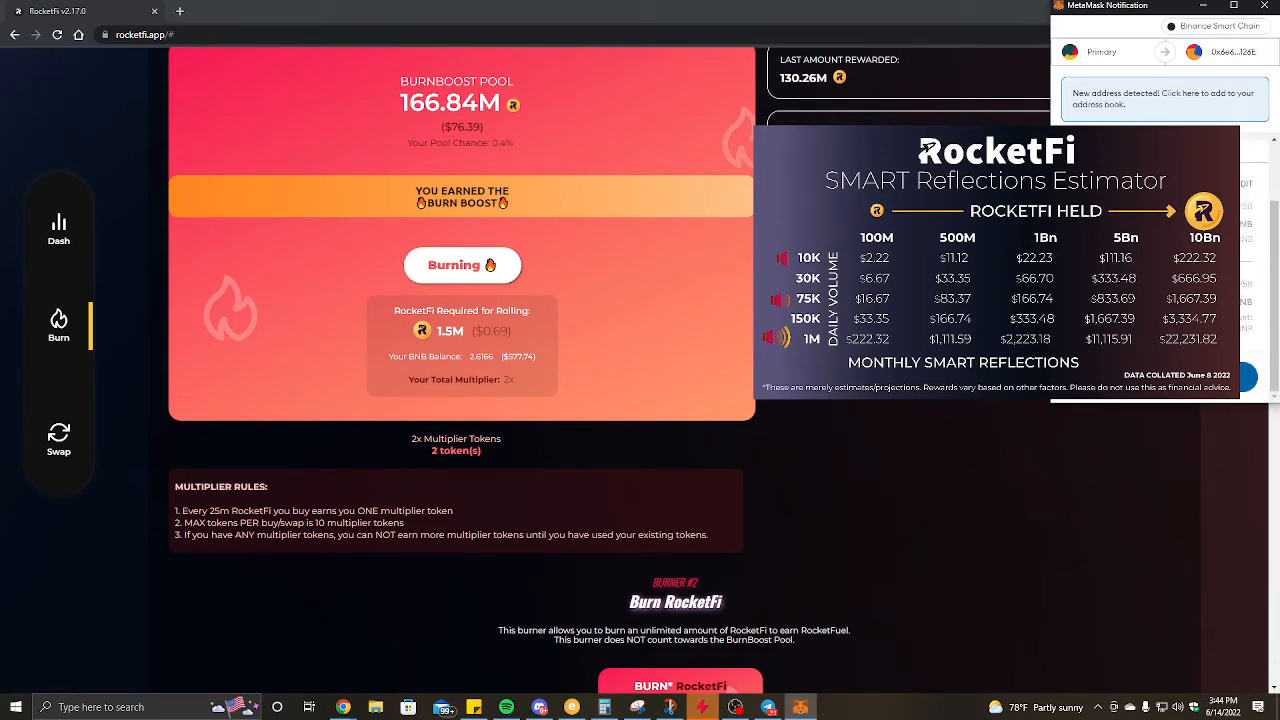
{"action": "left_click", "coordinate": [462, 264]}
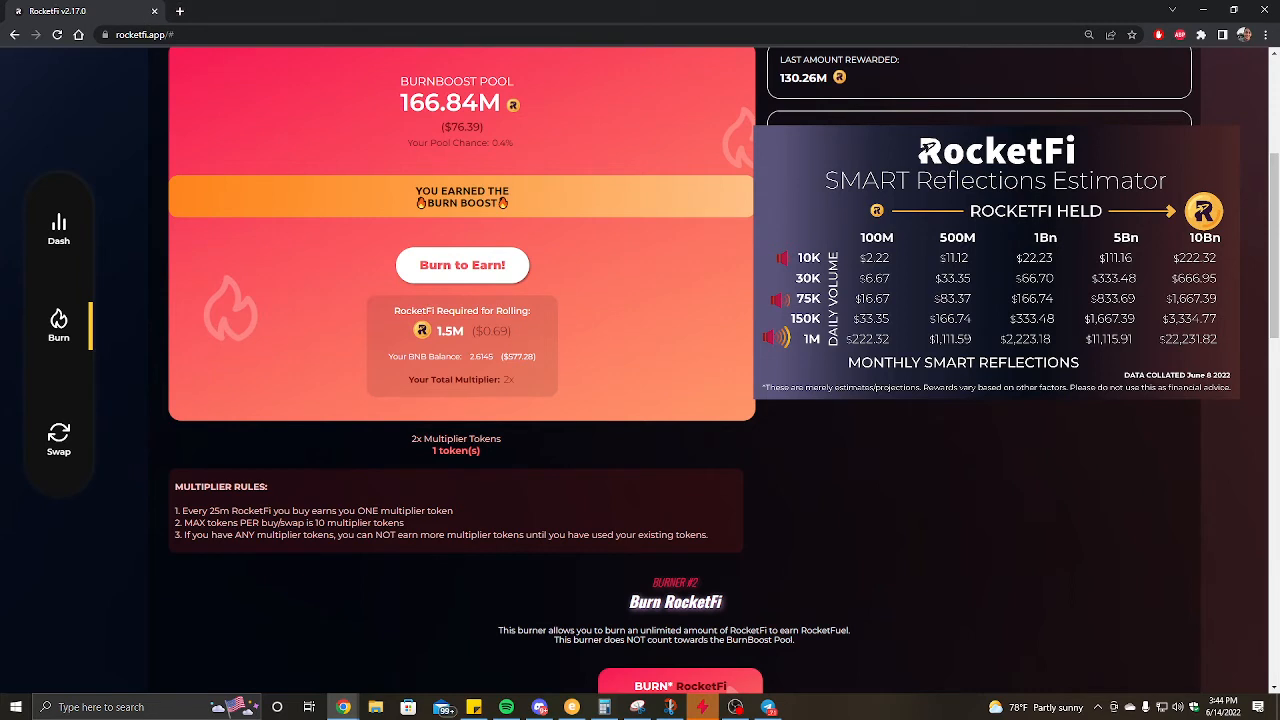
{"action": "left_click", "coordinate": [462, 264]}
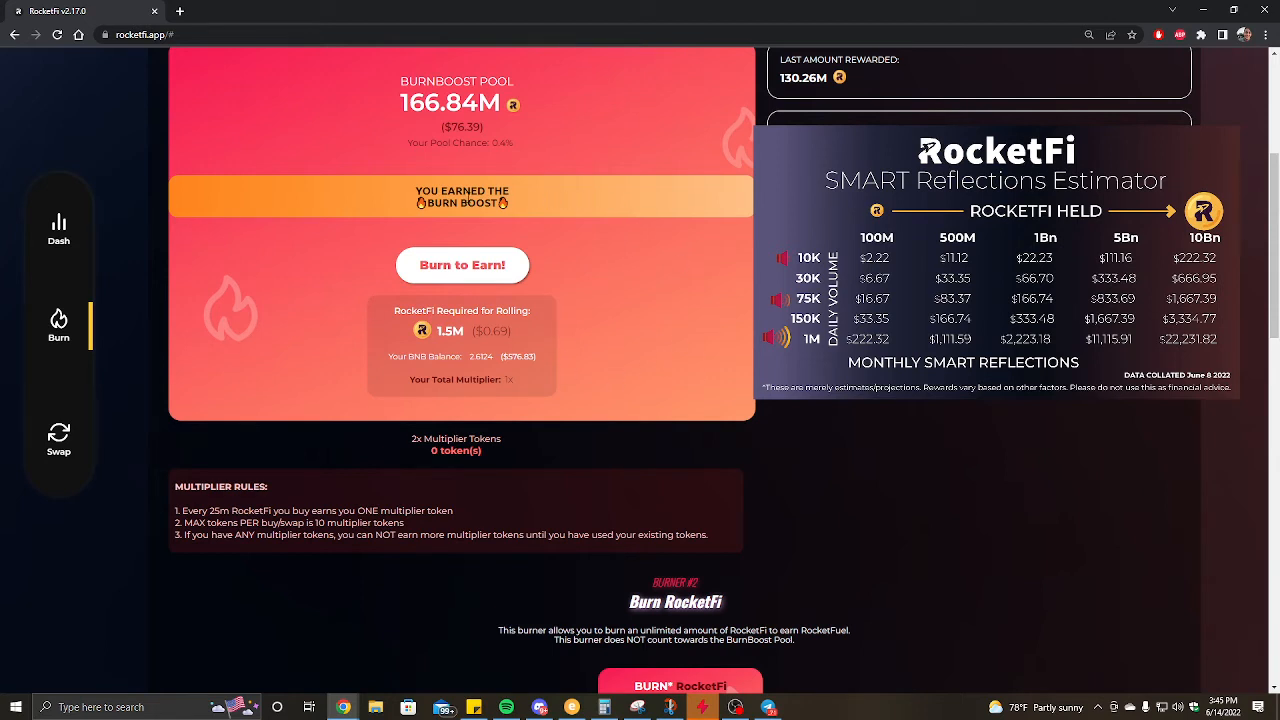
{"action": "mouse_move", "coordinate": [512, 224]}
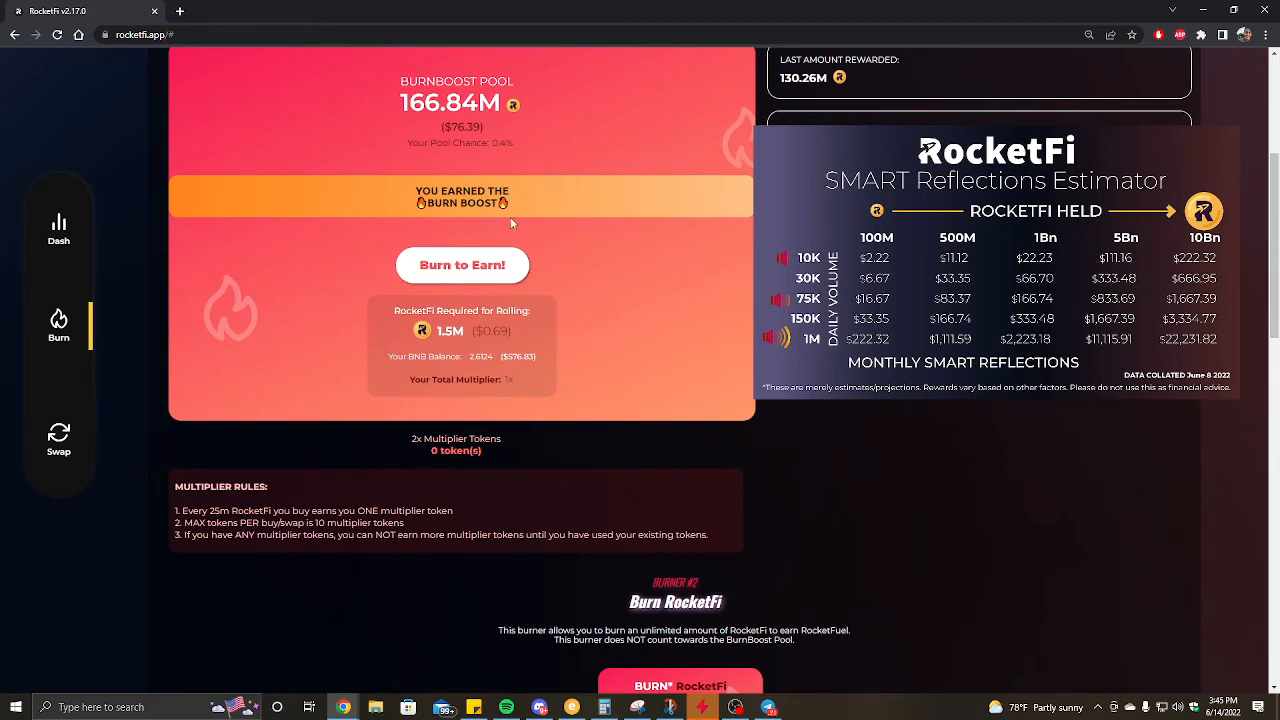
{"action": "mouse_move", "coordinate": [70, 284]}
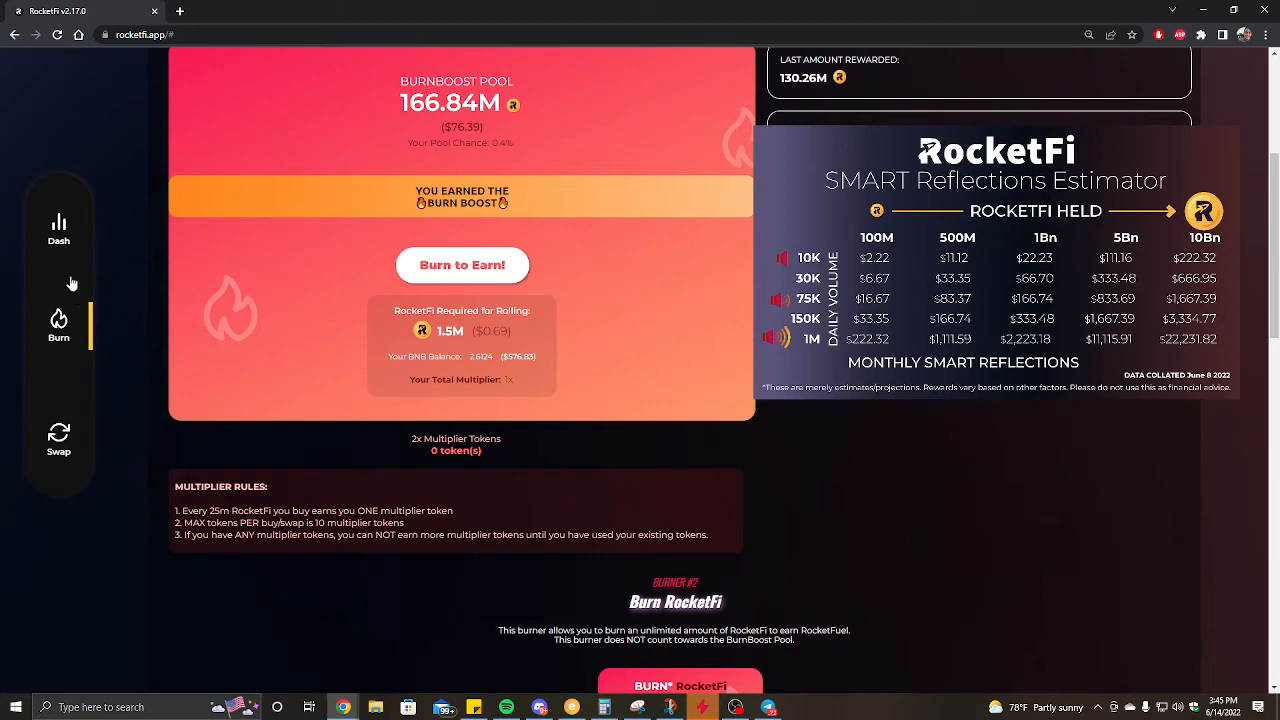
{"action": "left_click", "coordinate": [58, 224]}
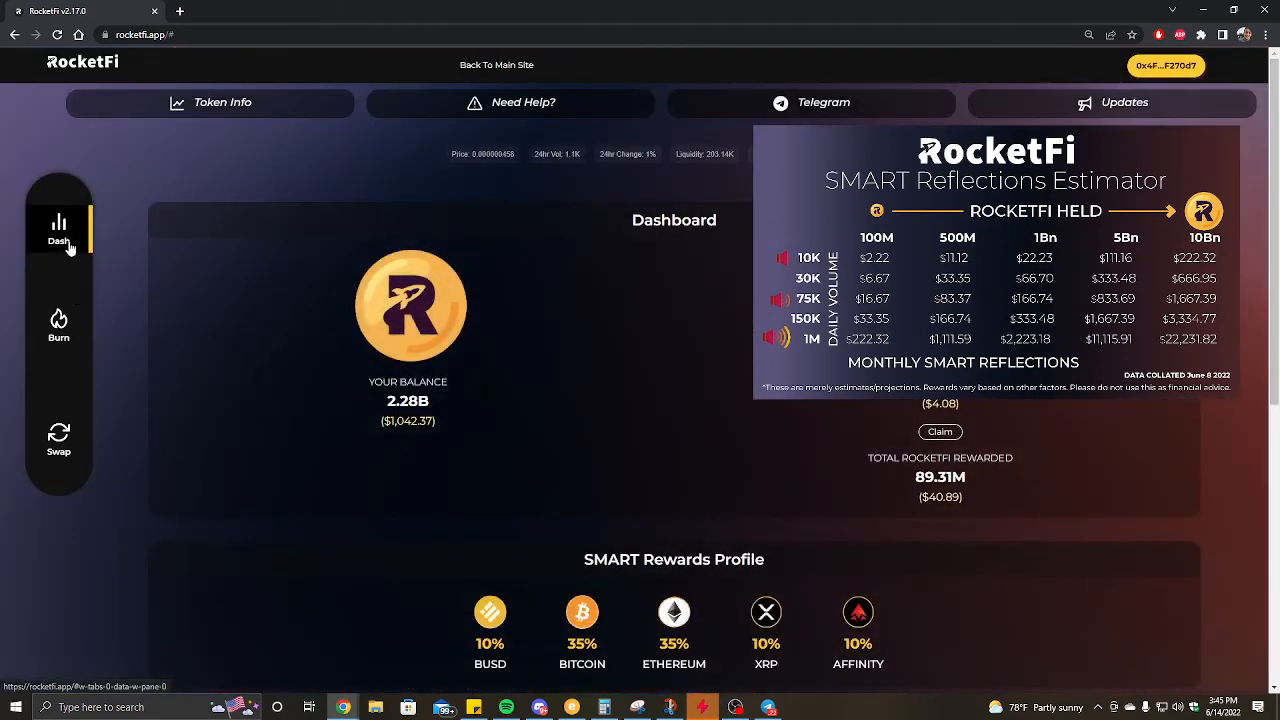
{"action": "mouse_move", "coordinate": [312, 290]}
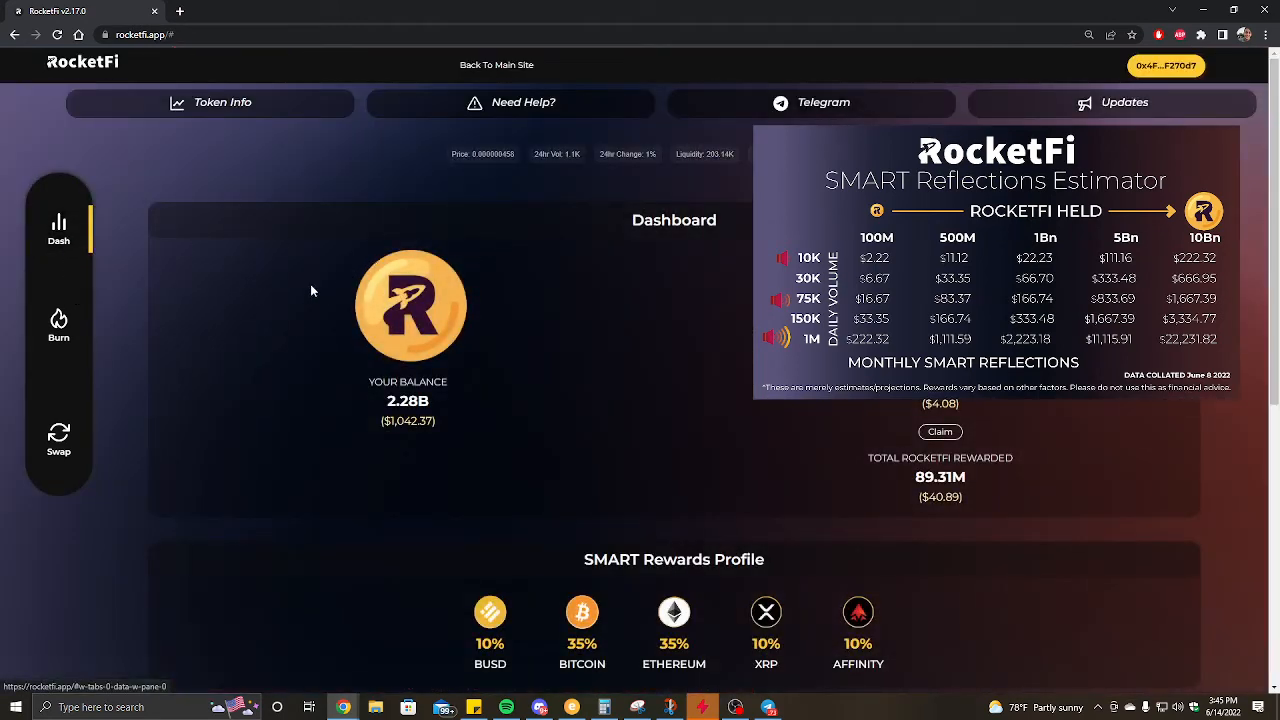
{"action": "mouse_move", "coordinate": [508, 310]}
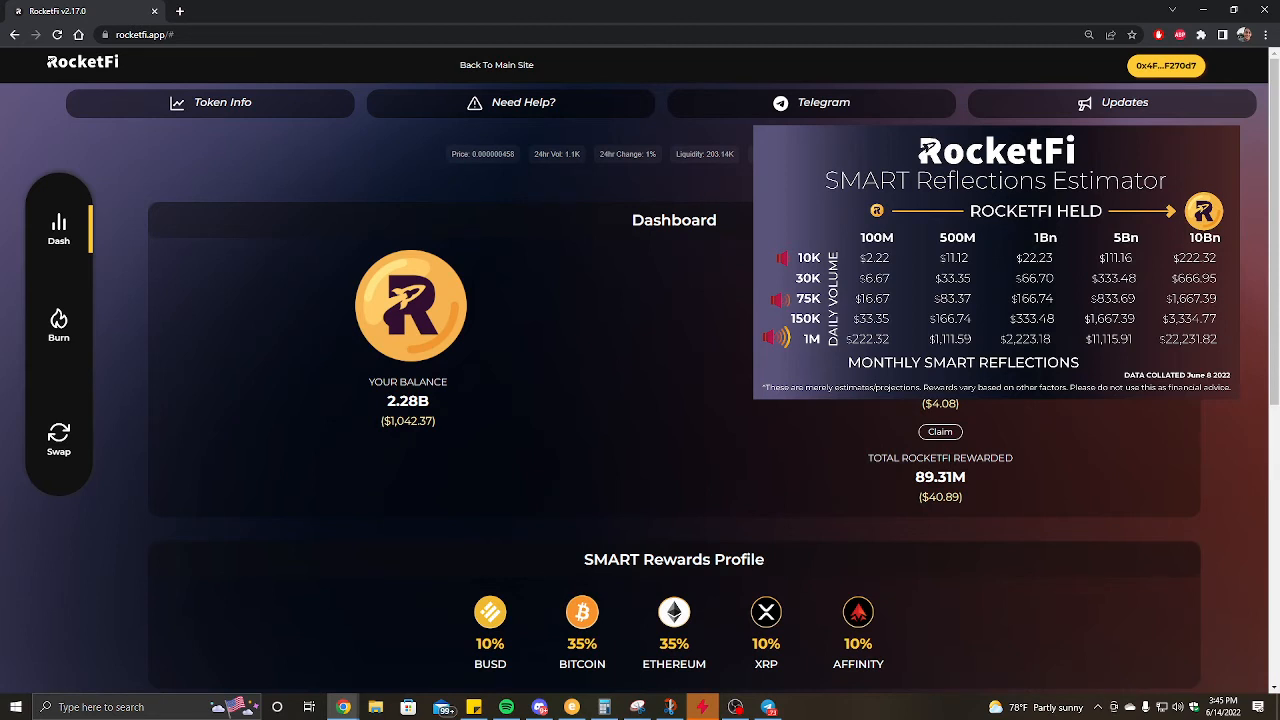
{"action": "mouse_move", "coordinate": [700, 254]}
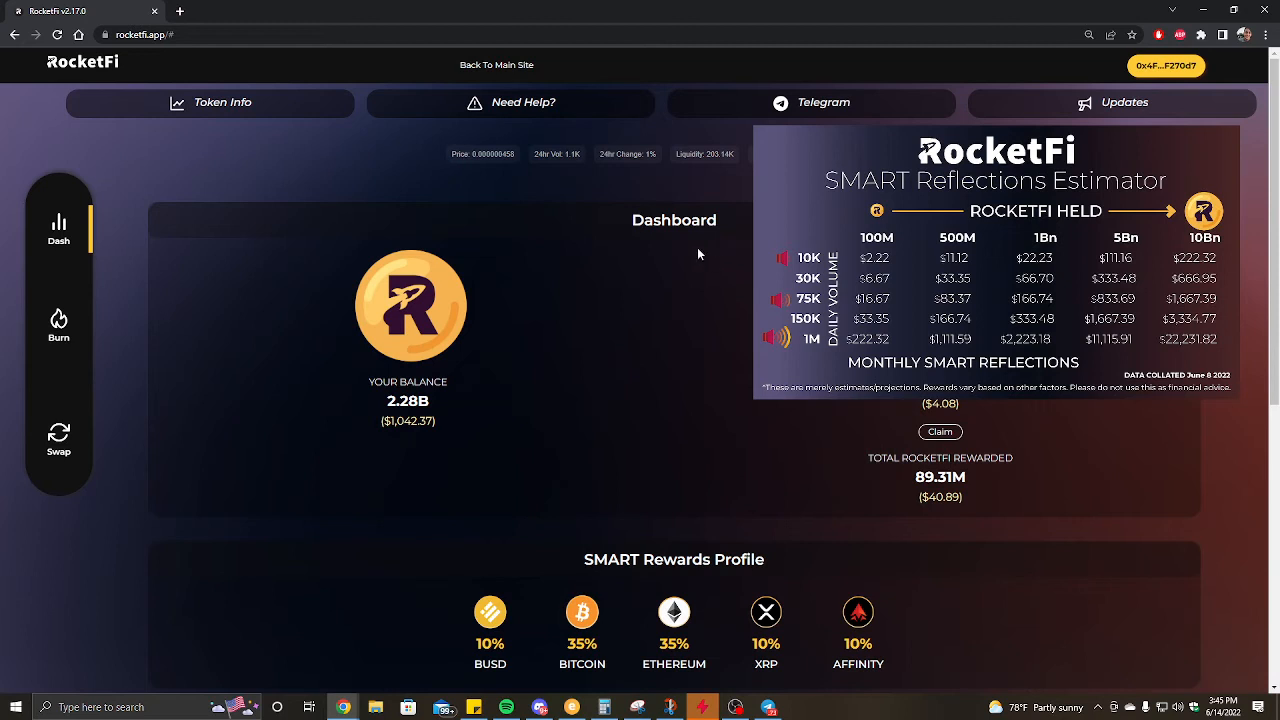
{"action": "mouse_move", "coordinate": [664, 256]}
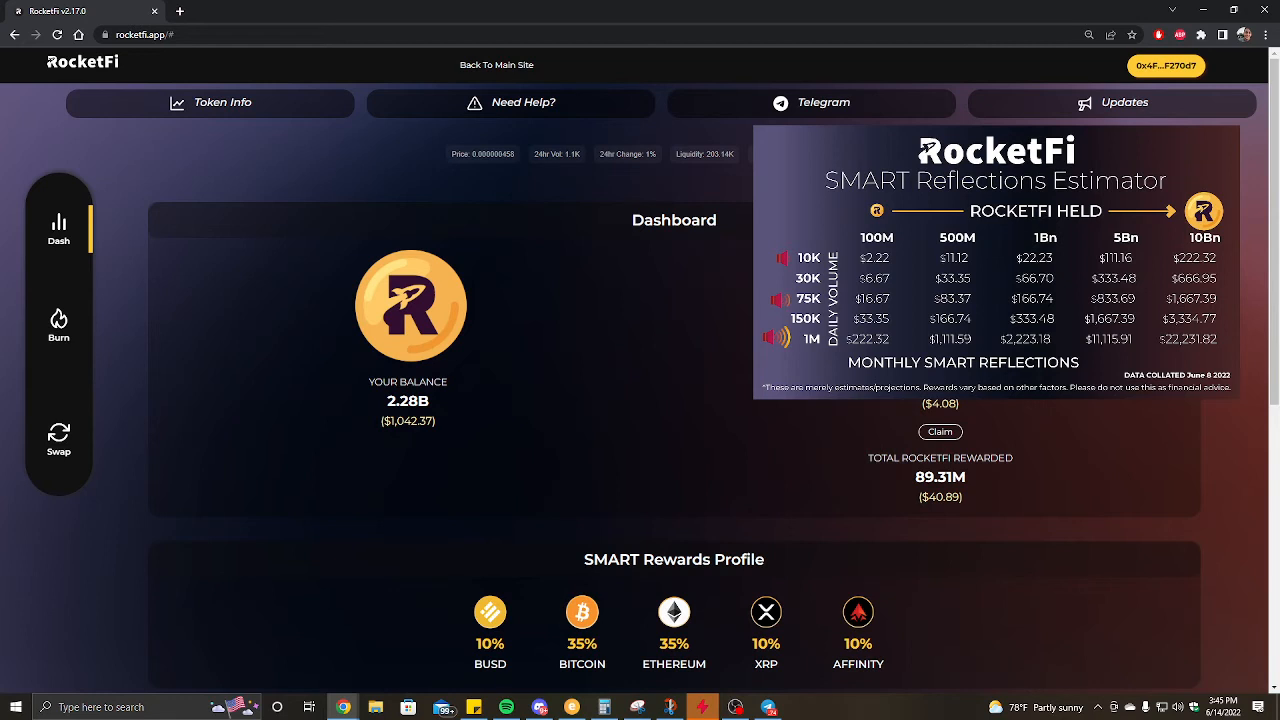
{"action": "mouse_move", "coordinate": [660, 308]}
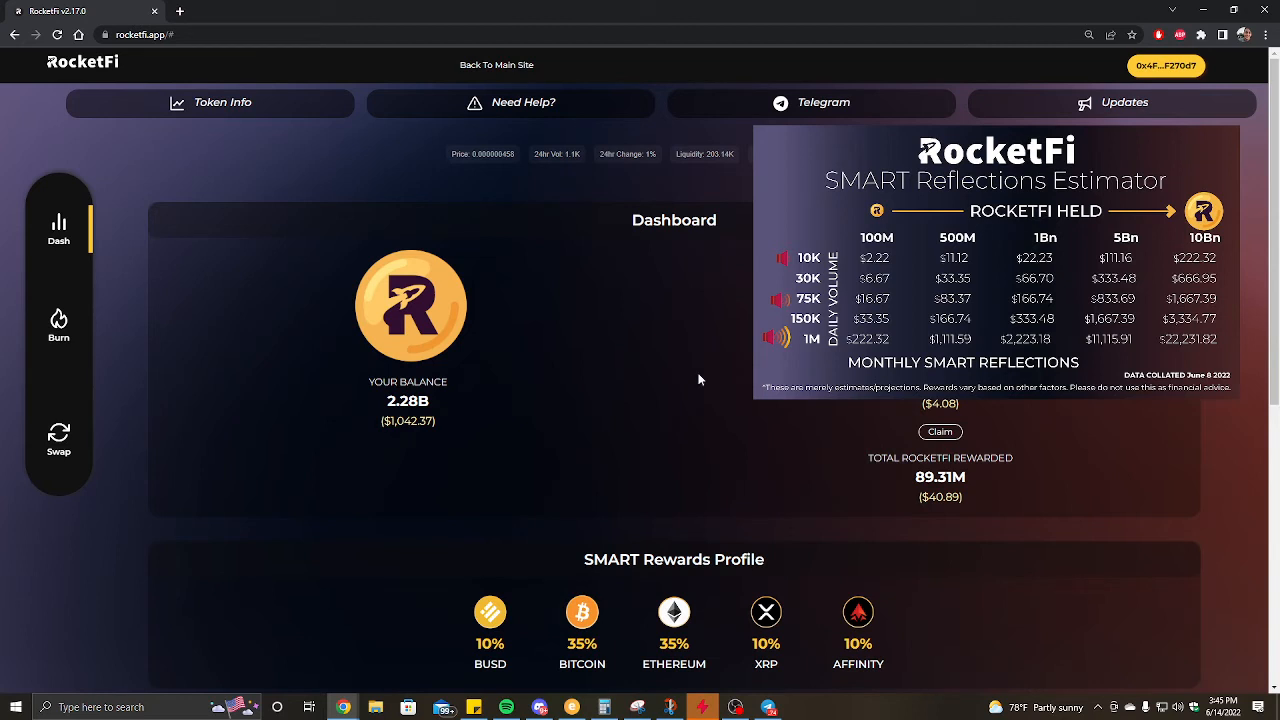
{"action": "mouse_move", "coordinate": [732, 386]}
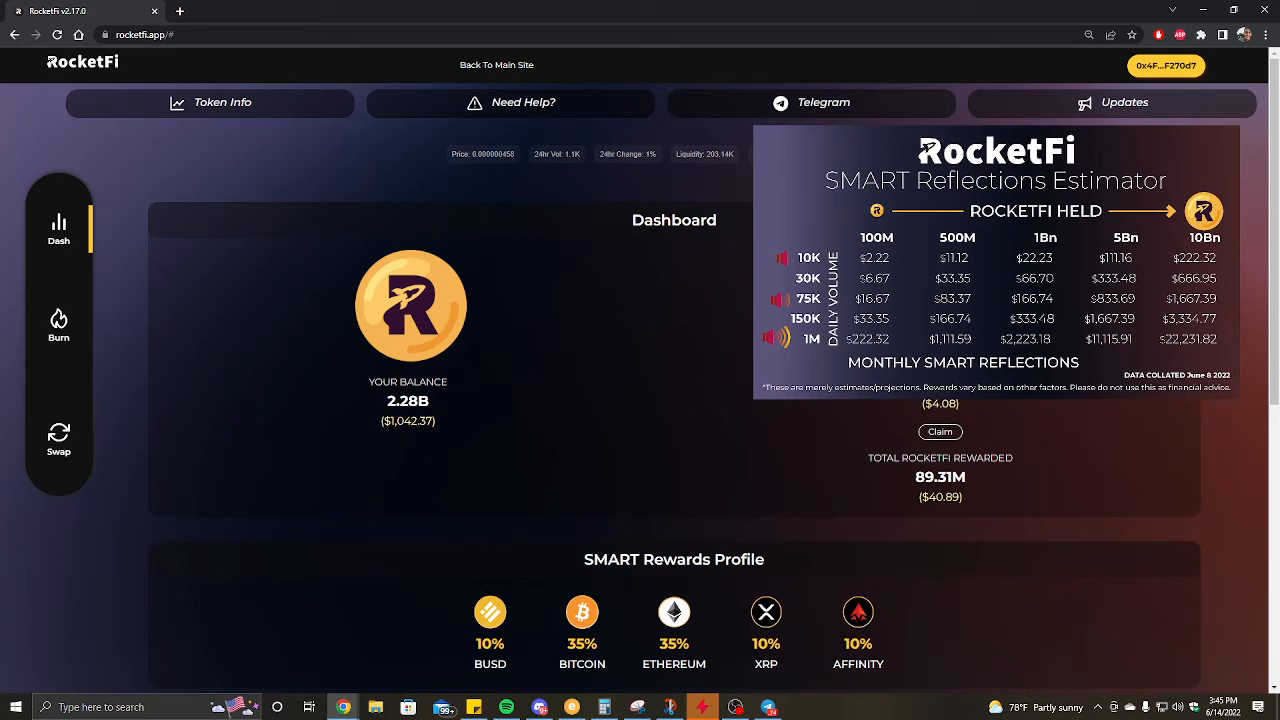
{"action": "mouse_move", "coordinate": [1224, 512]}
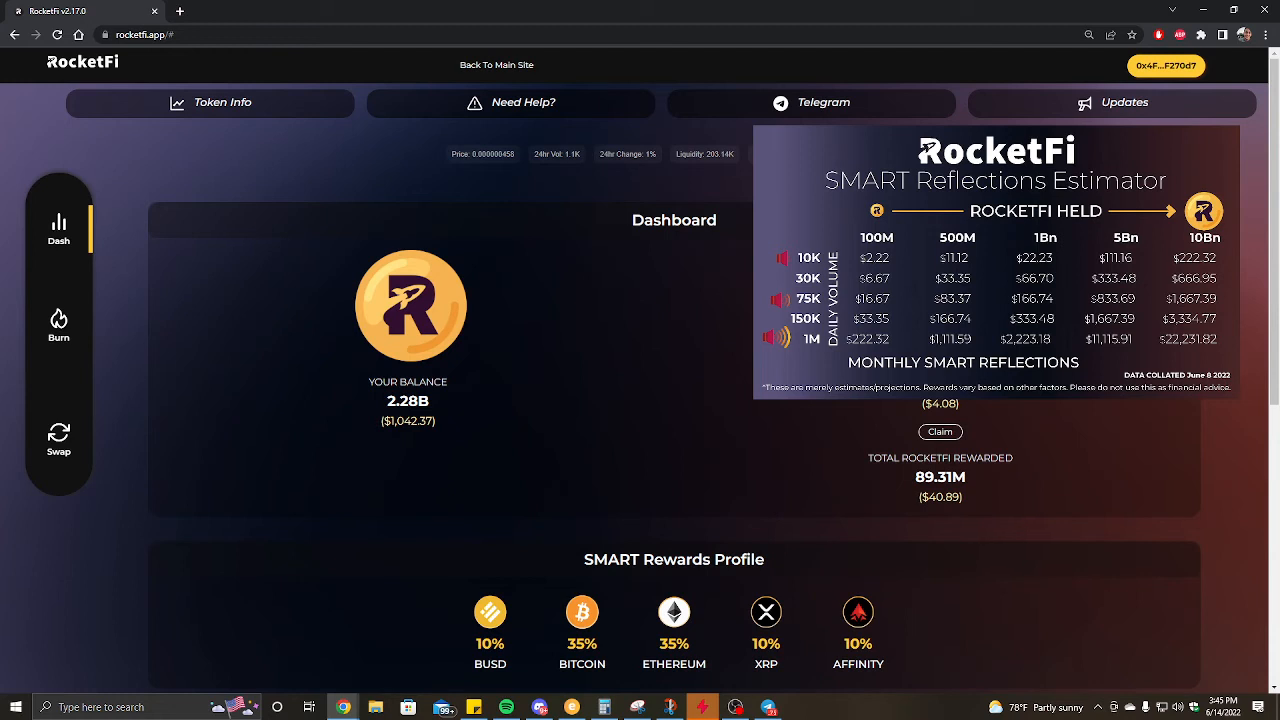
{"action": "mouse_move", "coordinate": [1248, 330]}
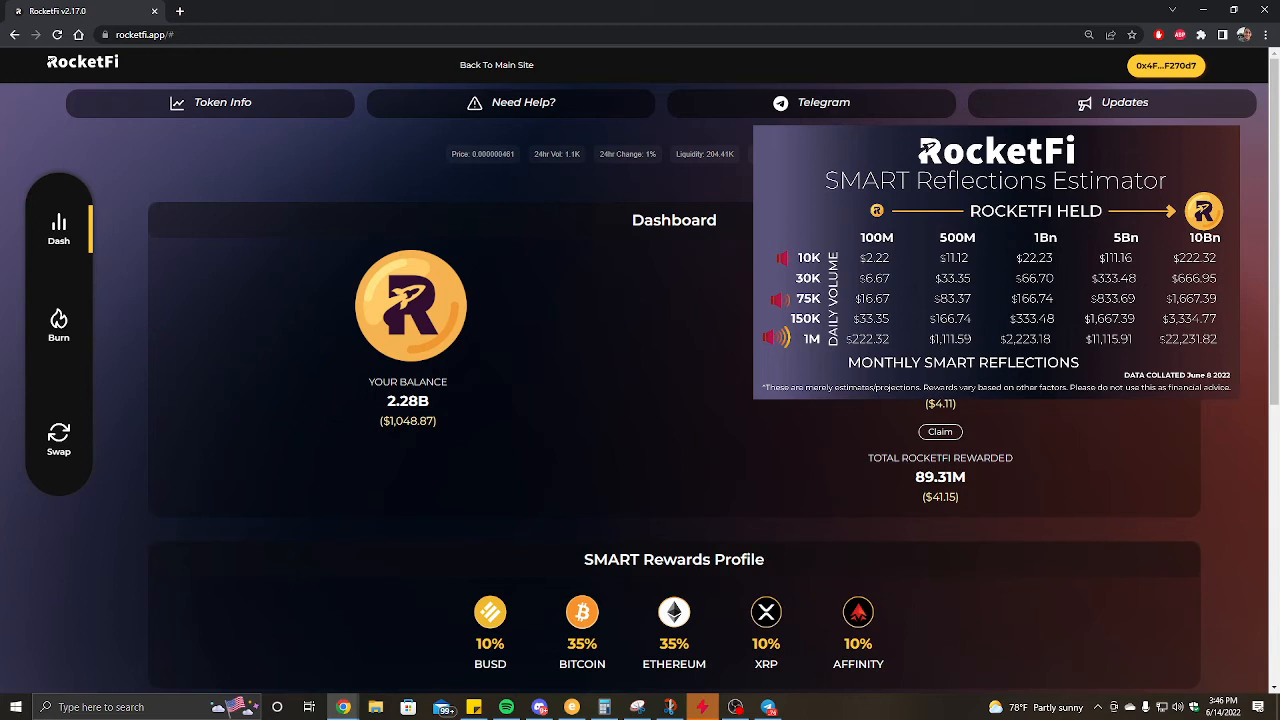
{"action": "mouse_move", "coordinate": [996, 418]}
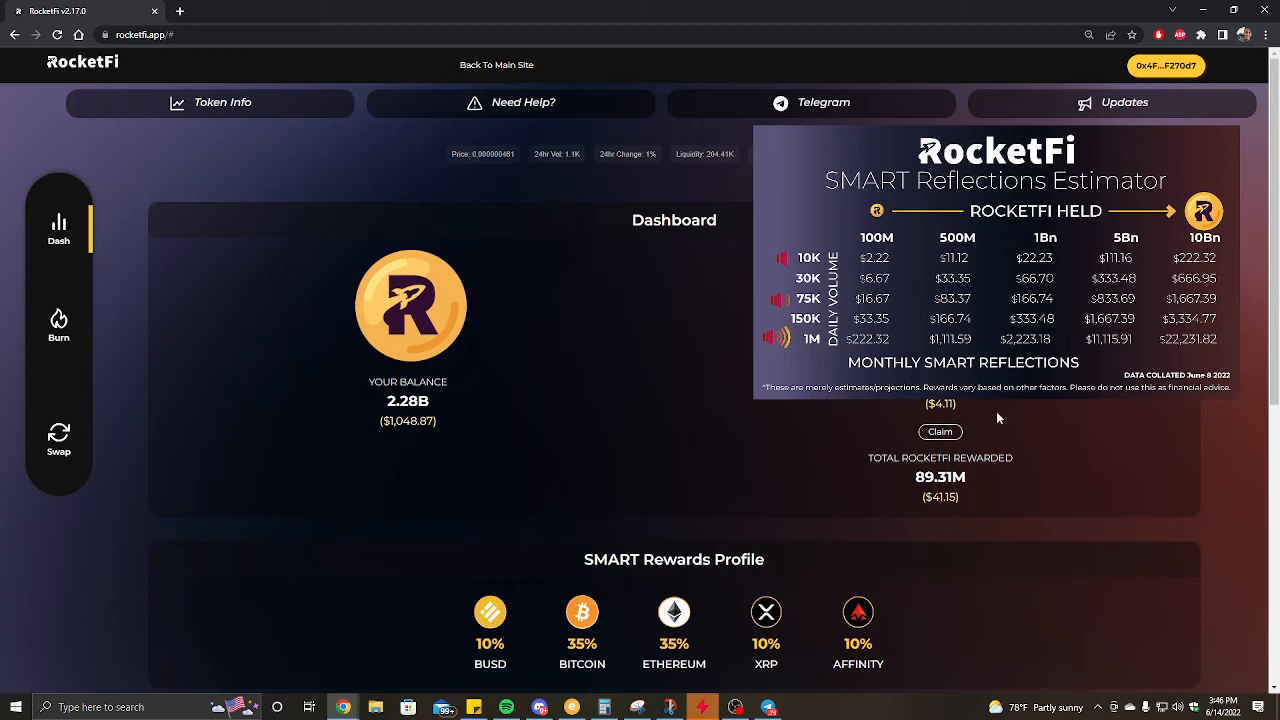
{"action": "mouse_move", "coordinate": [996, 410]}
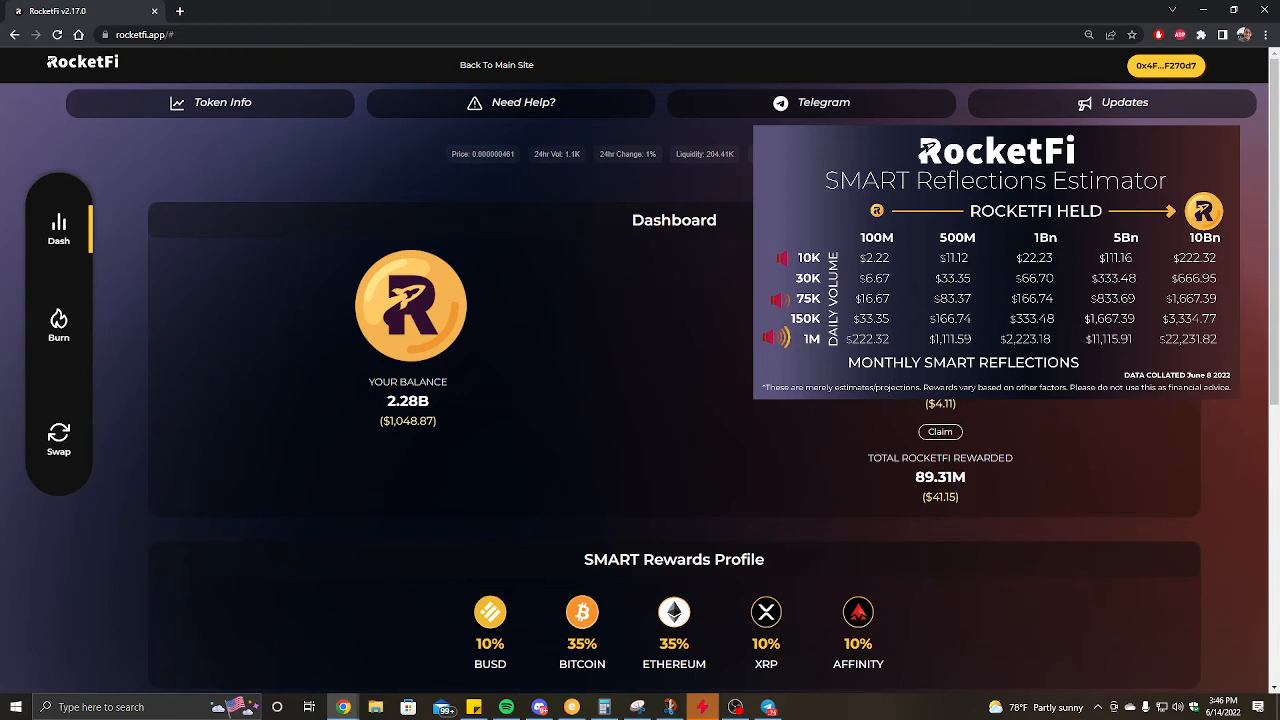
{"action": "mouse_move", "coordinate": [968, 404]}
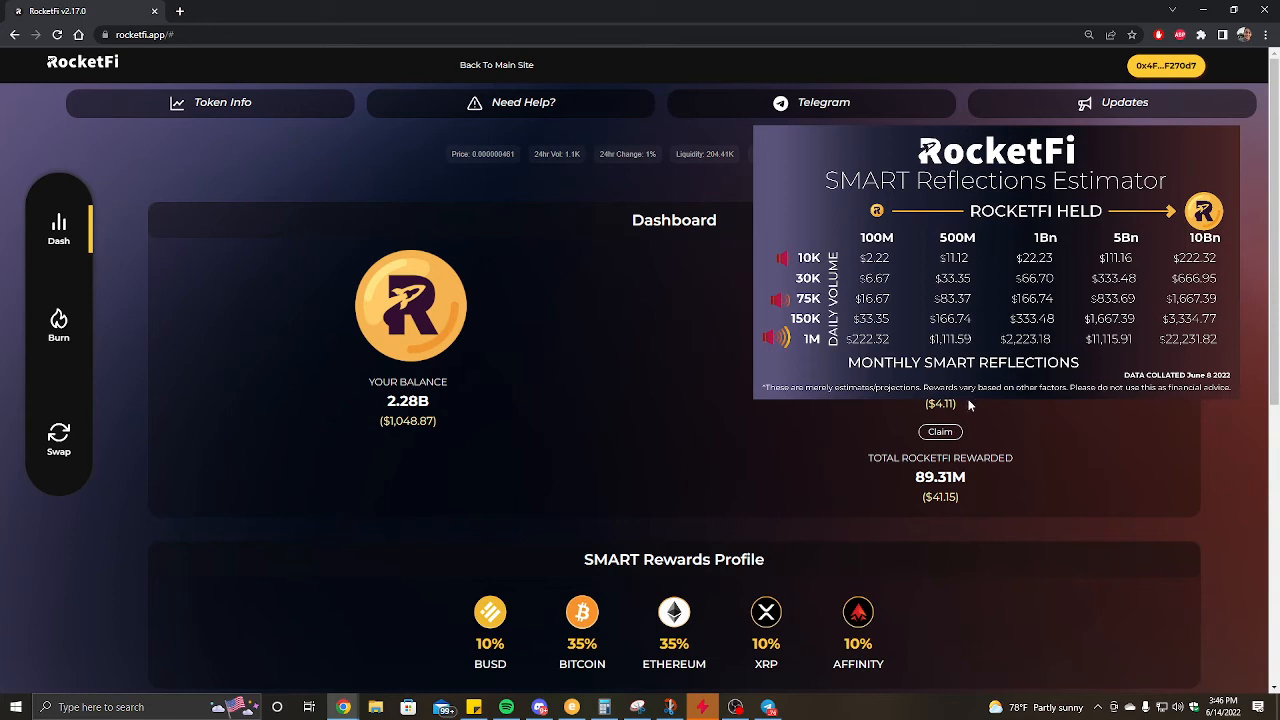
{"action": "mouse_move", "coordinate": [964, 404]}
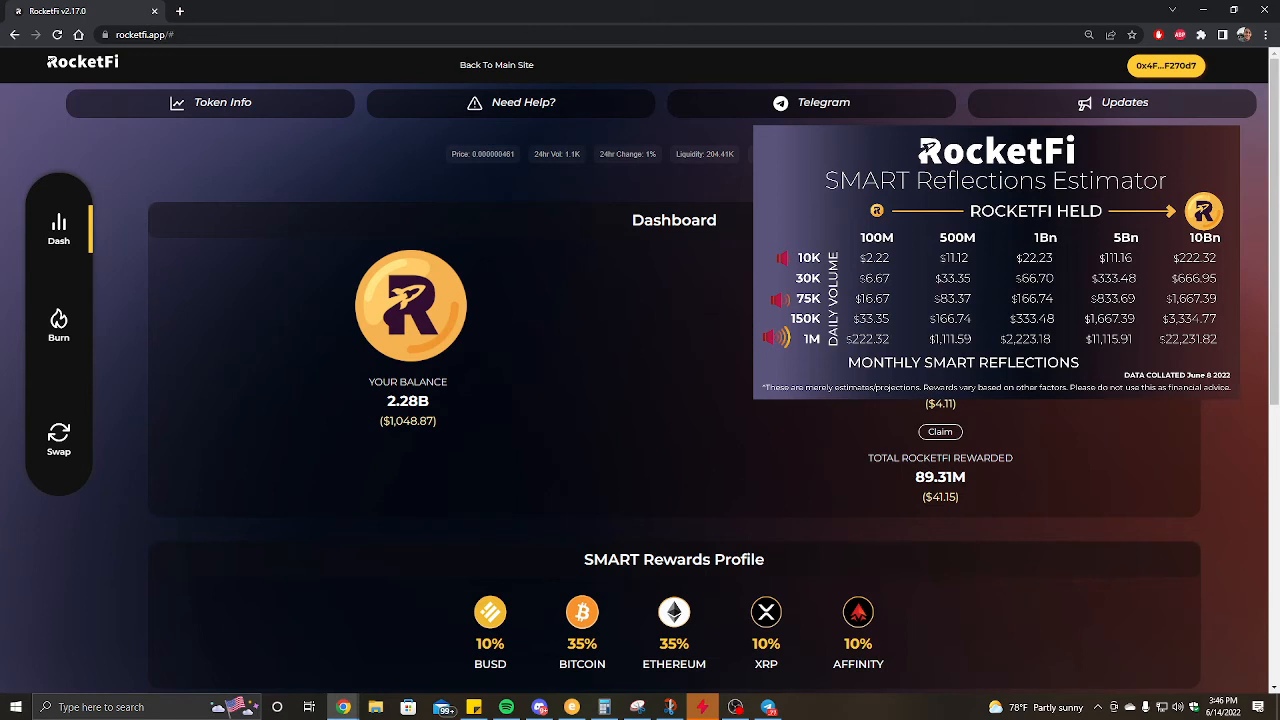
{"action": "mouse_move", "coordinate": [740, 360]}
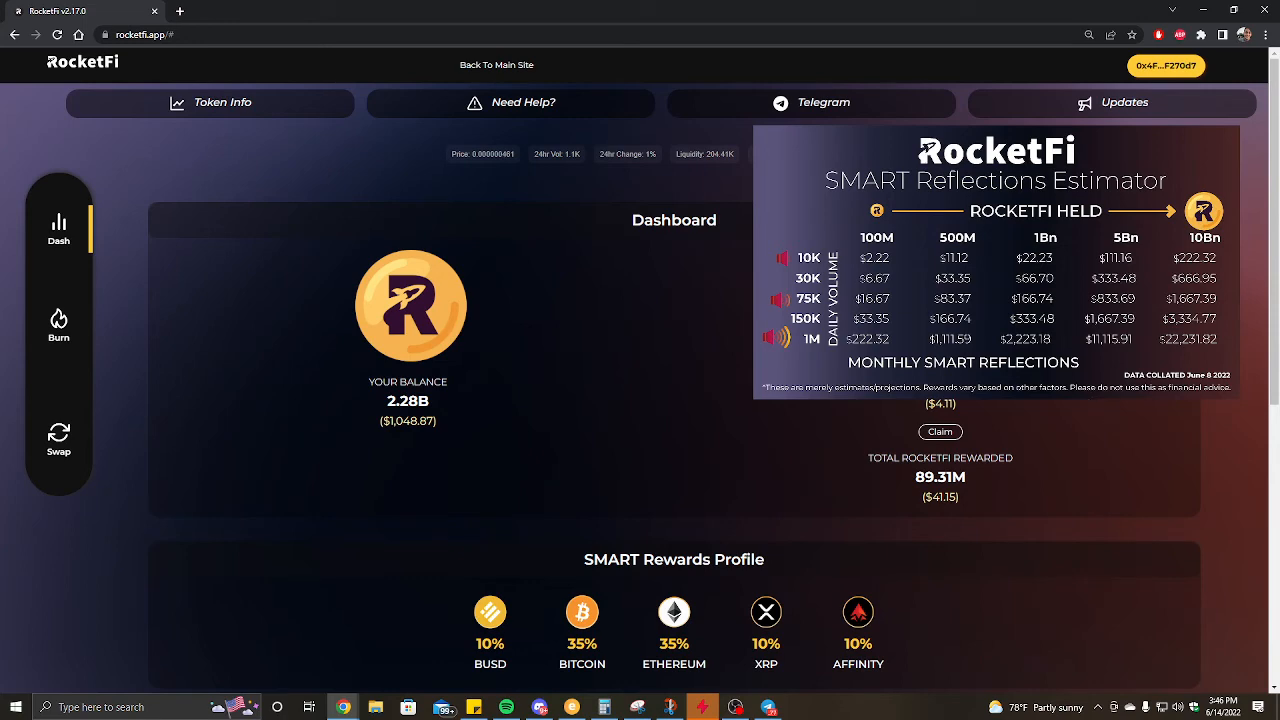
{"action": "scroll", "scroll_direction": "down", "scroll_amount": 3}
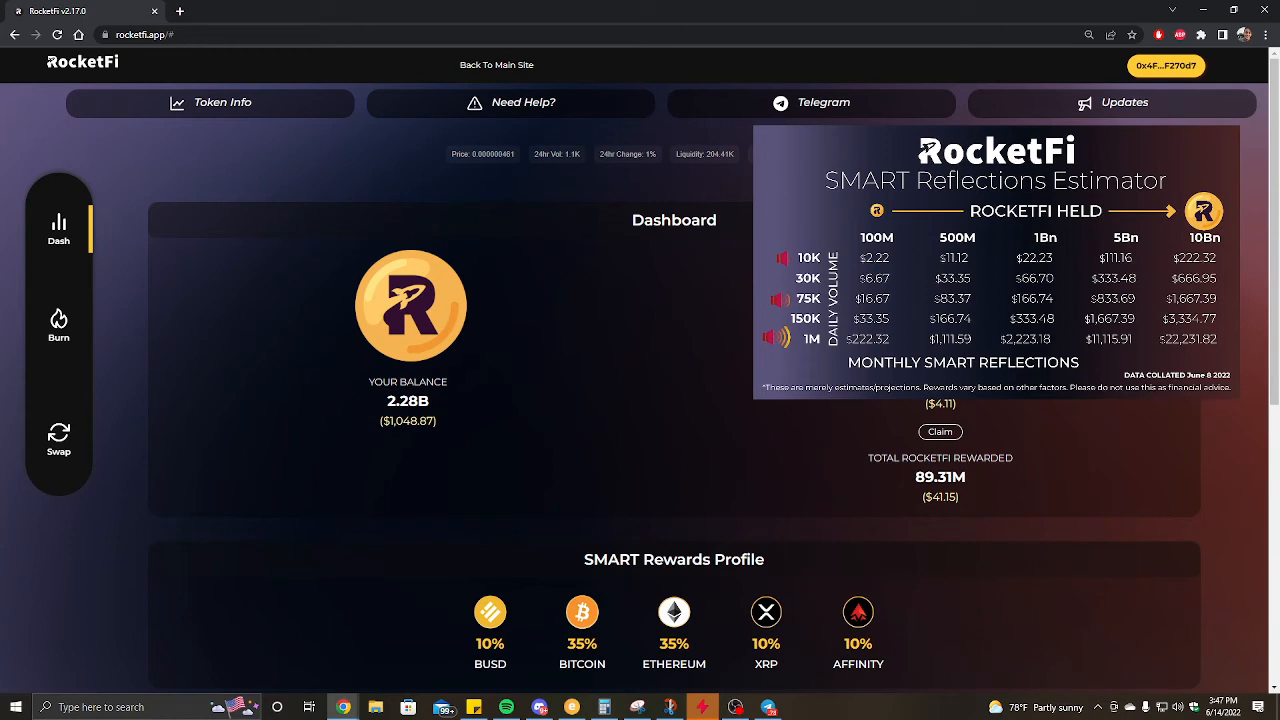
{"action": "mouse_move", "coordinate": [336, 318]}
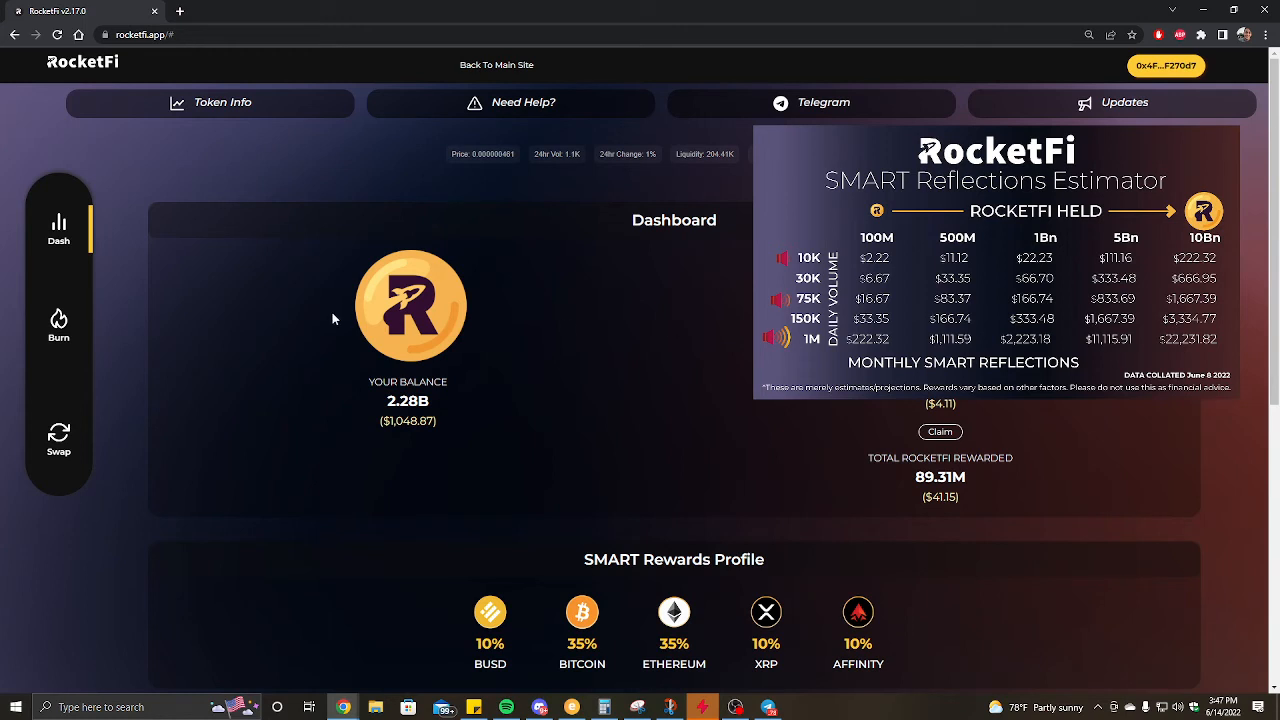
{"action": "mouse_move", "coordinate": [748, 288]}
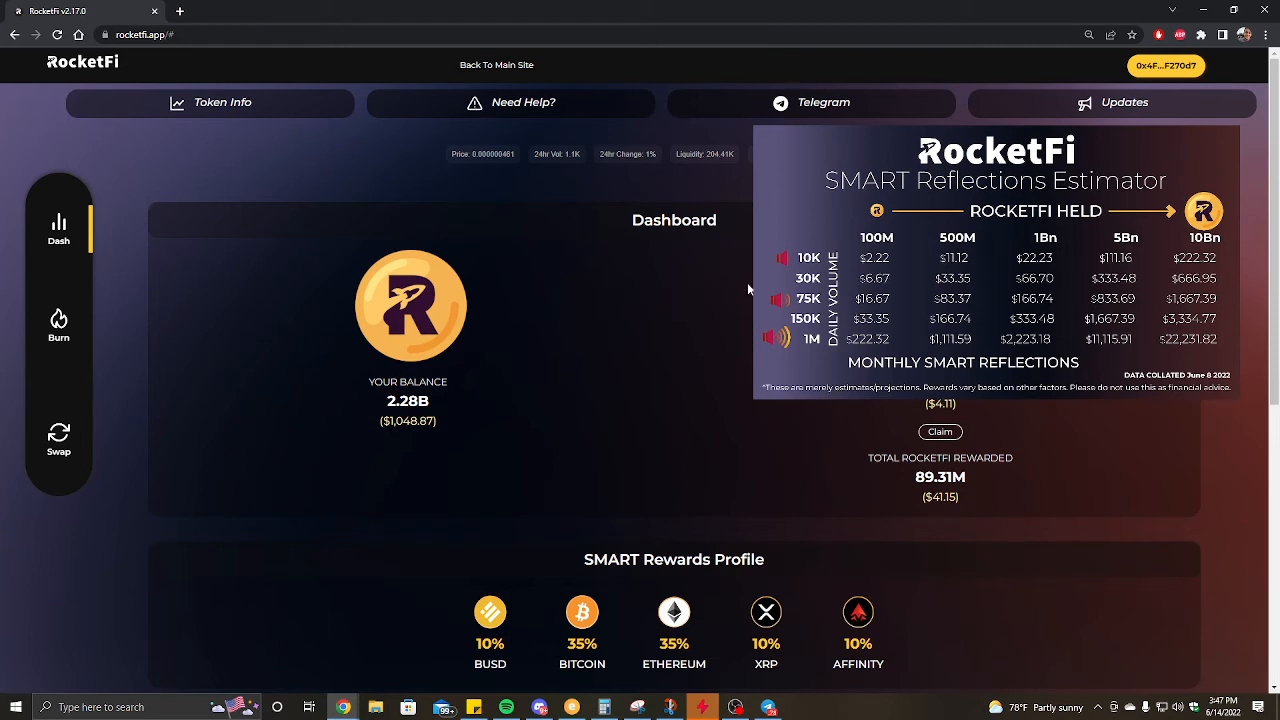
{"action": "mouse_move", "coordinate": [644, 340]}
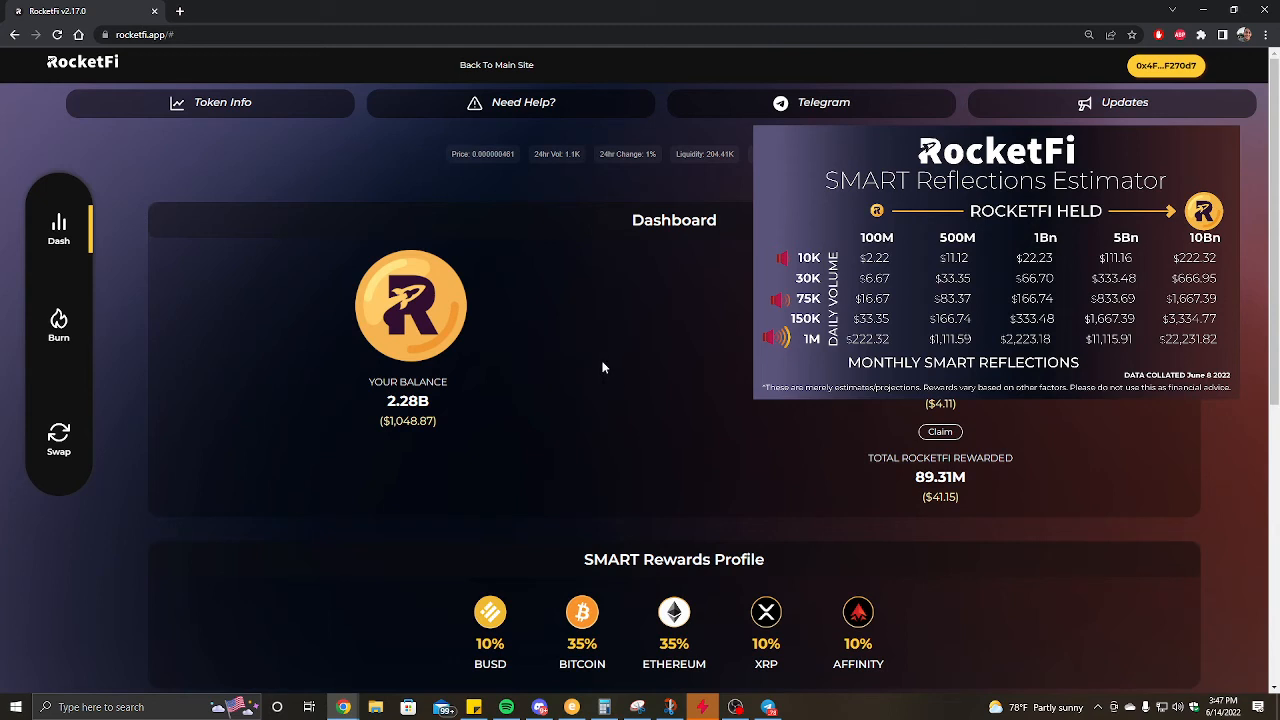
{"action": "mouse_move", "coordinate": [684, 268]}
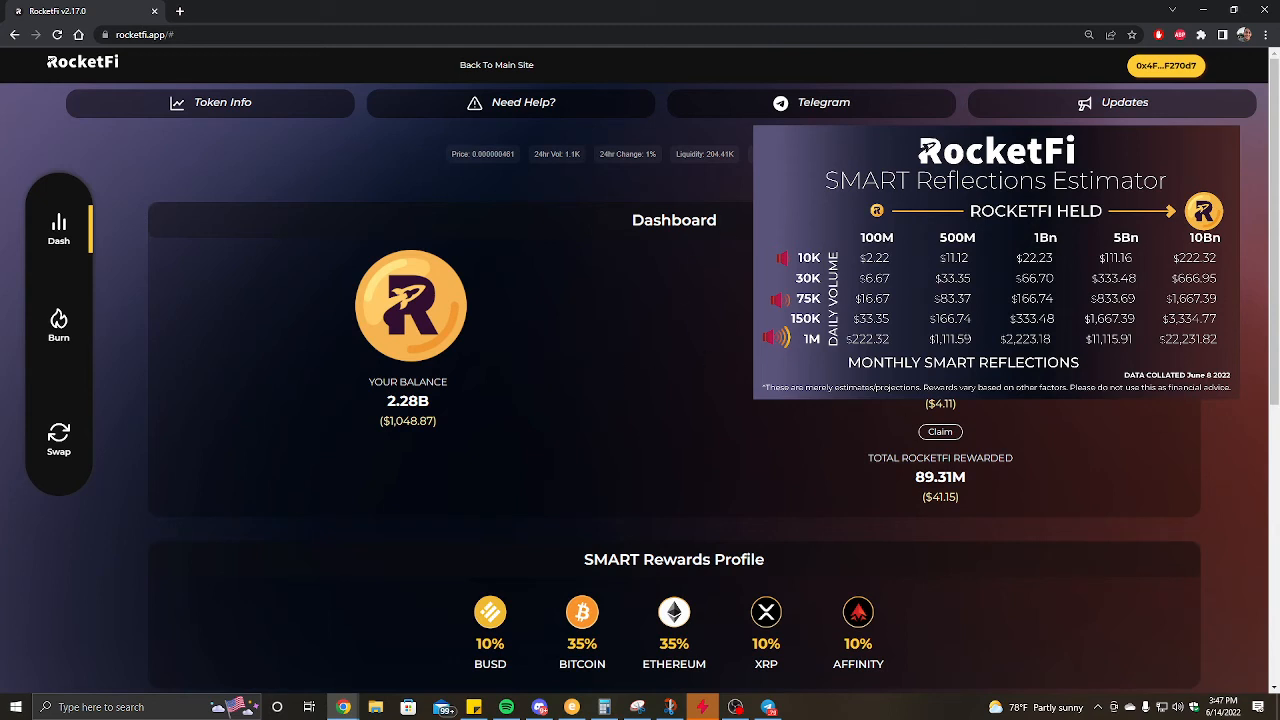
{"action": "mouse_move", "coordinate": [684, 352]}
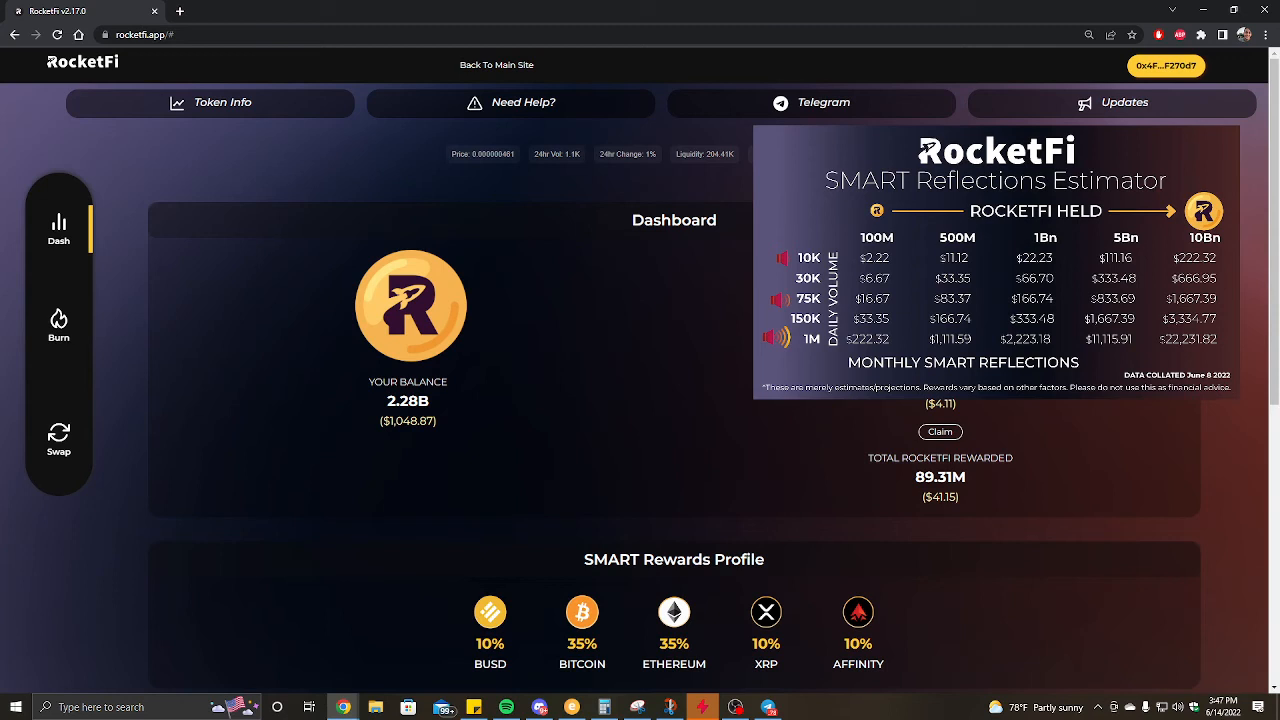
{"action": "mouse_move", "coordinate": [964, 414]}
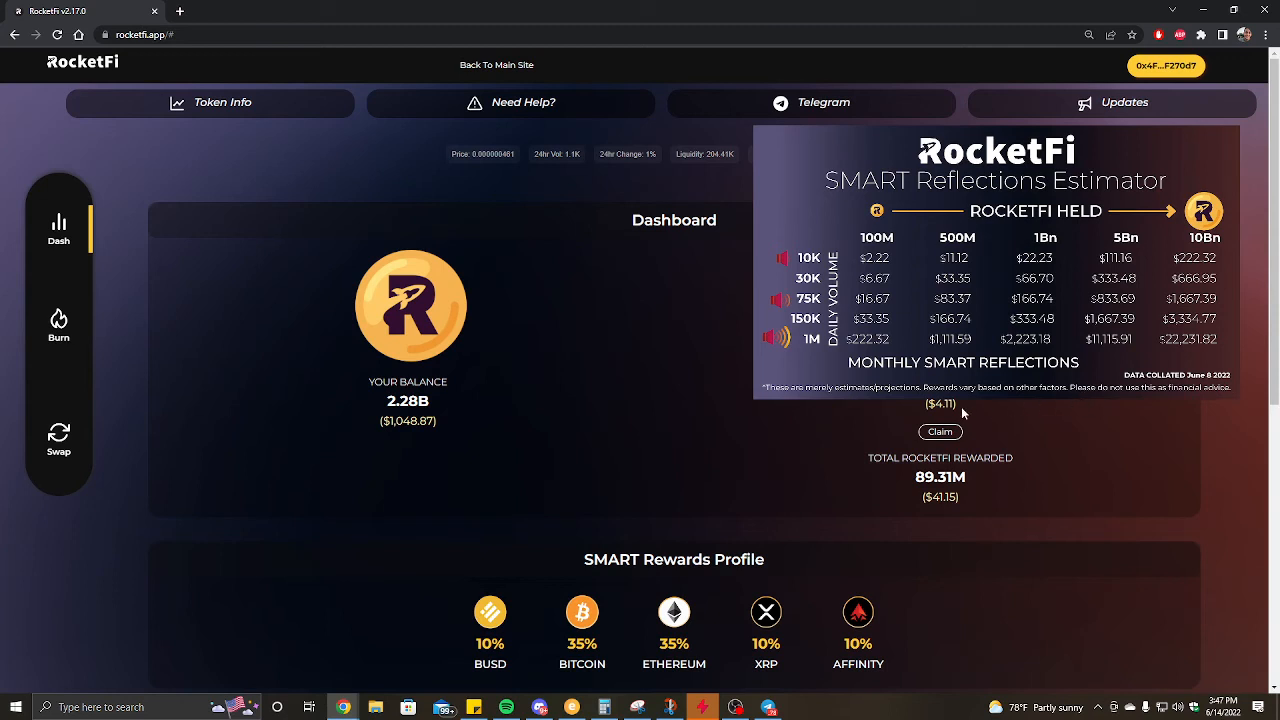
{"action": "mouse_move", "coordinate": [836, 516]}
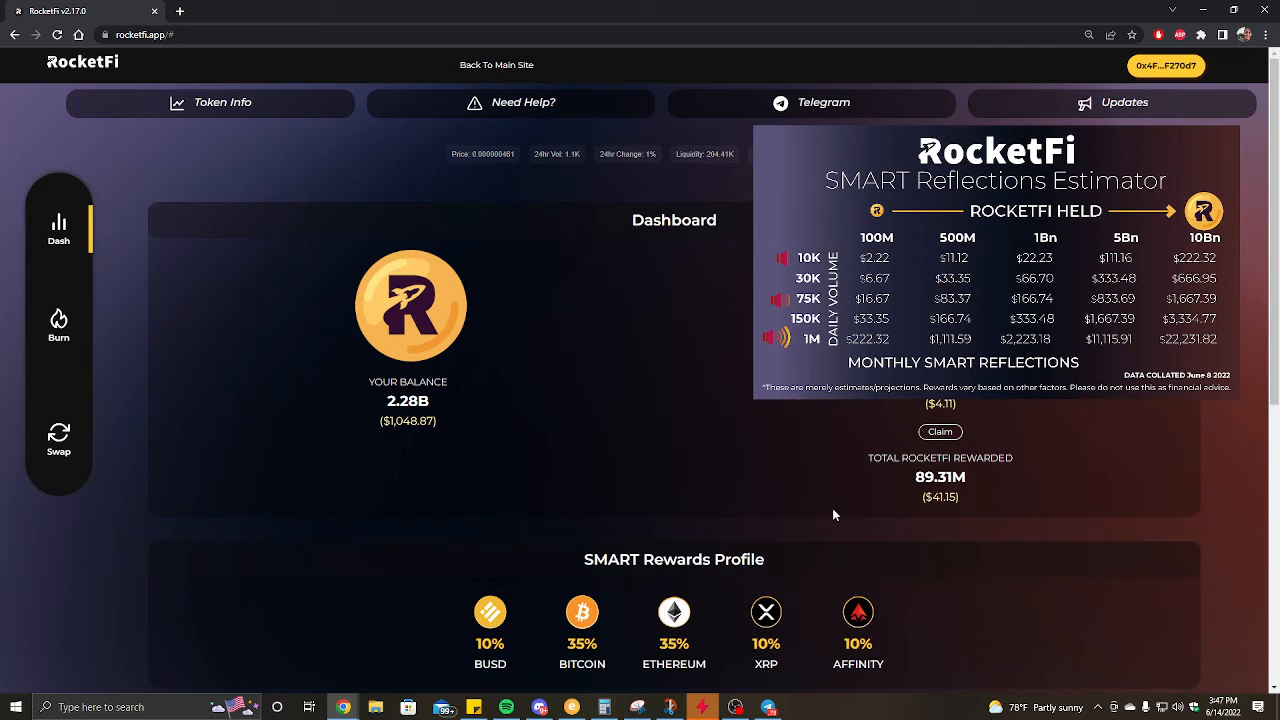
{"action": "mouse_move", "coordinate": [978, 600]}
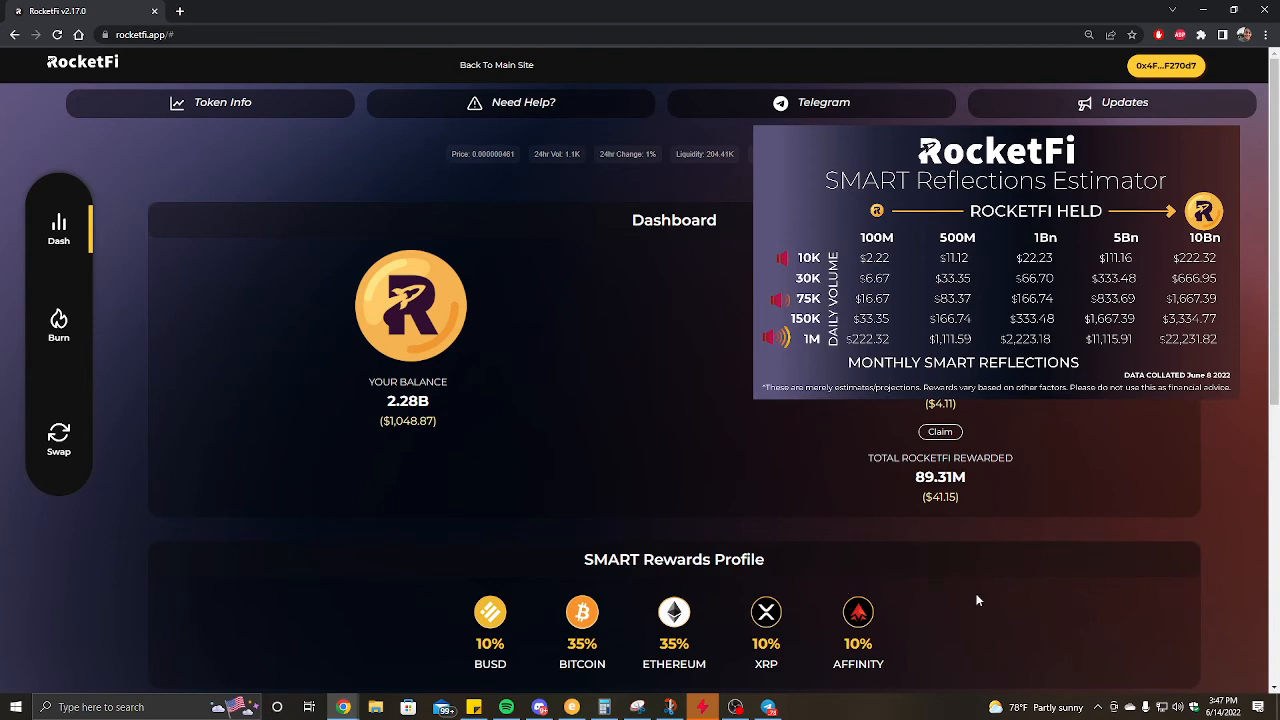
{"action": "scroll", "scroll_direction": "down", "scroll_amount": 3}
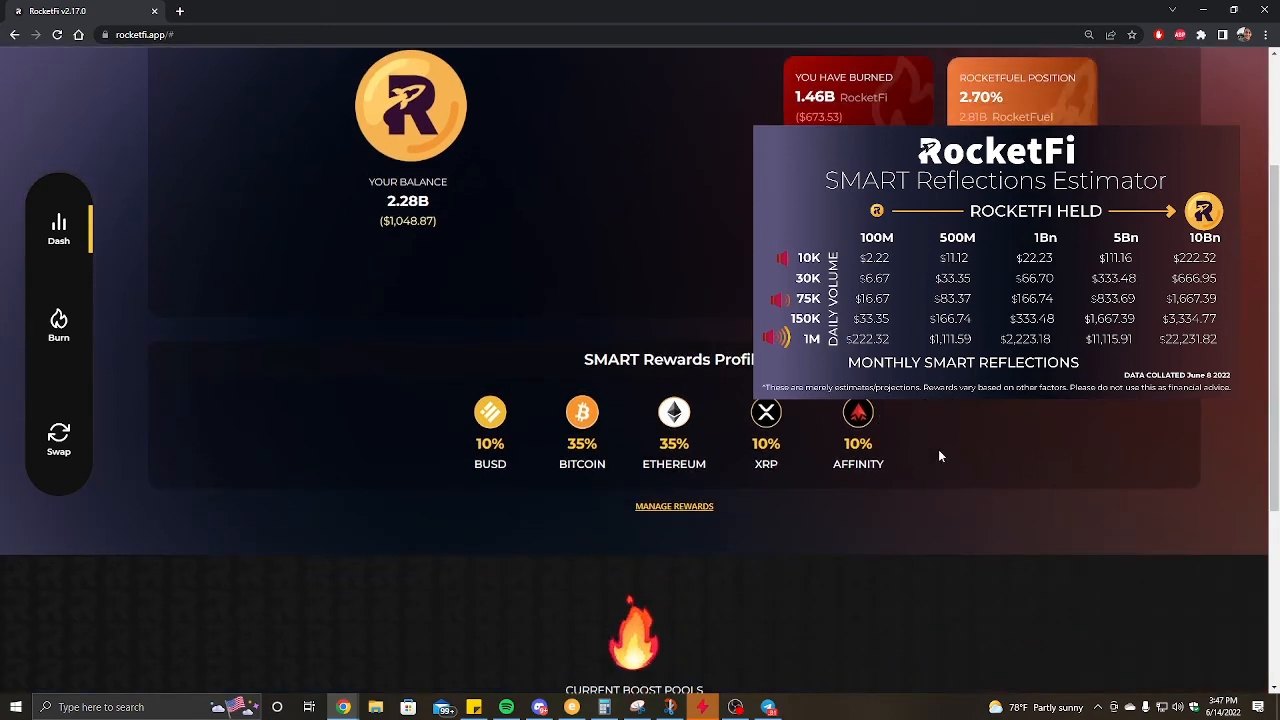
{"action": "mouse_move", "coordinate": [712, 506]}
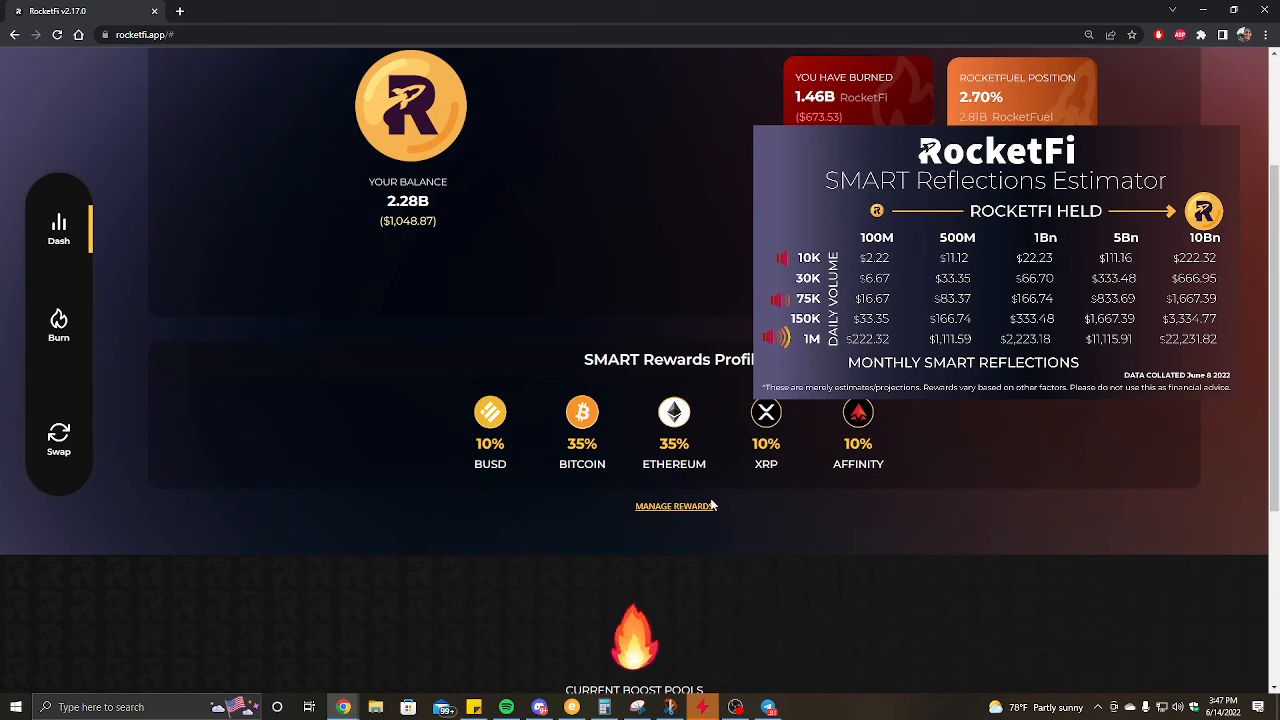
{"action": "left_click", "coordinate": [676, 506]}
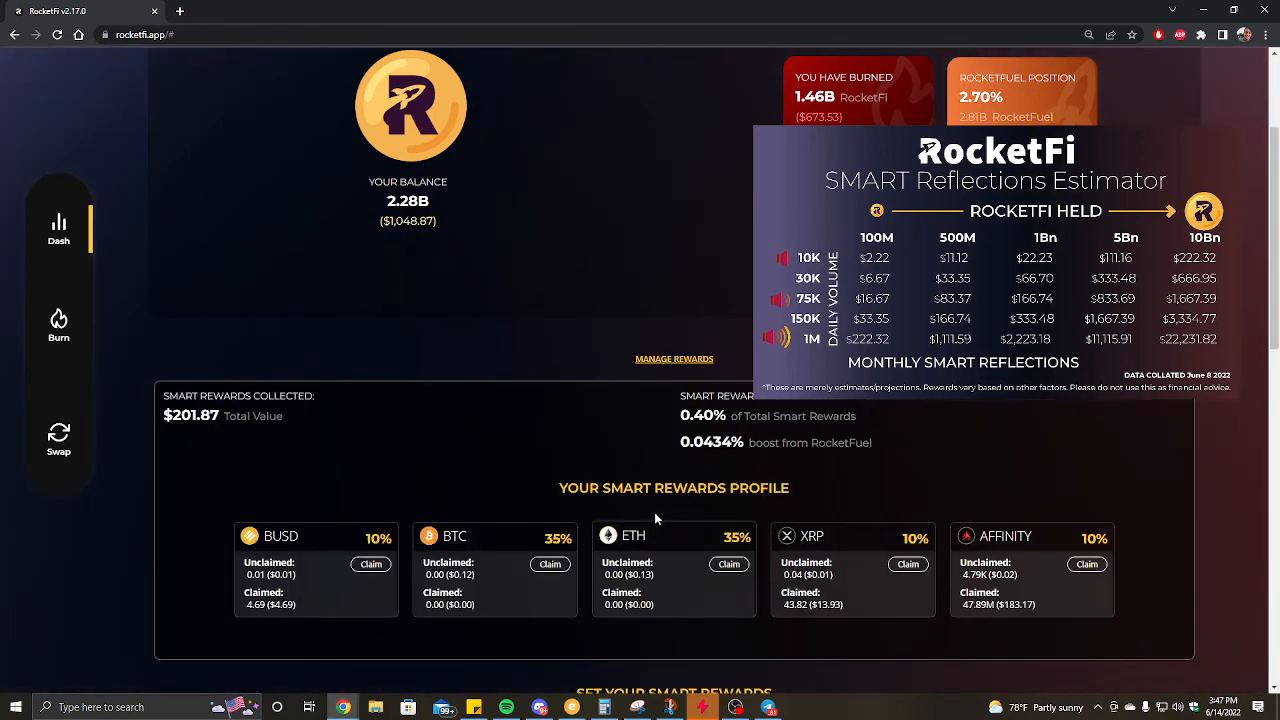
{"action": "scroll", "scroll_direction": "down", "scroll_amount": 3}
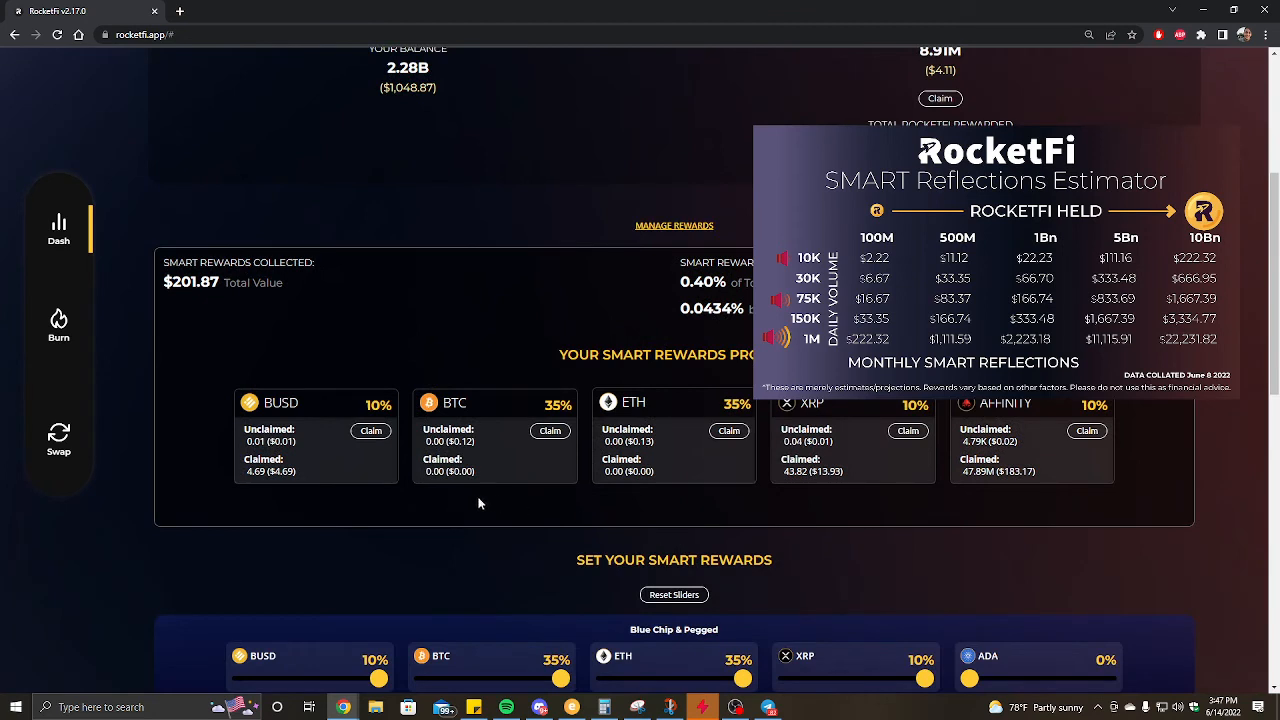
{"action": "mouse_move", "coordinate": [672, 474]}
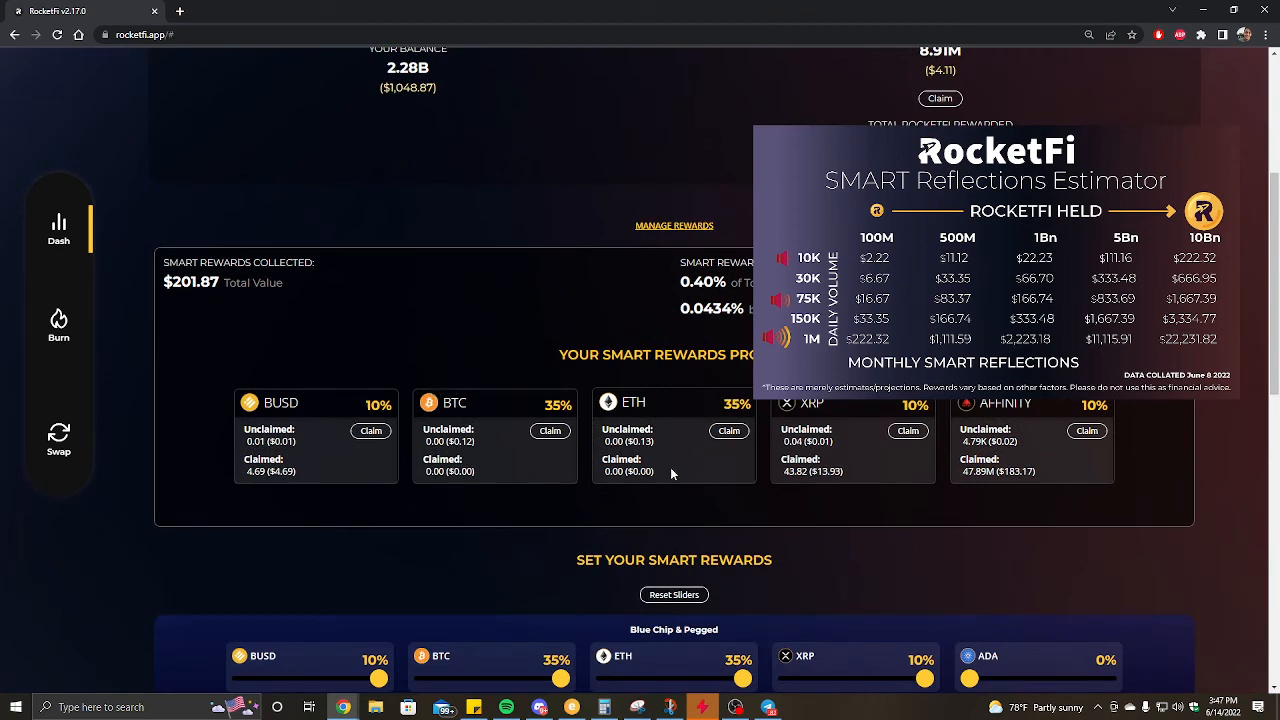
{"action": "mouse_move", "coordinate": [496, 420]}
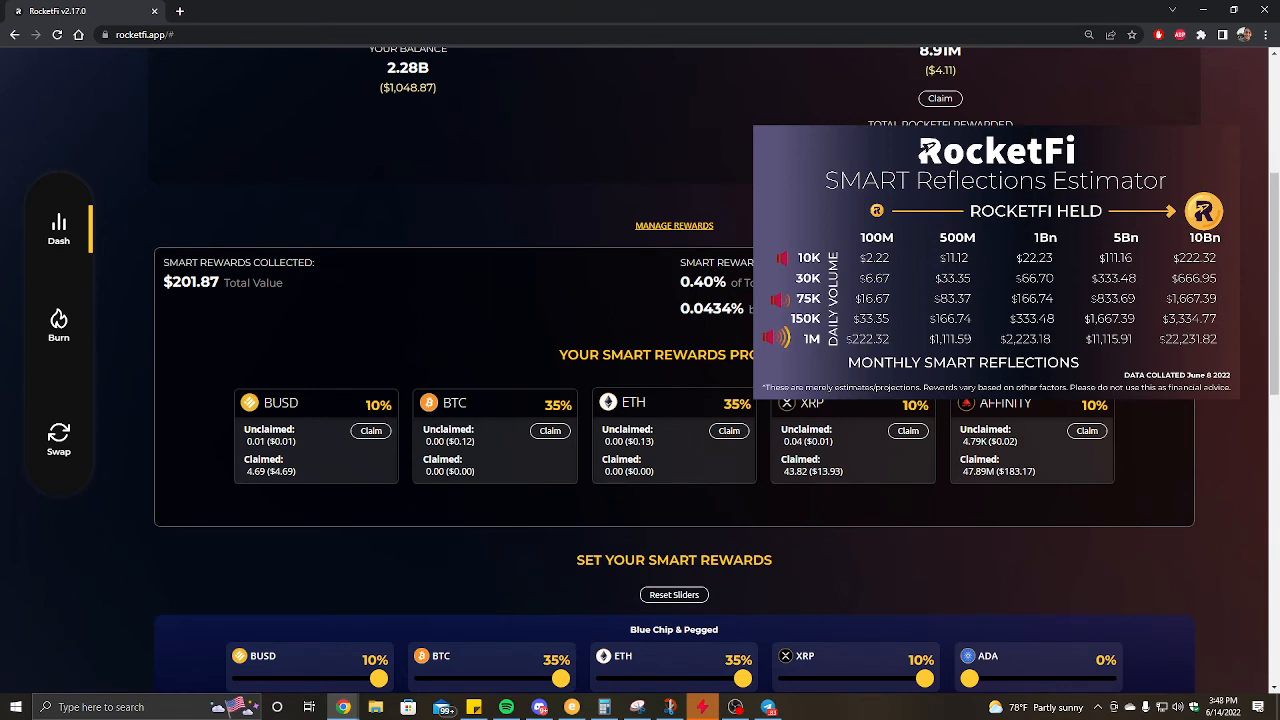
{"action": "mouse_move", "coordinate": [576, 430]}
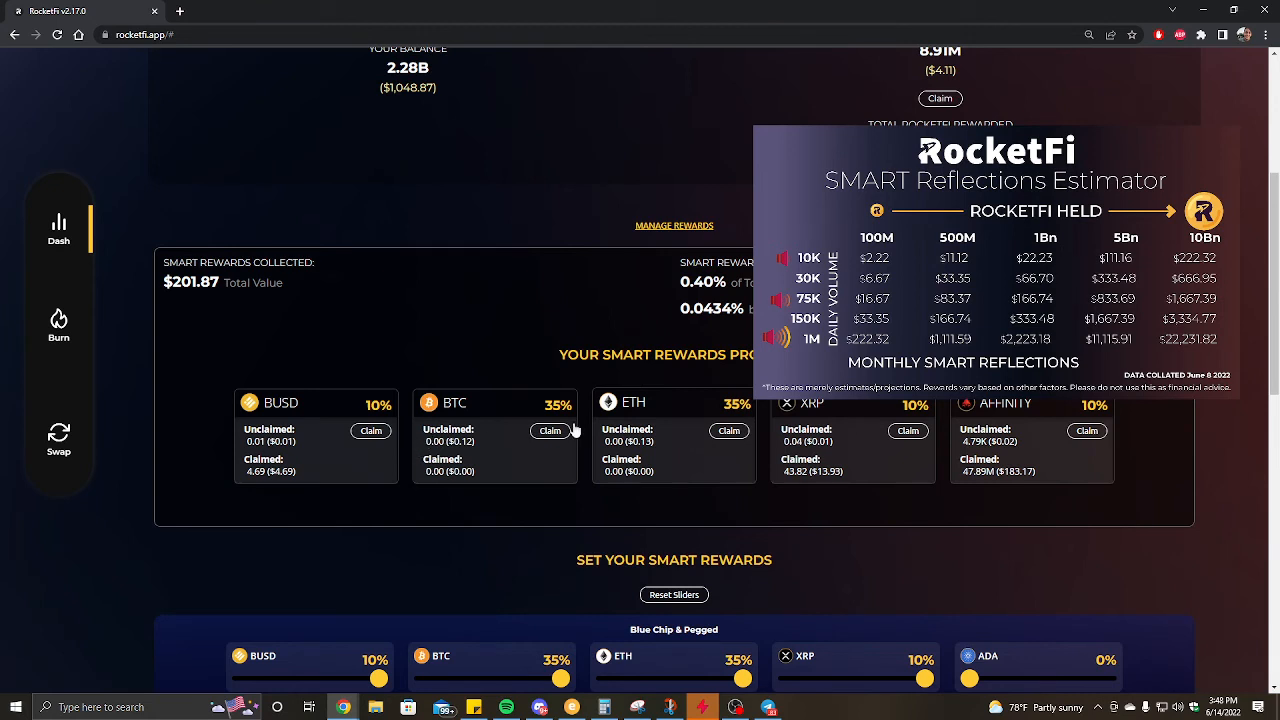
{"action": "mouse_move", "coordinate": [496, 468]}
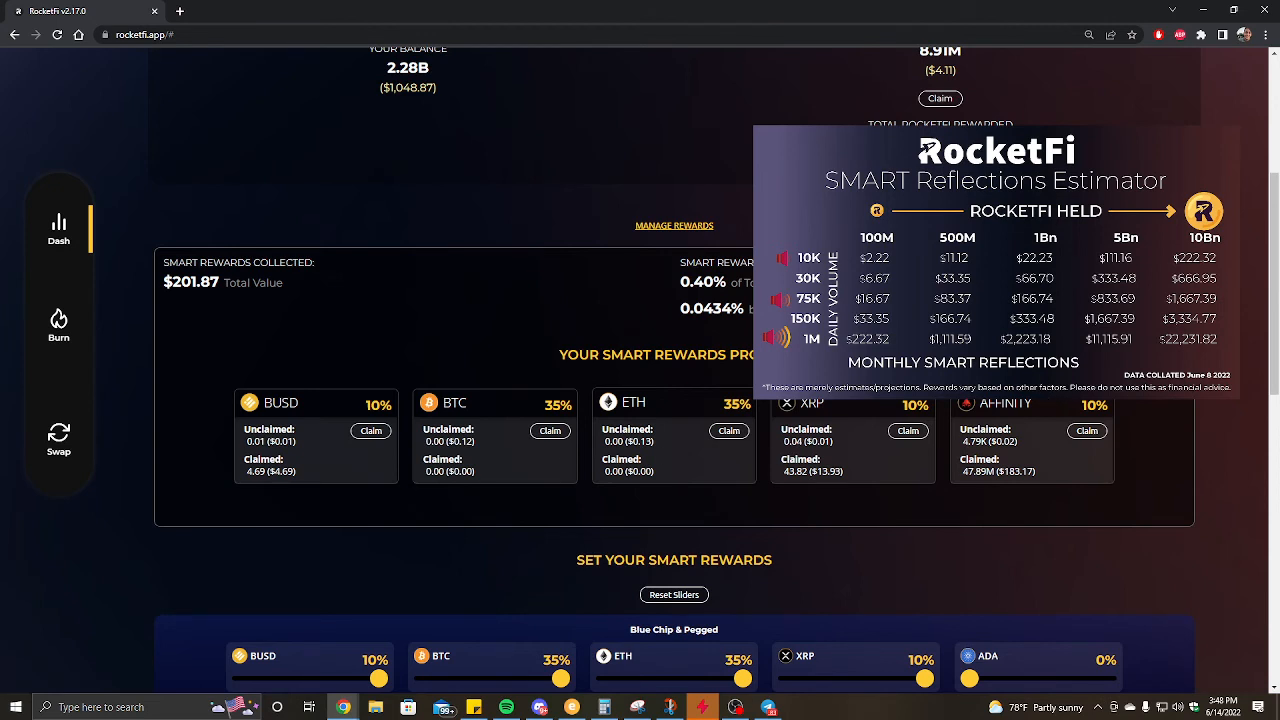
{"action": "mouse_move", "coordinate": [1104, 452]}
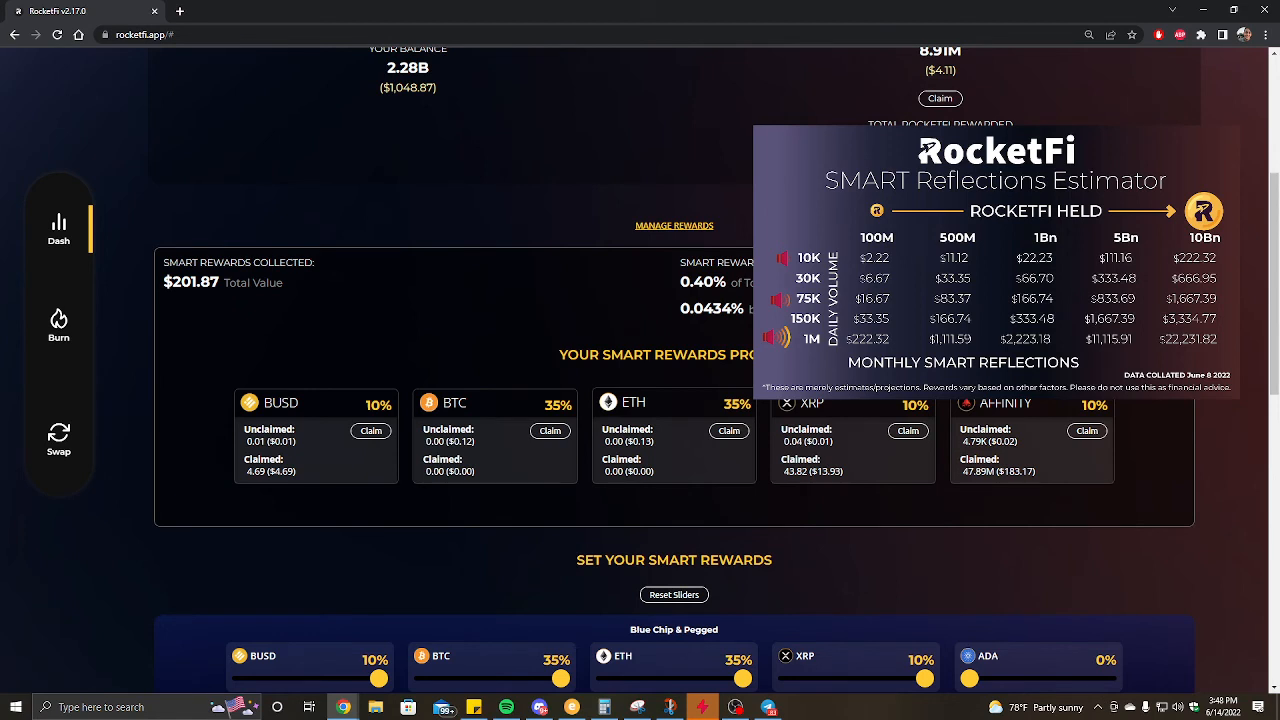
{"action": "mouse_move", "coordinate": [480, 358]}
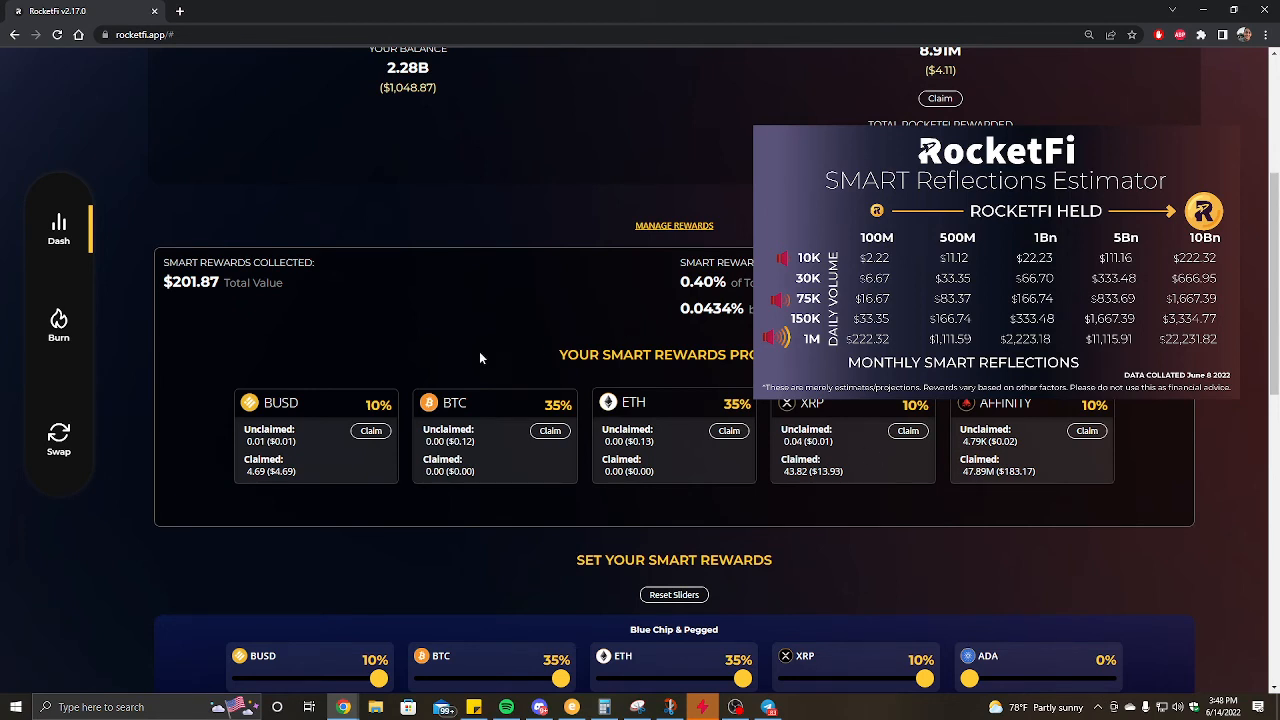
{"action": "mouse_move", "coordinate": [436, 388]}
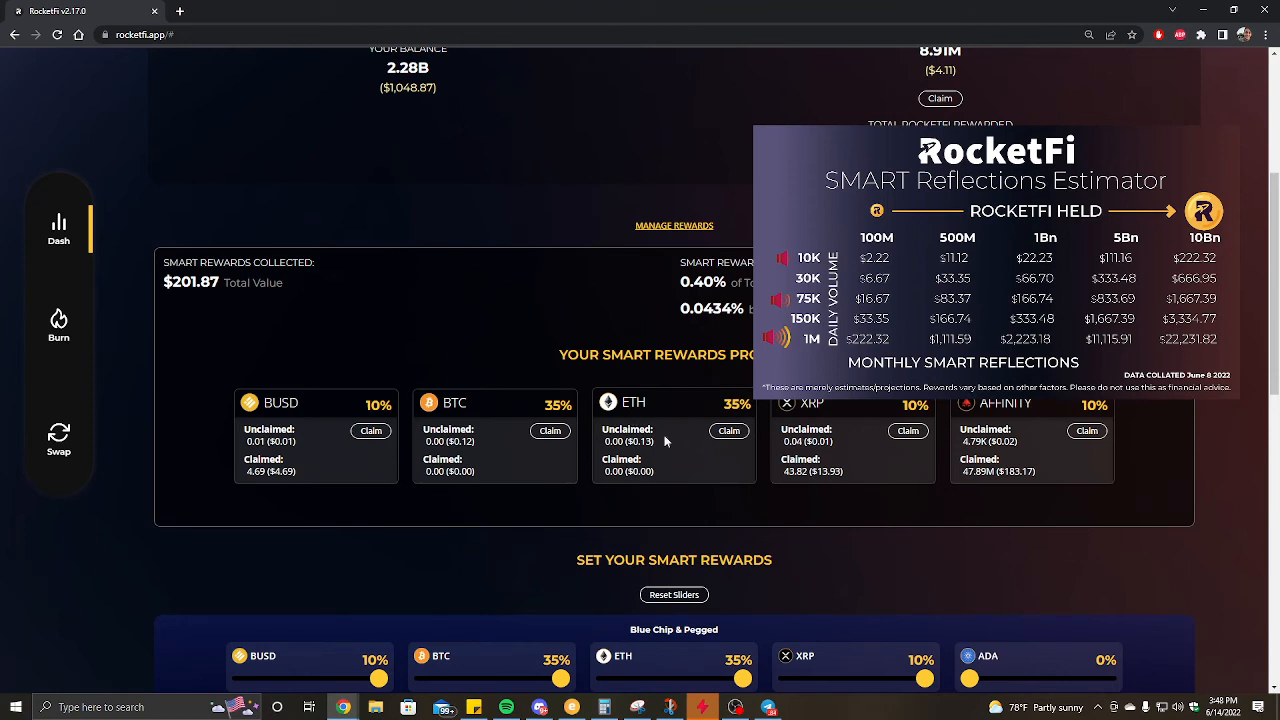
{"action": "mouse_move", "coordinate": [728, 468]}
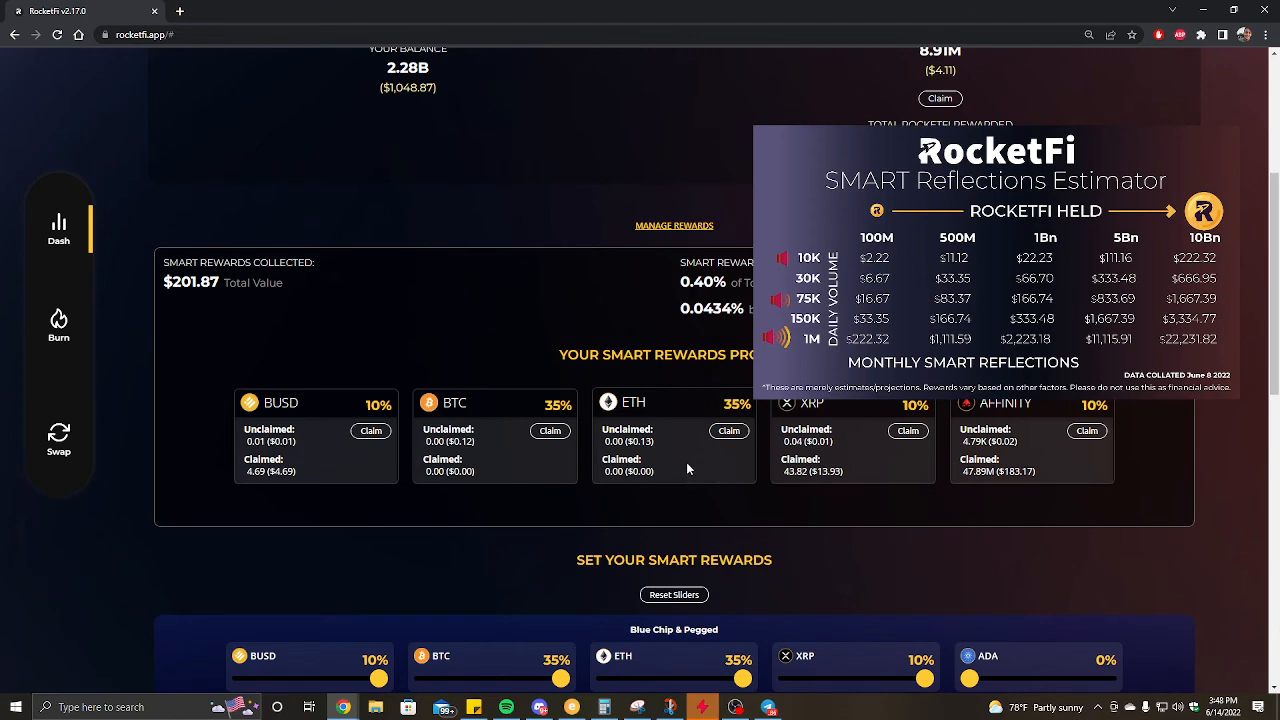
{"action": "scroll", "scroll_direction": "down", "scroll_amount": 3}
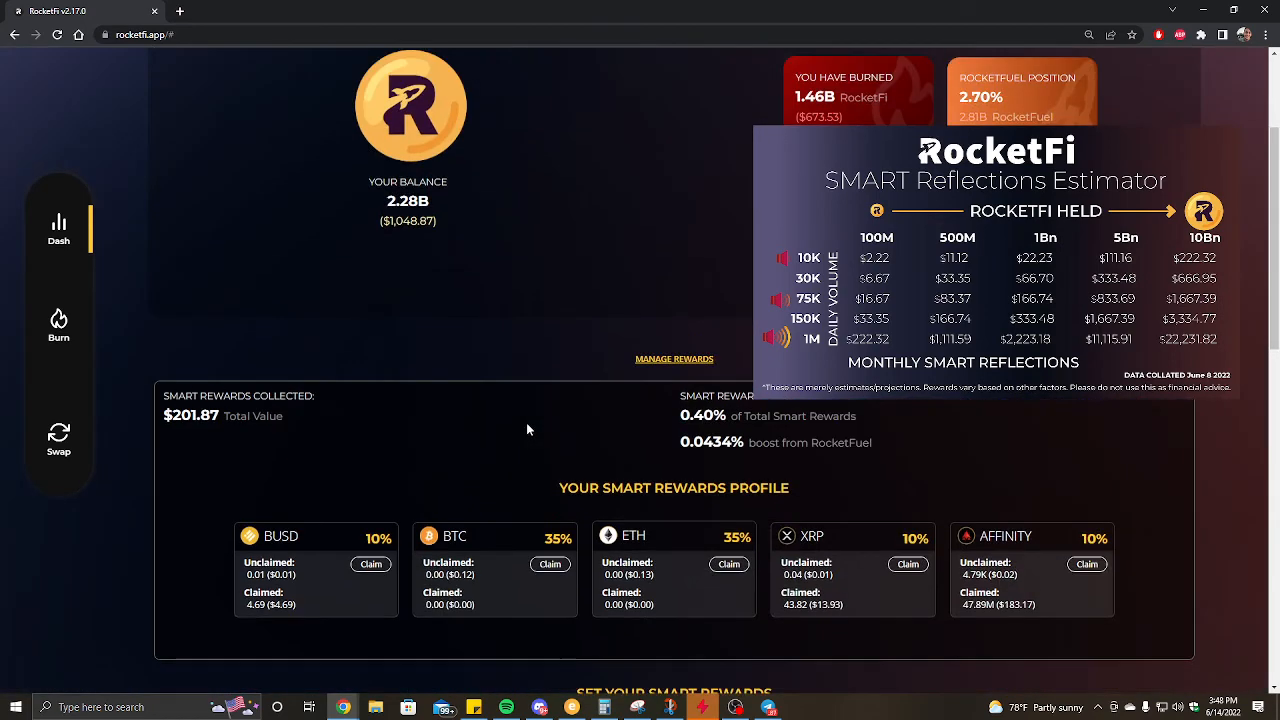
{"action": "scroll", "scroll_direction": "down", "scroll_amount": 3}
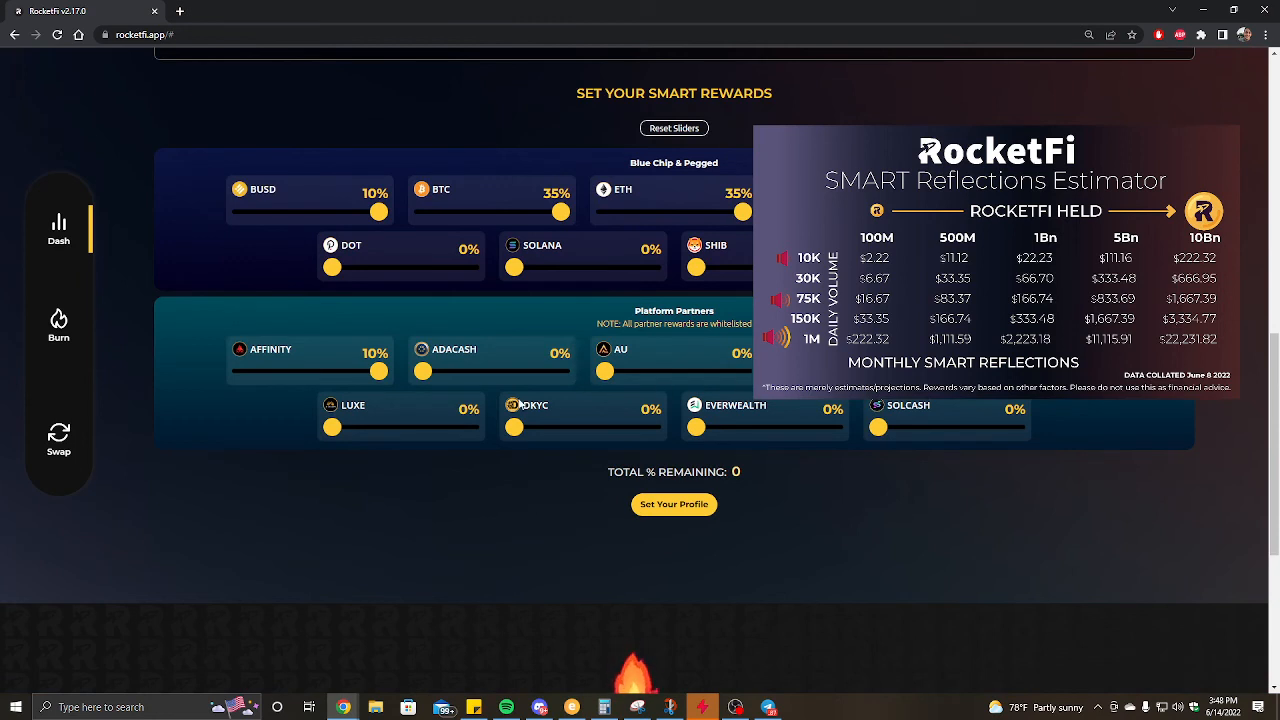
{"action": "mouse_move", "coordinate": [690, 156]}
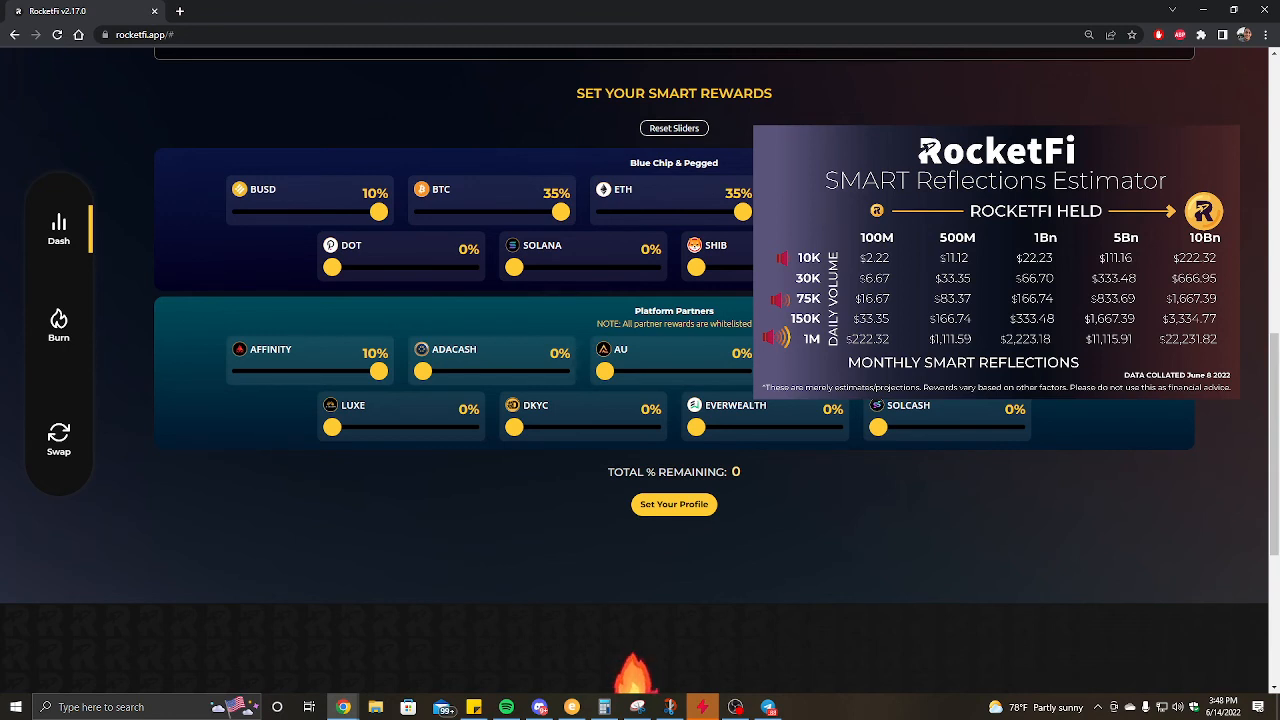
{"action": "mouse_move", "coordinate": [598, 294]}
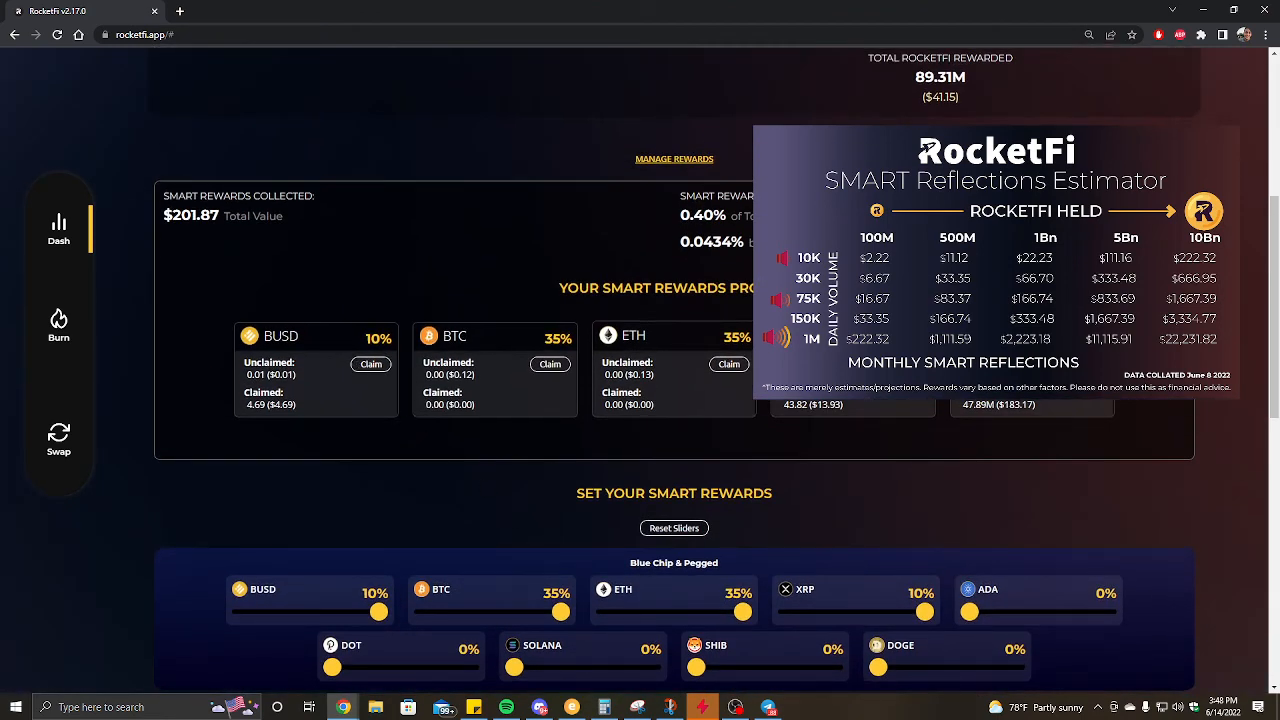
{"action": "mouse_move", "coordinate": [614, 358]}
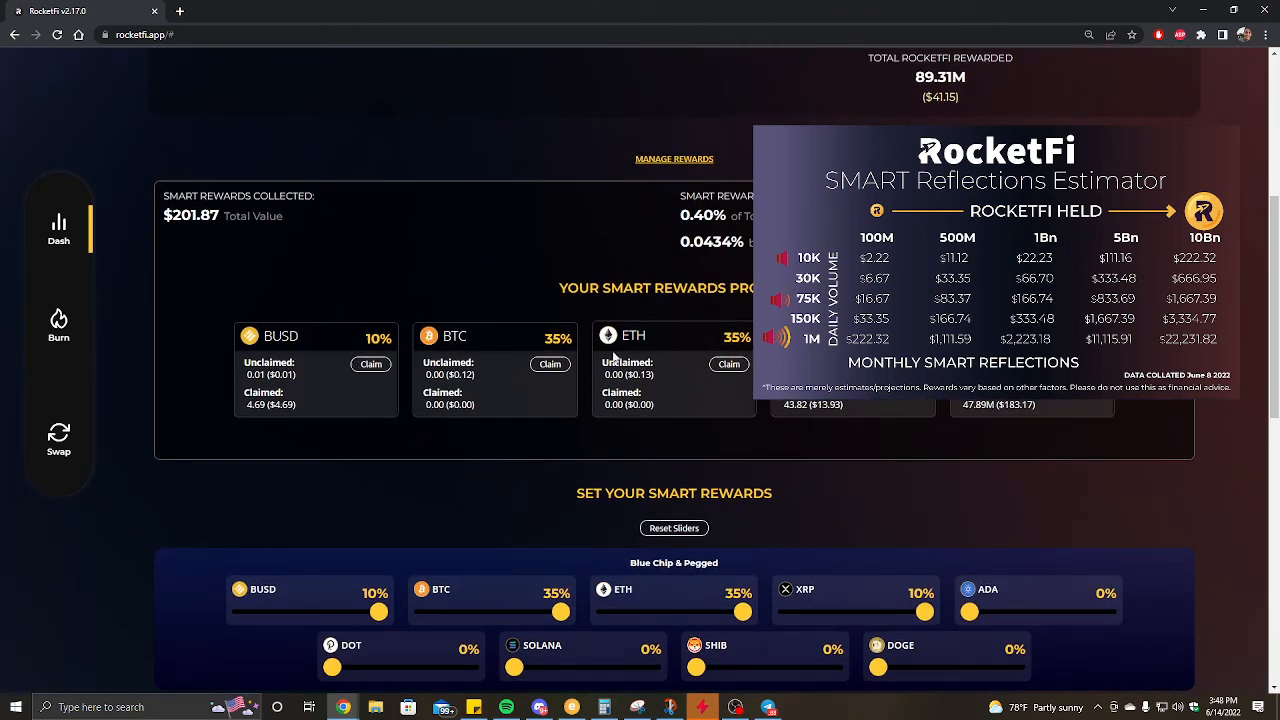
{"action": "mouse_move", "coordinate": [400, 294]}
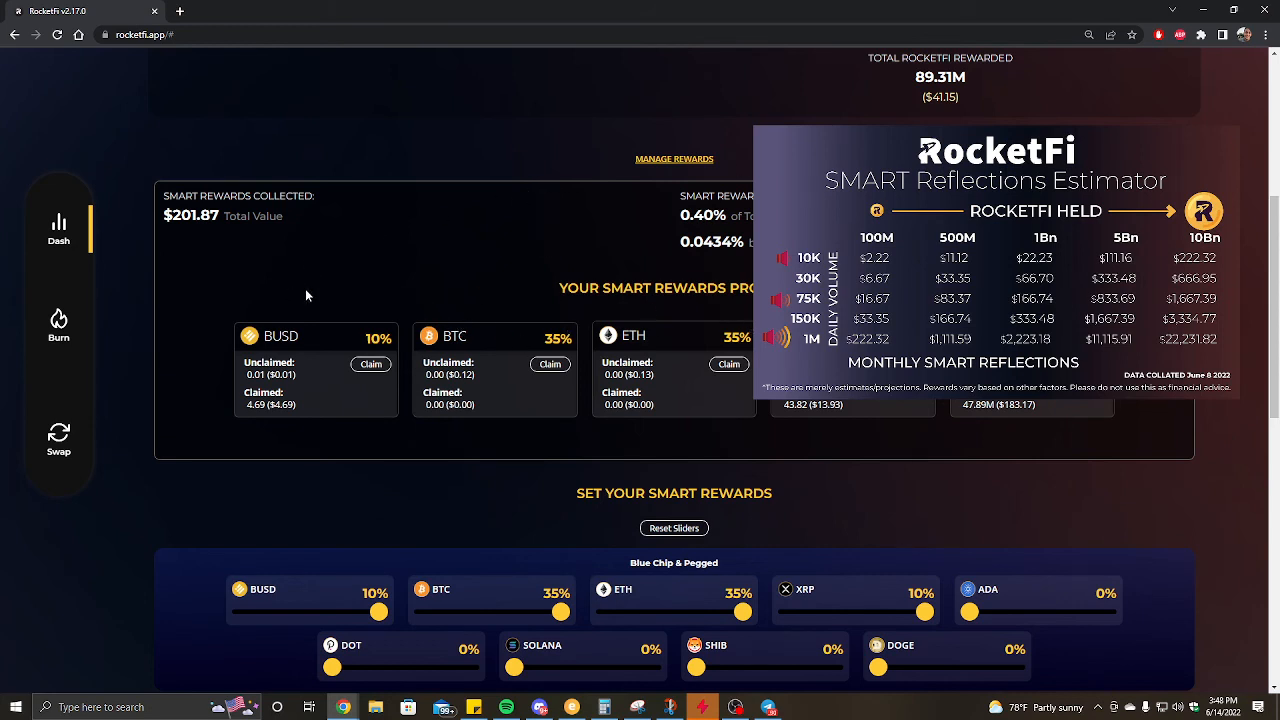
{"action": "mouse_move", "coordinate": [396, 468]}
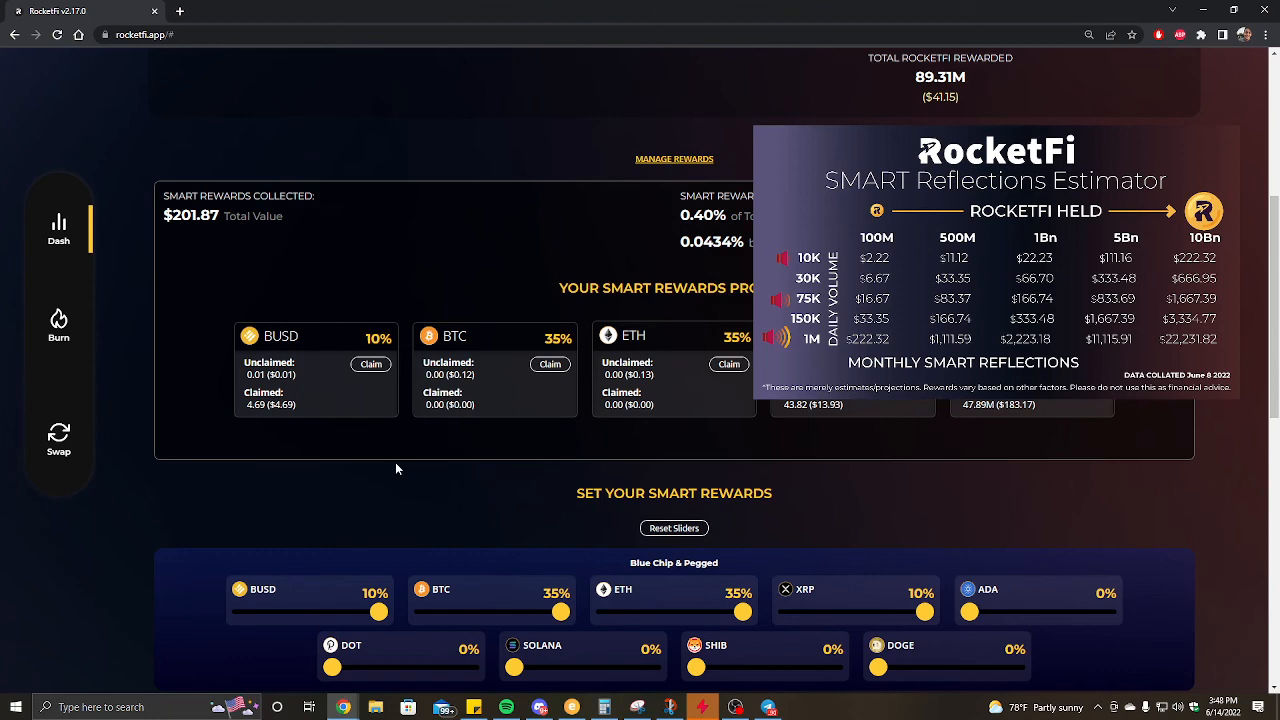
{"action": "scroll", "scroll_direction": "down", "scroll_amount": 3}
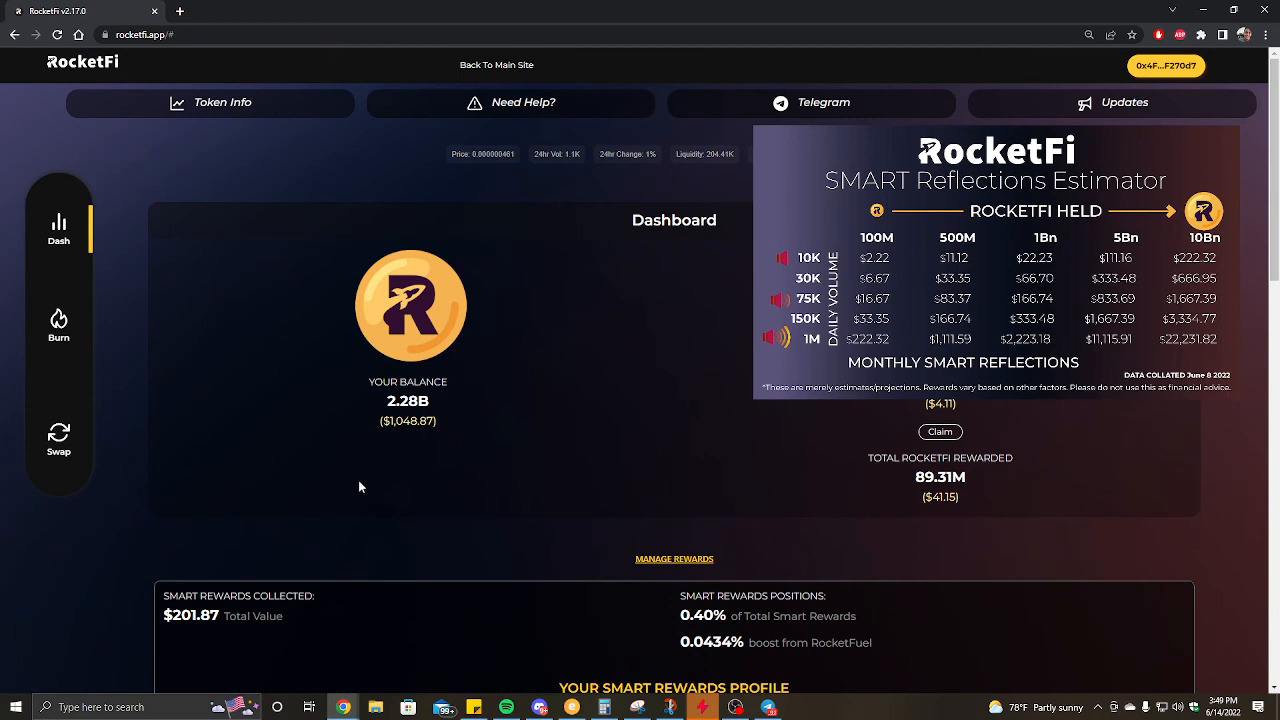
{"action": "mouse_move", "coordinate": [378, 532]}
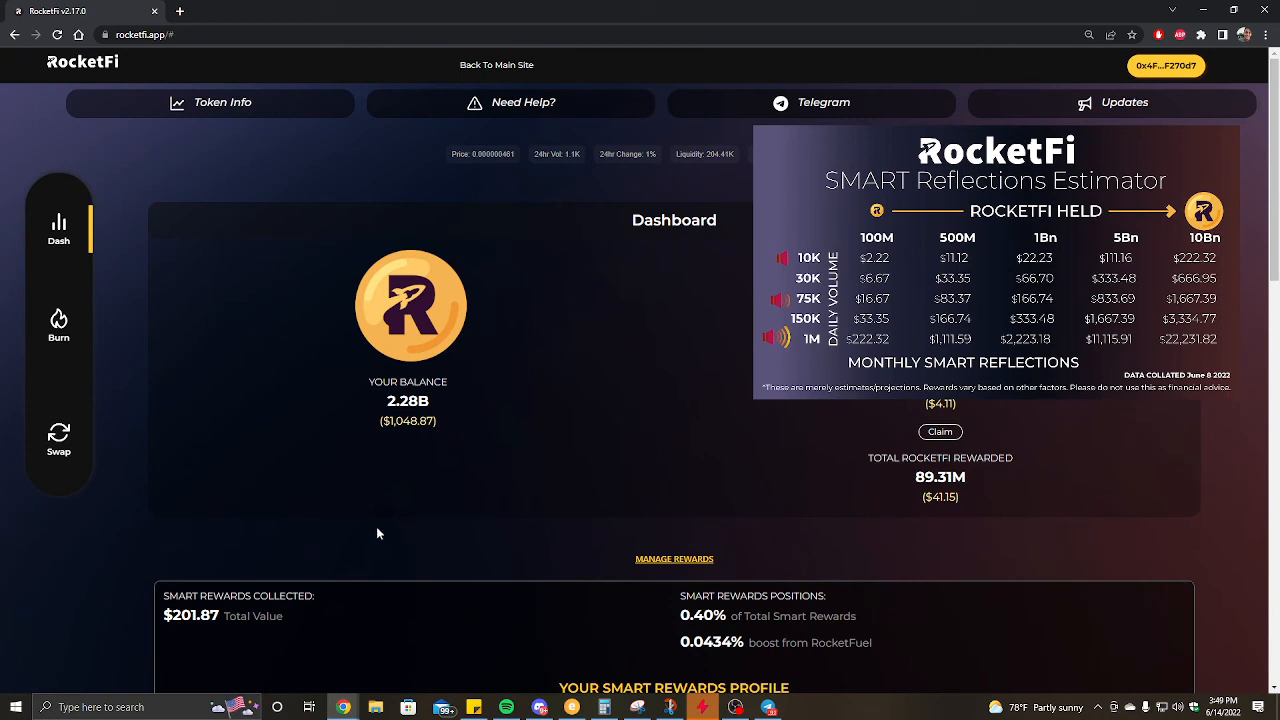
{"action": "mouse_move", "coordinate": [816, 420]}
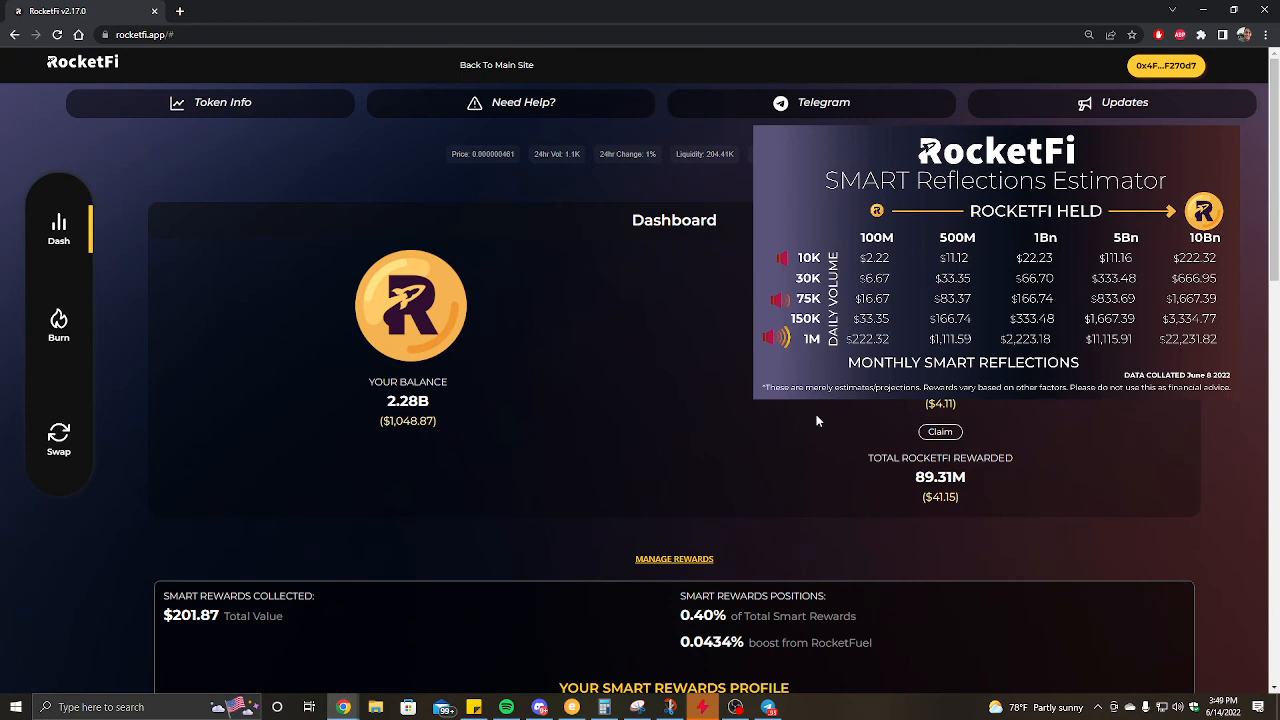
{"action": "mouse_move", "coordinate": [492, 280]}
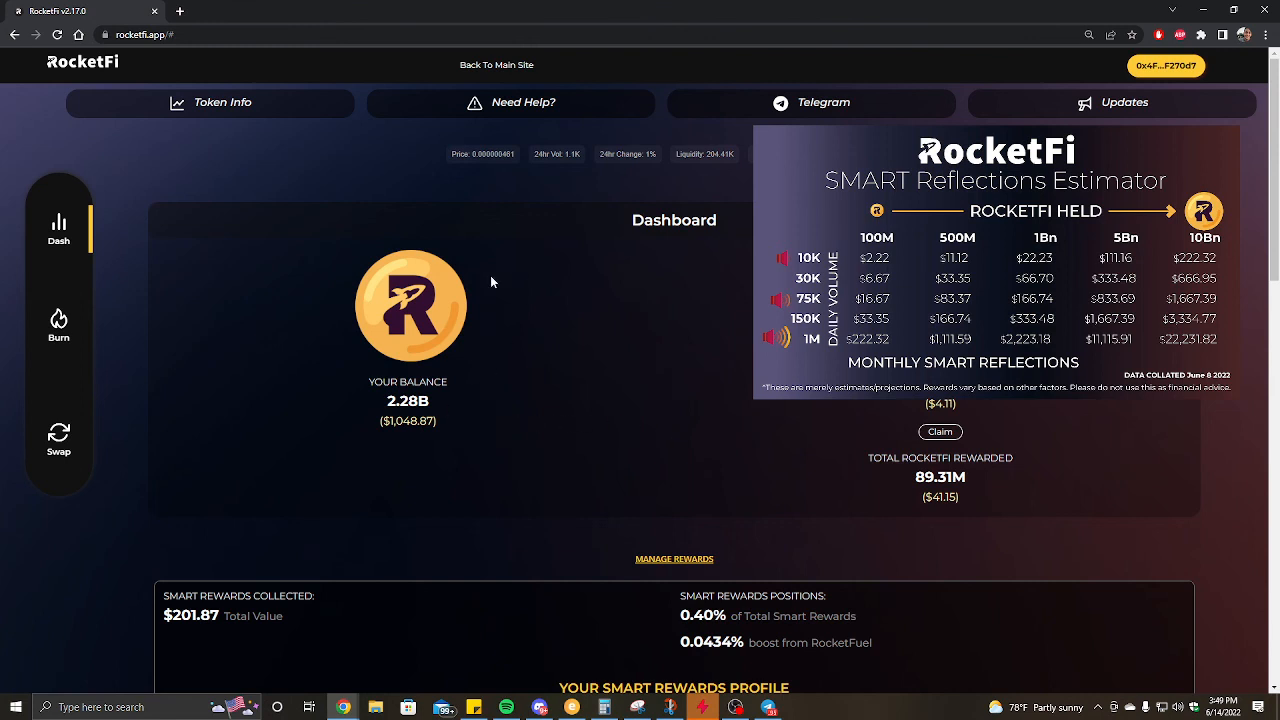
{"action": "mouse_move", "coordinate": [324, 152]}
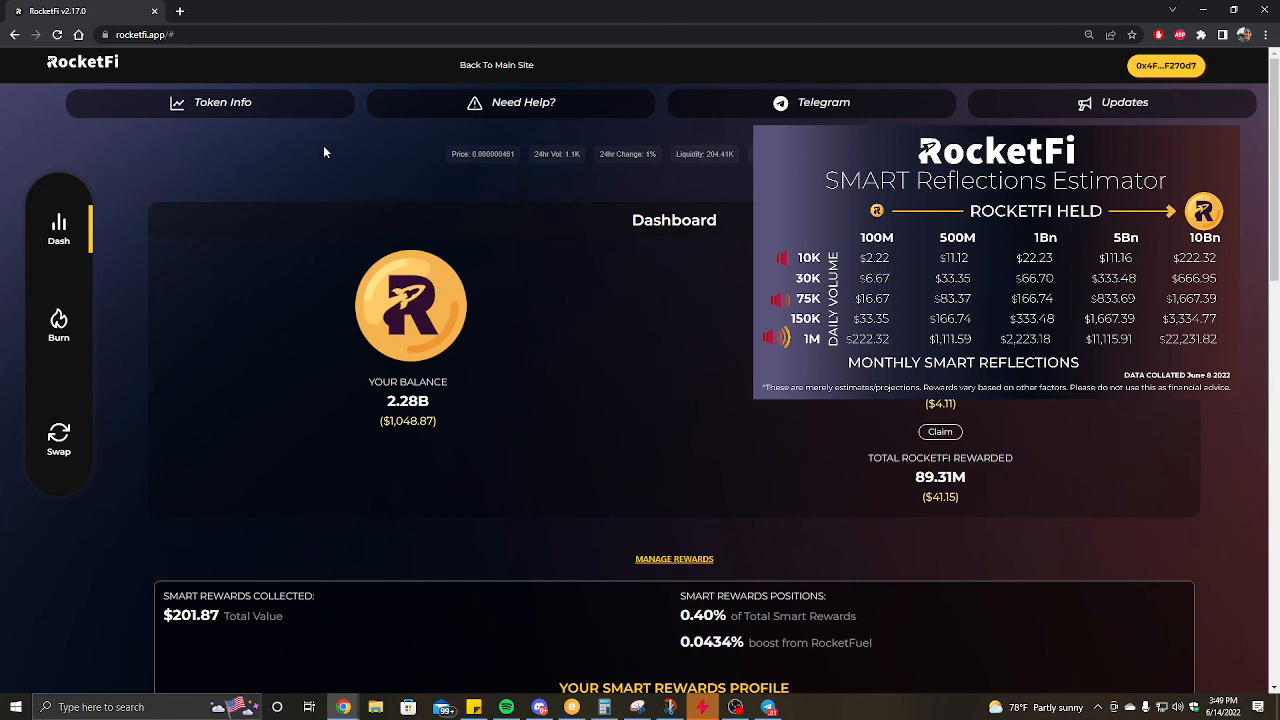
{"action": "mouse_move", "coordinate": [418, 224]}
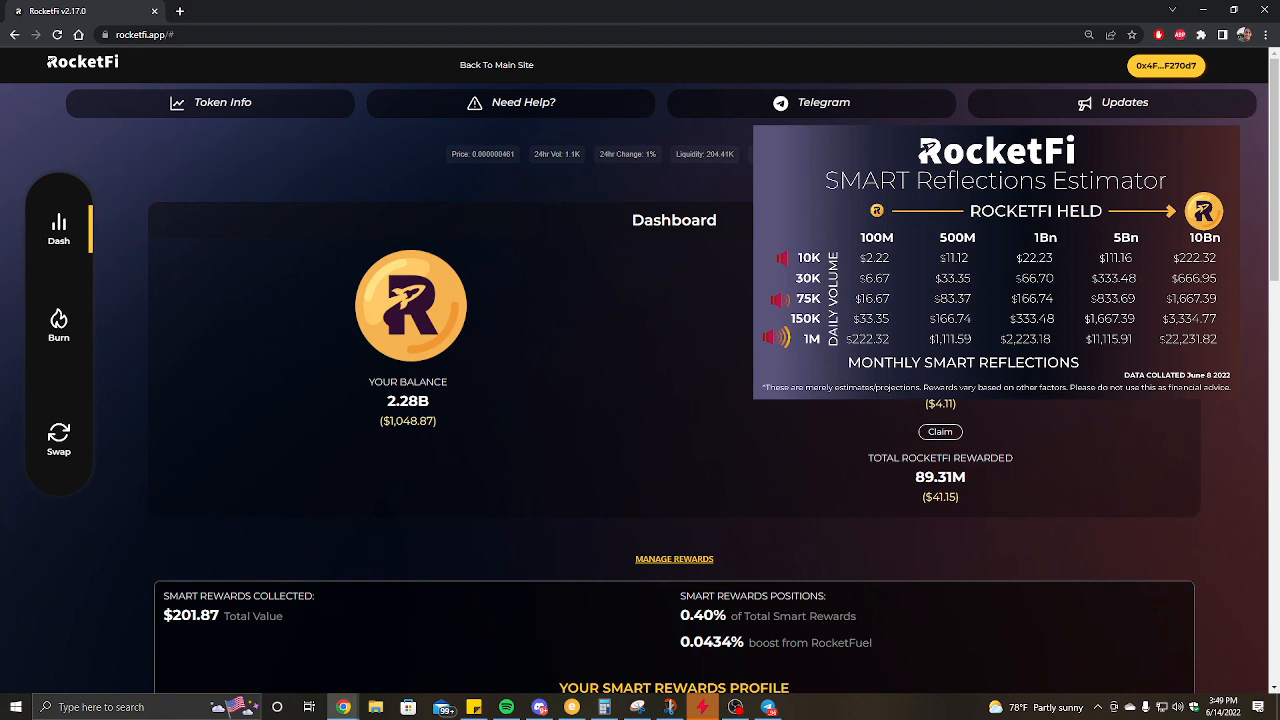
{"action": "mouse_move", "coordinate": [718, 212]}
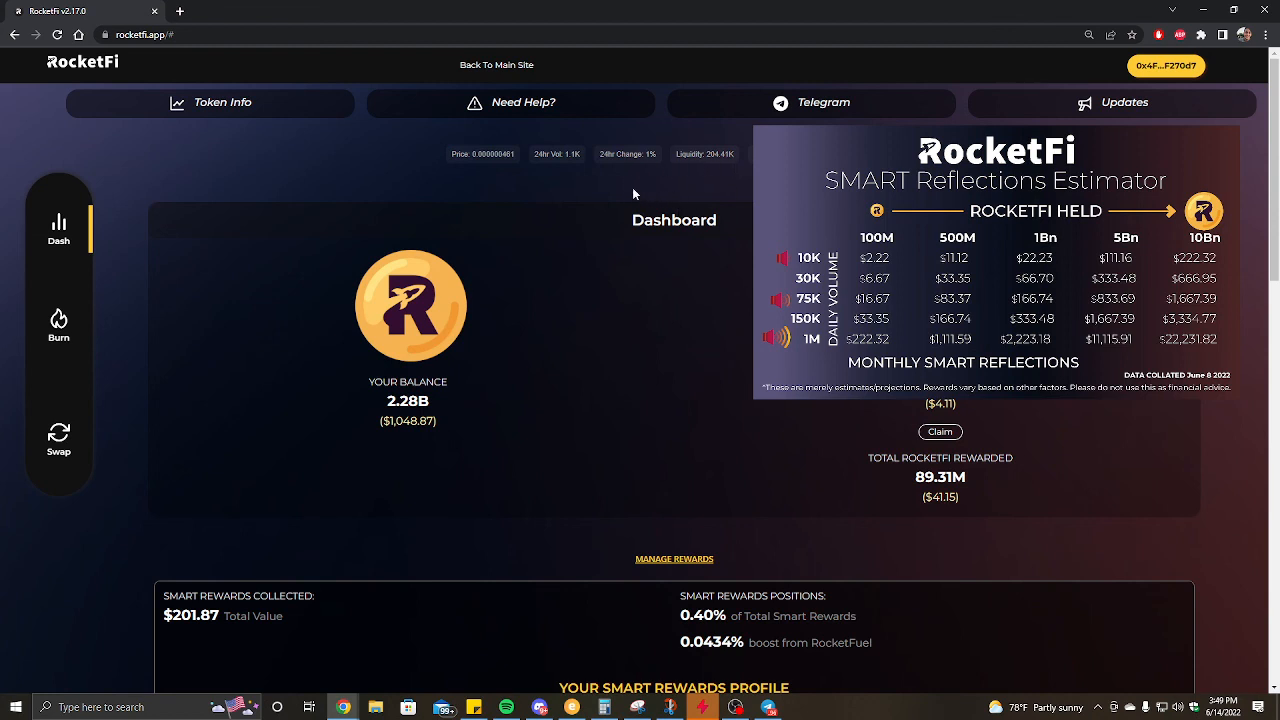
{"action": "mouse_move", "coordinate": [436, 208]}
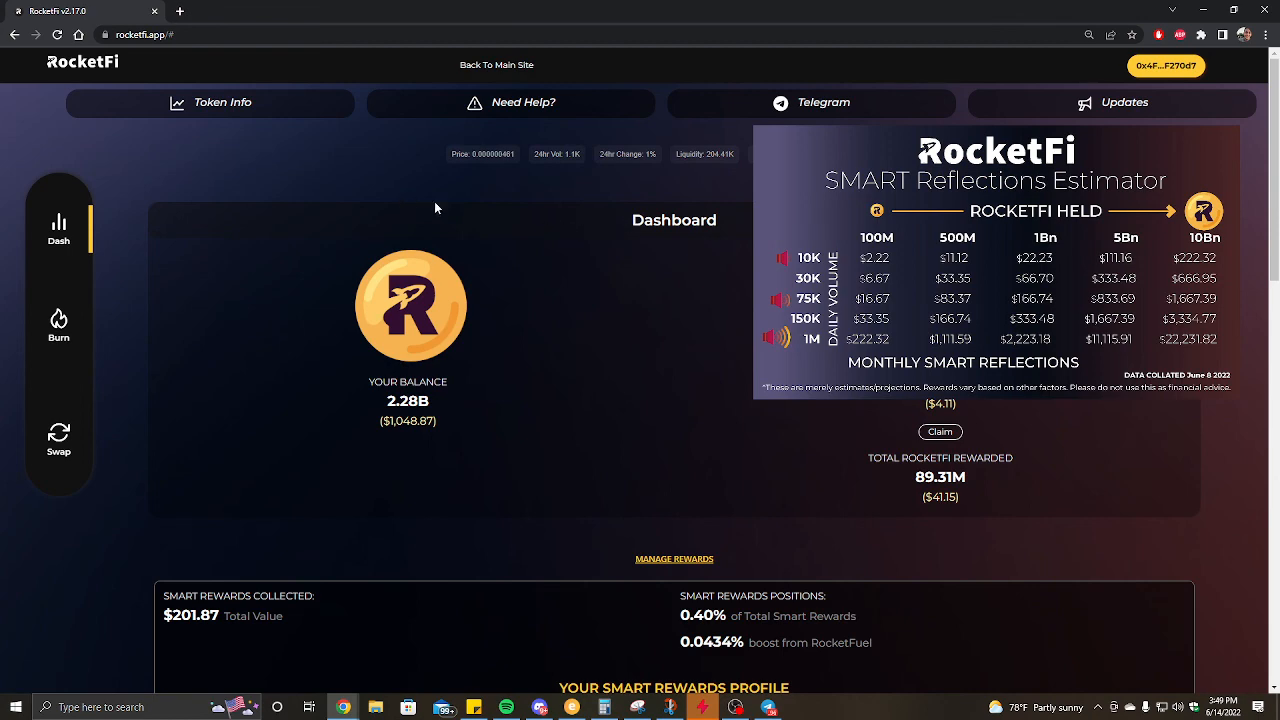
{"action": "mouse_move", "coordinate": [478, 370]}
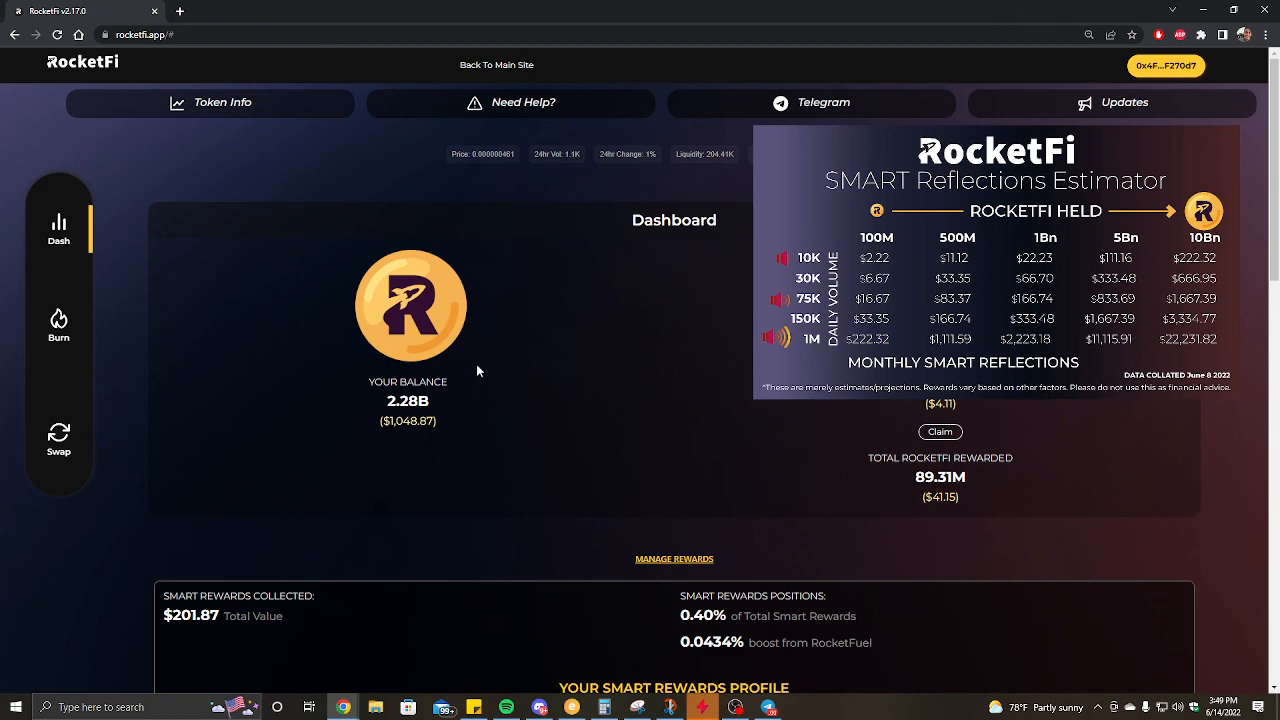
Step: Enter CRYPTO as the referral code on the Swap page so it shows Valid Code
{"action": "scroll", "scroll_direction": "down", "scroll_amount": 3}
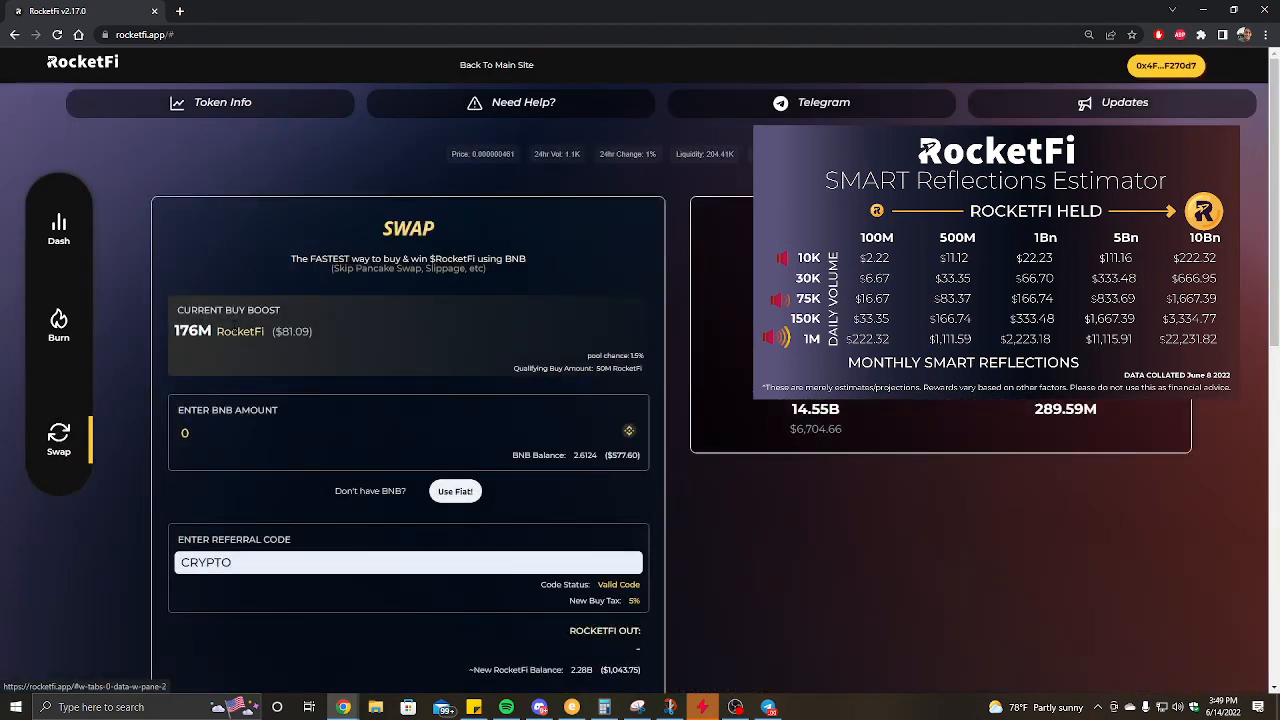
{"action": "mouse_move", "coordinate": [364, 456]}
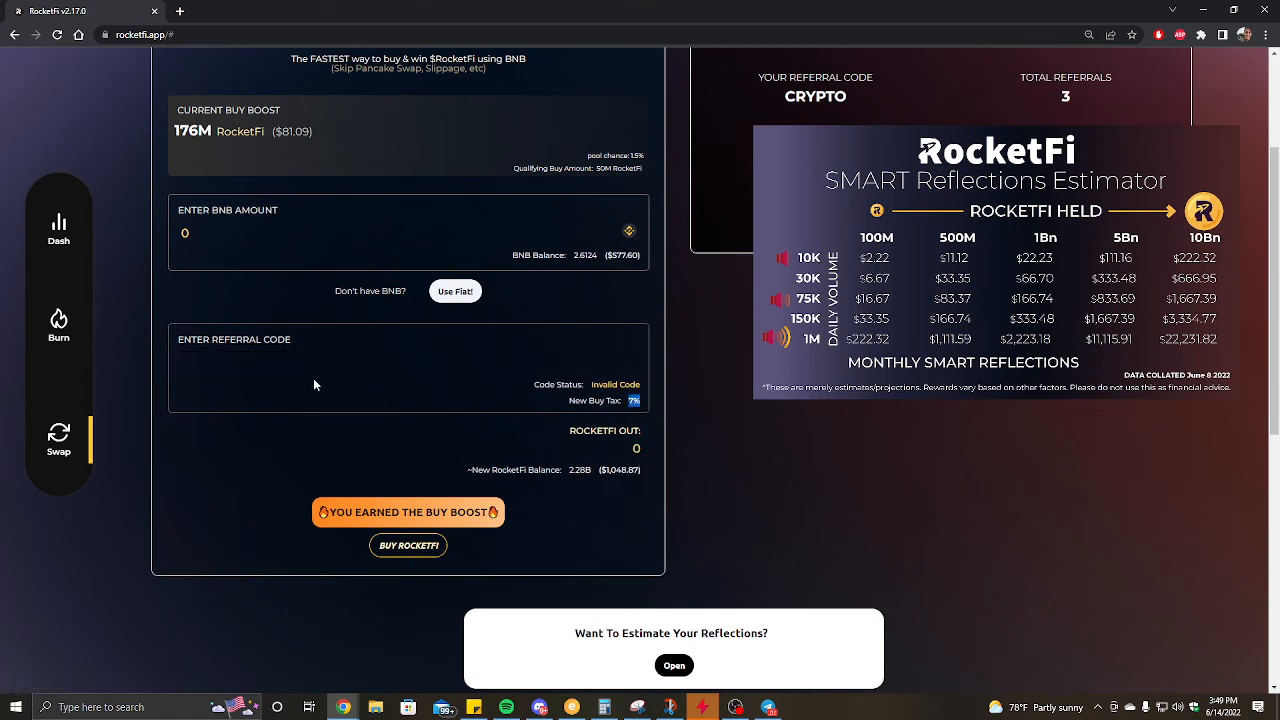
{"action": "type", "text": "CRYPTO"}
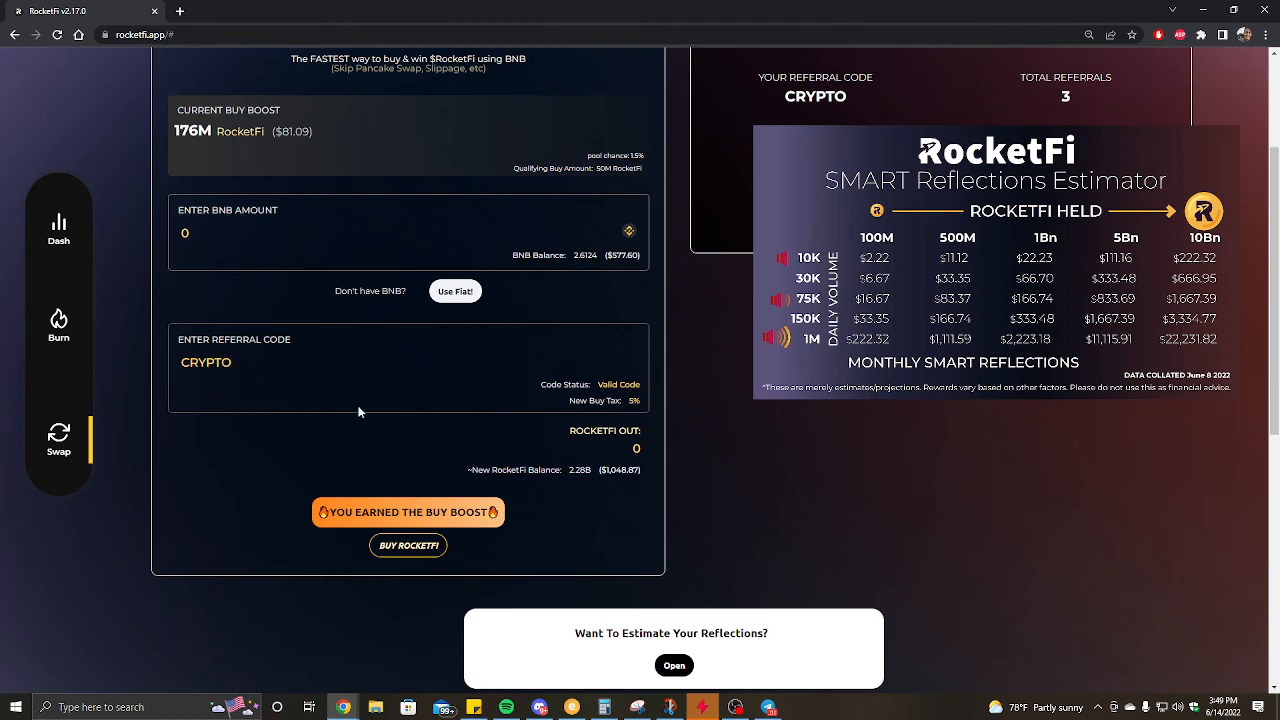
{"action": "mouse_move", "coordinate": [272, 428]}
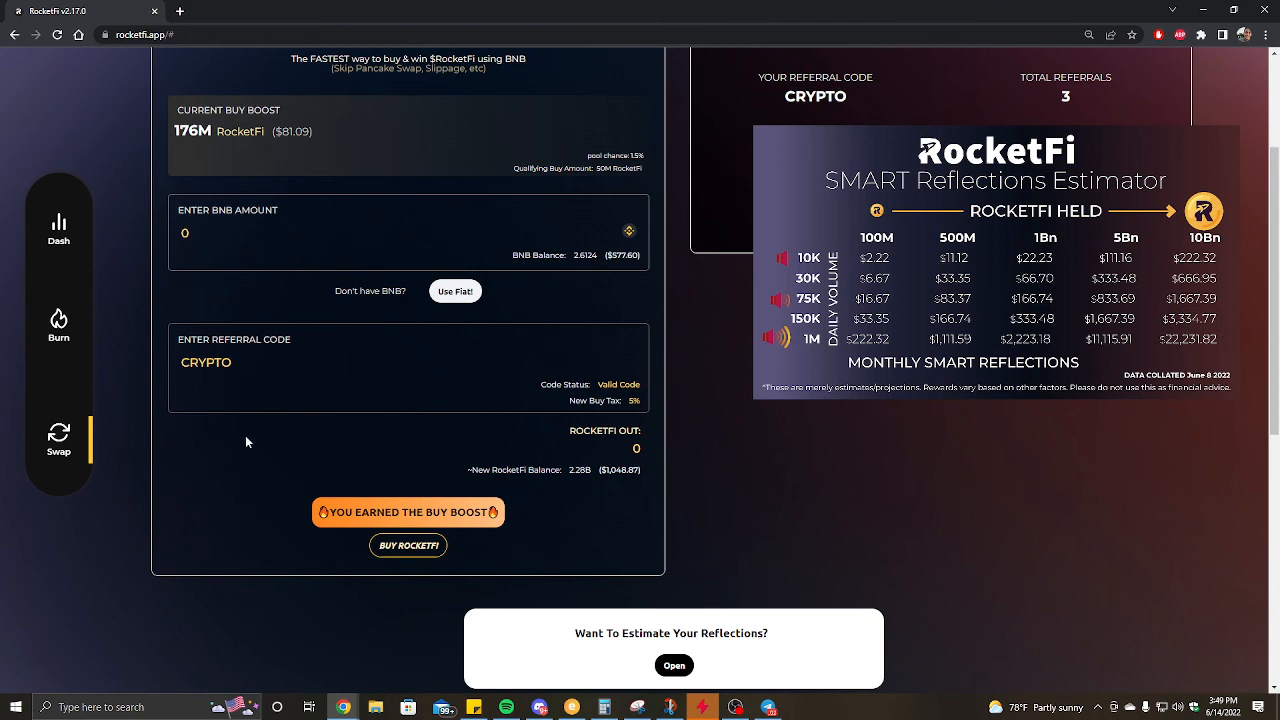
{"action": "mouse_move", "coordinate": [228, 448]}
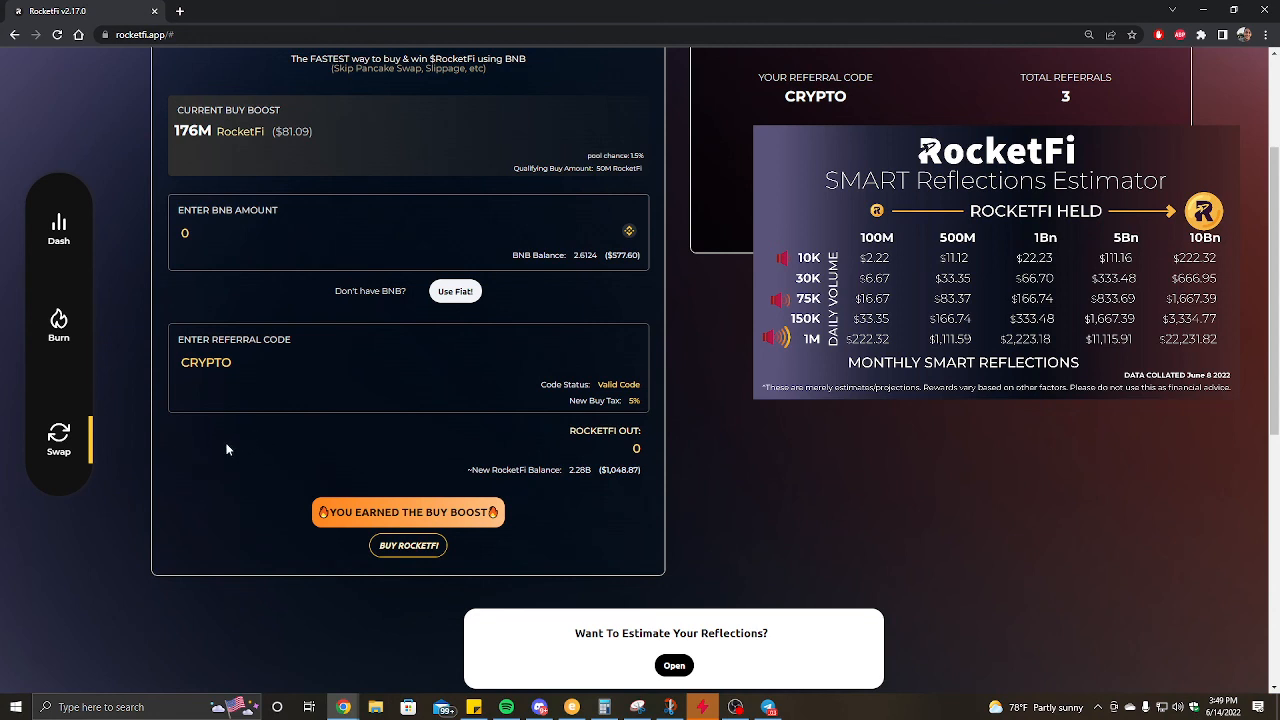
{"action": "mouse_move", "coordinate": [212, 468]}
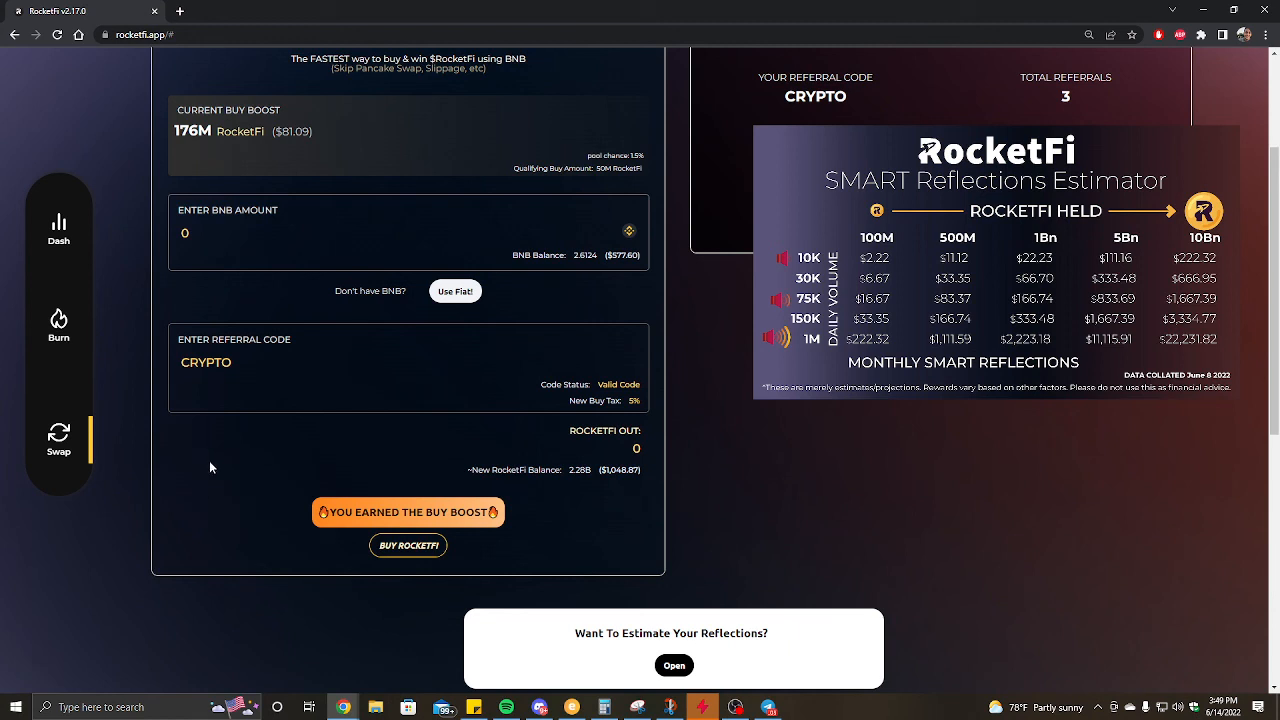
{"action": "mouse_move", "coordinate": [118, 688]}
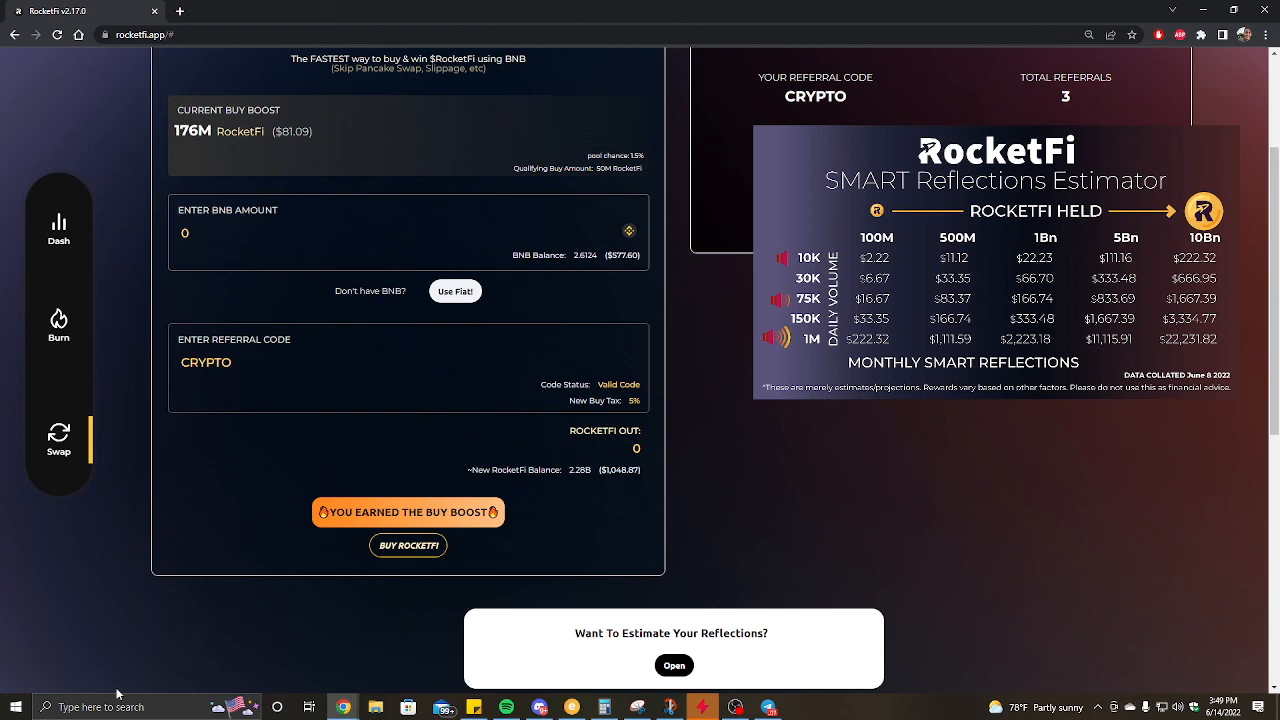
{"action": "mouse_move", "coordinate": [470, 600]}
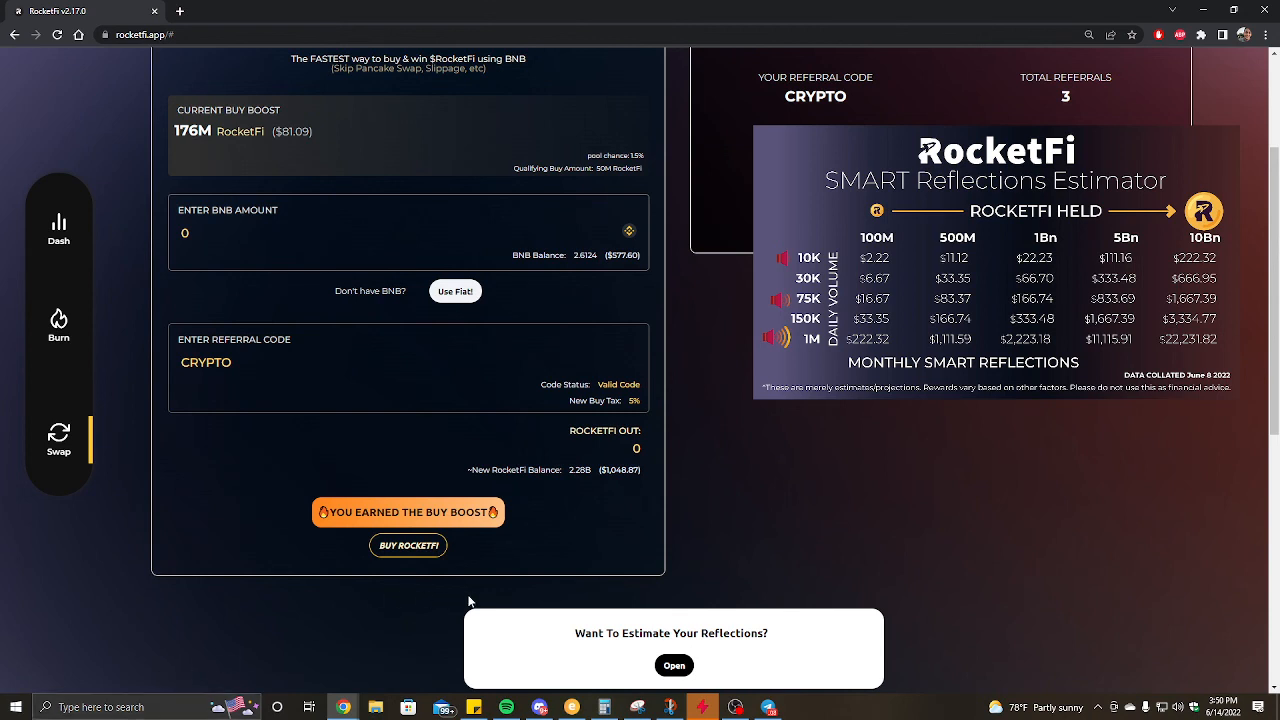
{"action": "mouse_move", "coordinate": [500, 524]}
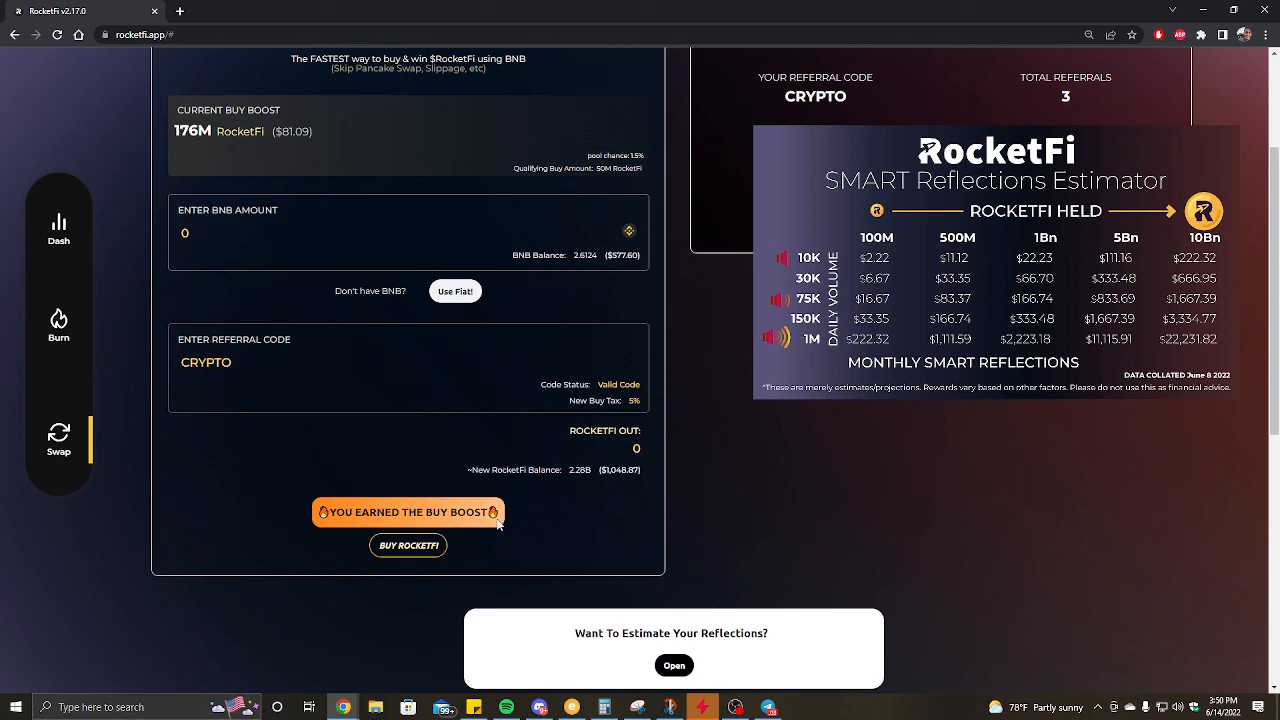
{"action": "left_click", "coordinate": [58, 324]}
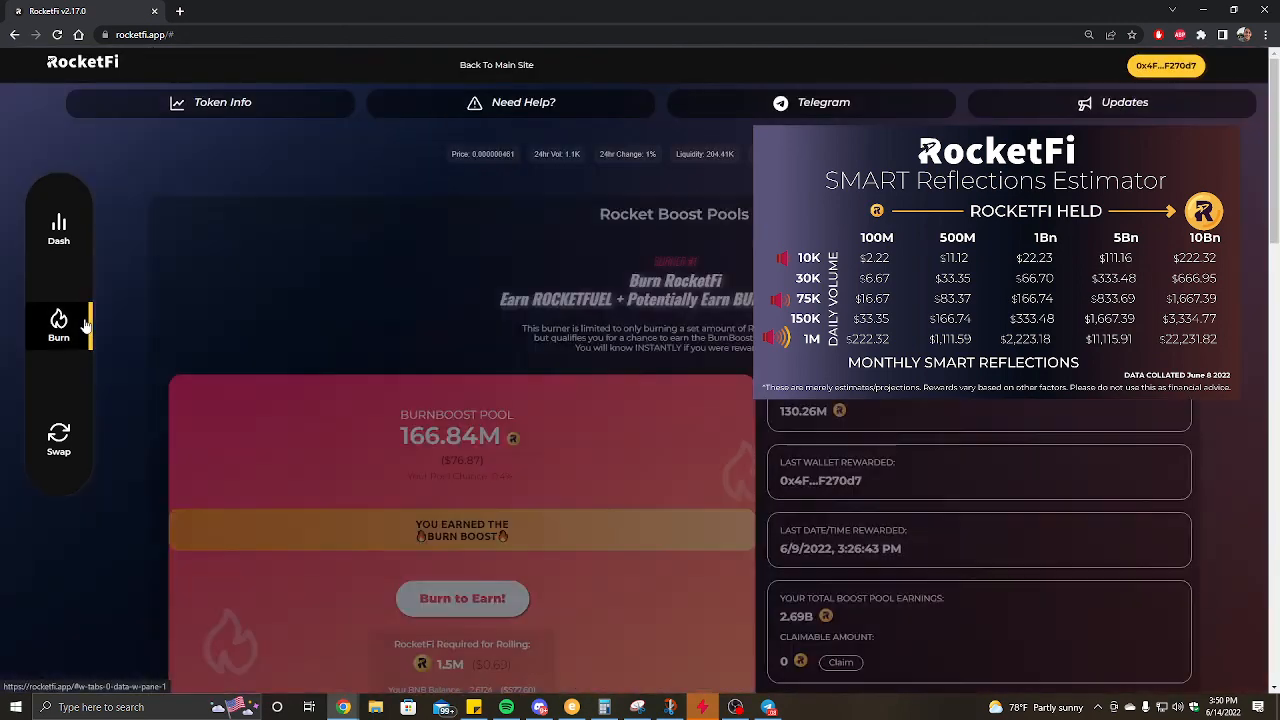
{"action": "left_click", "coordinate": [58, 224]}
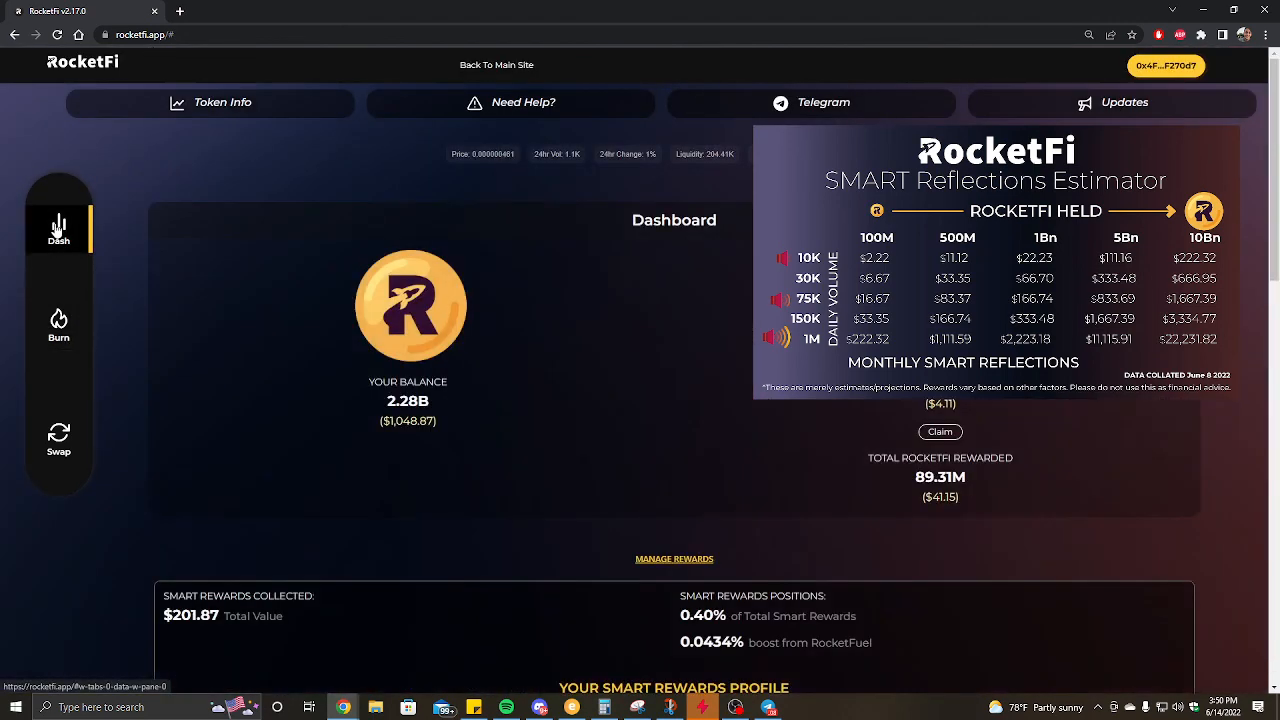
{"action": "left_click", "coordinate": [58, 440]}
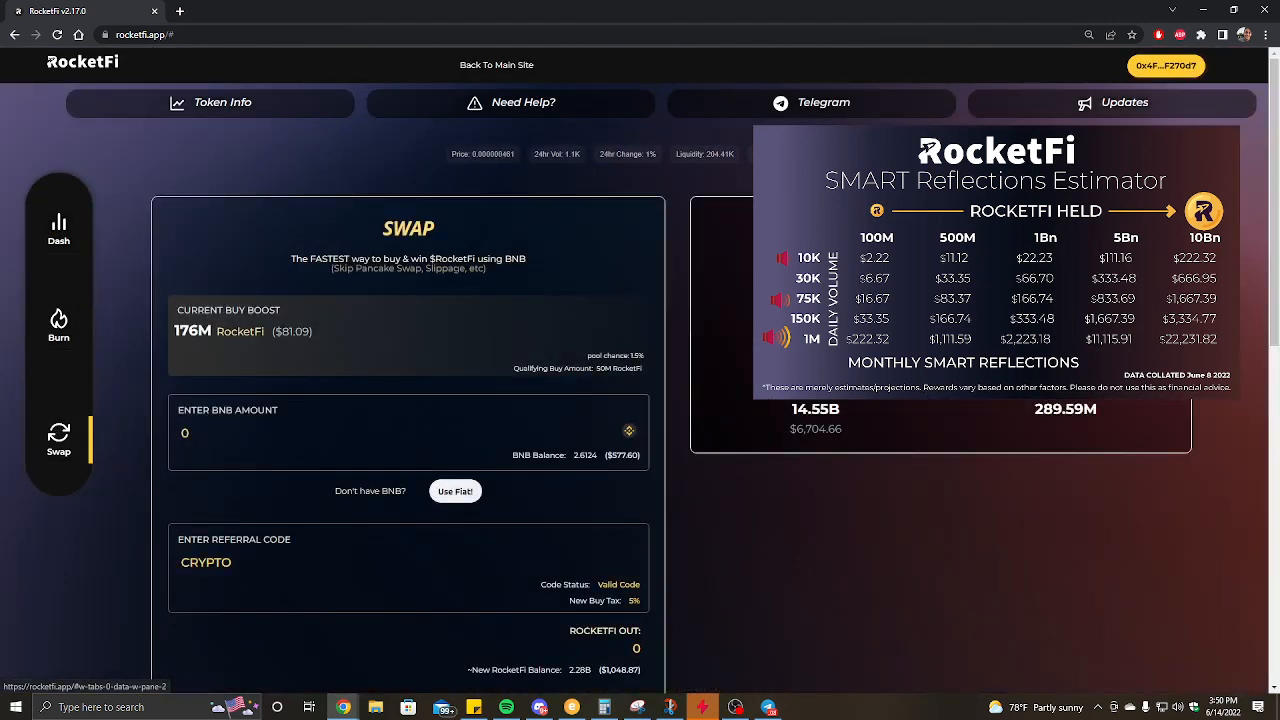